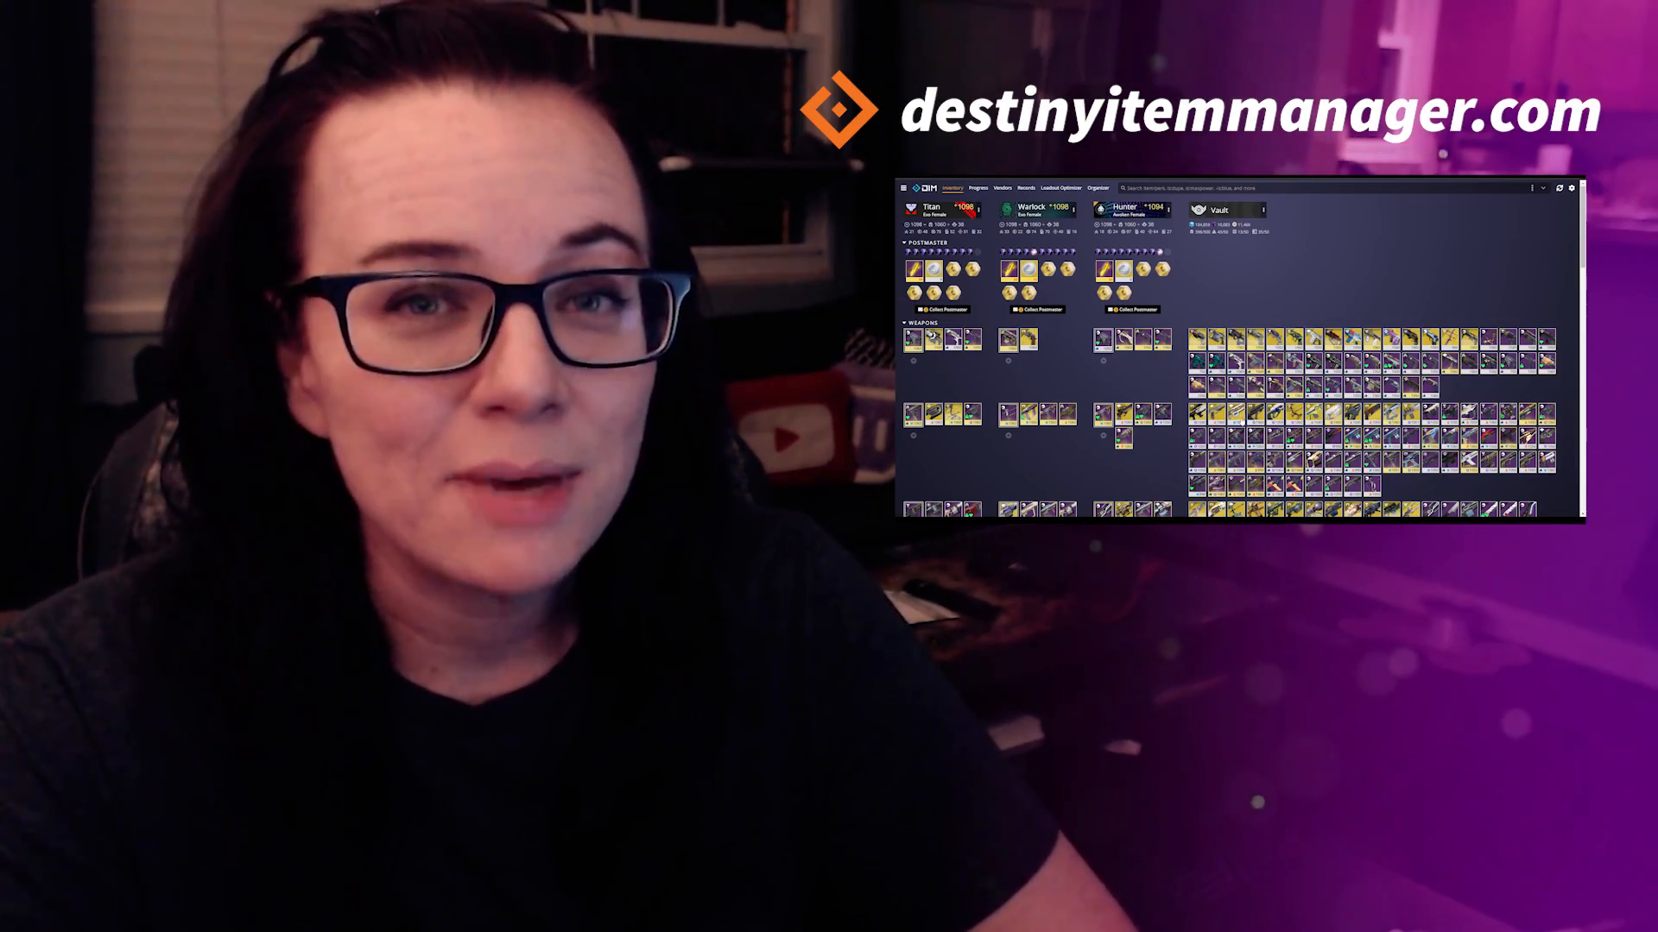
# - Show the Loadout Optimizer's generated armor builds for the Hunter character
pyautogui.scroll(-3)
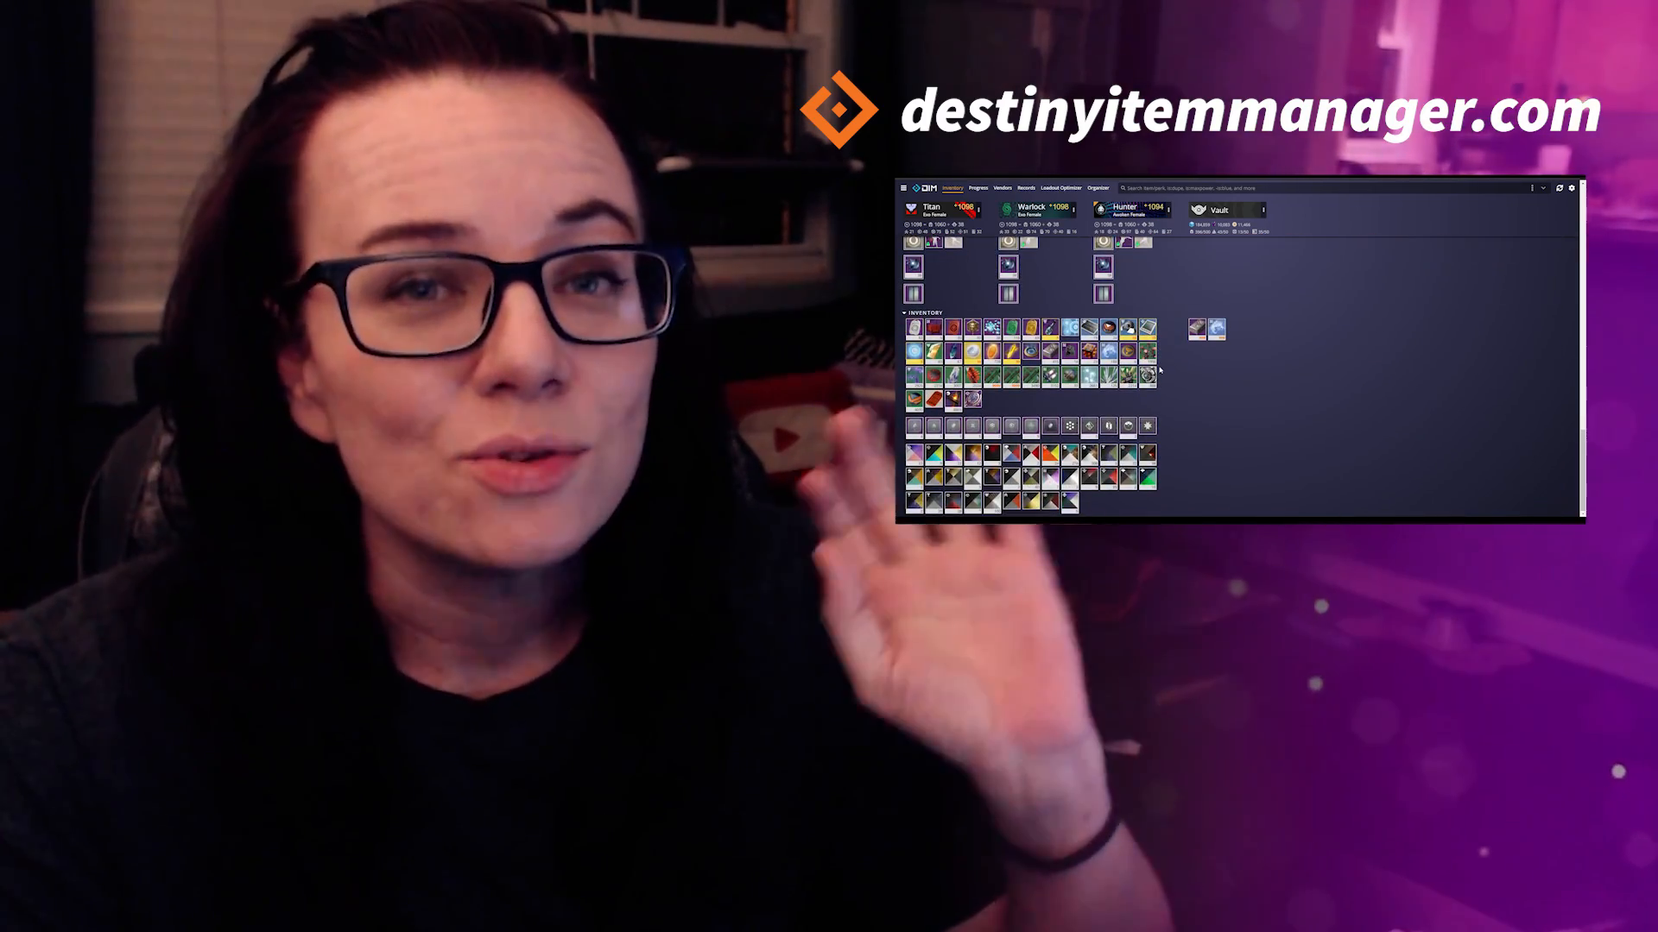
pyautogui.click(1060, 188)
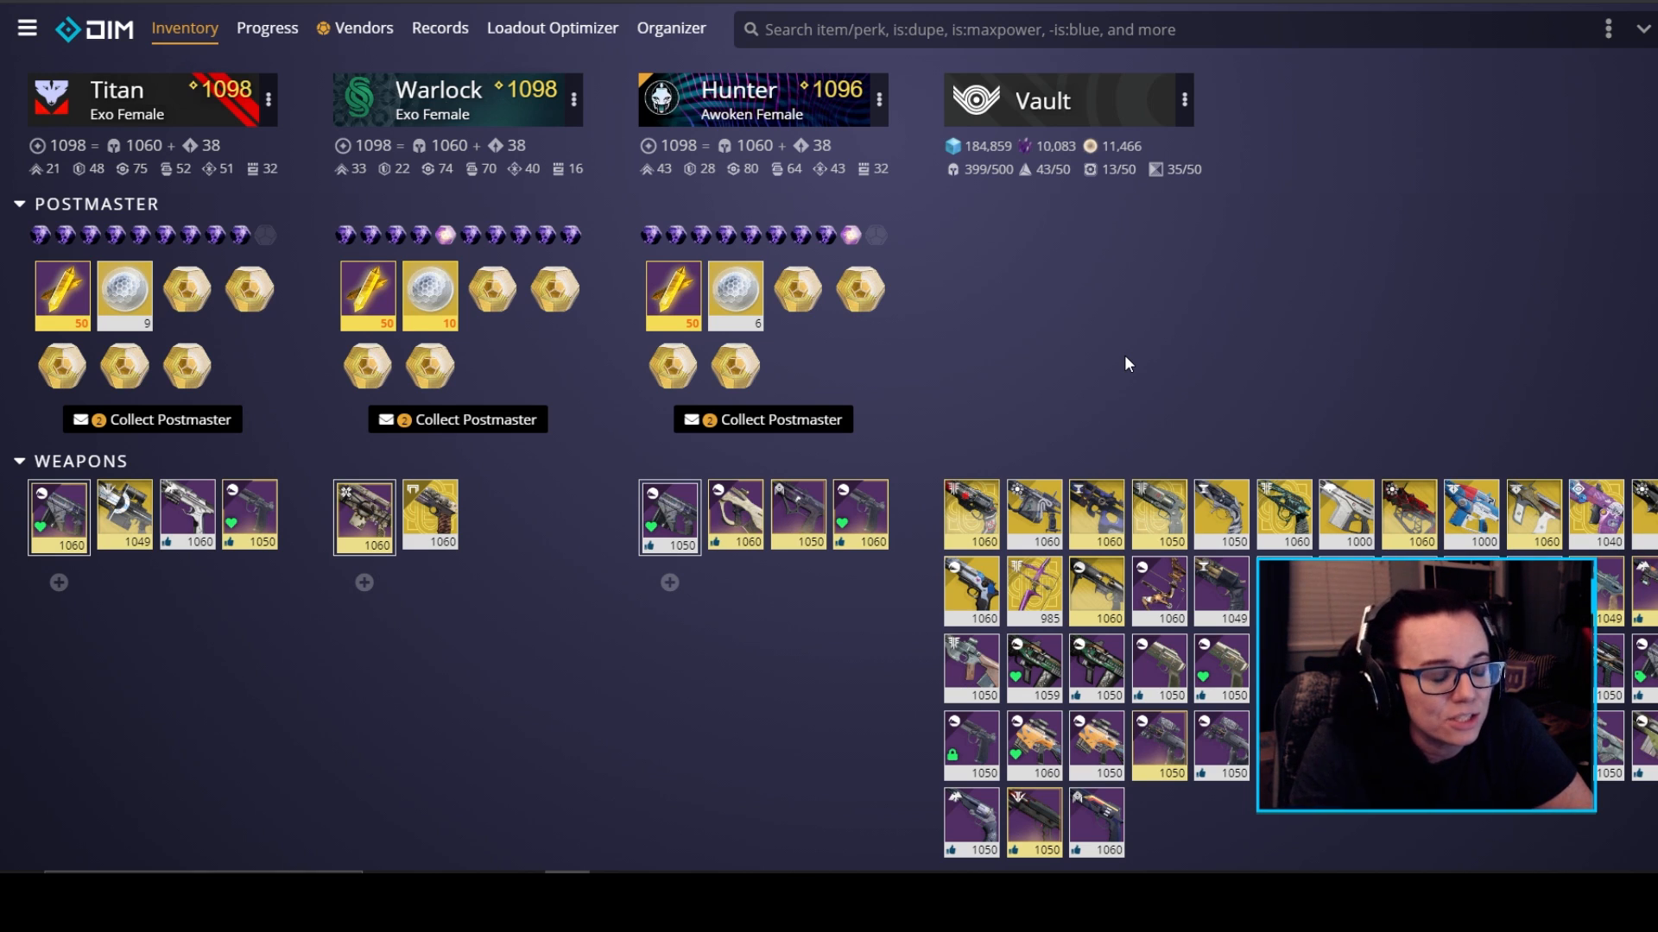
pyautogui.moveTo(553, 28)
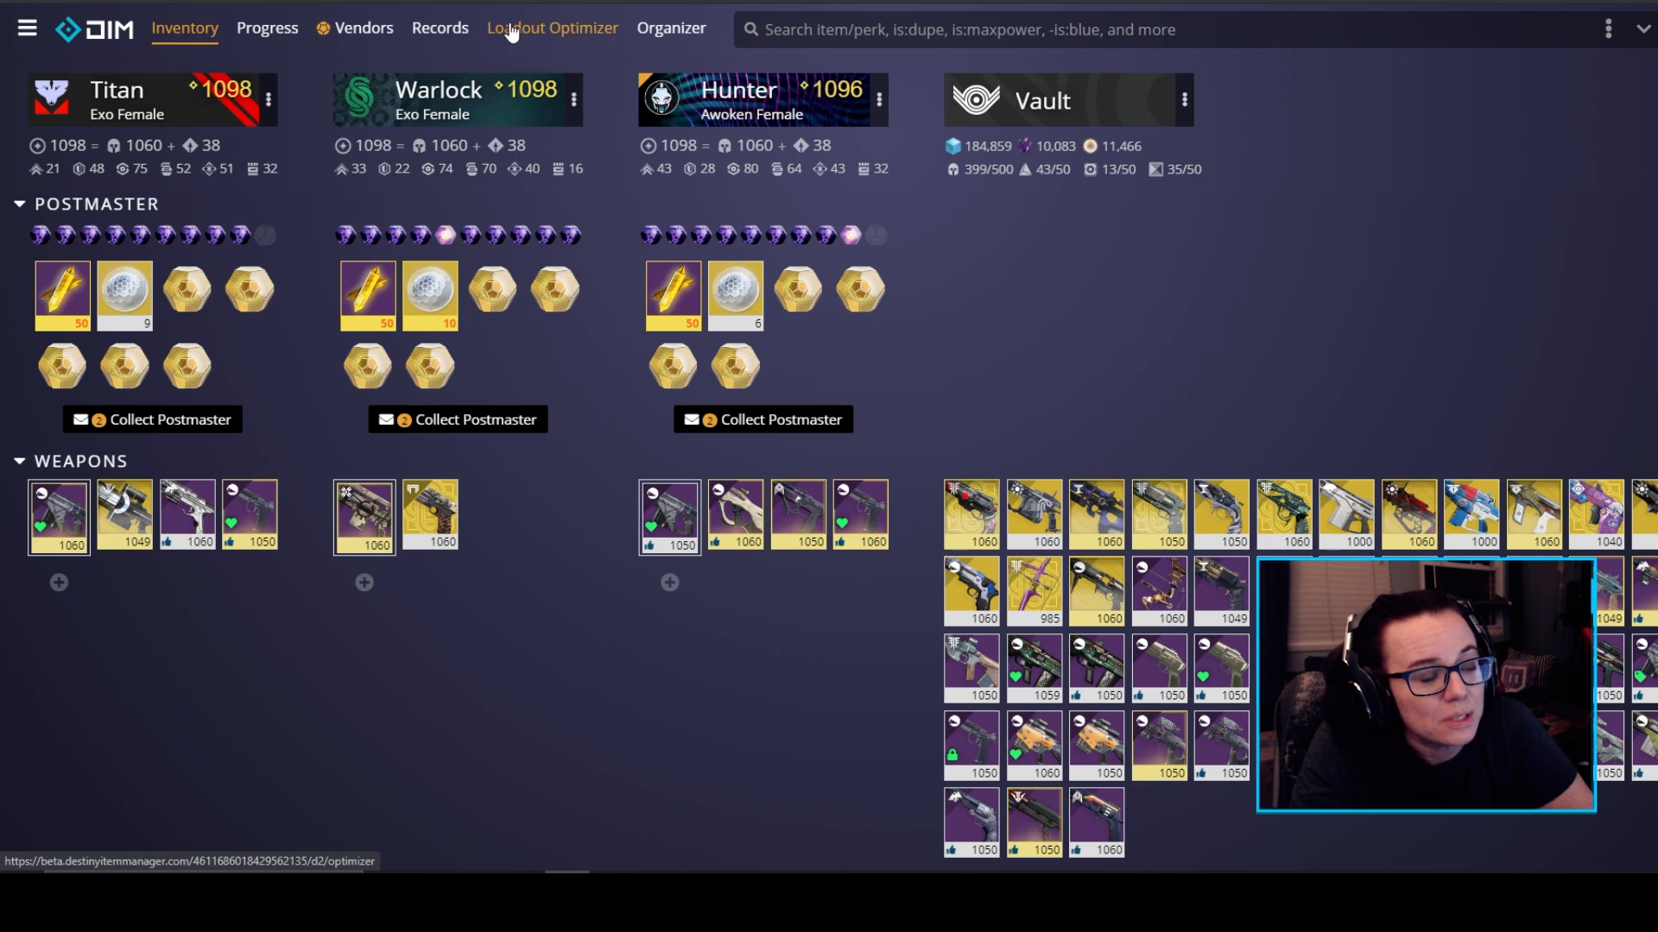
pyautogui.click(551, 29)
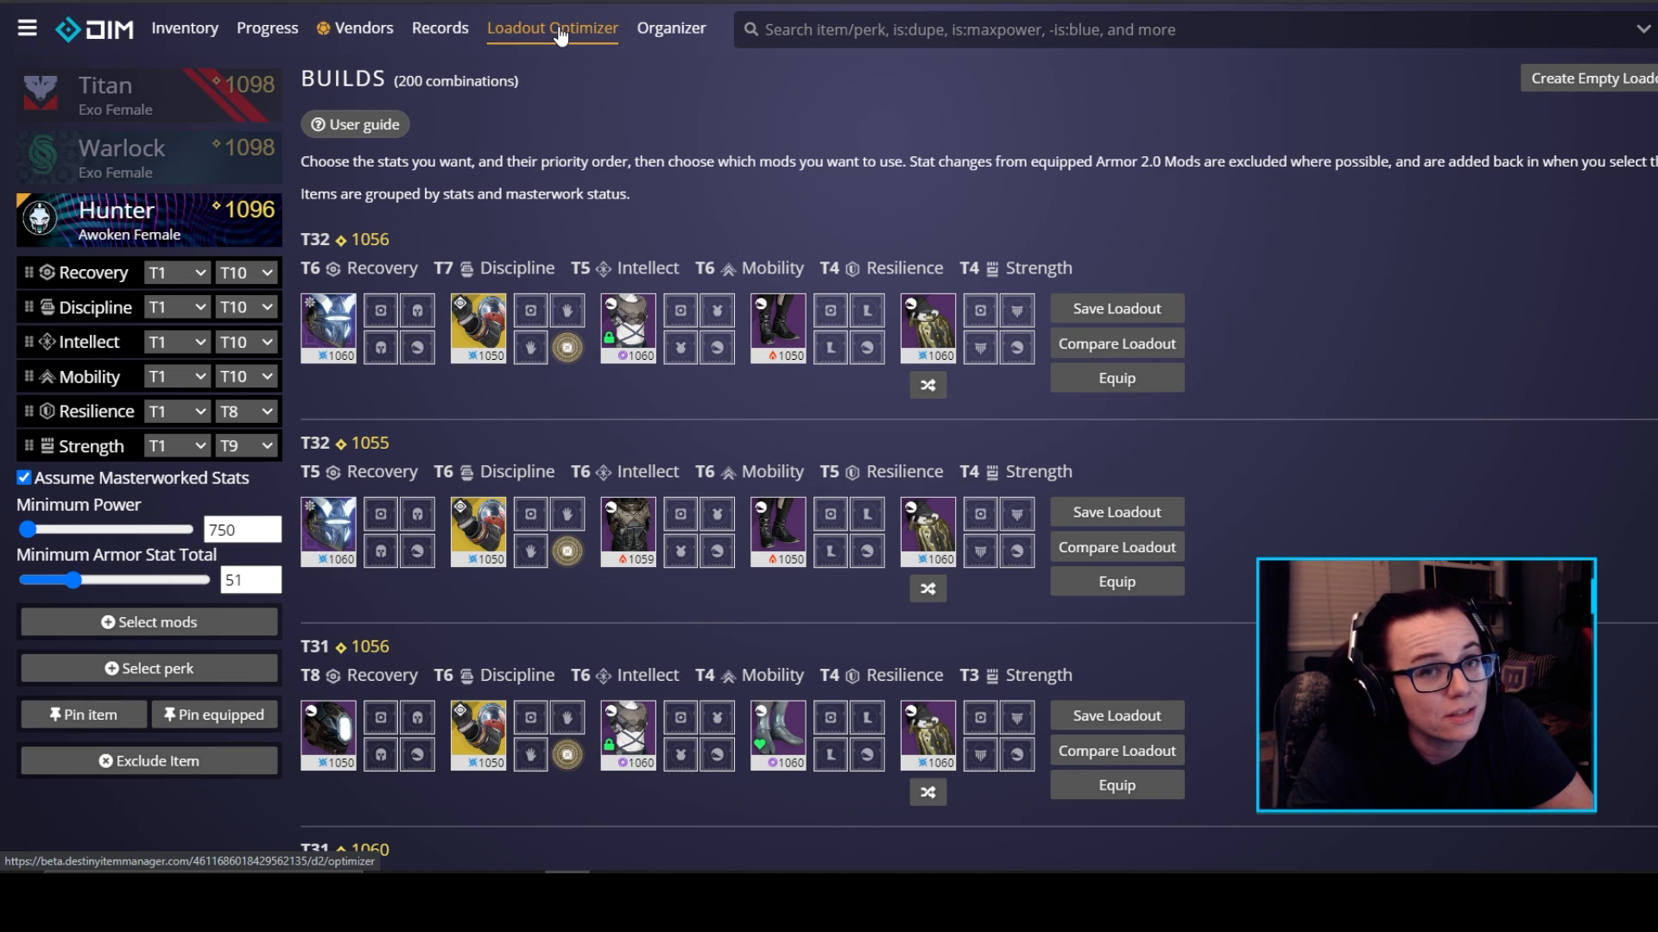
pyautogui.moveTo(143, 169)
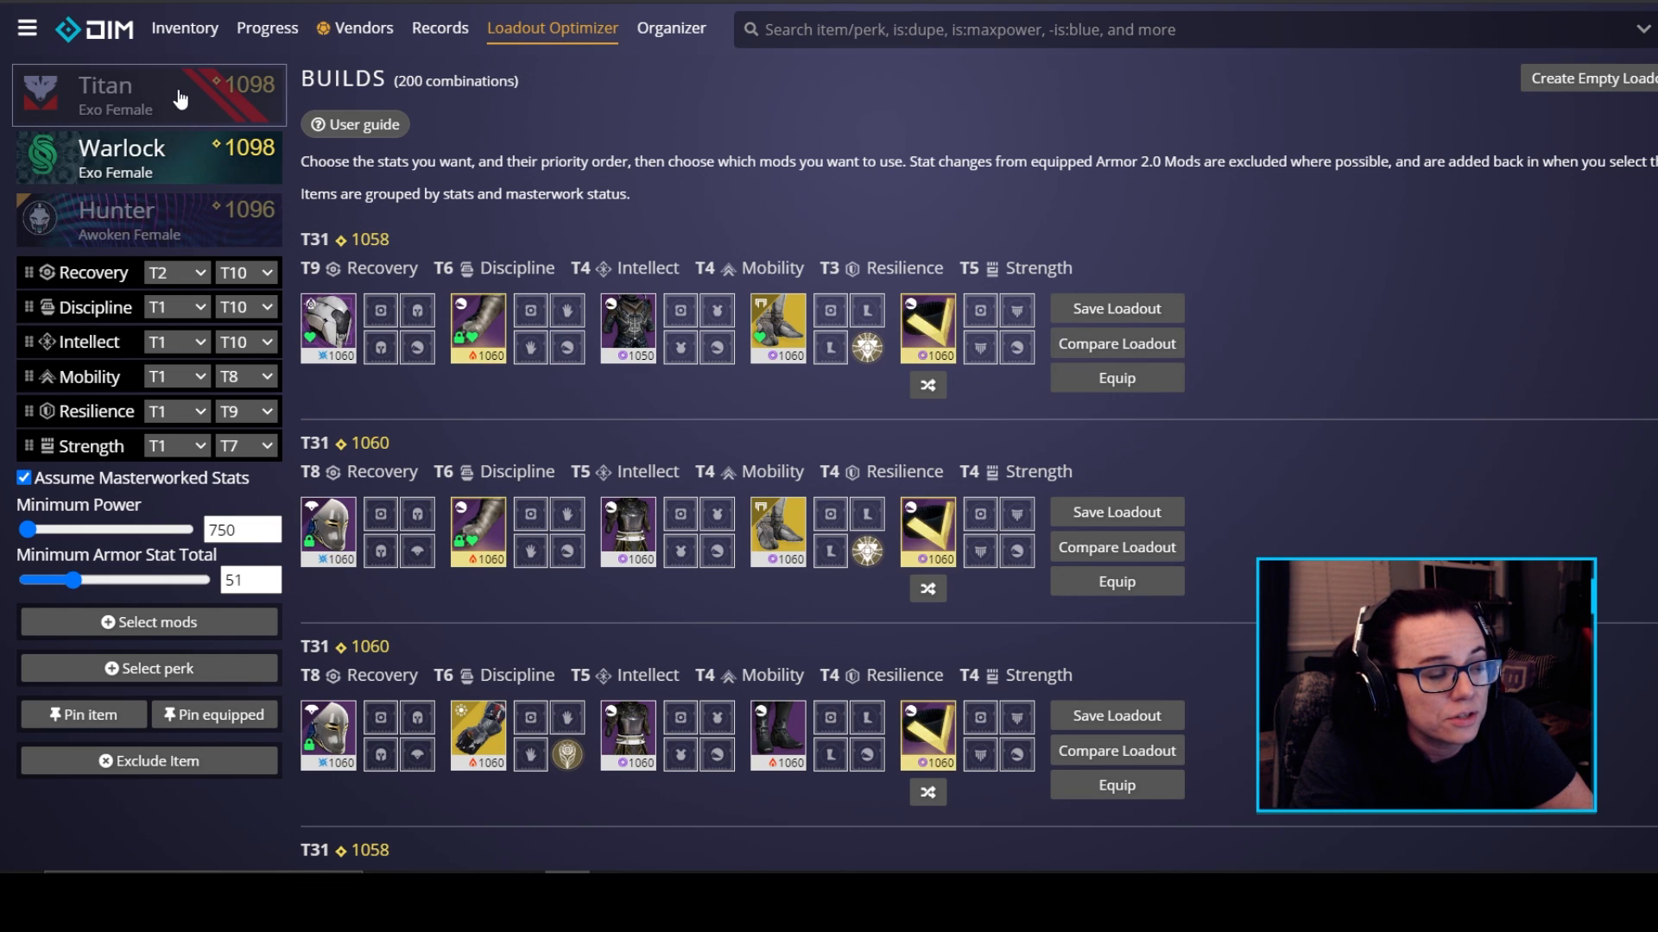
pyautogui.click(149, 219)
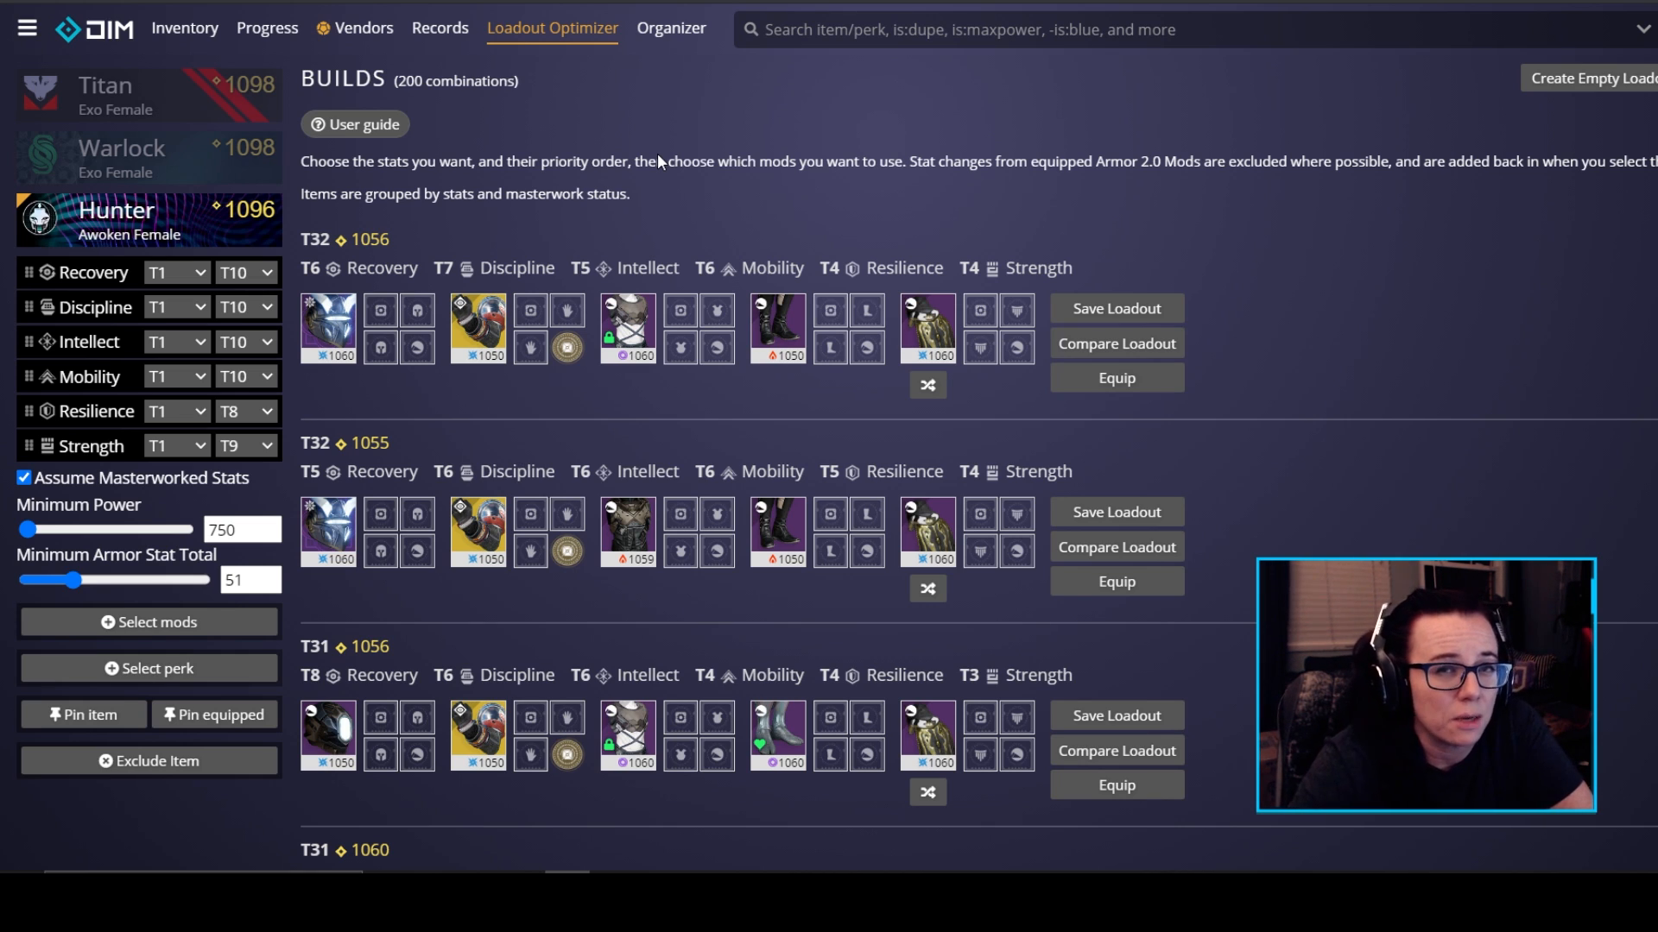
pyautogui.moveTo(460, 95)
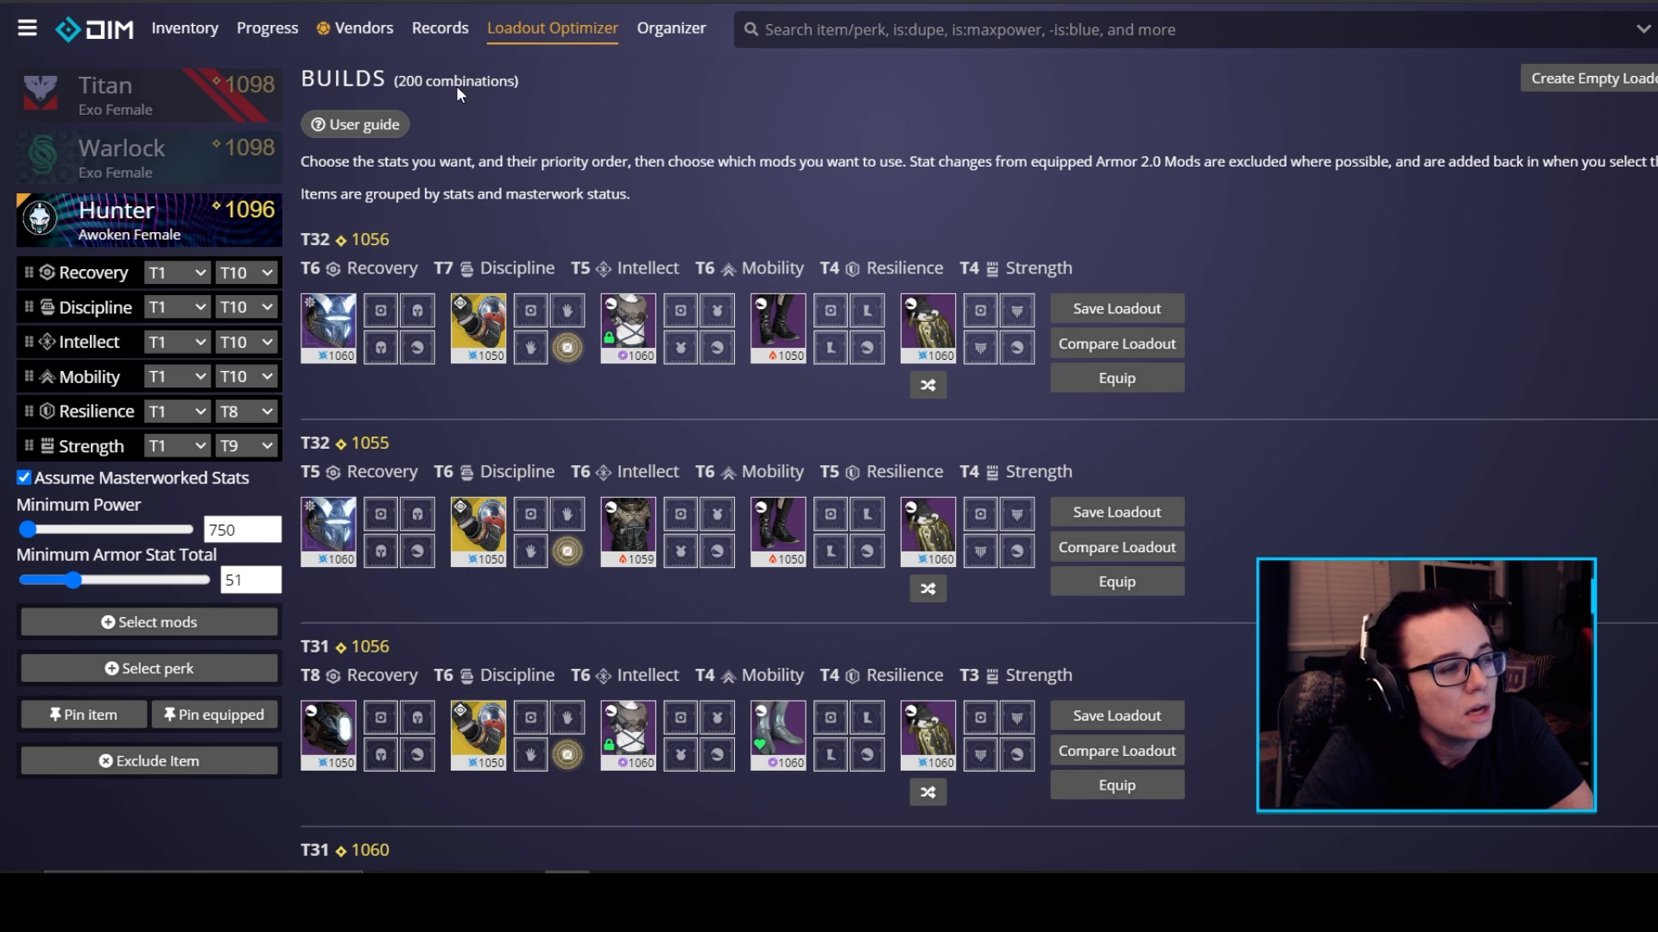
pyautogui.moveTo(98, 293)
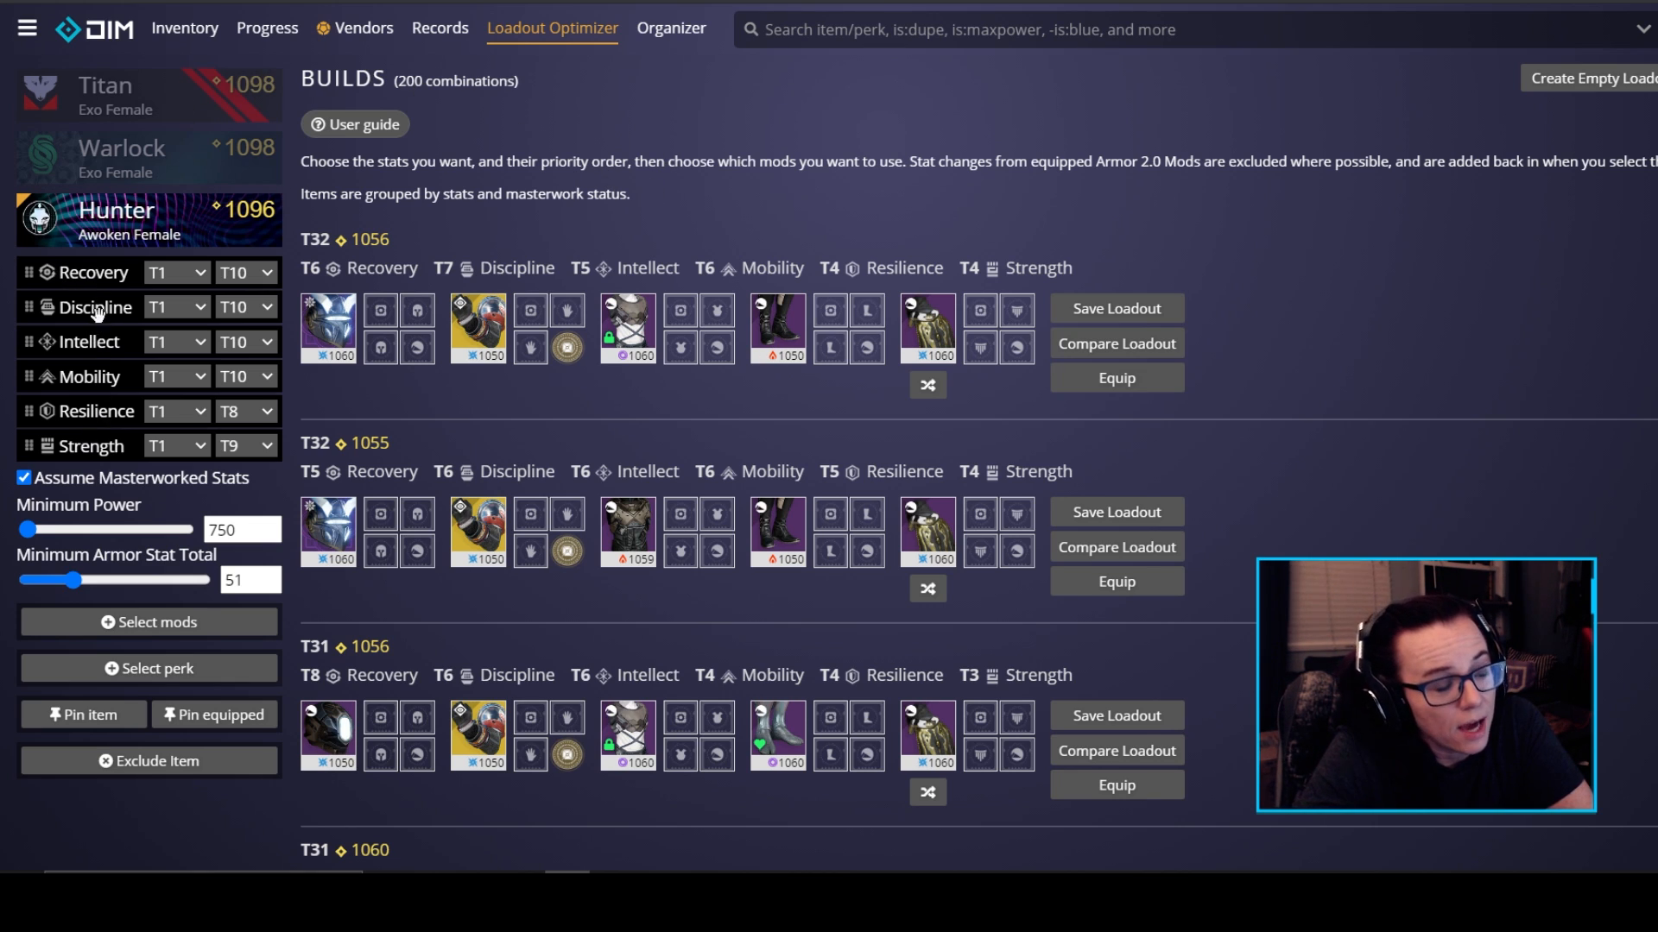
# - Check the Recovery minimum tier choices and leave them unchanged
pyautogui.click(176, 273)
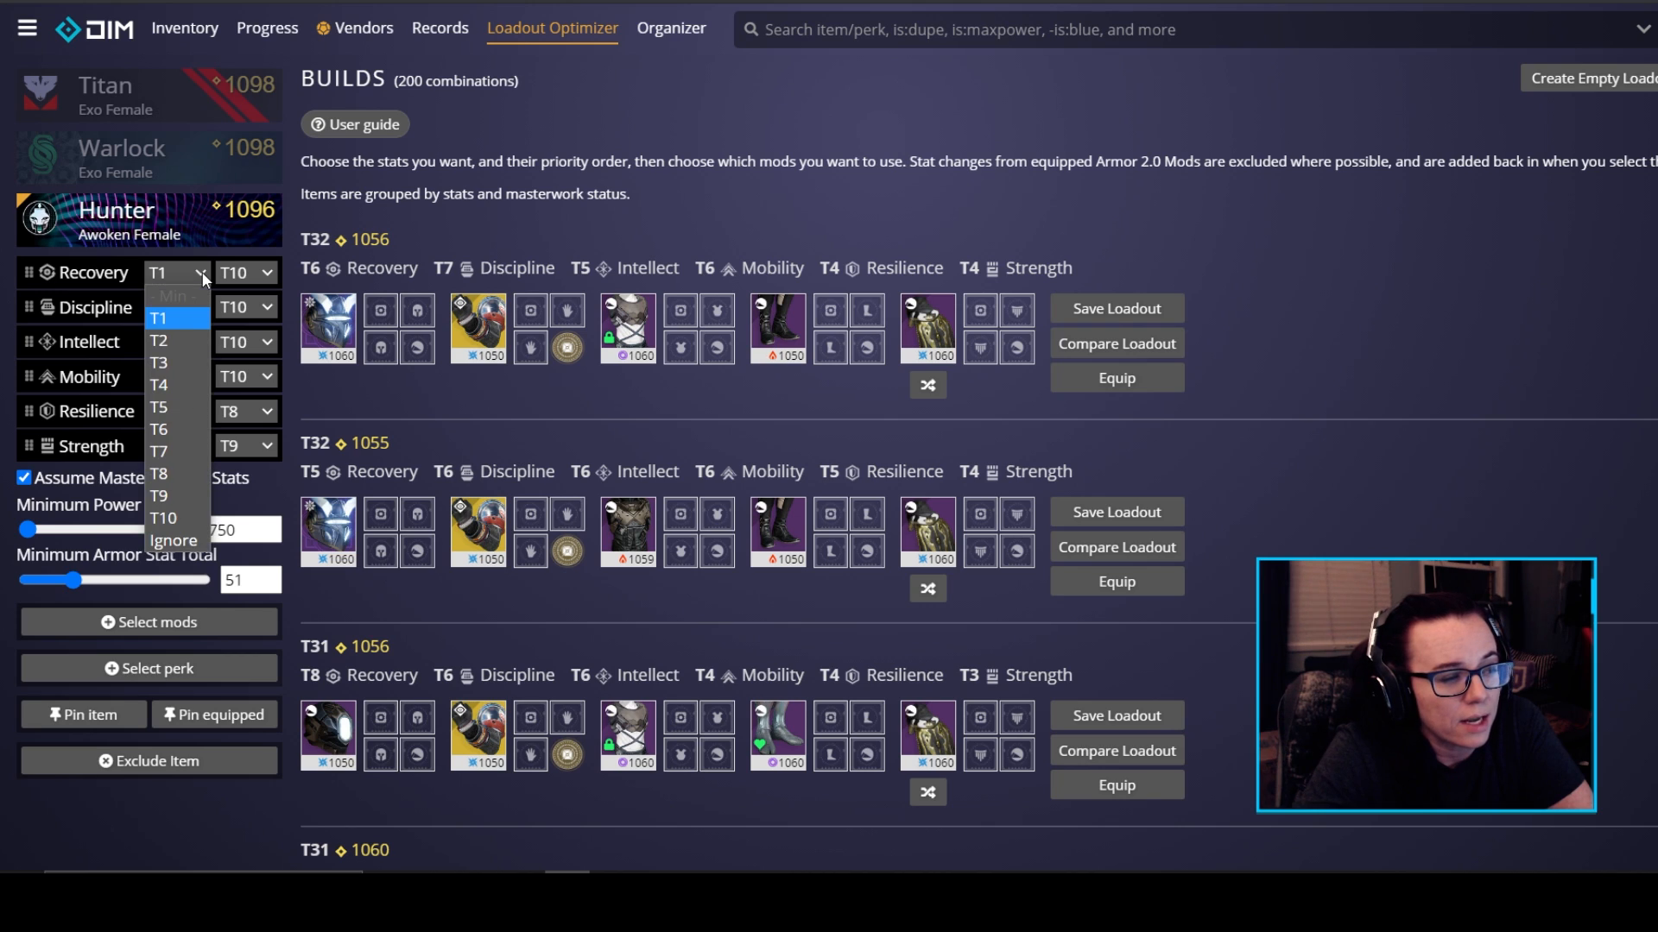
pyautogui.moveTo(268, 280)
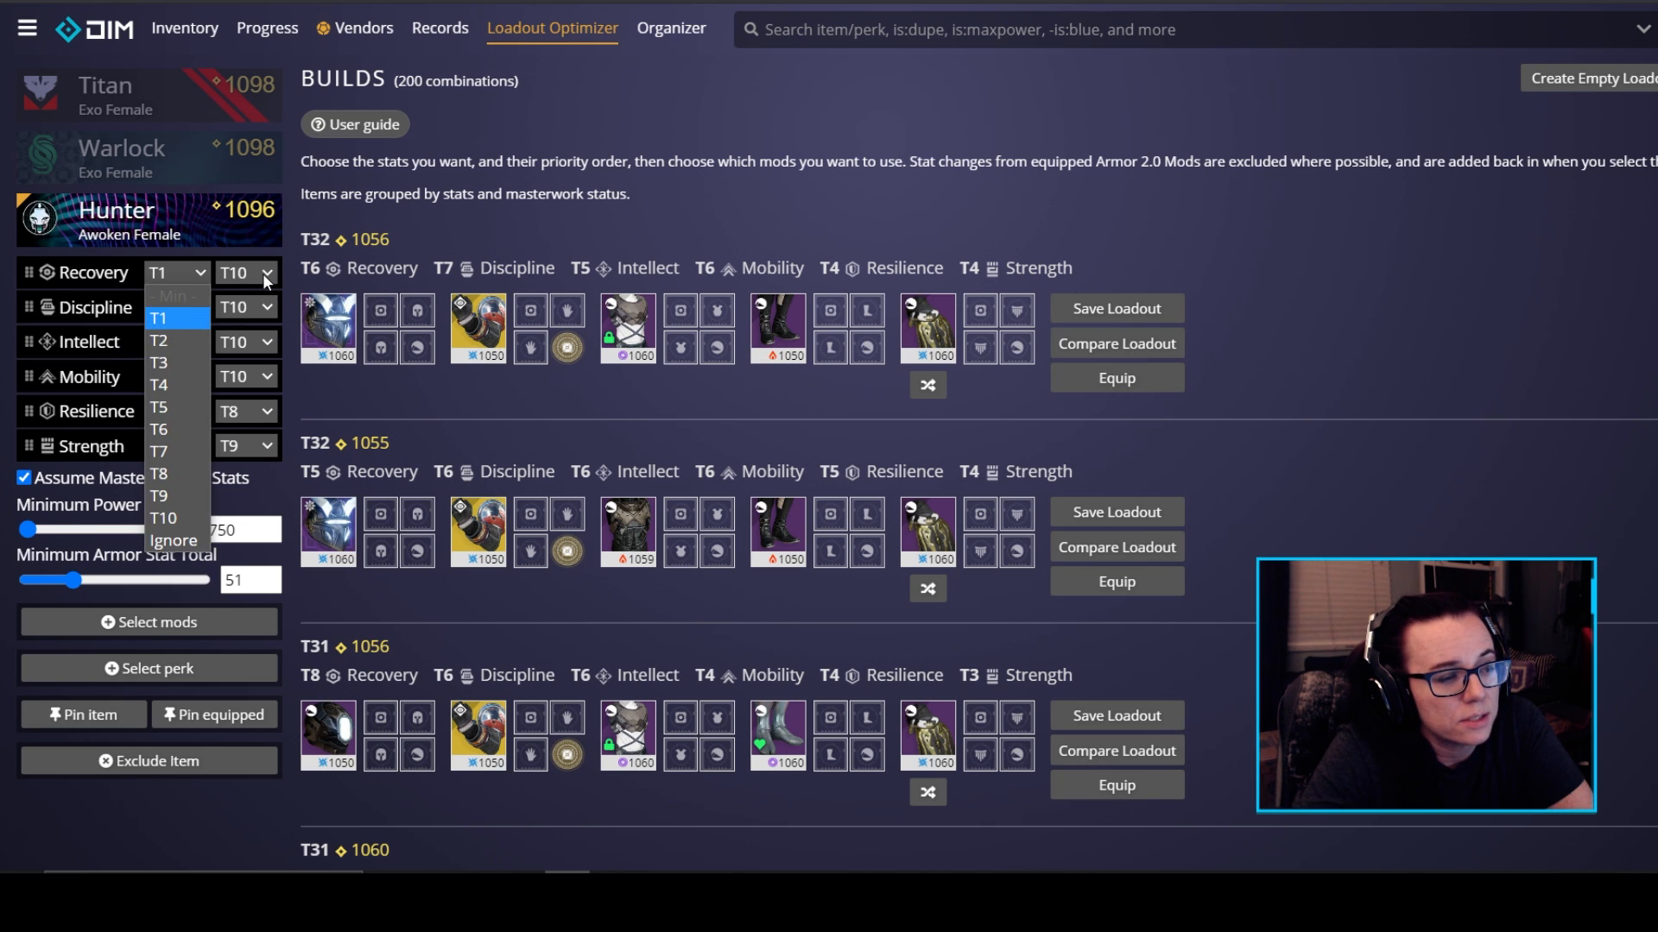
pyautogui.click(158, 318)
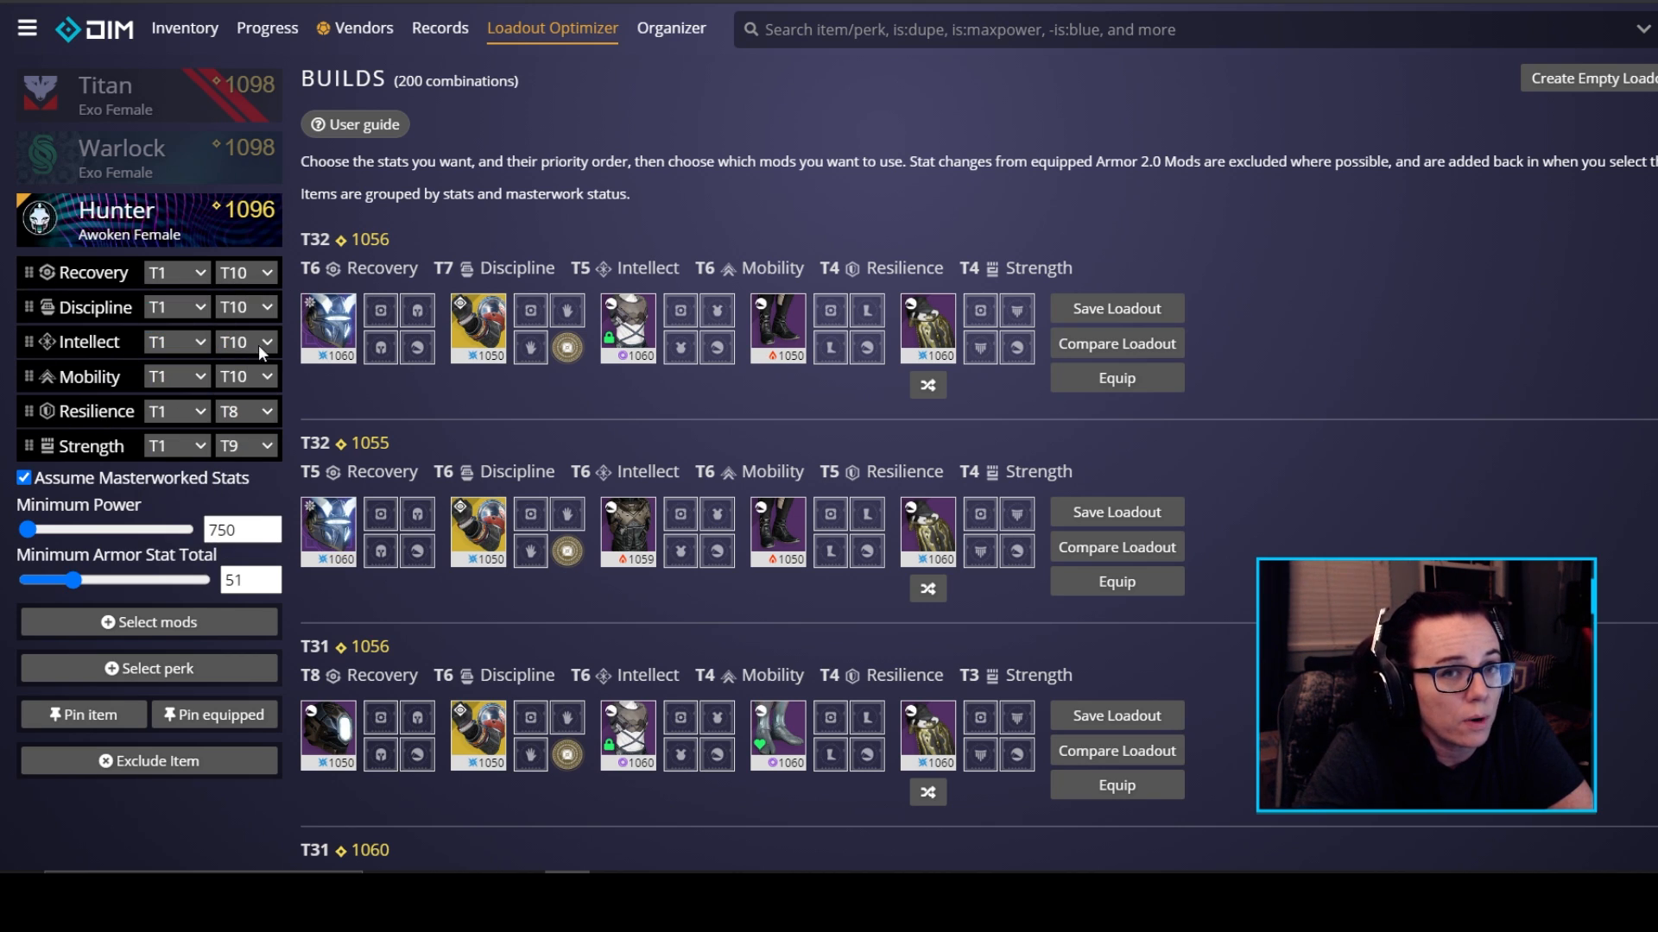
pyautogui.moveTo(125, 434)
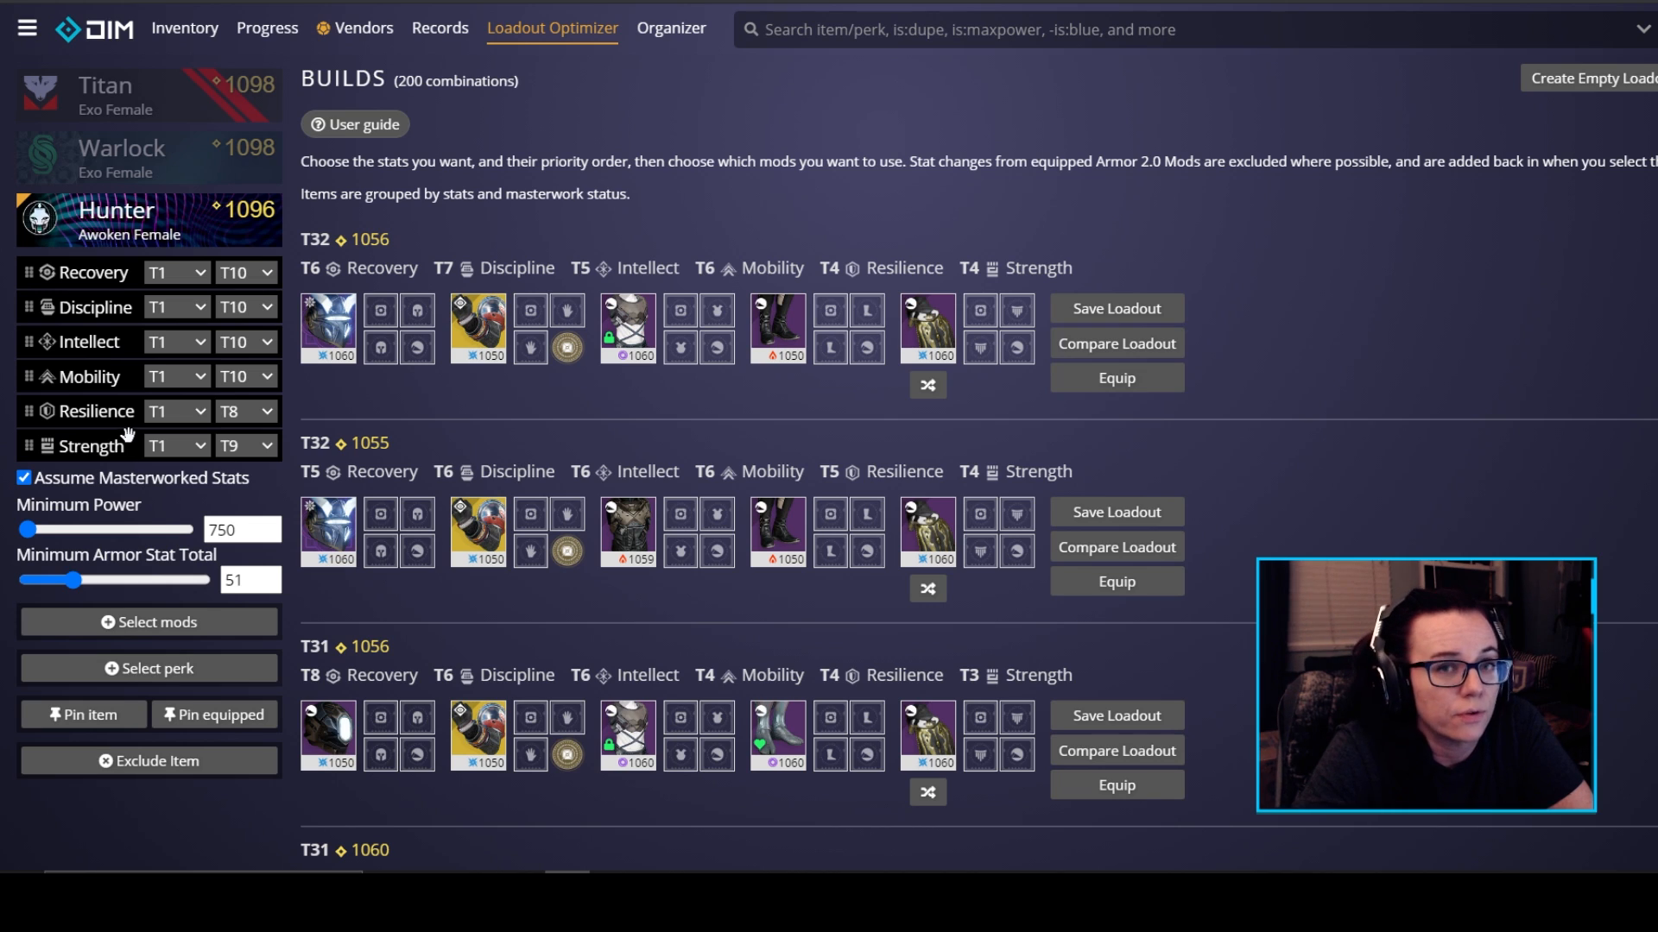
pyautogui.moveTo(239, 416)
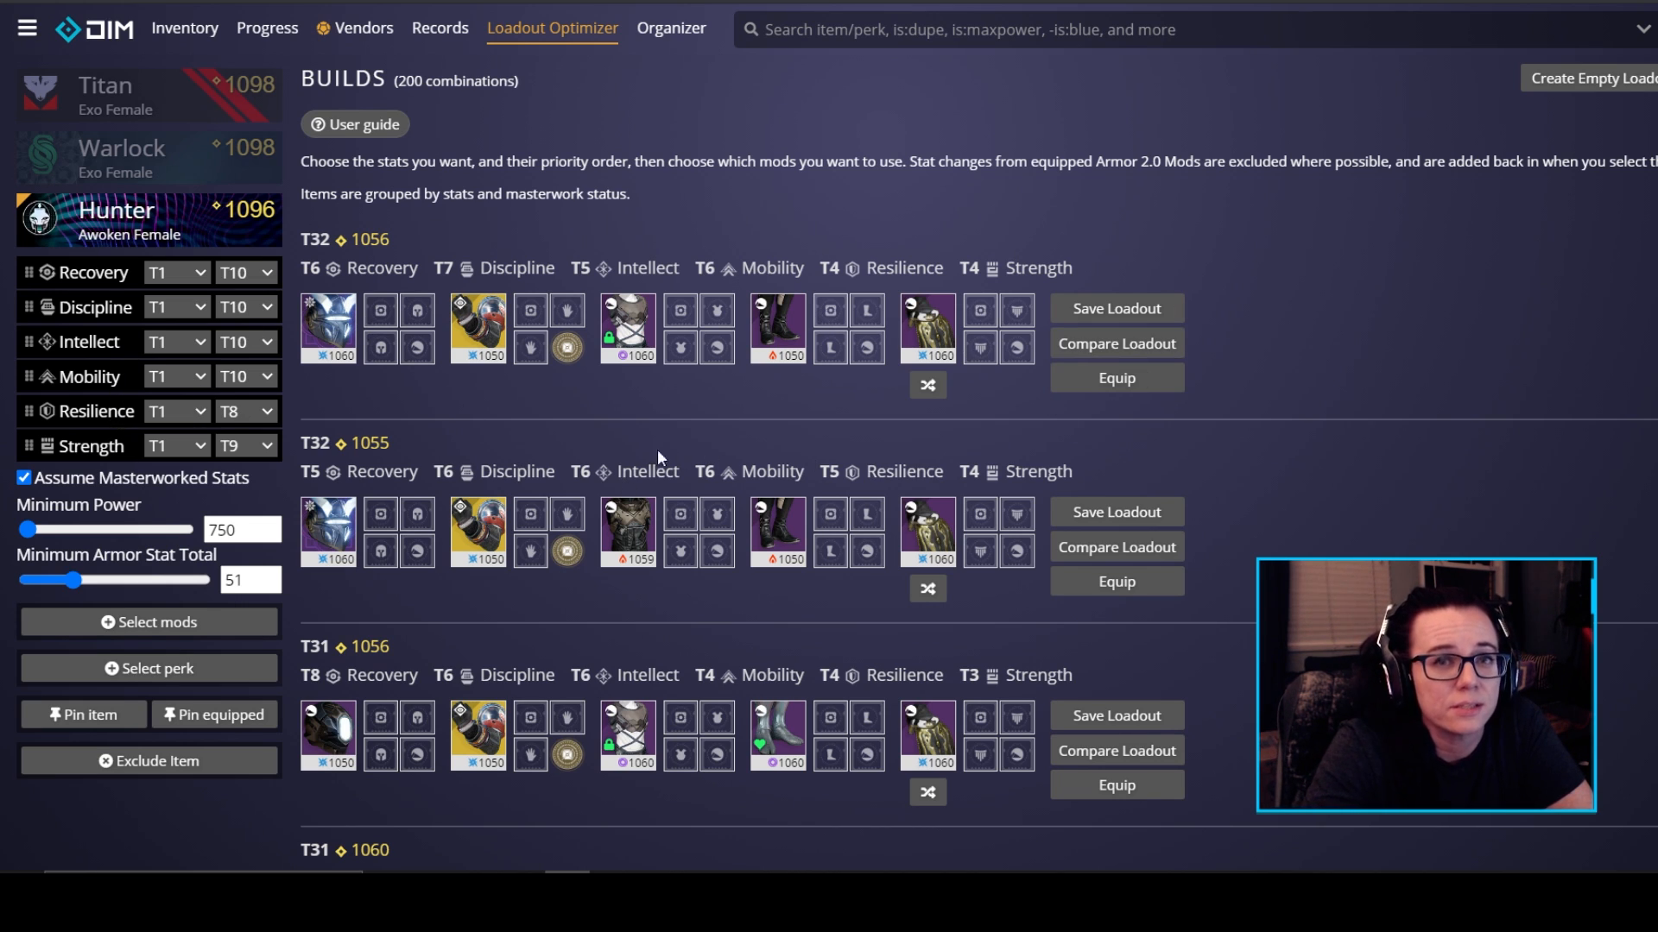
pyautogui.moveTo(228, 259)
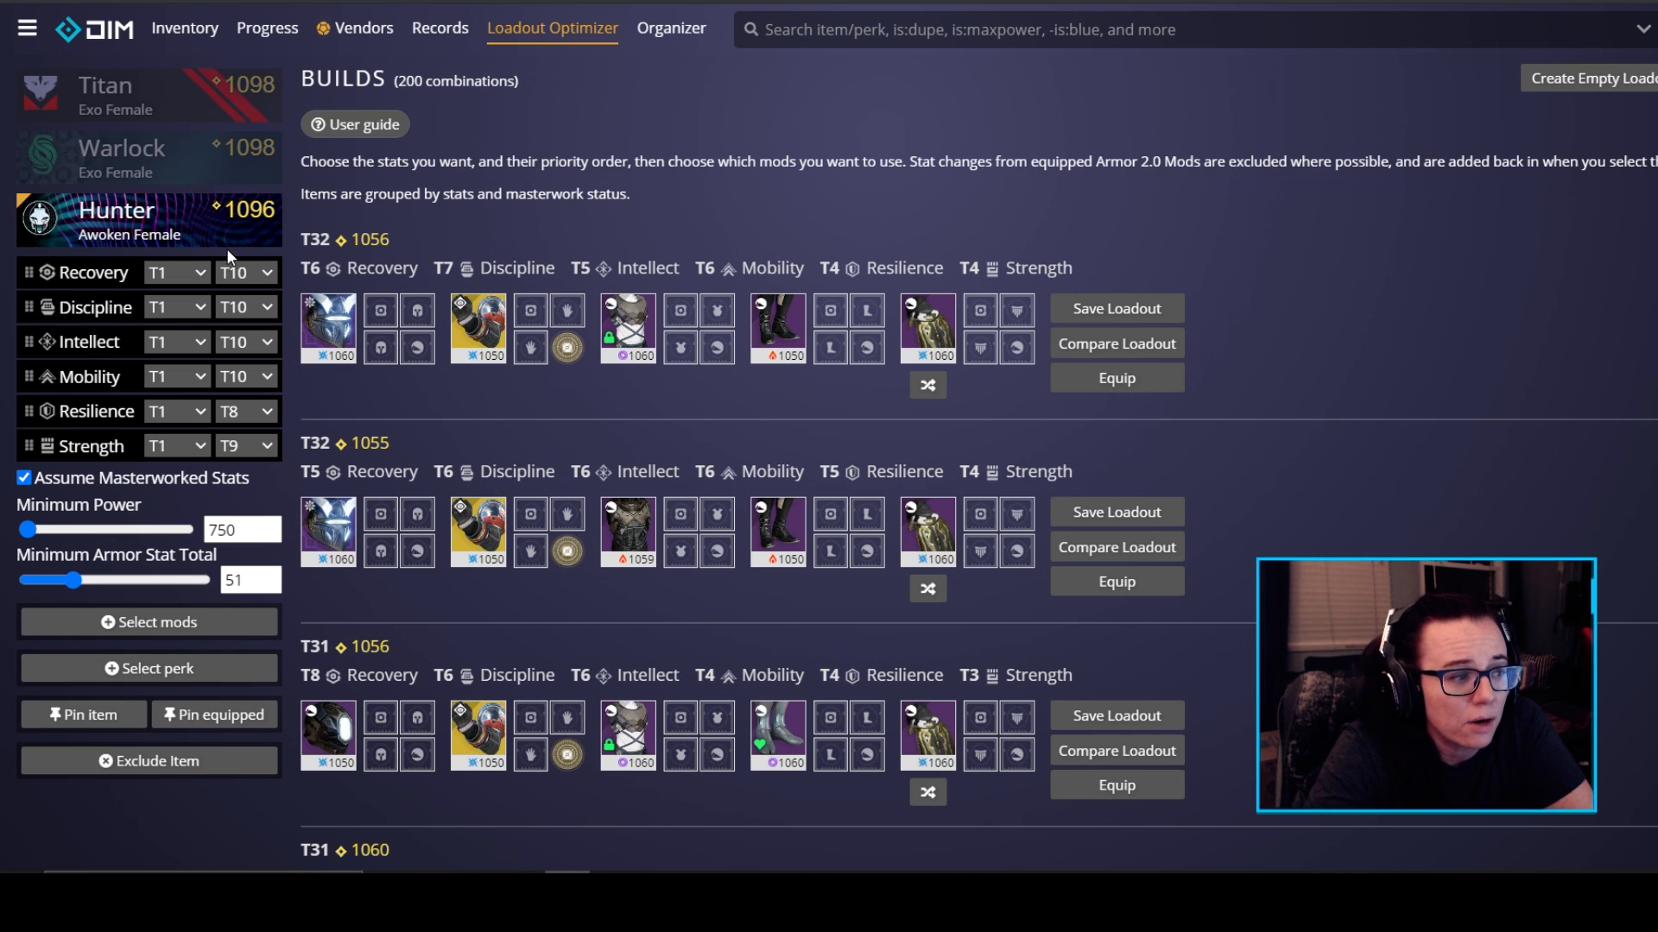
pyautogui.moveTo(254, 375)
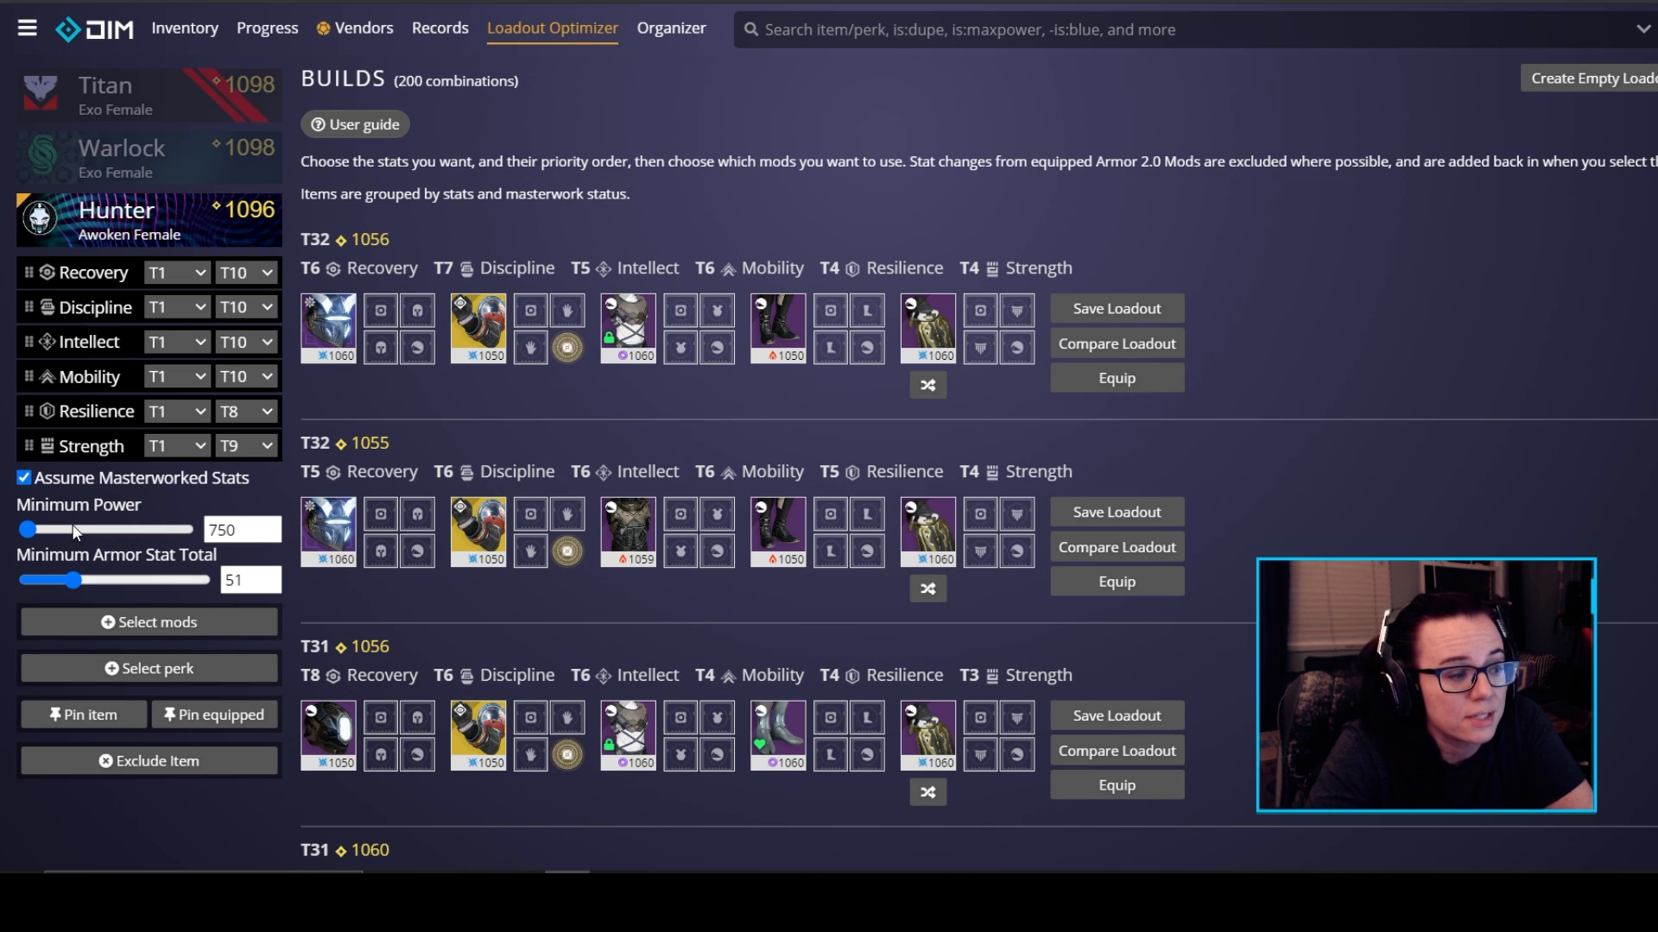
pyautogui.moveTo(634, 333)
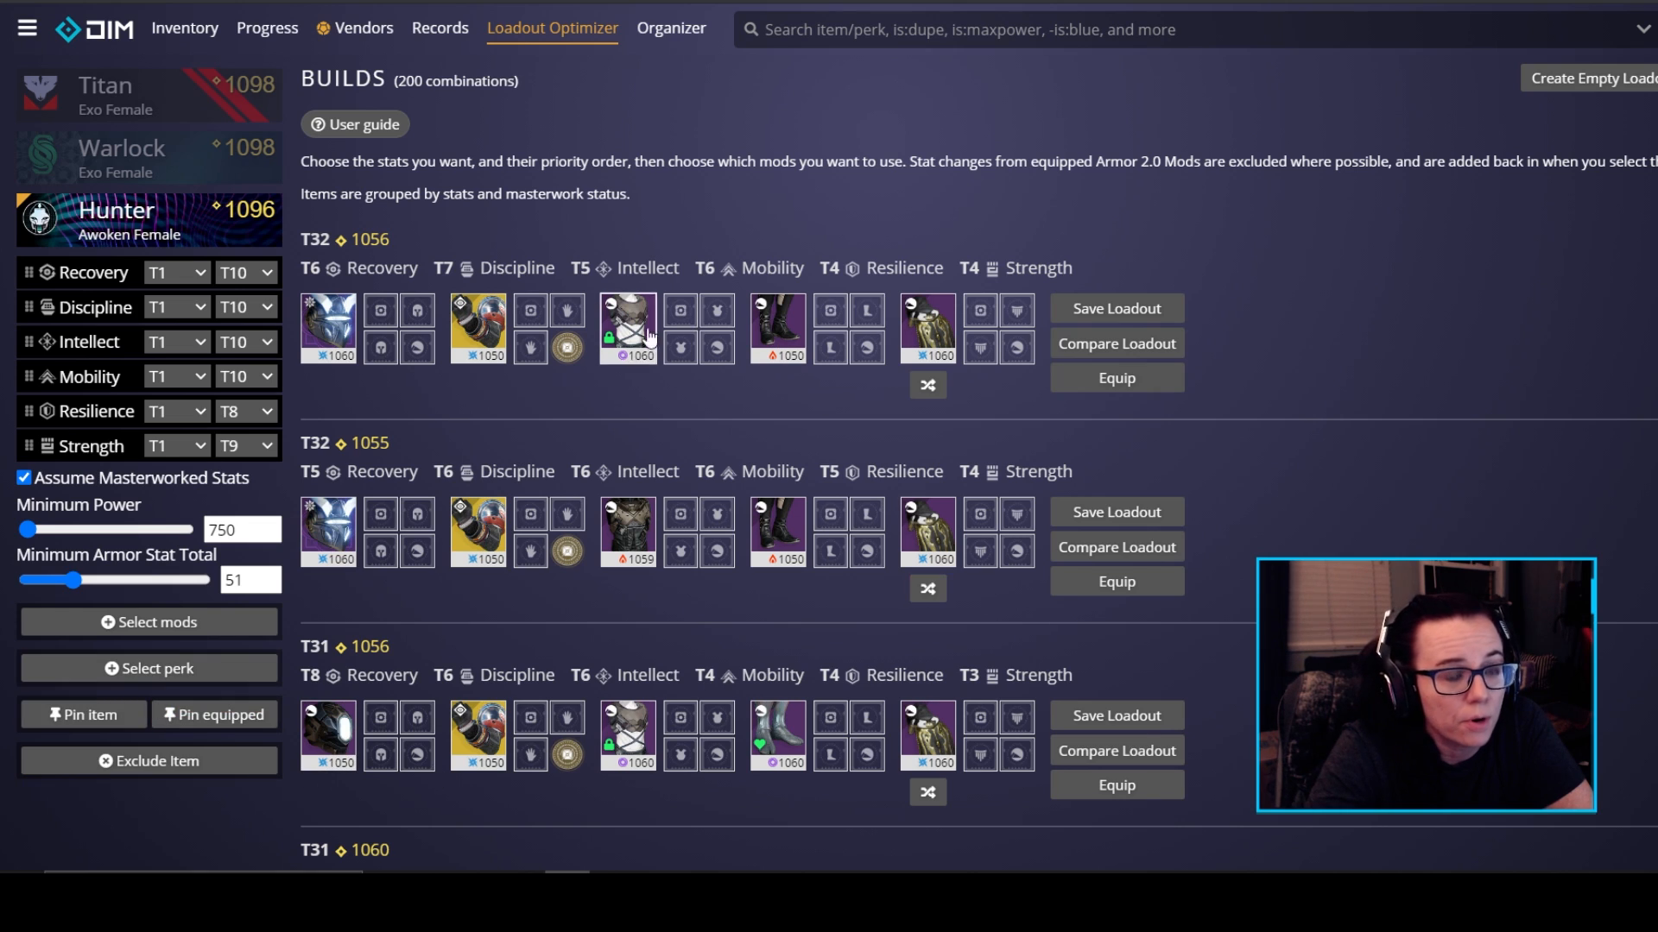
pyautogui.moveTo(300, 243)
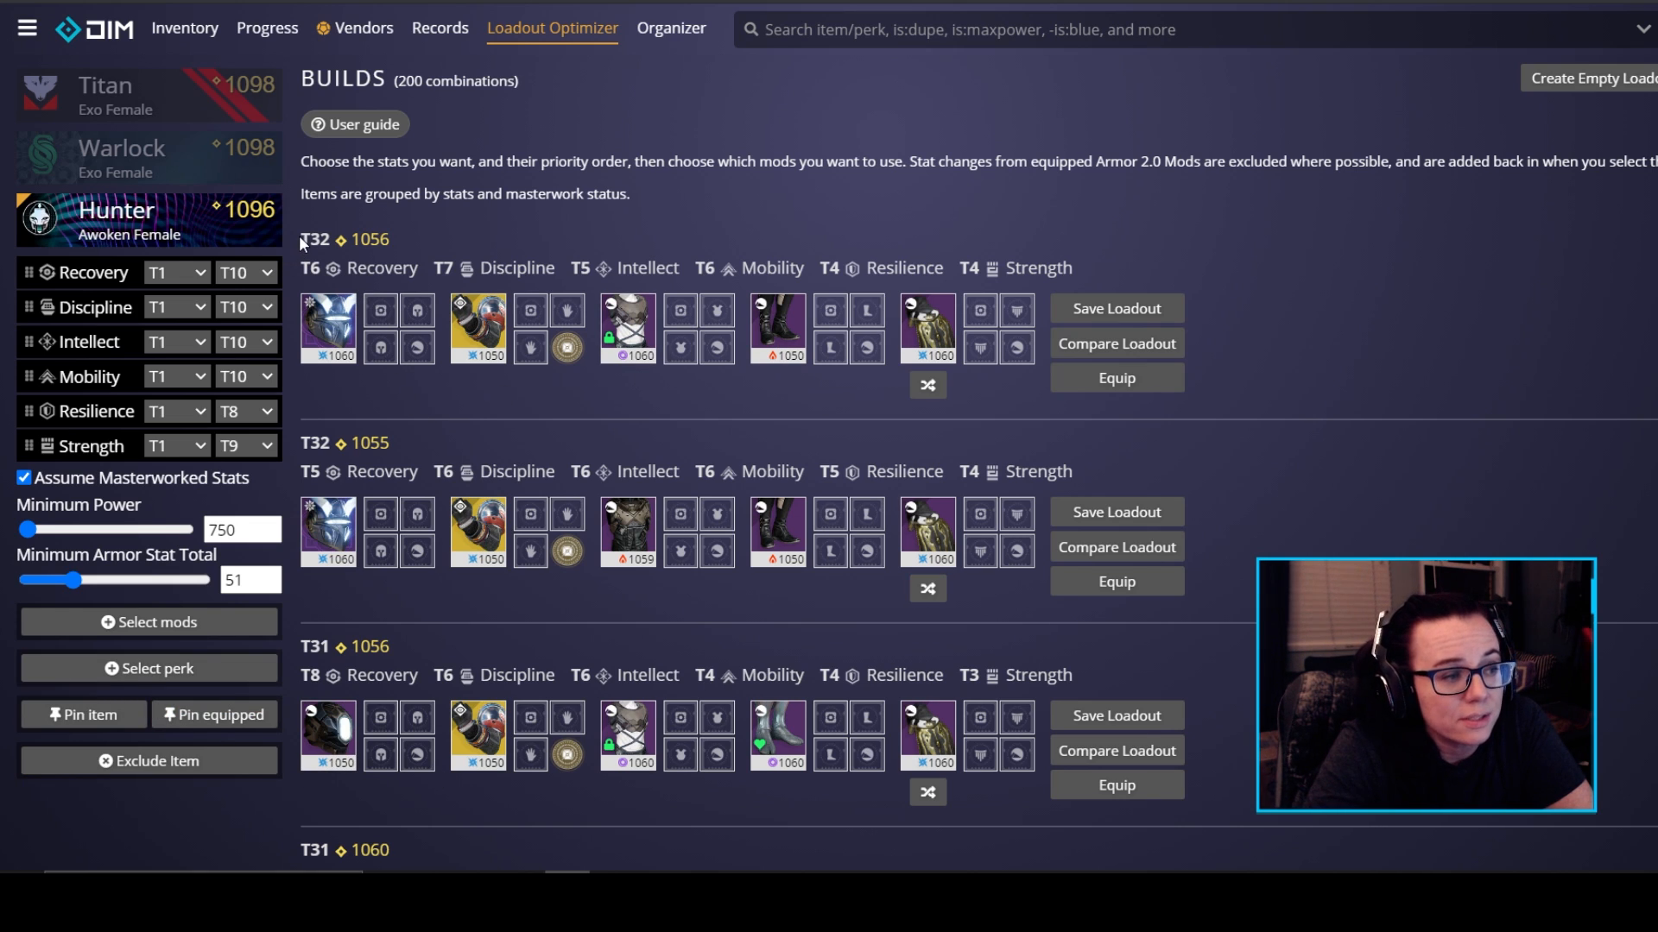
pyautogui.moveTo(312, 268)
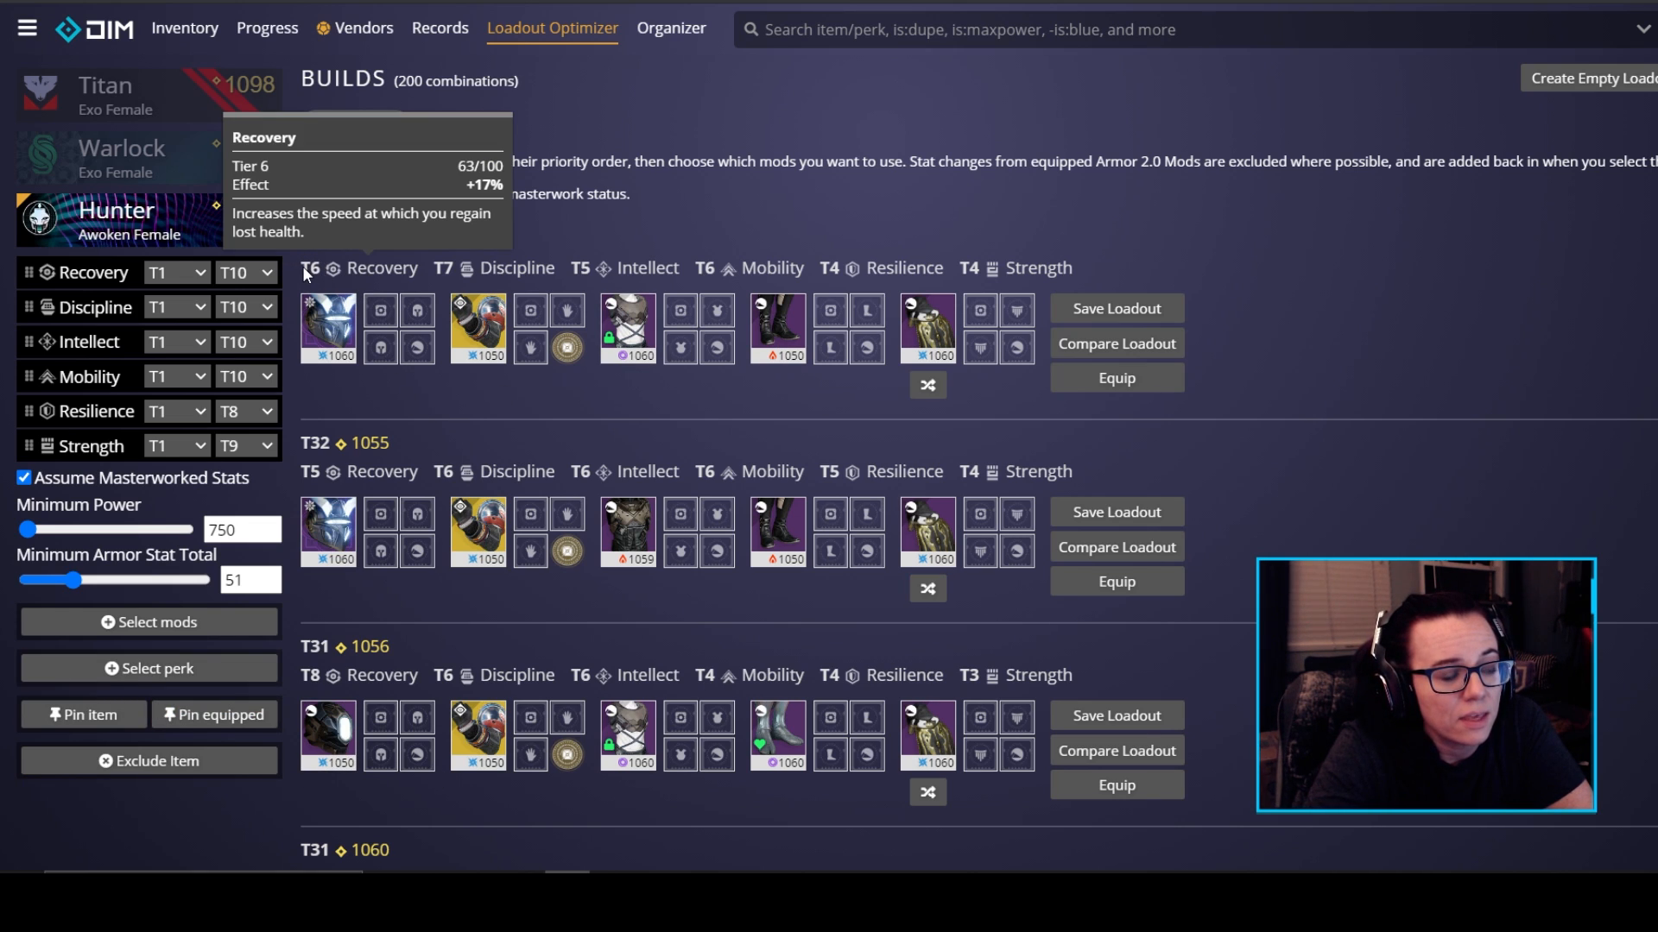
pyautogui.moveTo(383, 294)
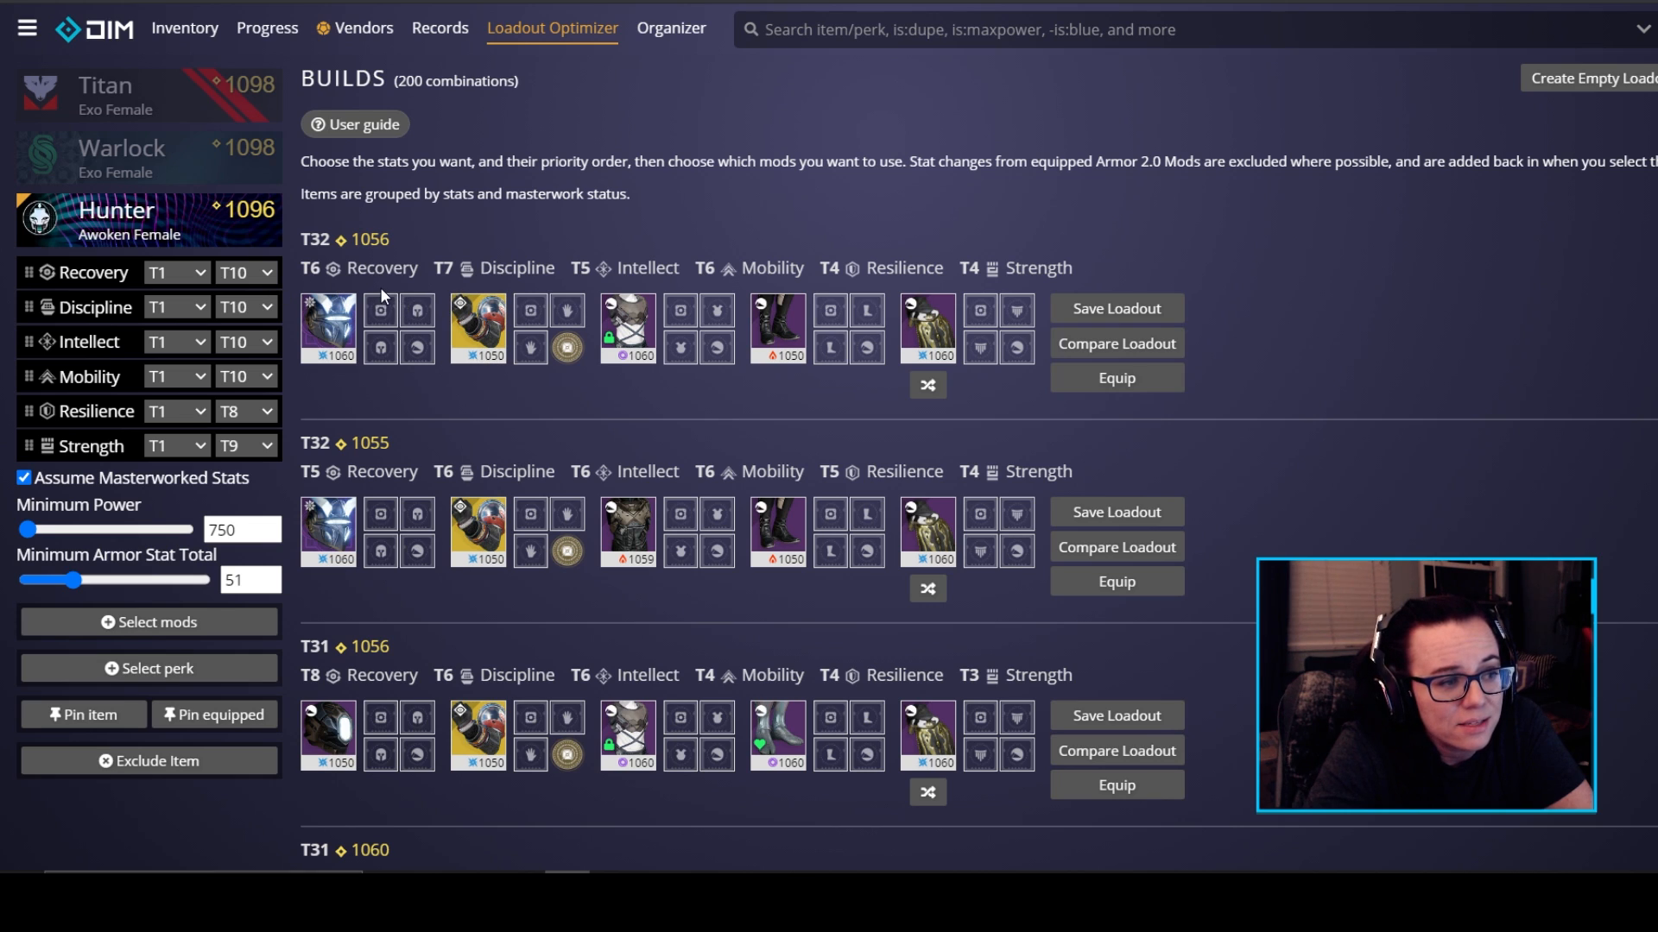
pyautogui.moveTo(1117, 308)
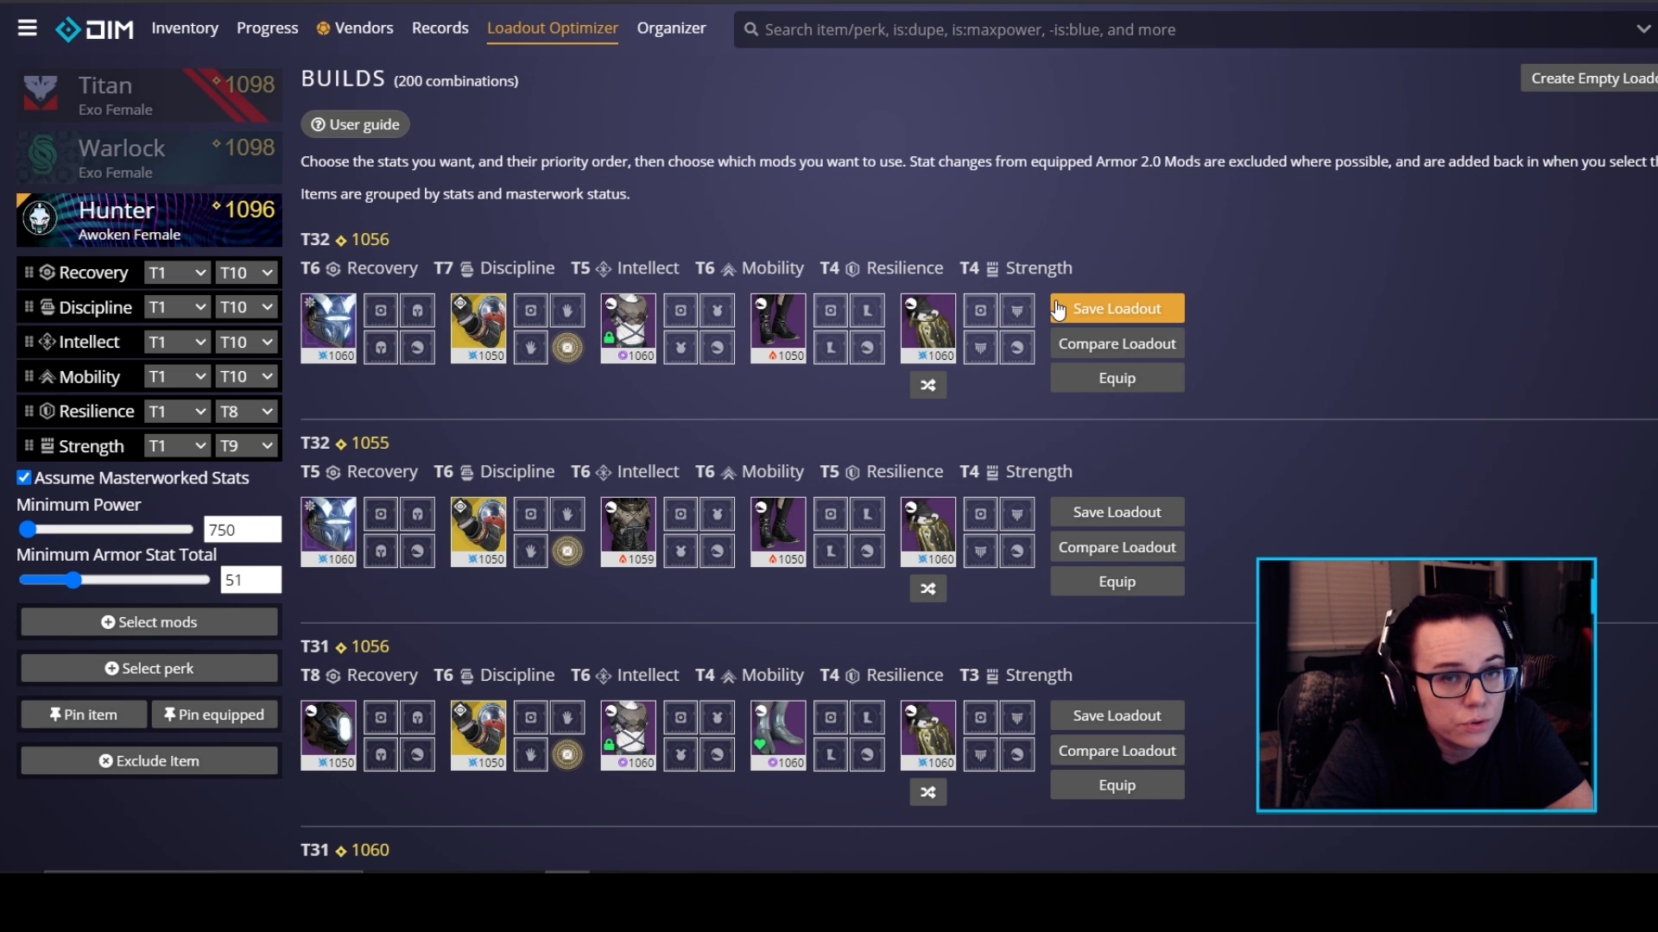
pyautogui.moveTo(149, 394)
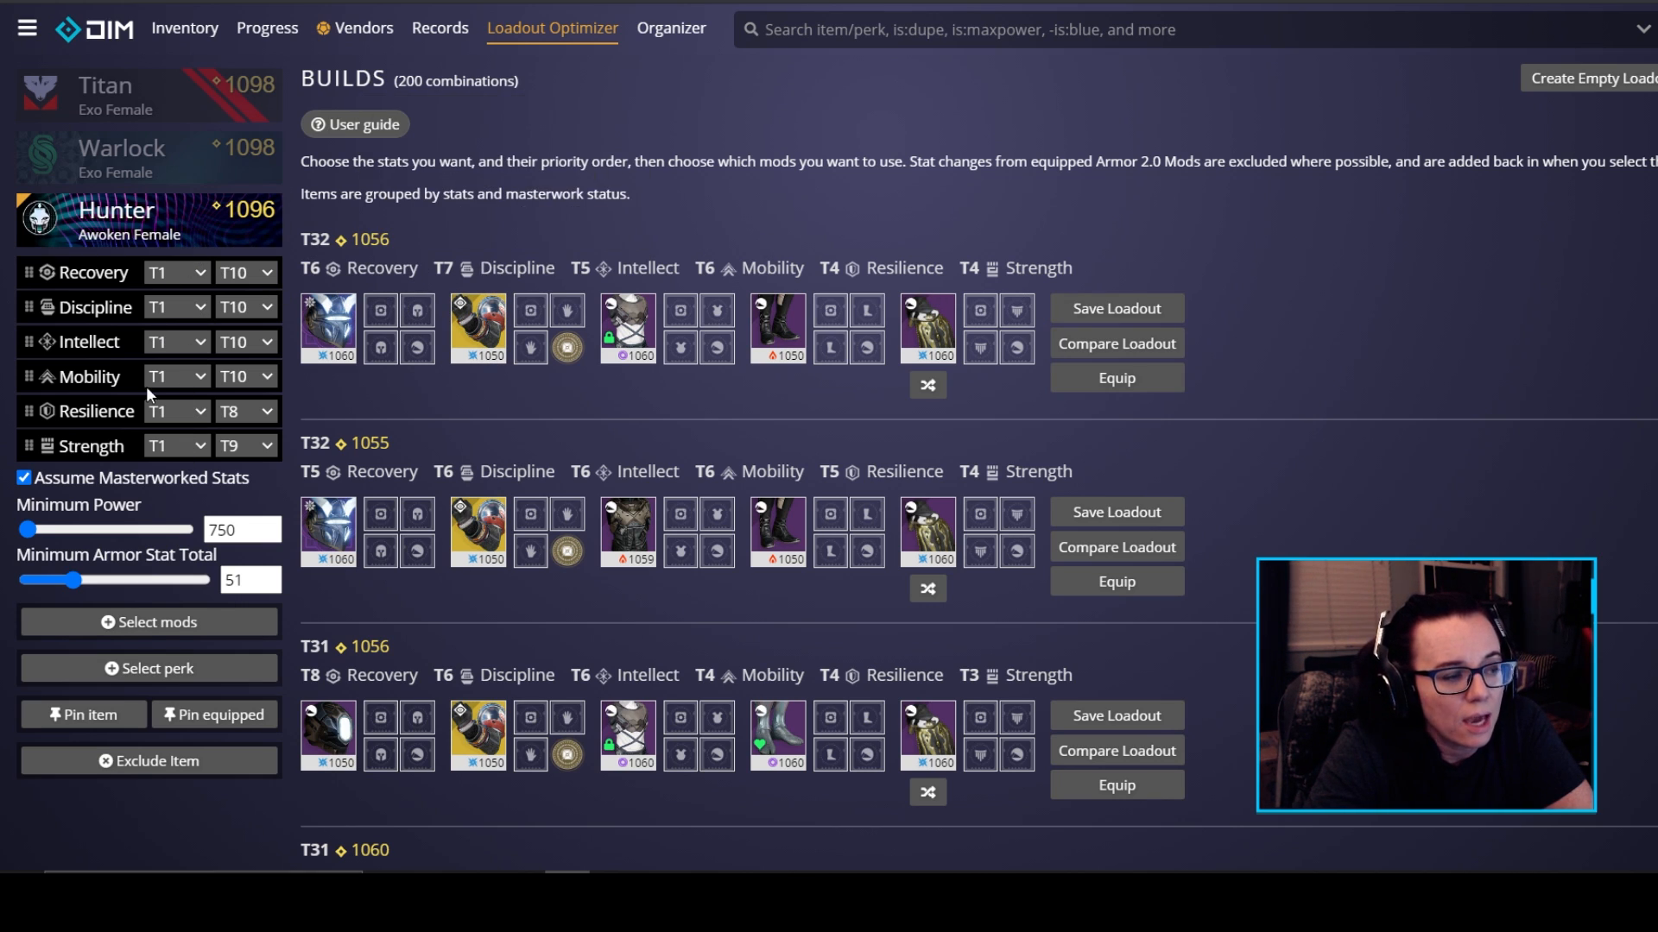
pyautogui.moveTo(304, 249)
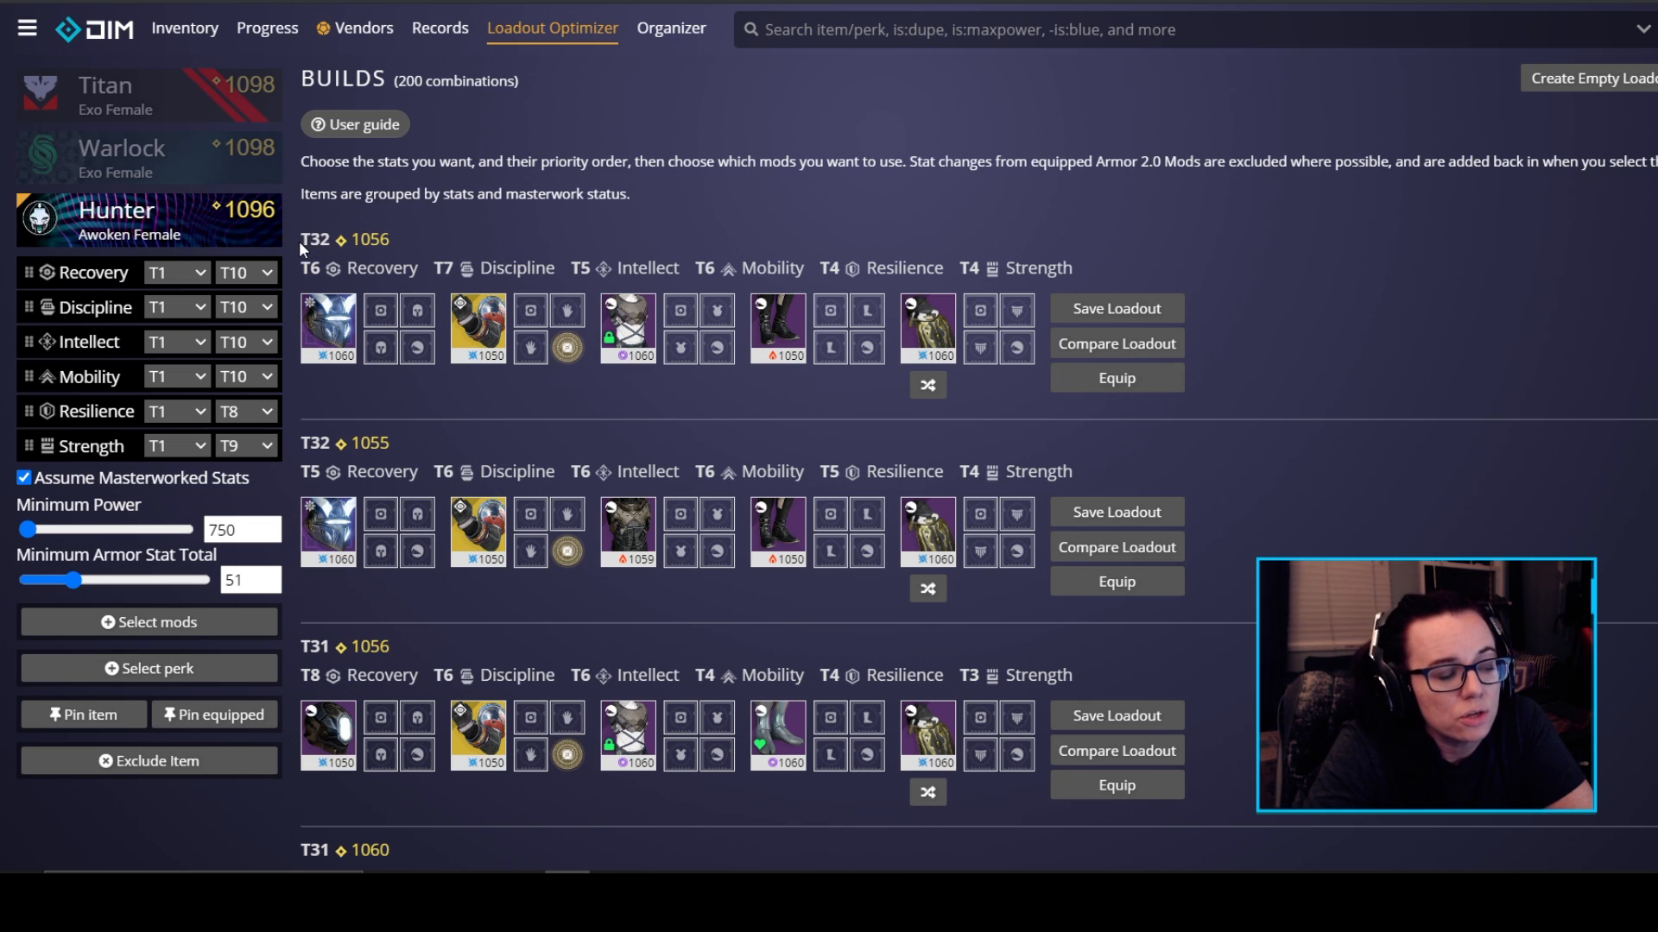
pyautogui.moveTo(325, 275)
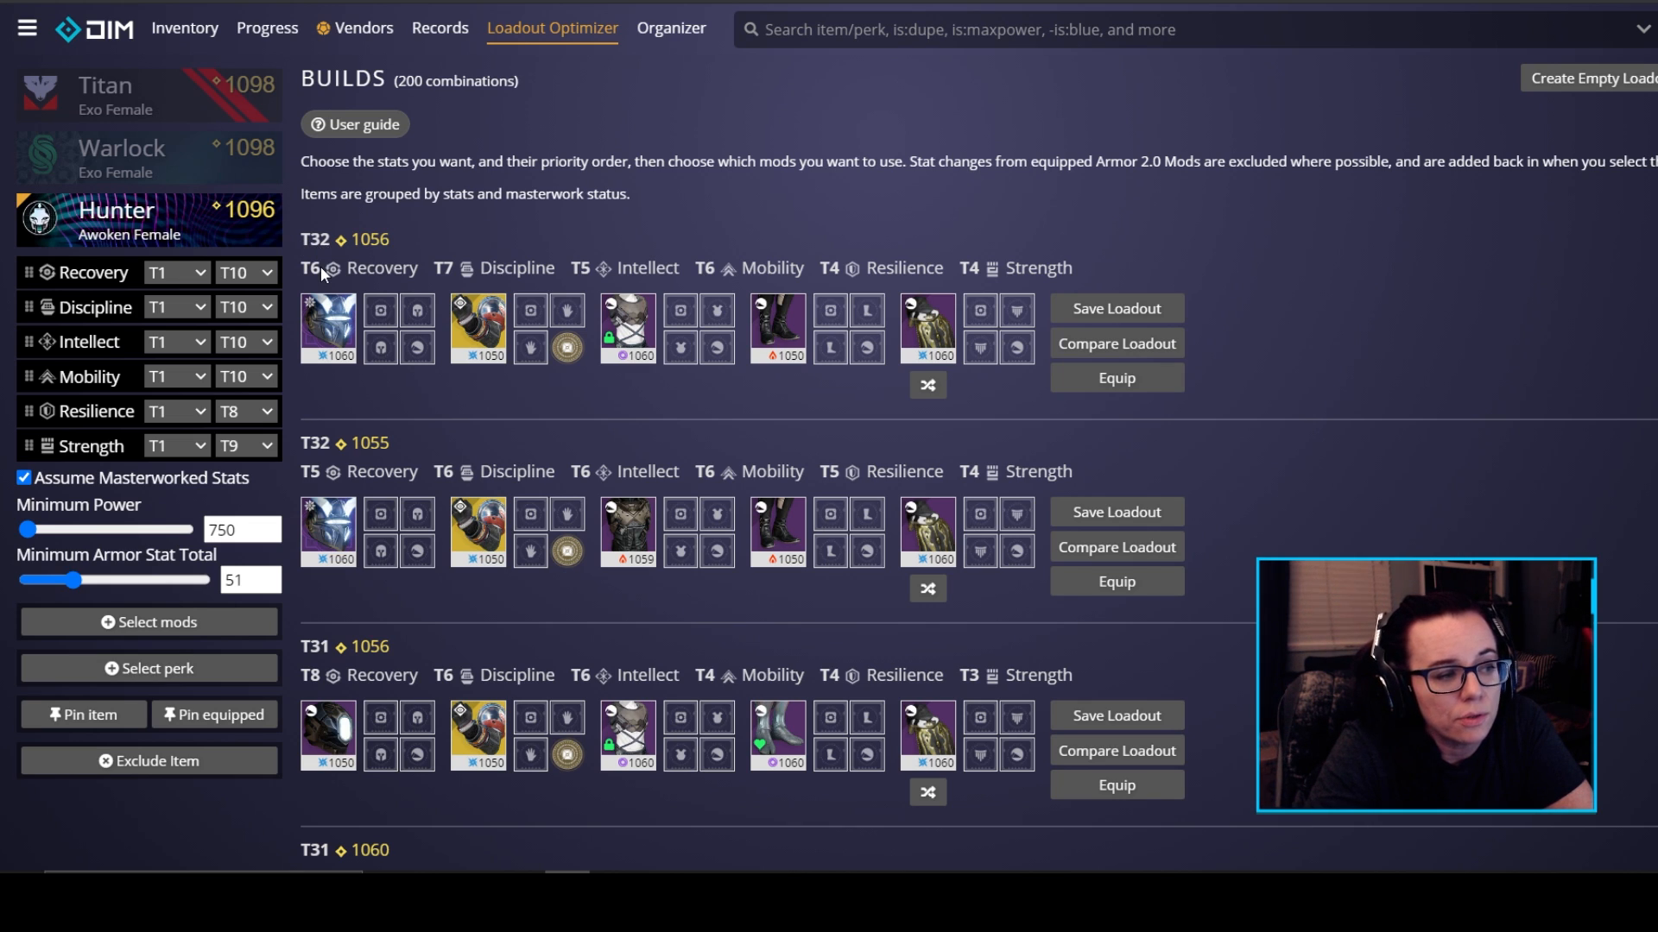
pyautogui.moveTo(605, 268)
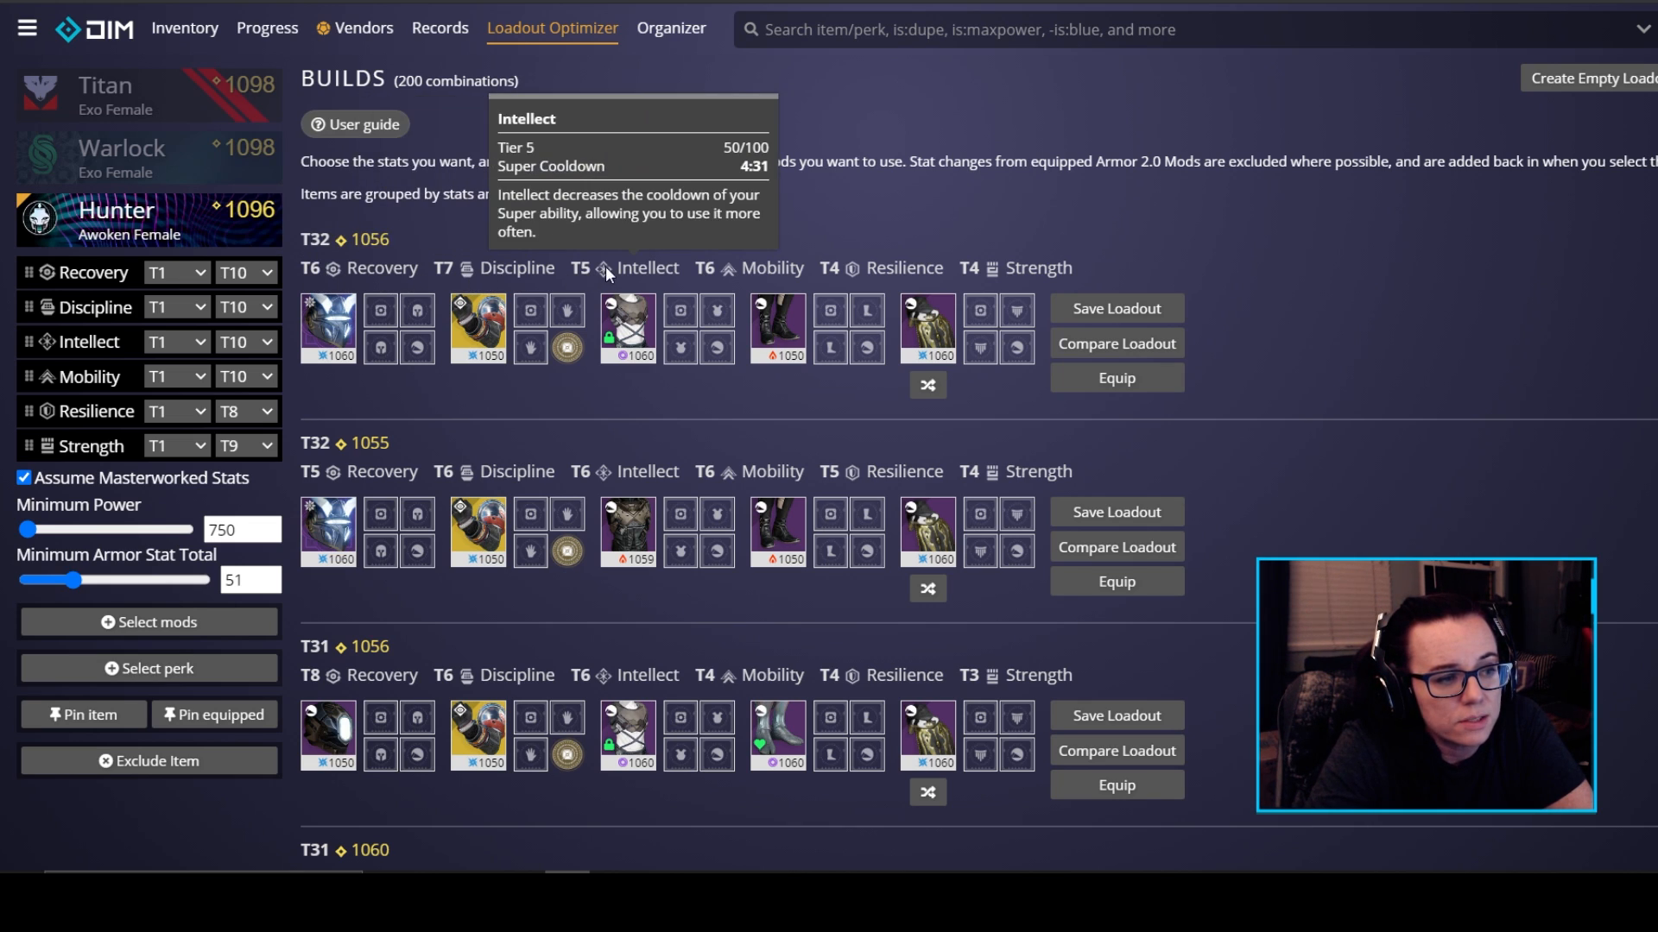
pyautogui.moveTo(996, 267)
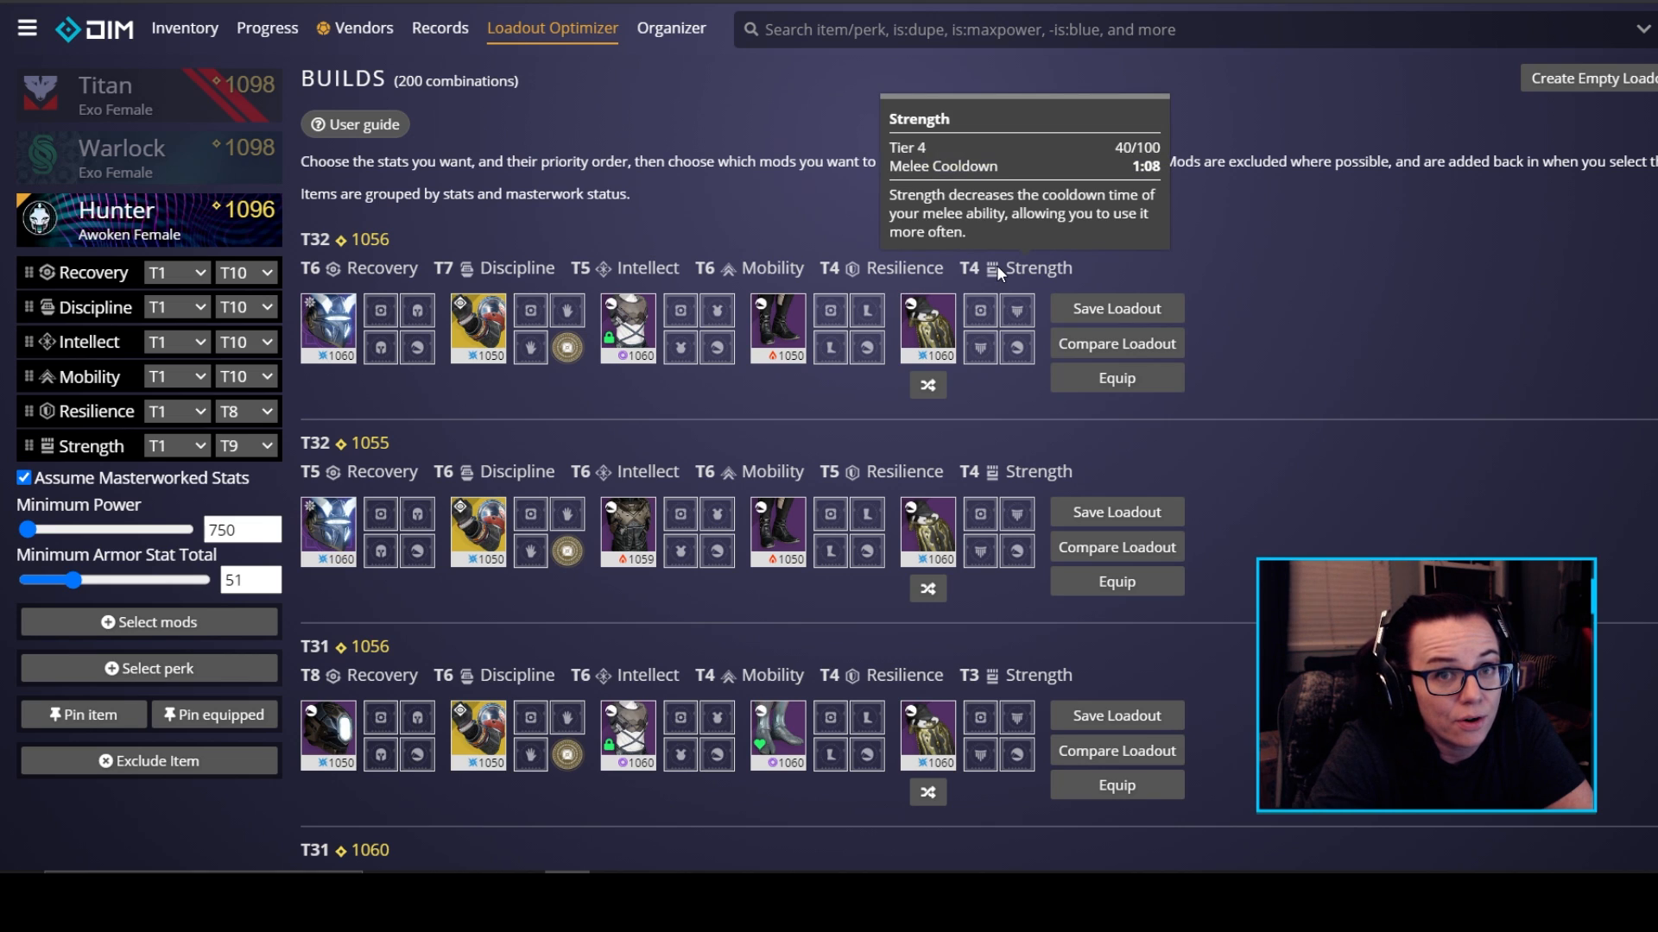
pyautogui.moveTo(22, 479)
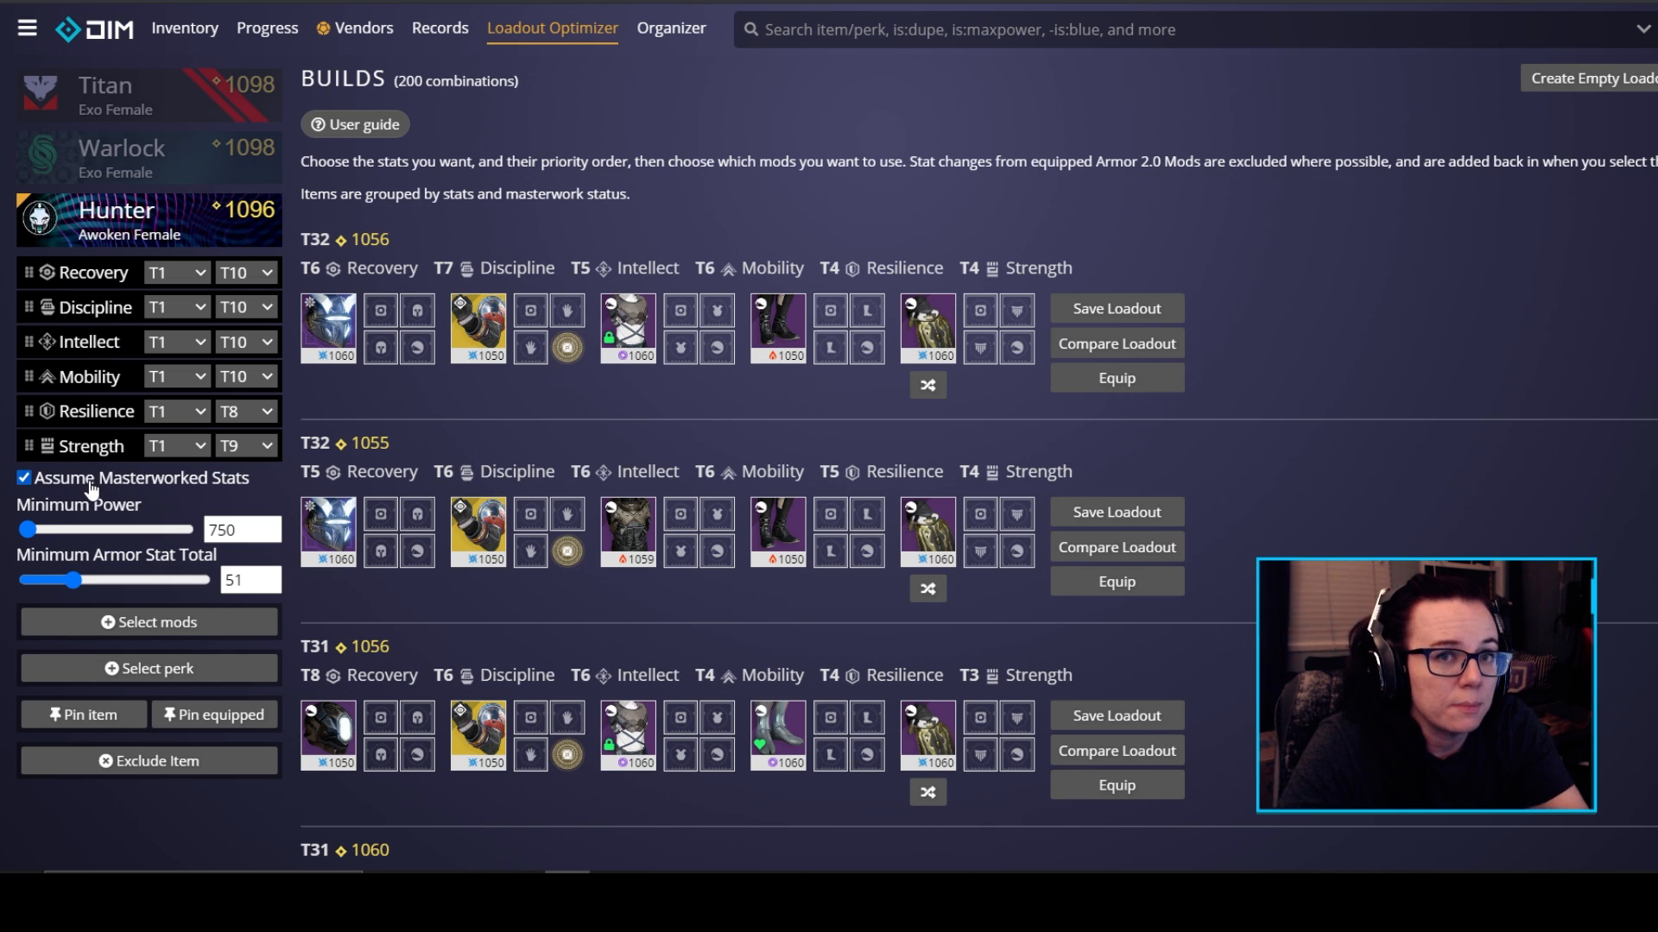
pyautogui.moveTo(139, 478)
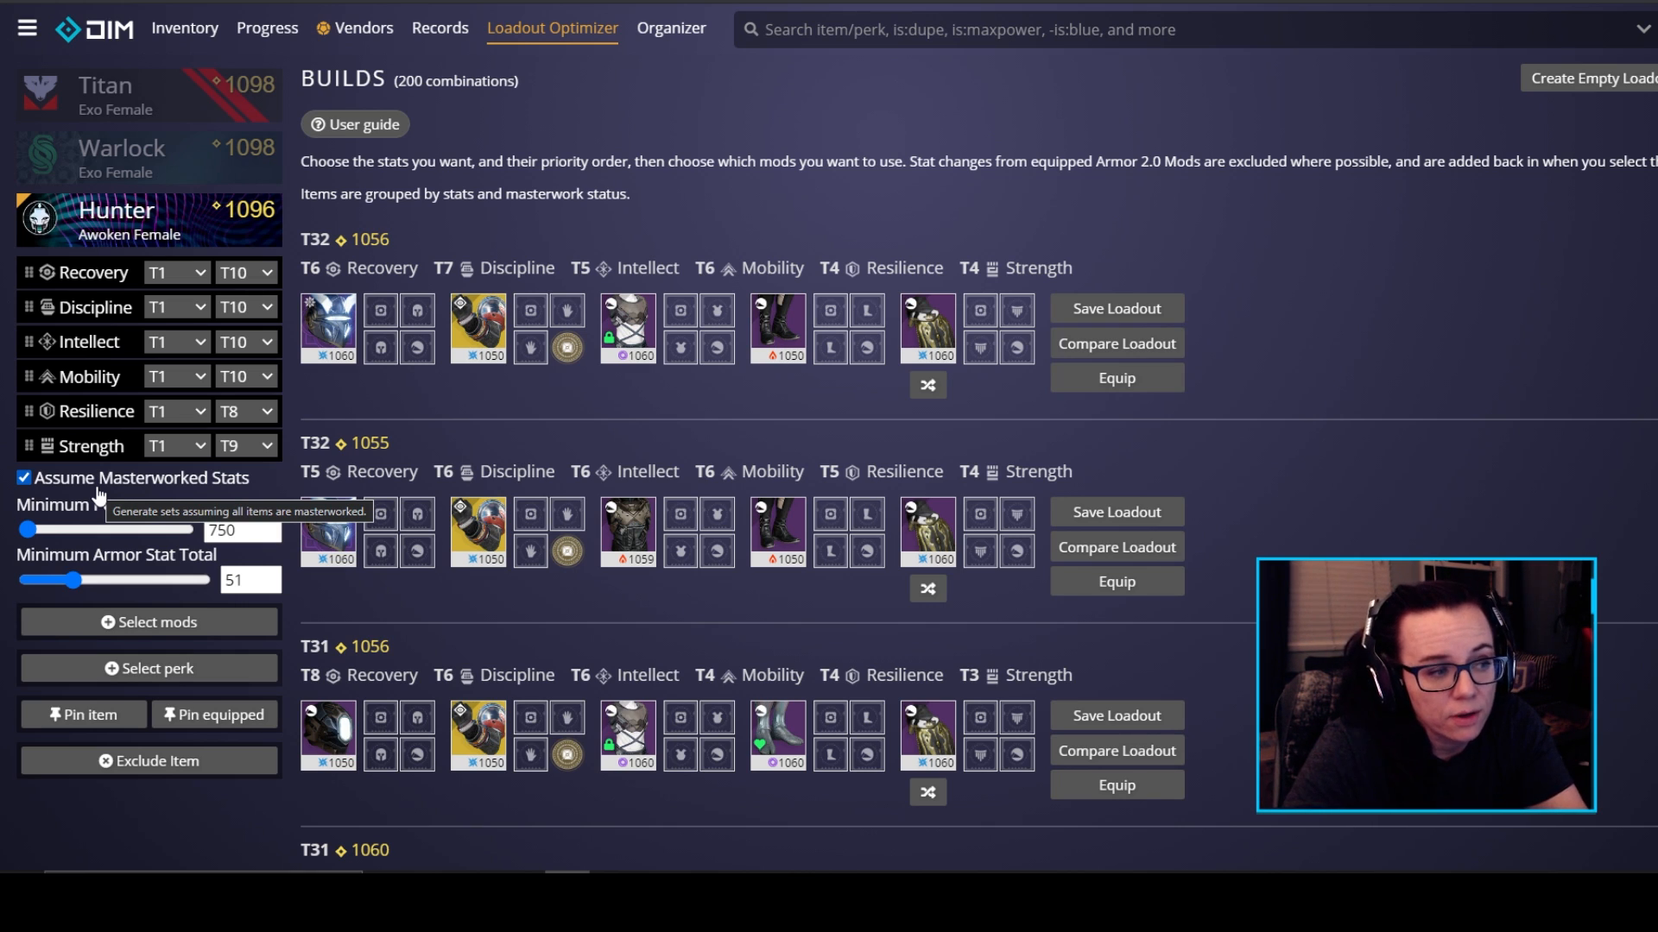
pyautogui.moveTo(114, 497)
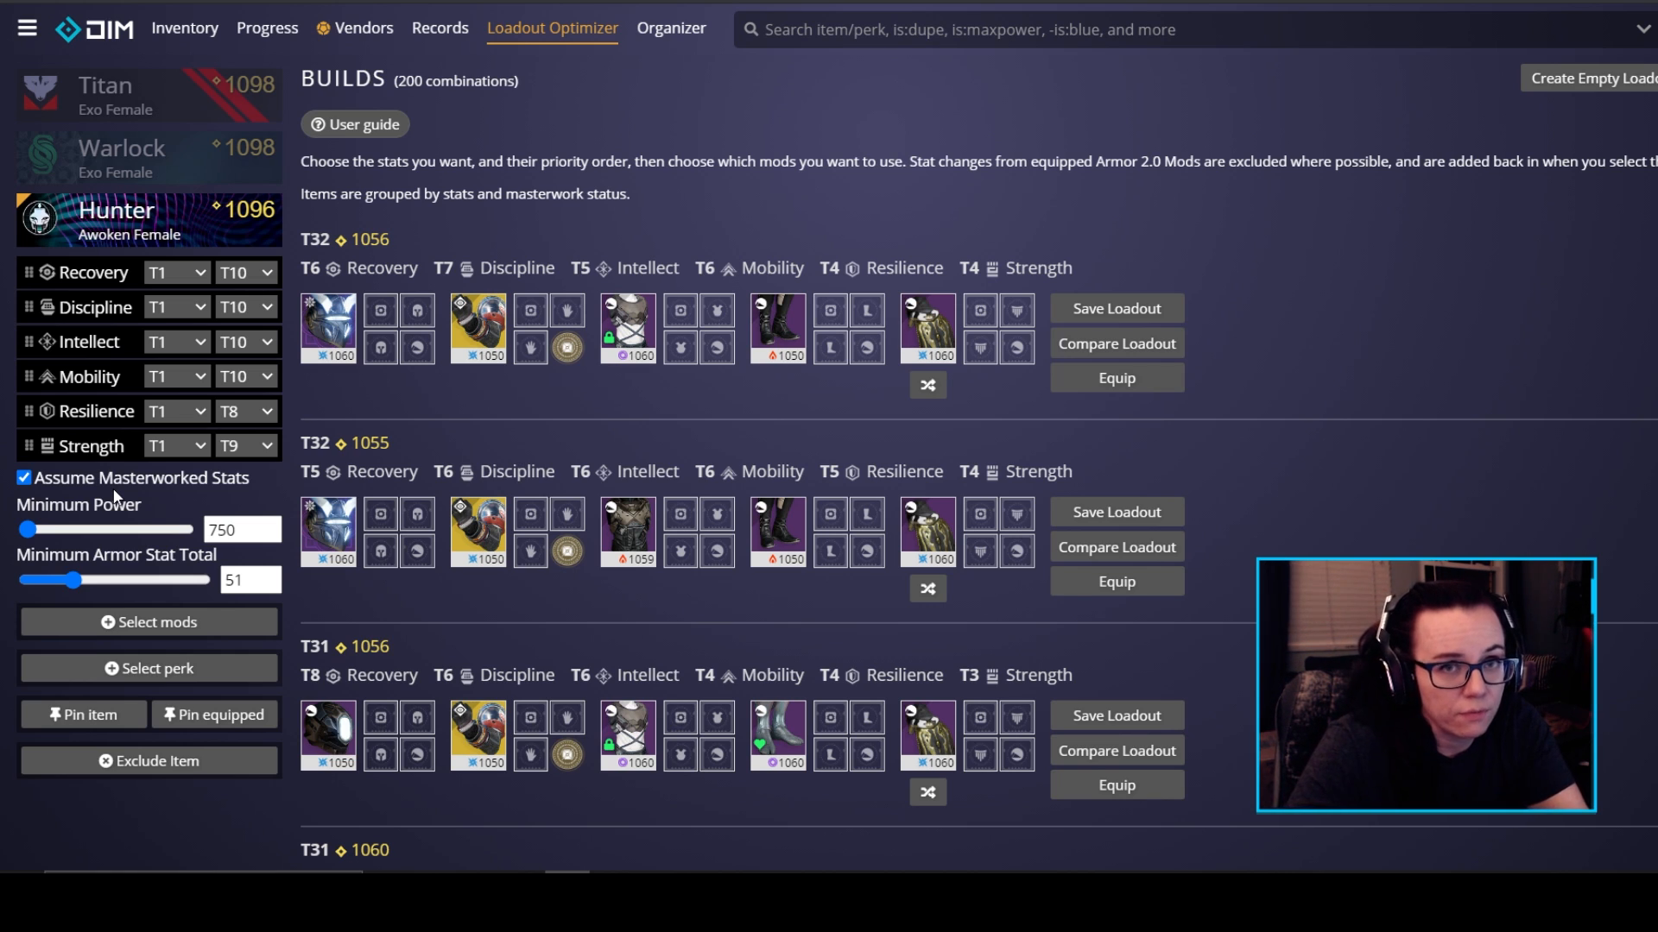
pyautogui.moveTo(16, 507)
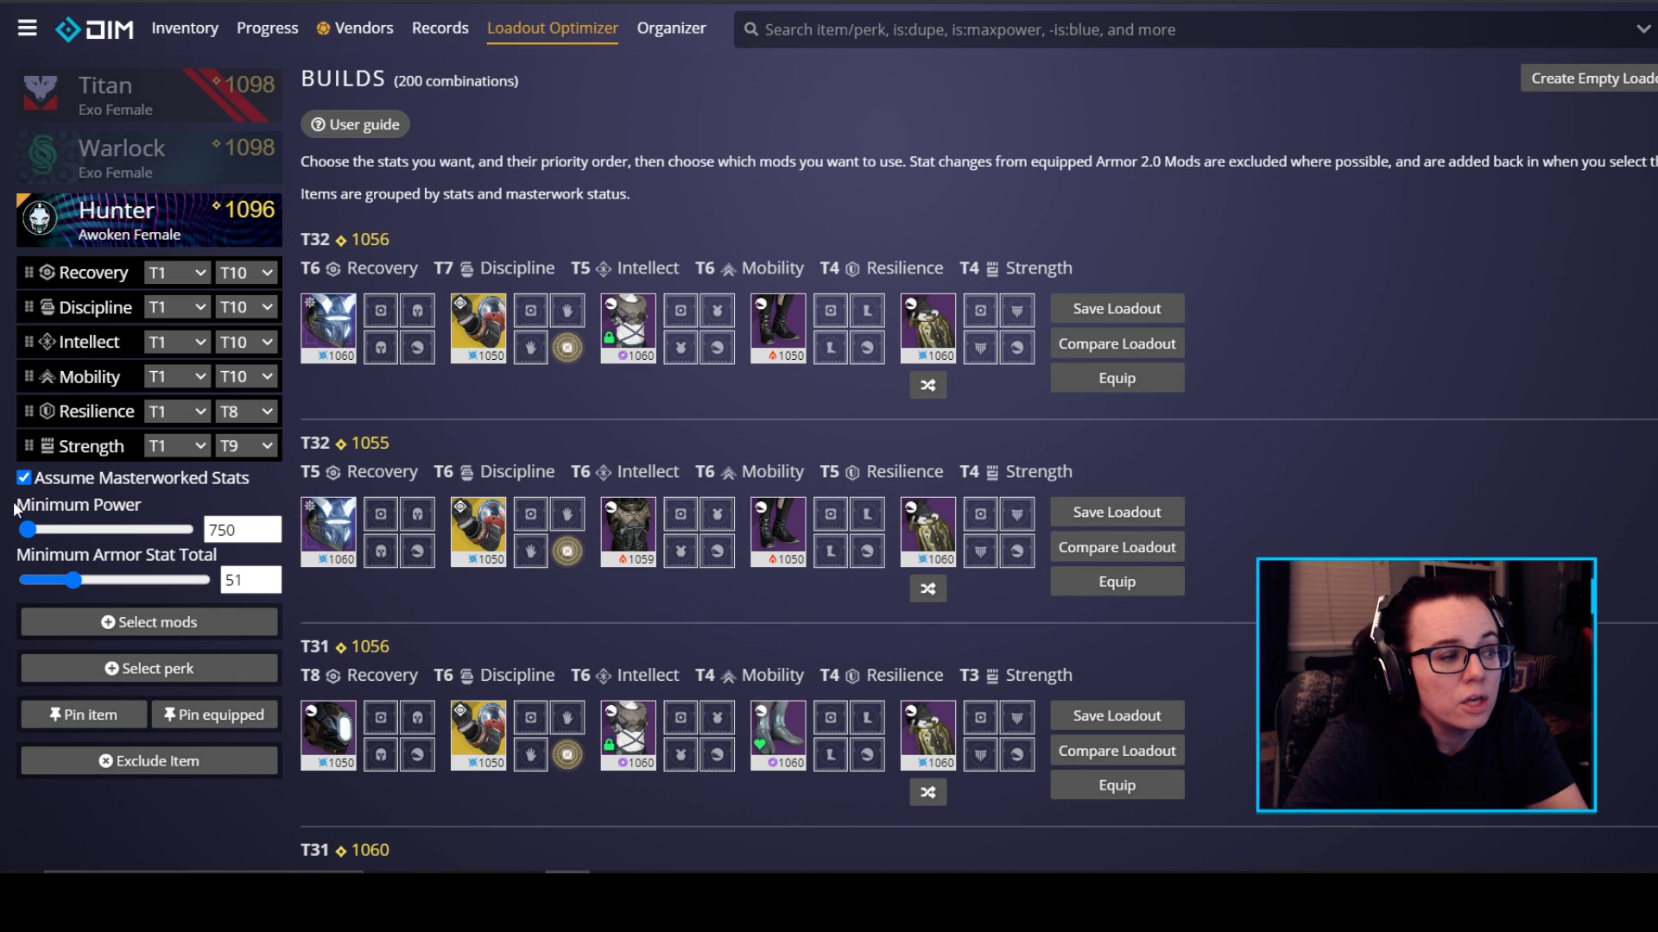
pyautogui.click(22, 477)
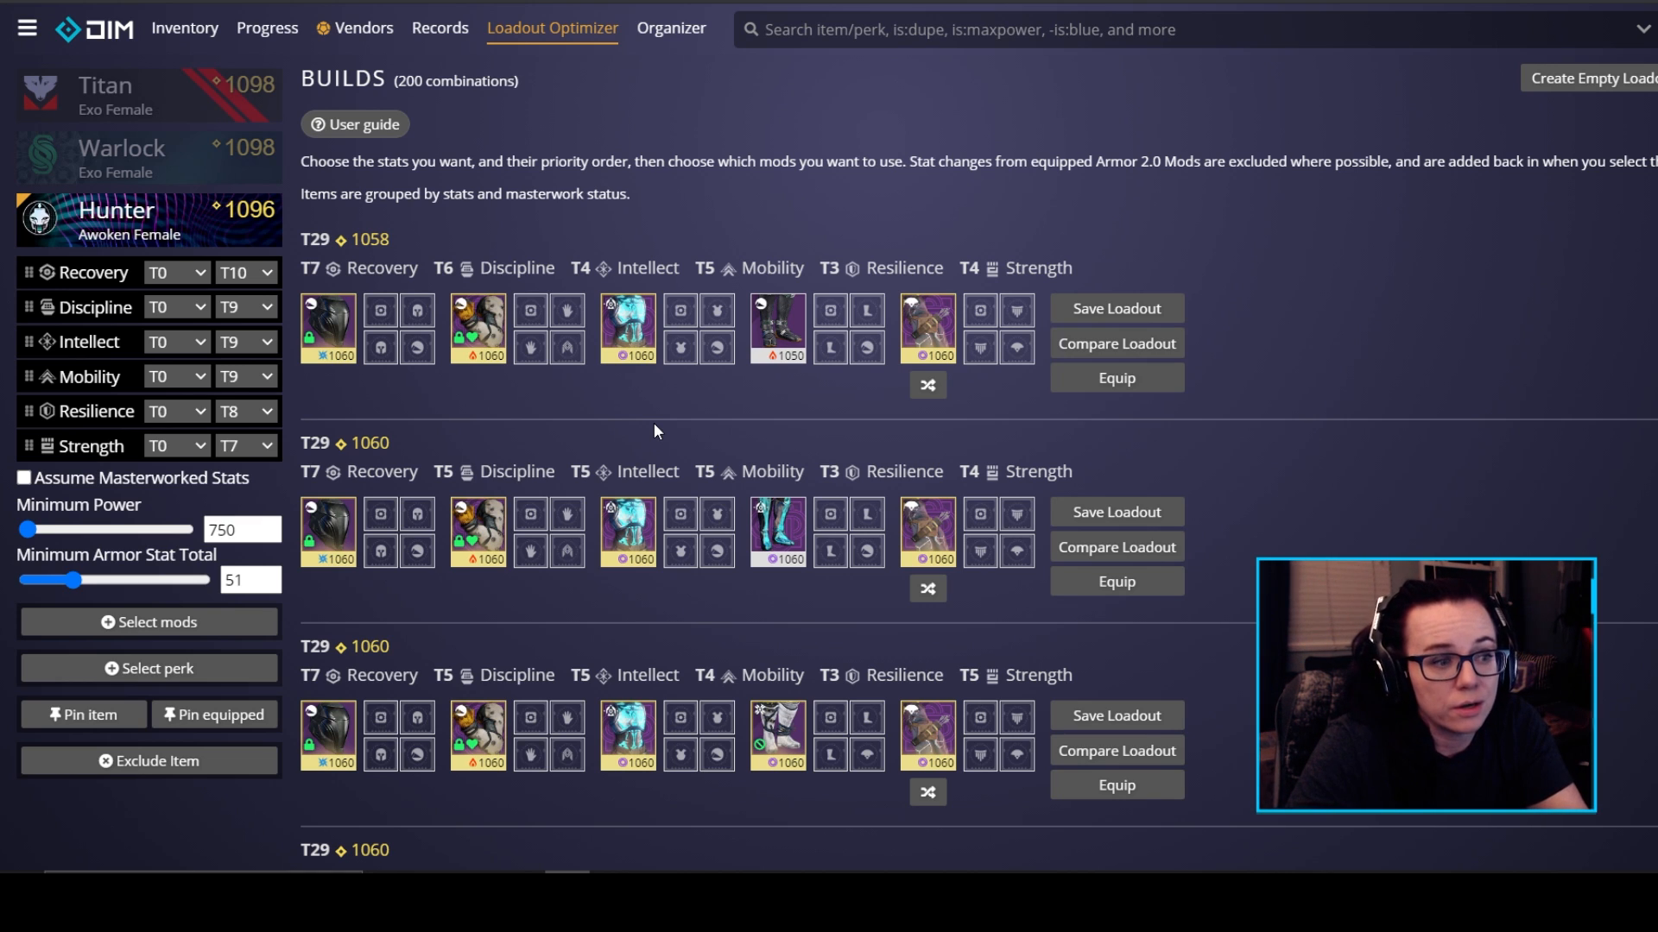
pyautogui.click(23, 478)
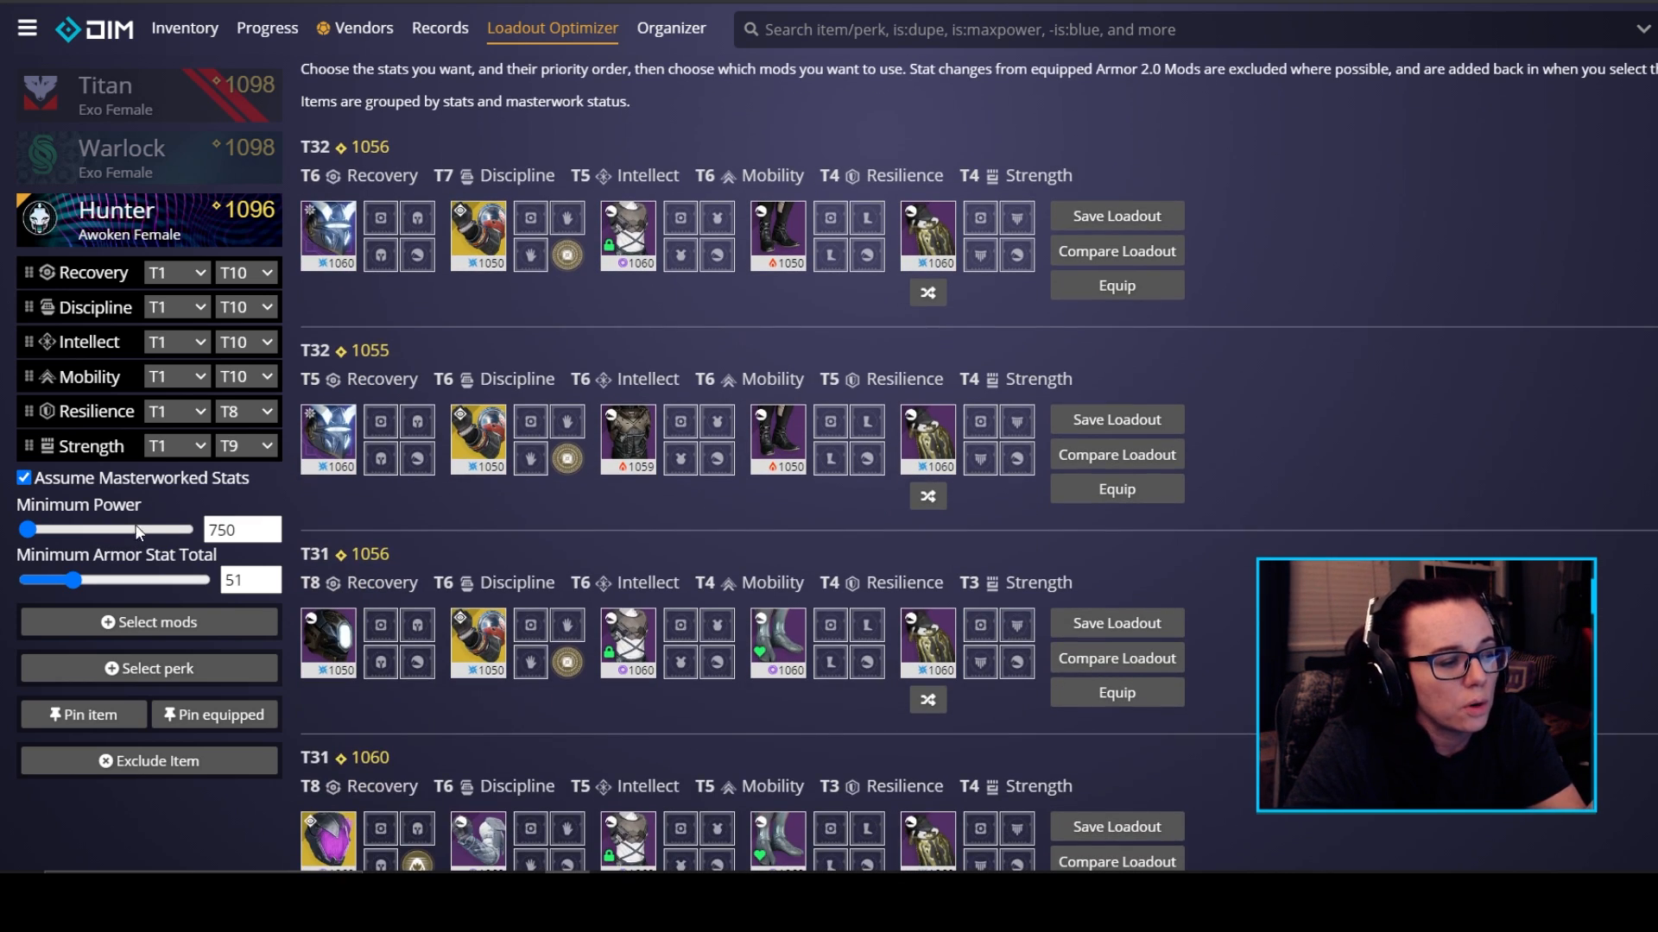
pyautogui.moveTo(119, 572)
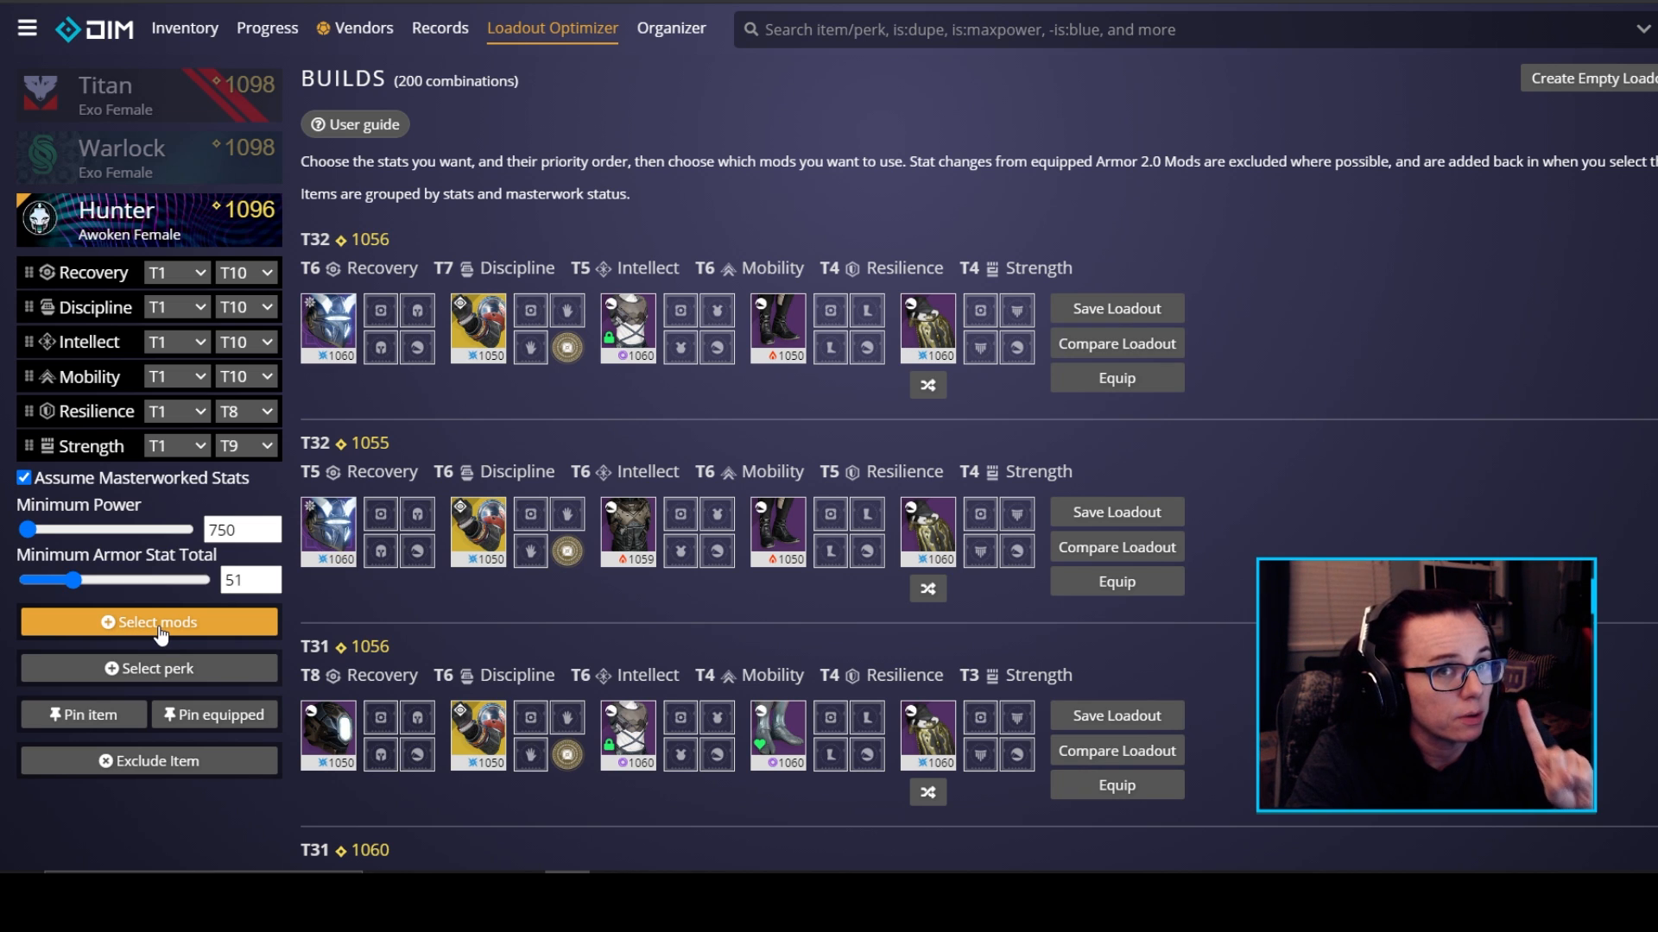
# - Require the Hawkeye Hack helmet perk so builds recalculate to T31
pyautogui.click(148, 668)
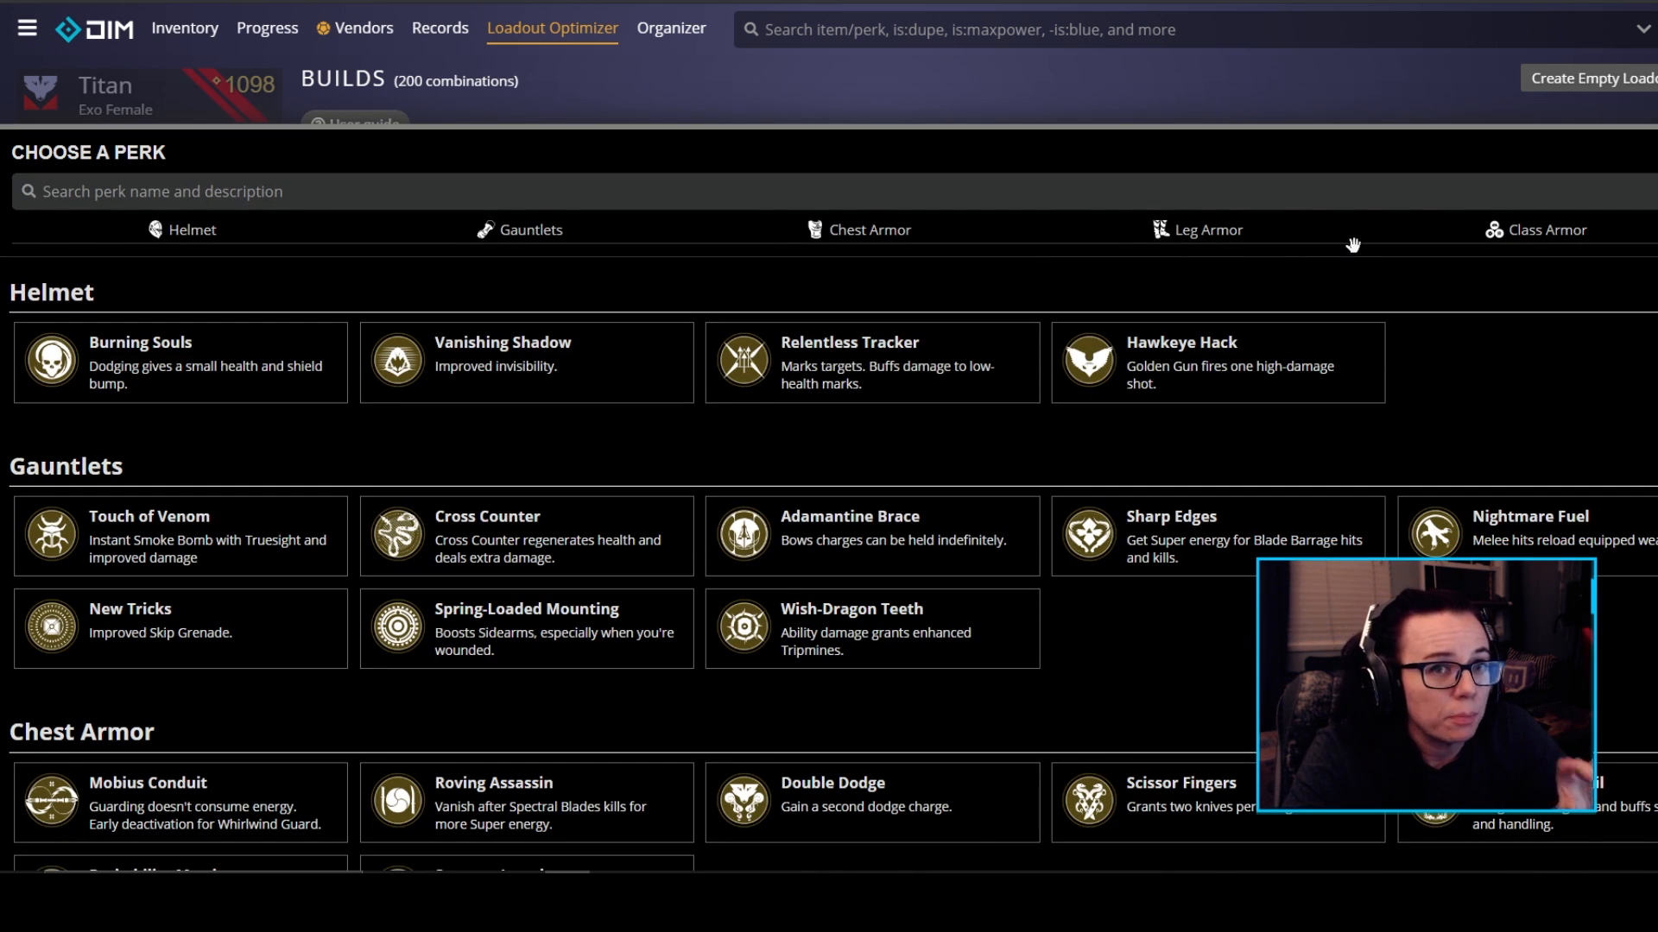
pyautogui.moveTo(1365, 270)
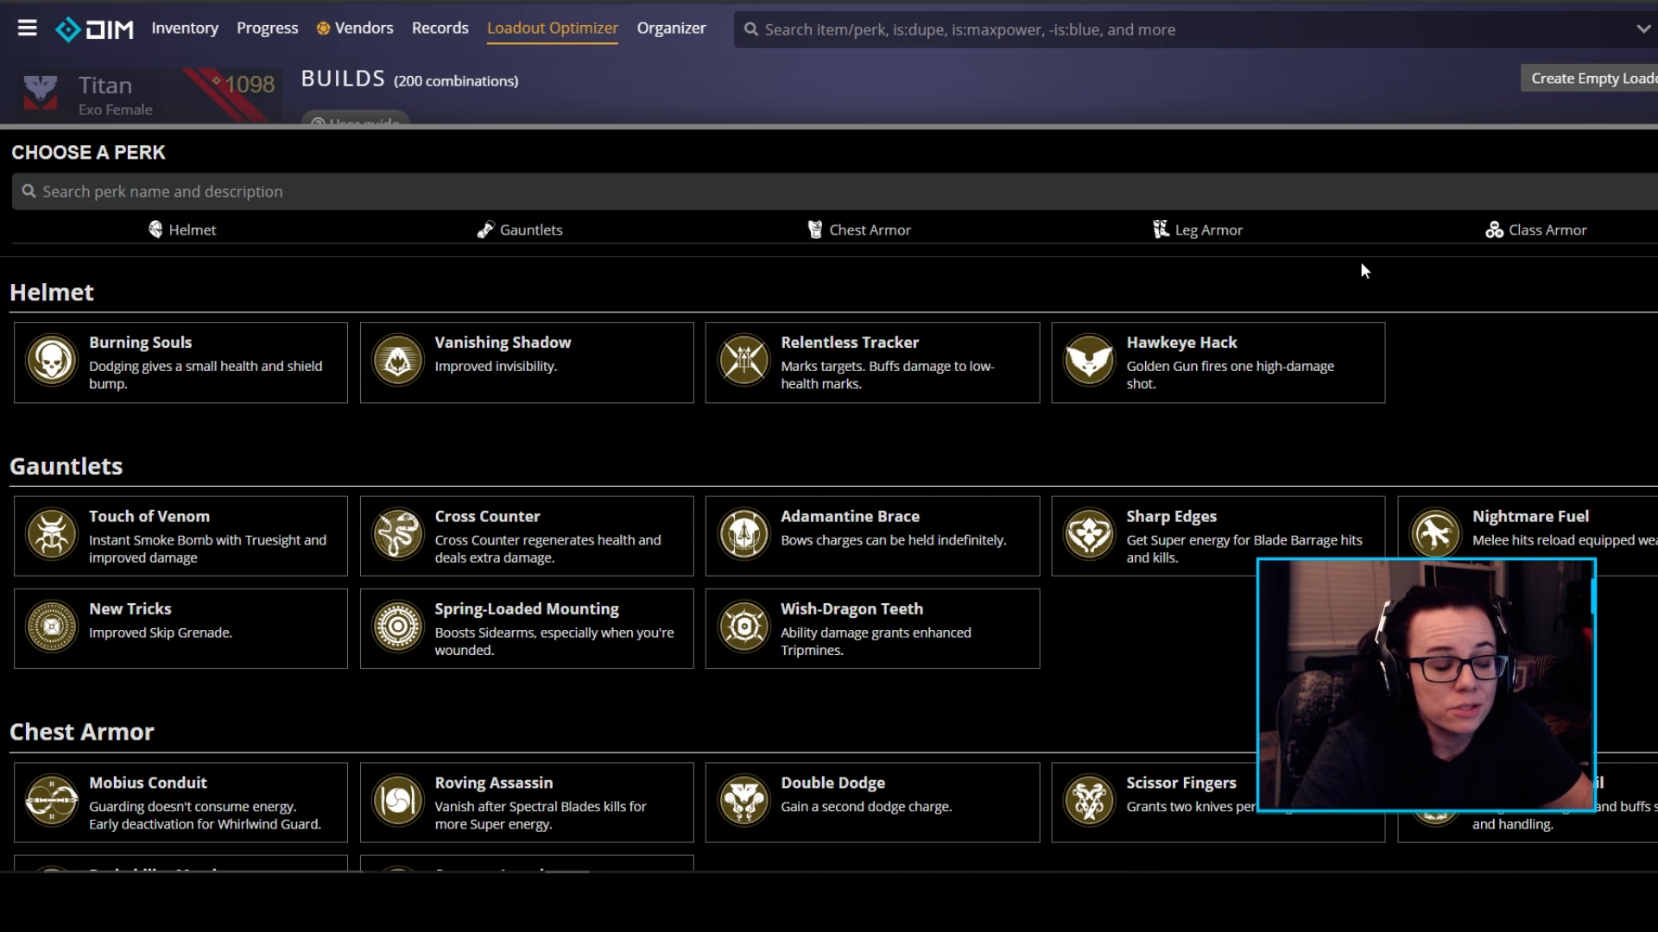
pyautogui.moveTo(642, 649)
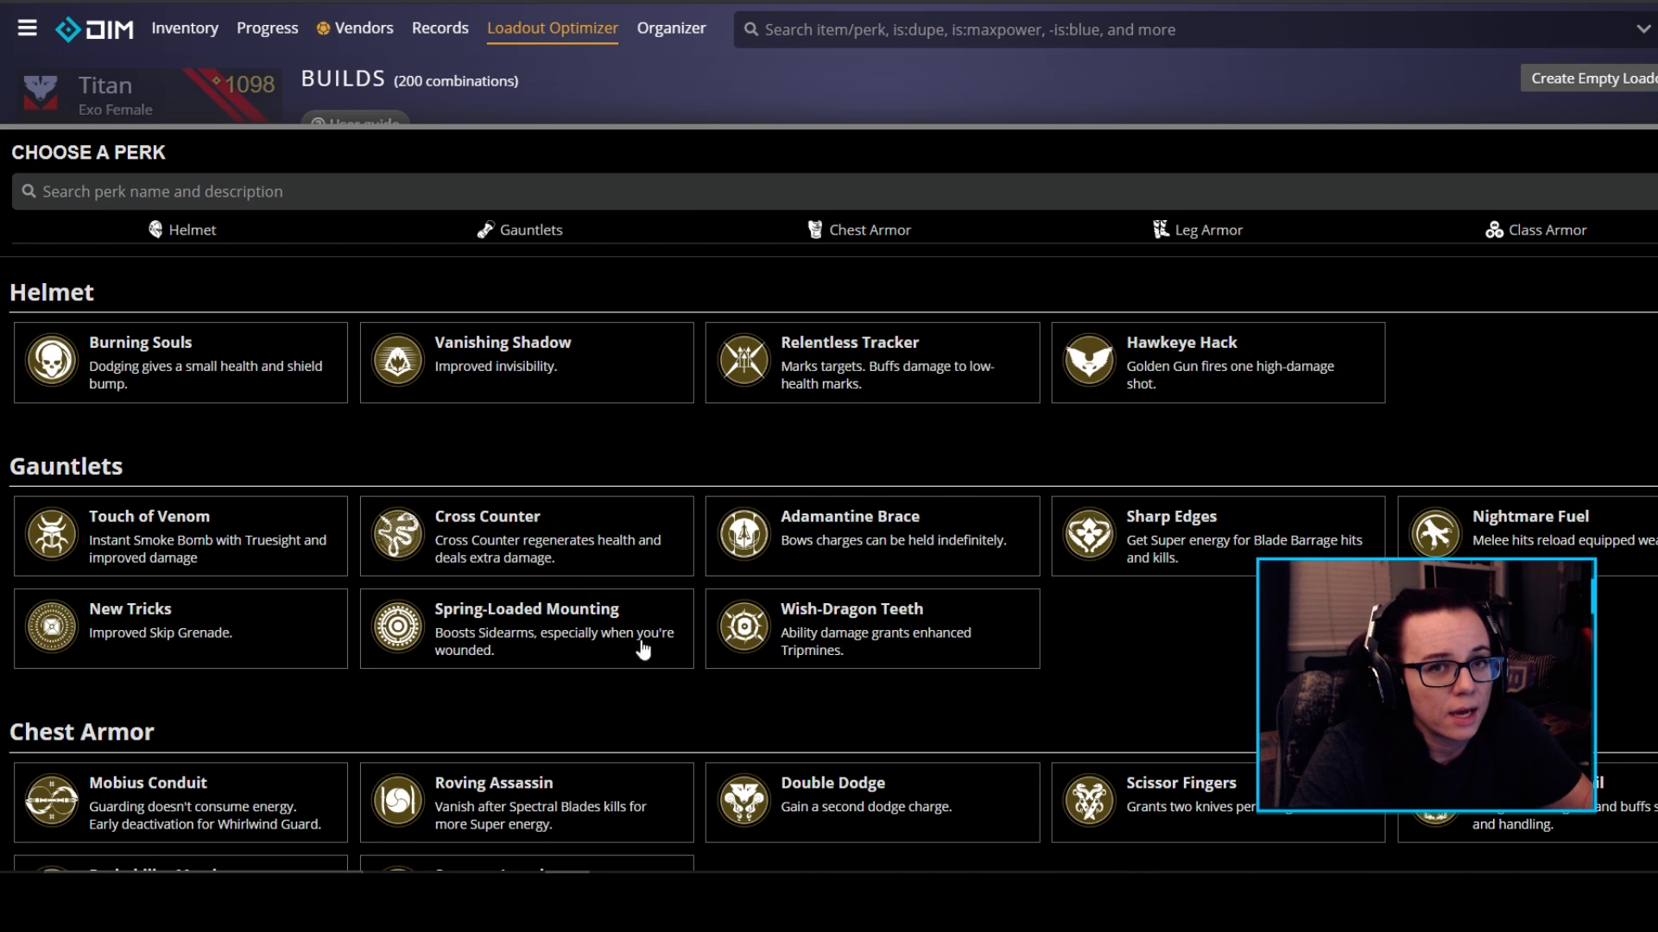
pyautogui.moveTo(1040, 764)
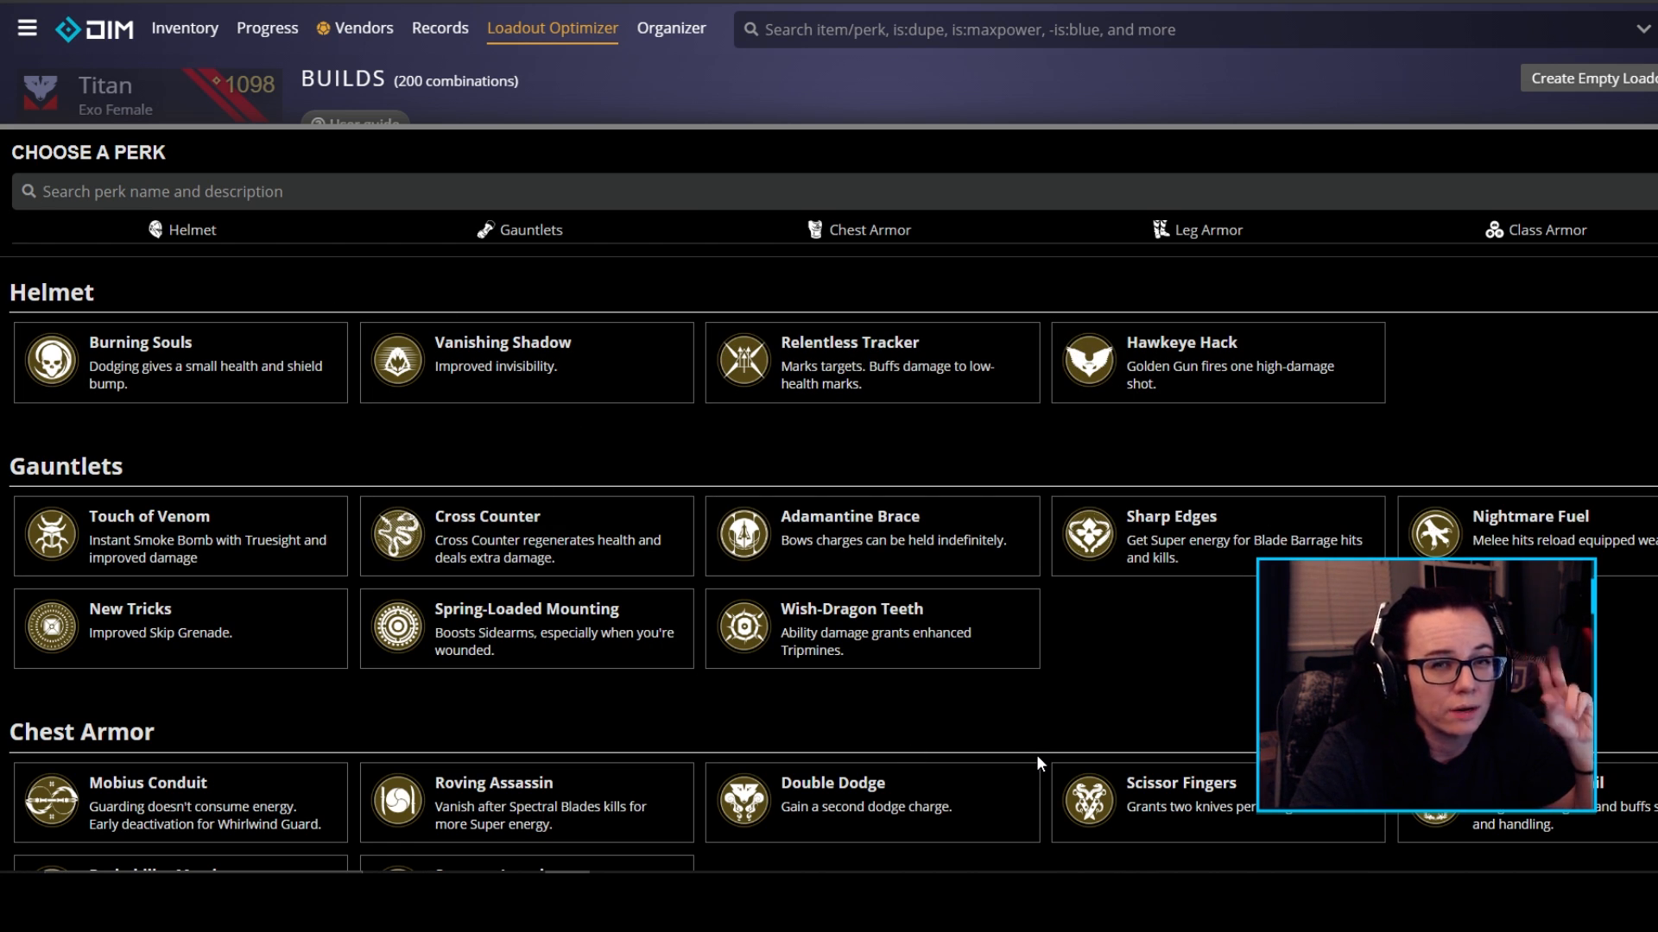
pyautogui.moveTo(1102, 408)
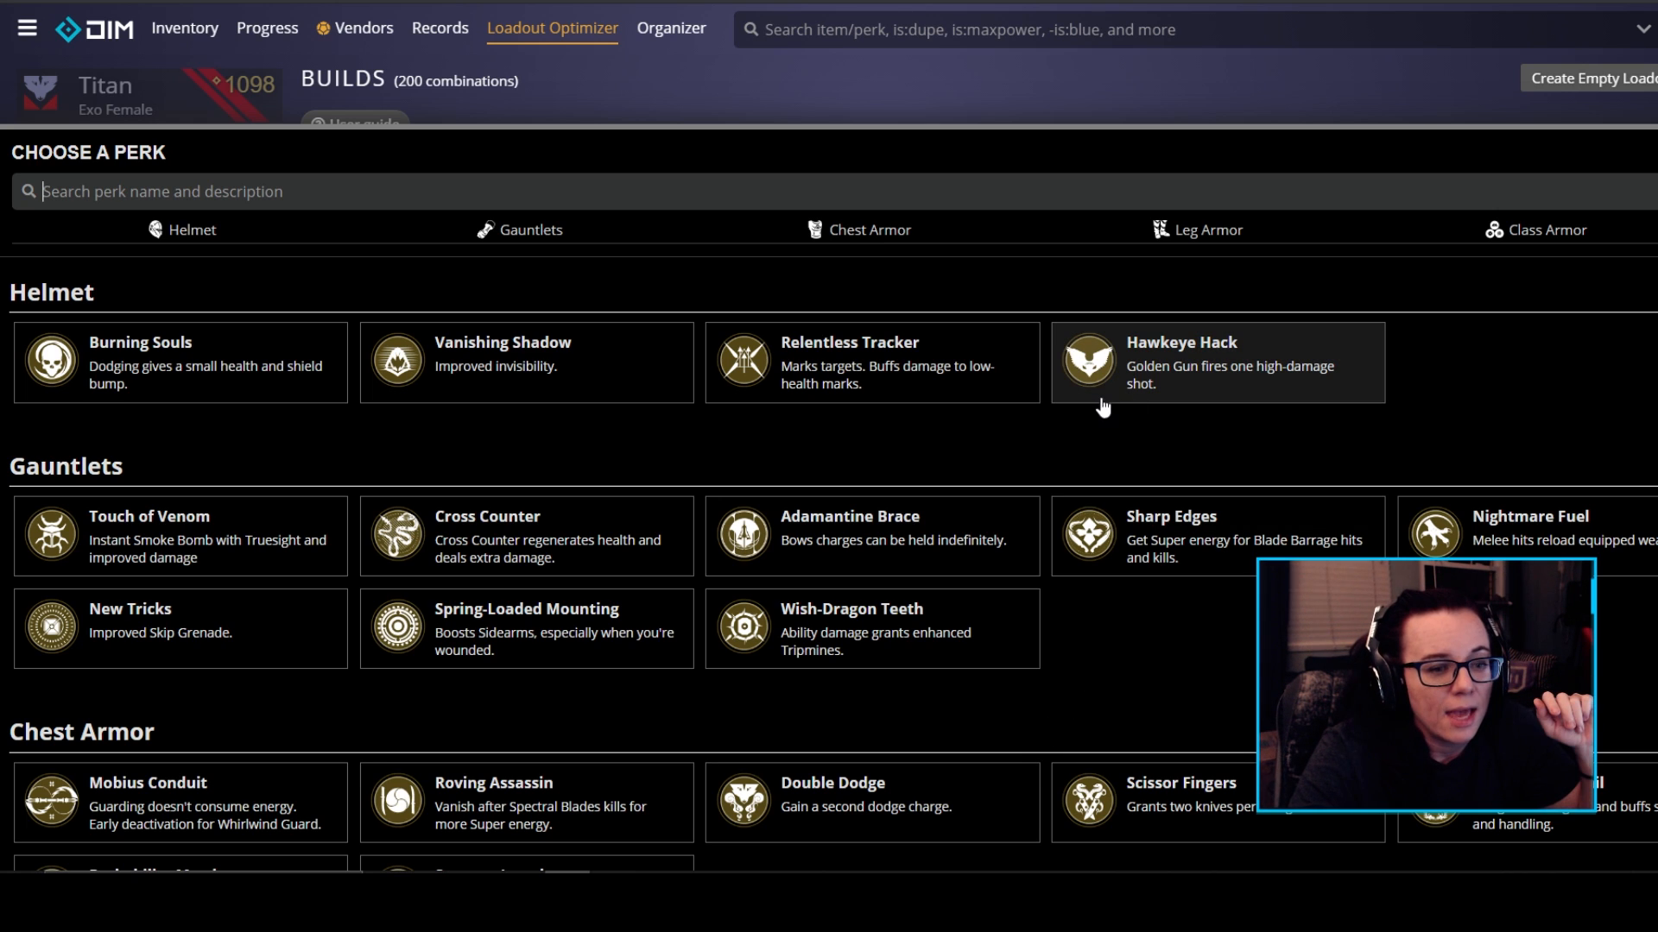
pyautogui.moveTo(1131, 379)
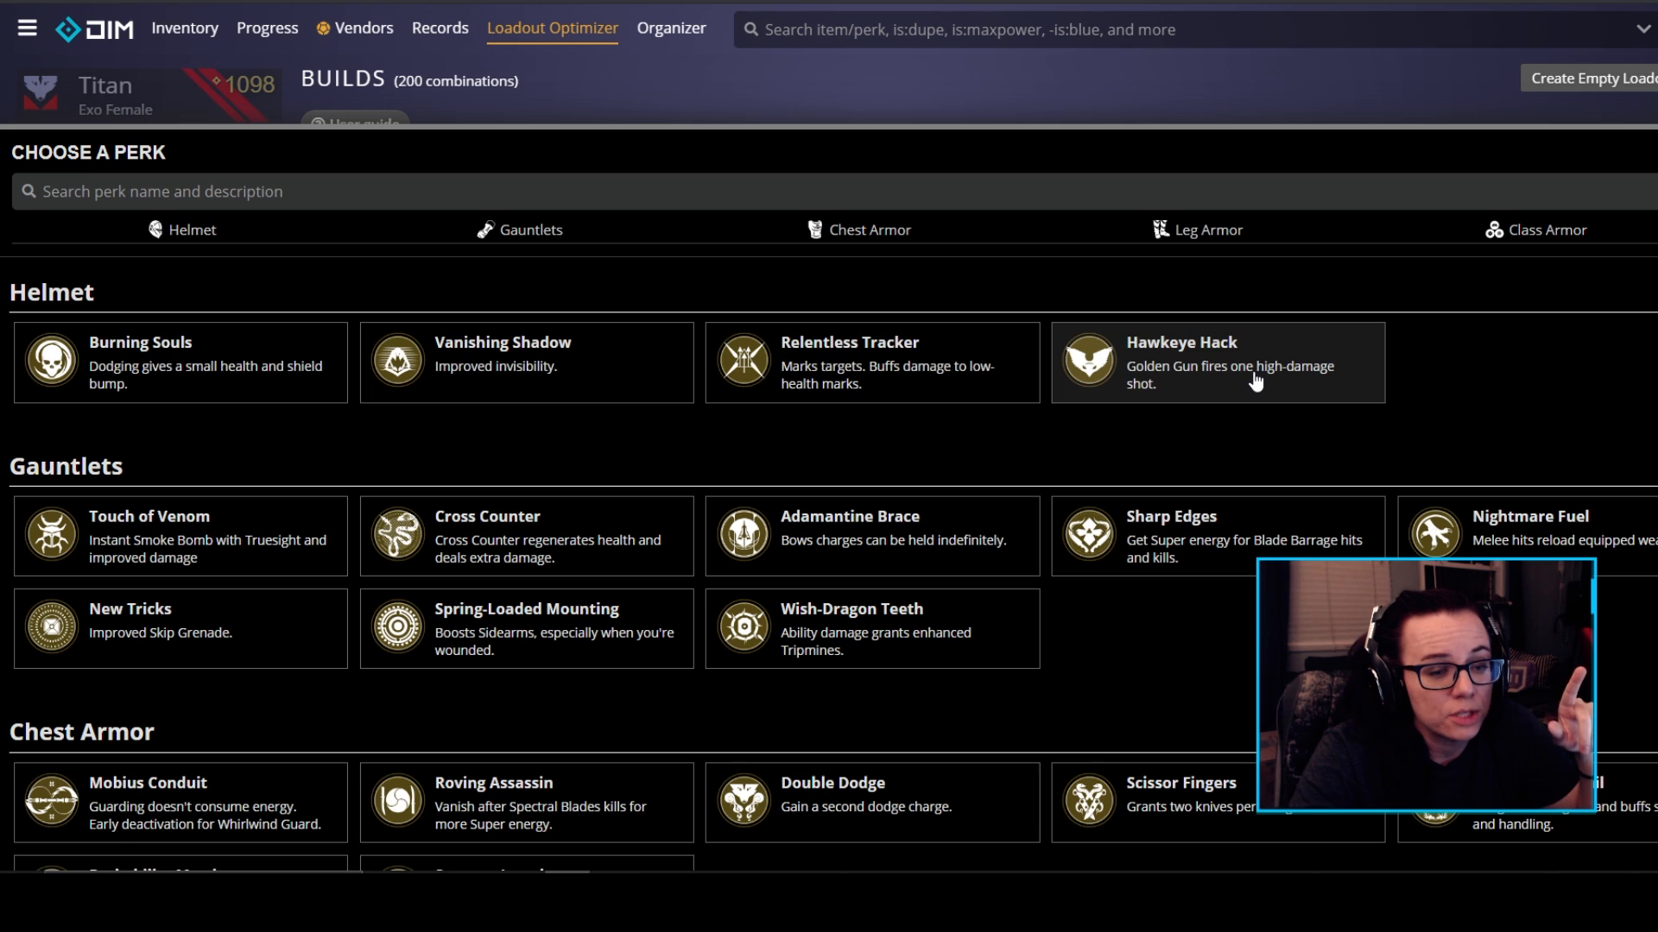
pyautogui.click(115, 220)
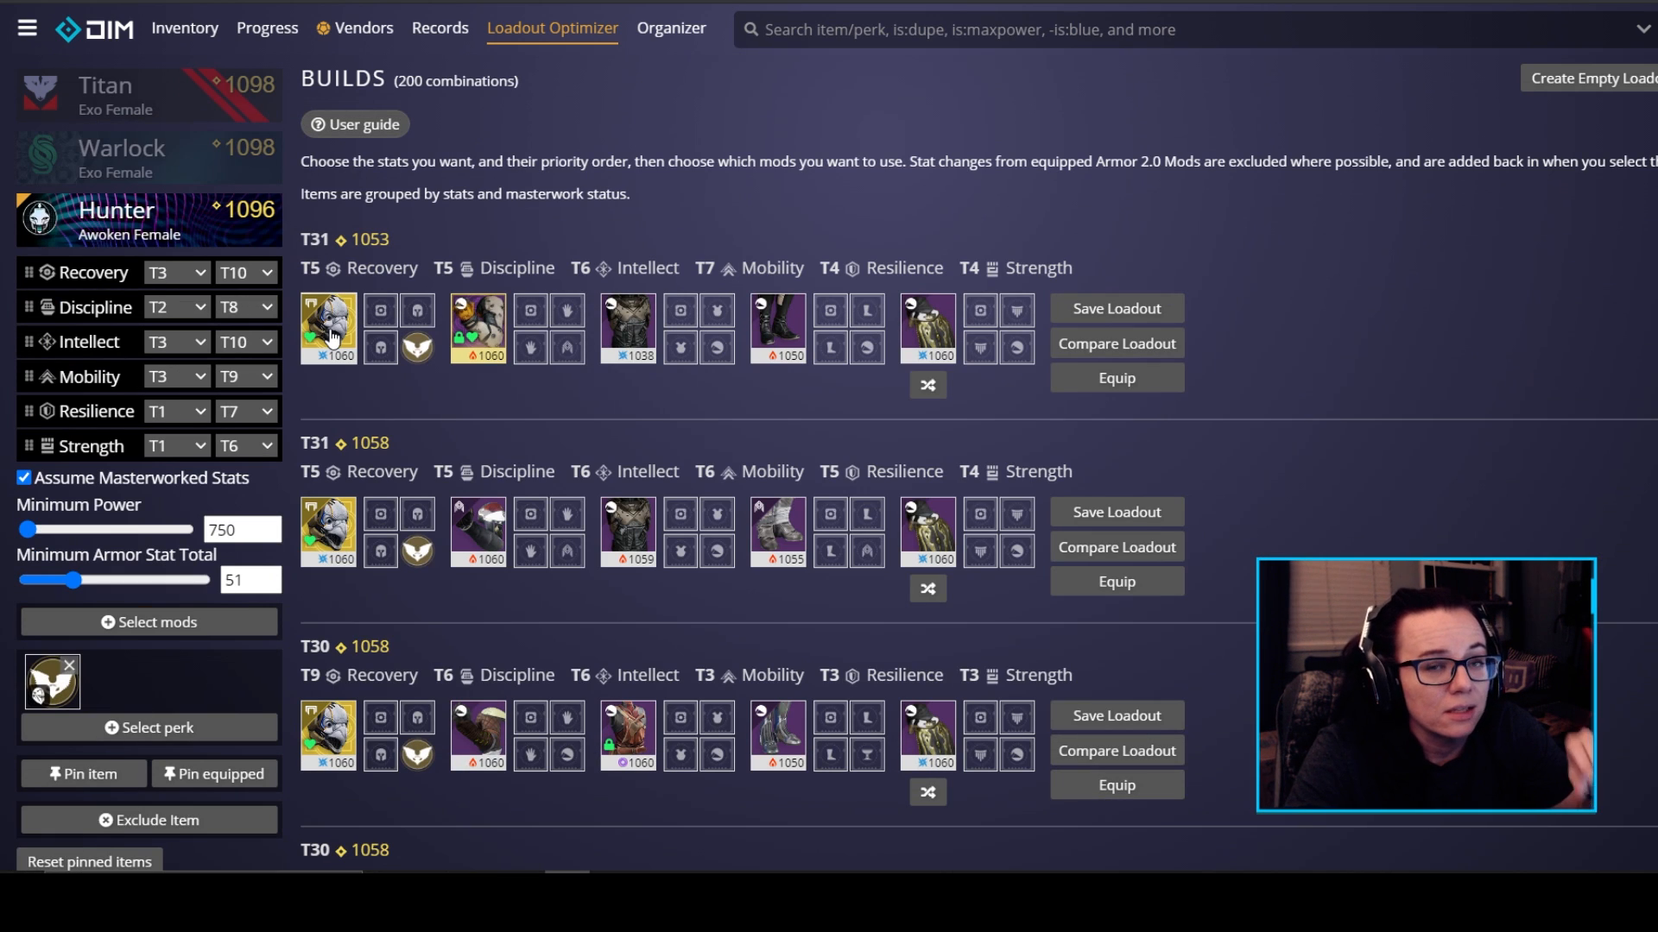
pyautogui.moveTo(83, 696)
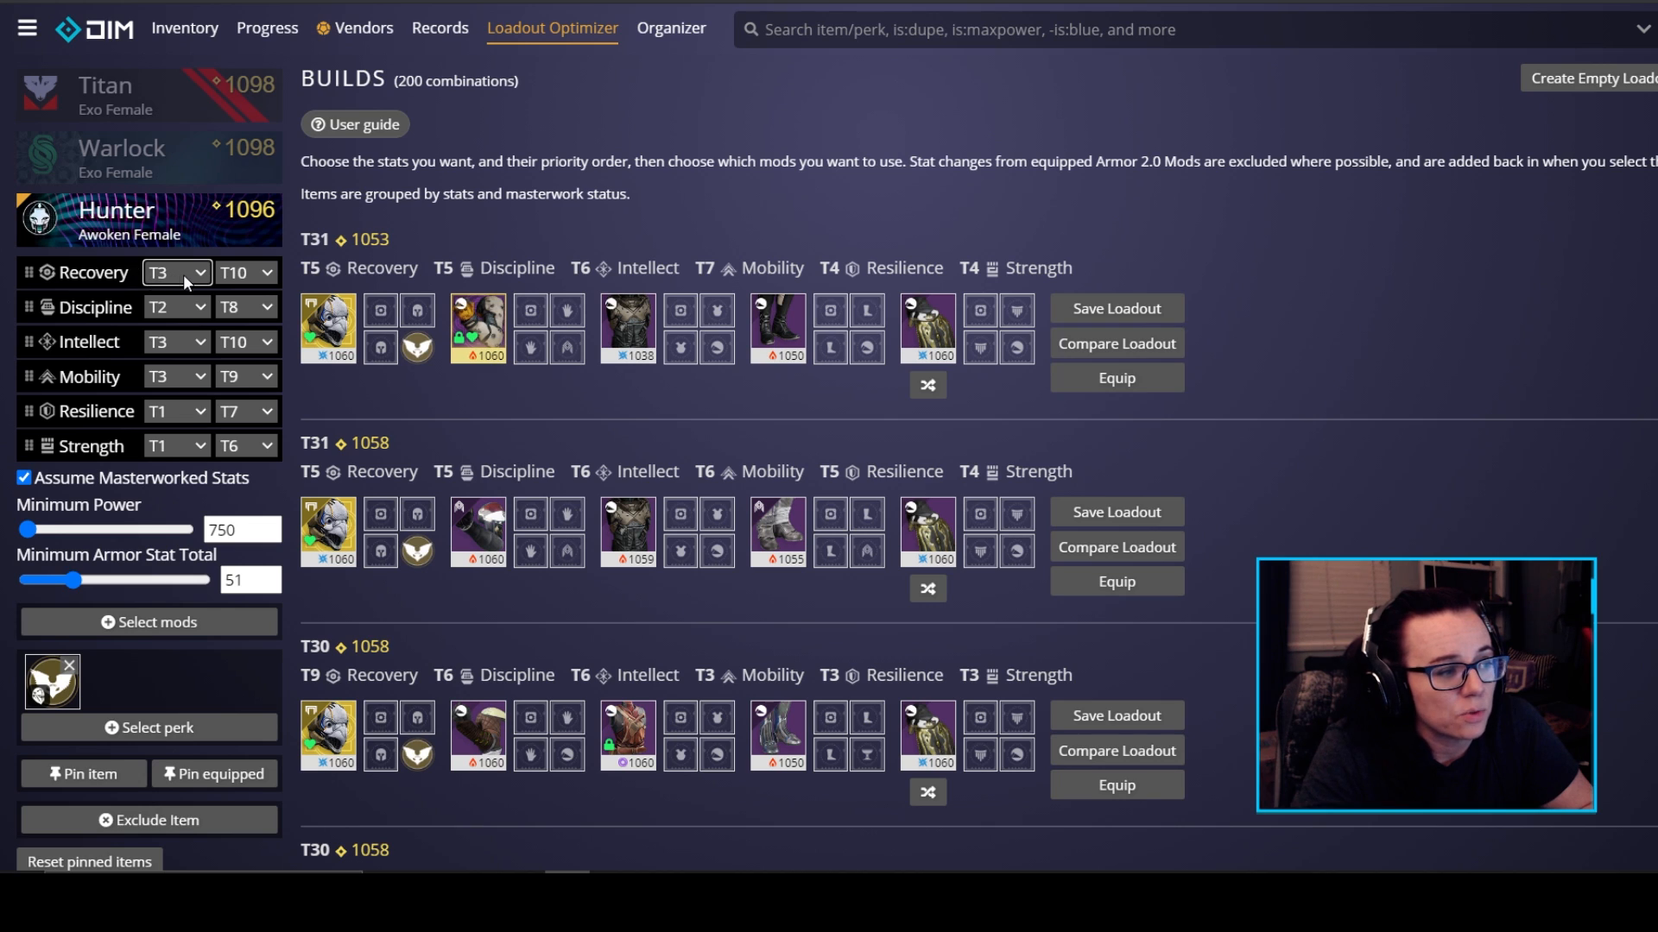
# - Require at least T8 Recovery and set Strength to Ignore, giving T28 builds
pyautogui.click(170, 273)
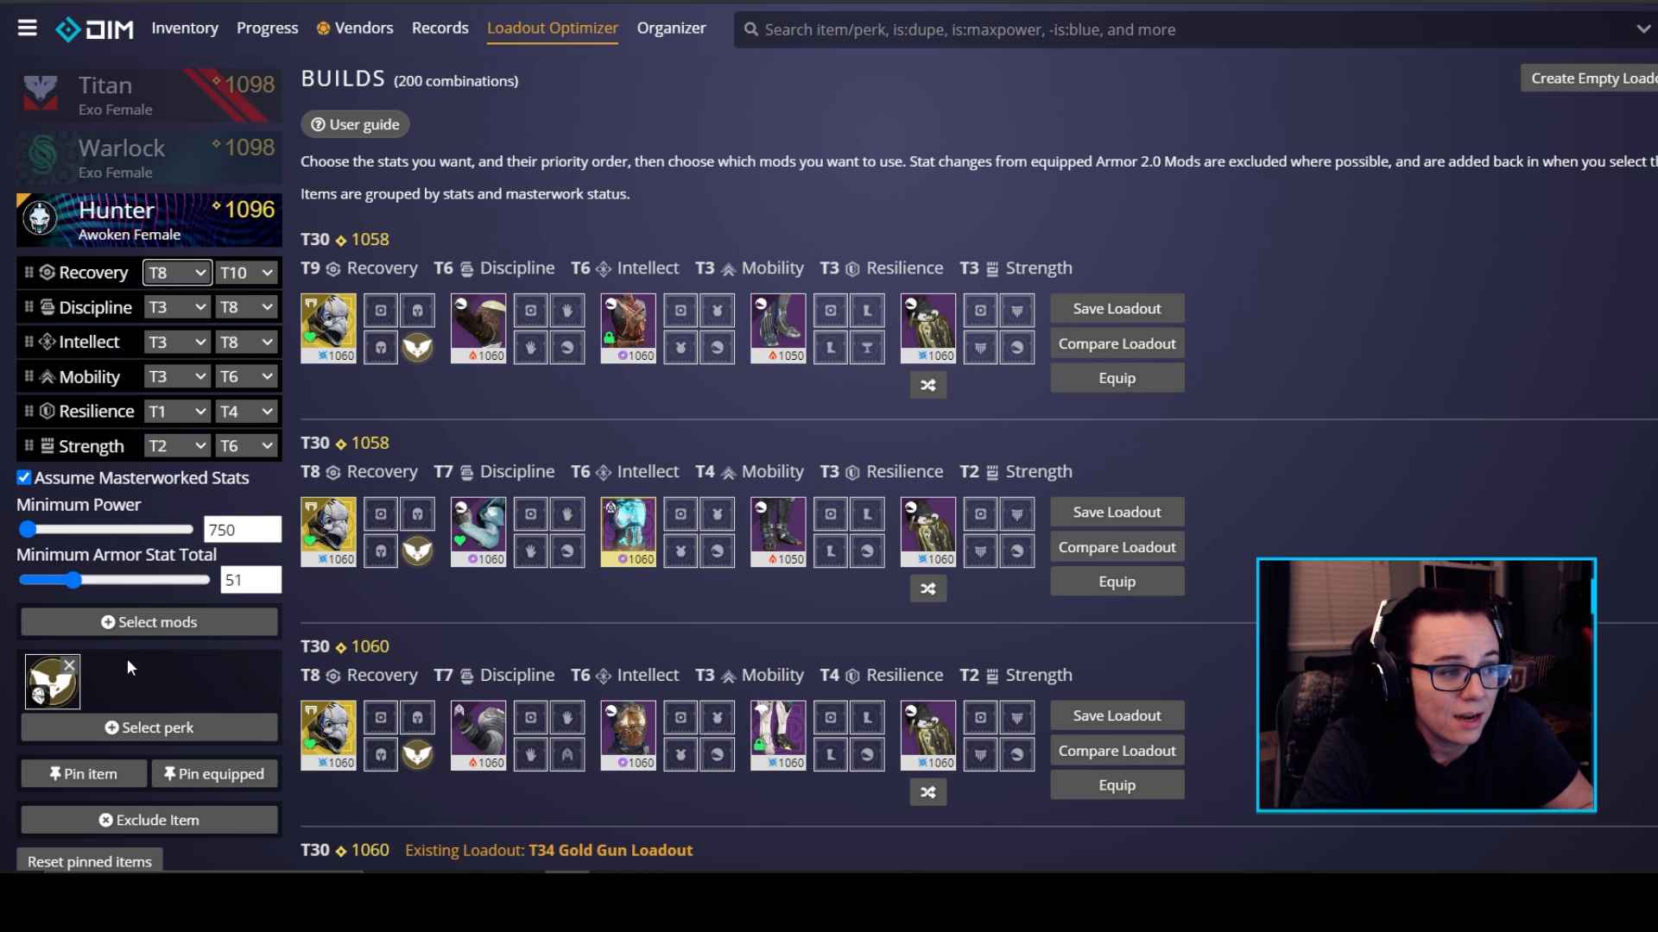
pyautogui.moveTo(729, 703)
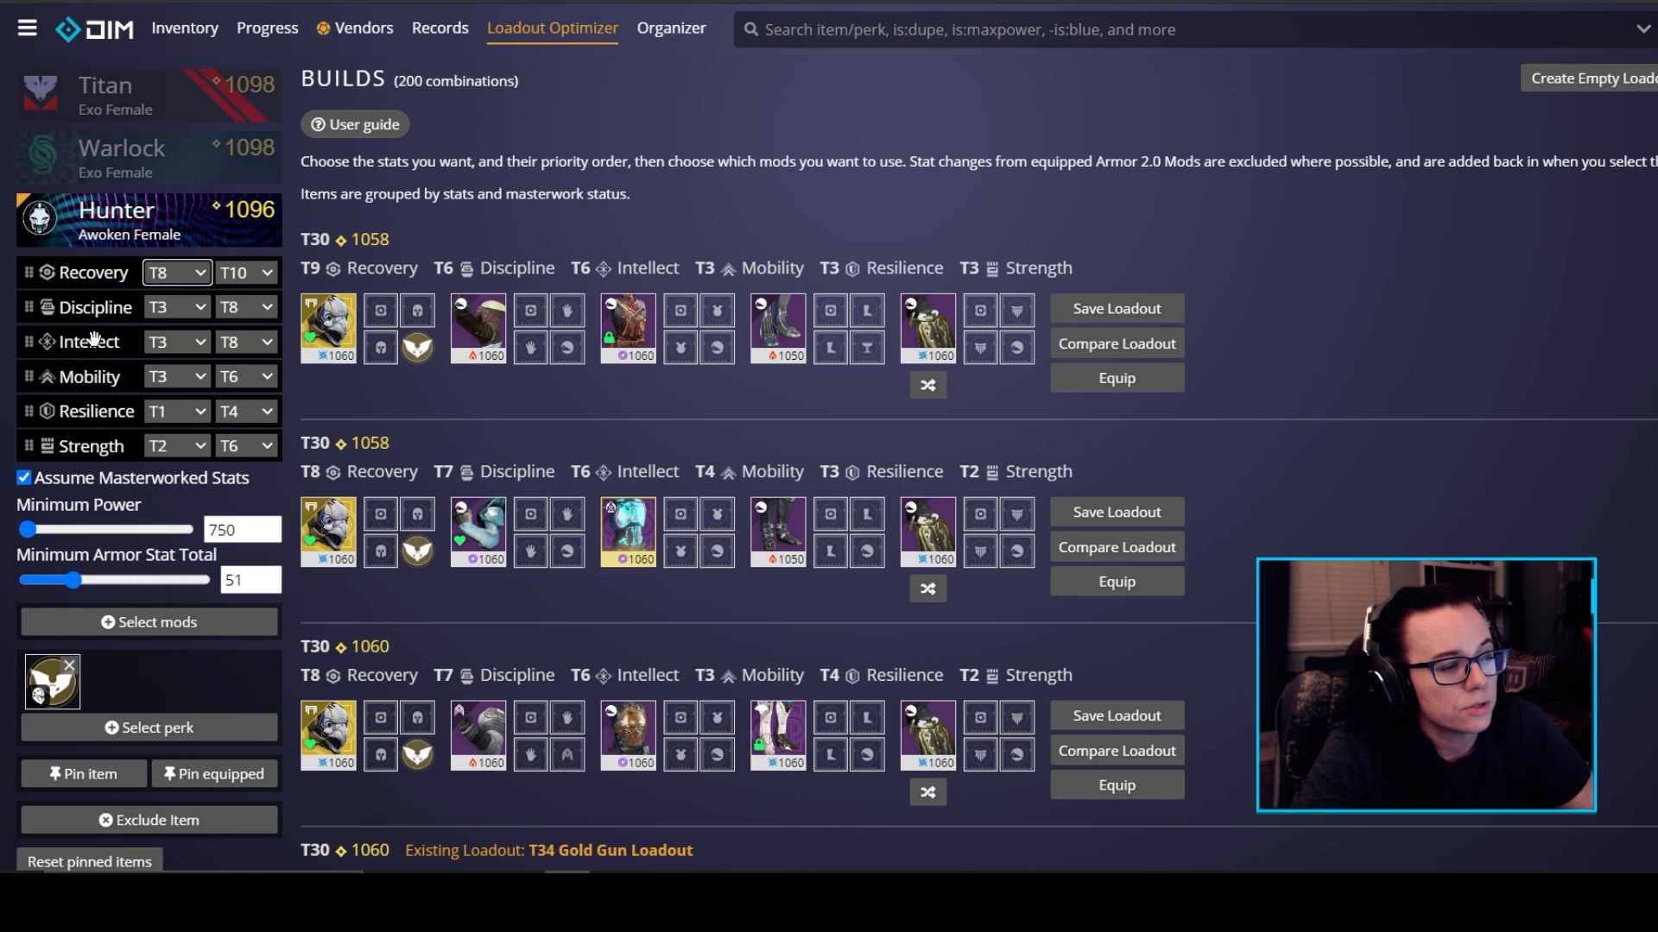
pyautogui.moveTo(29, 375)
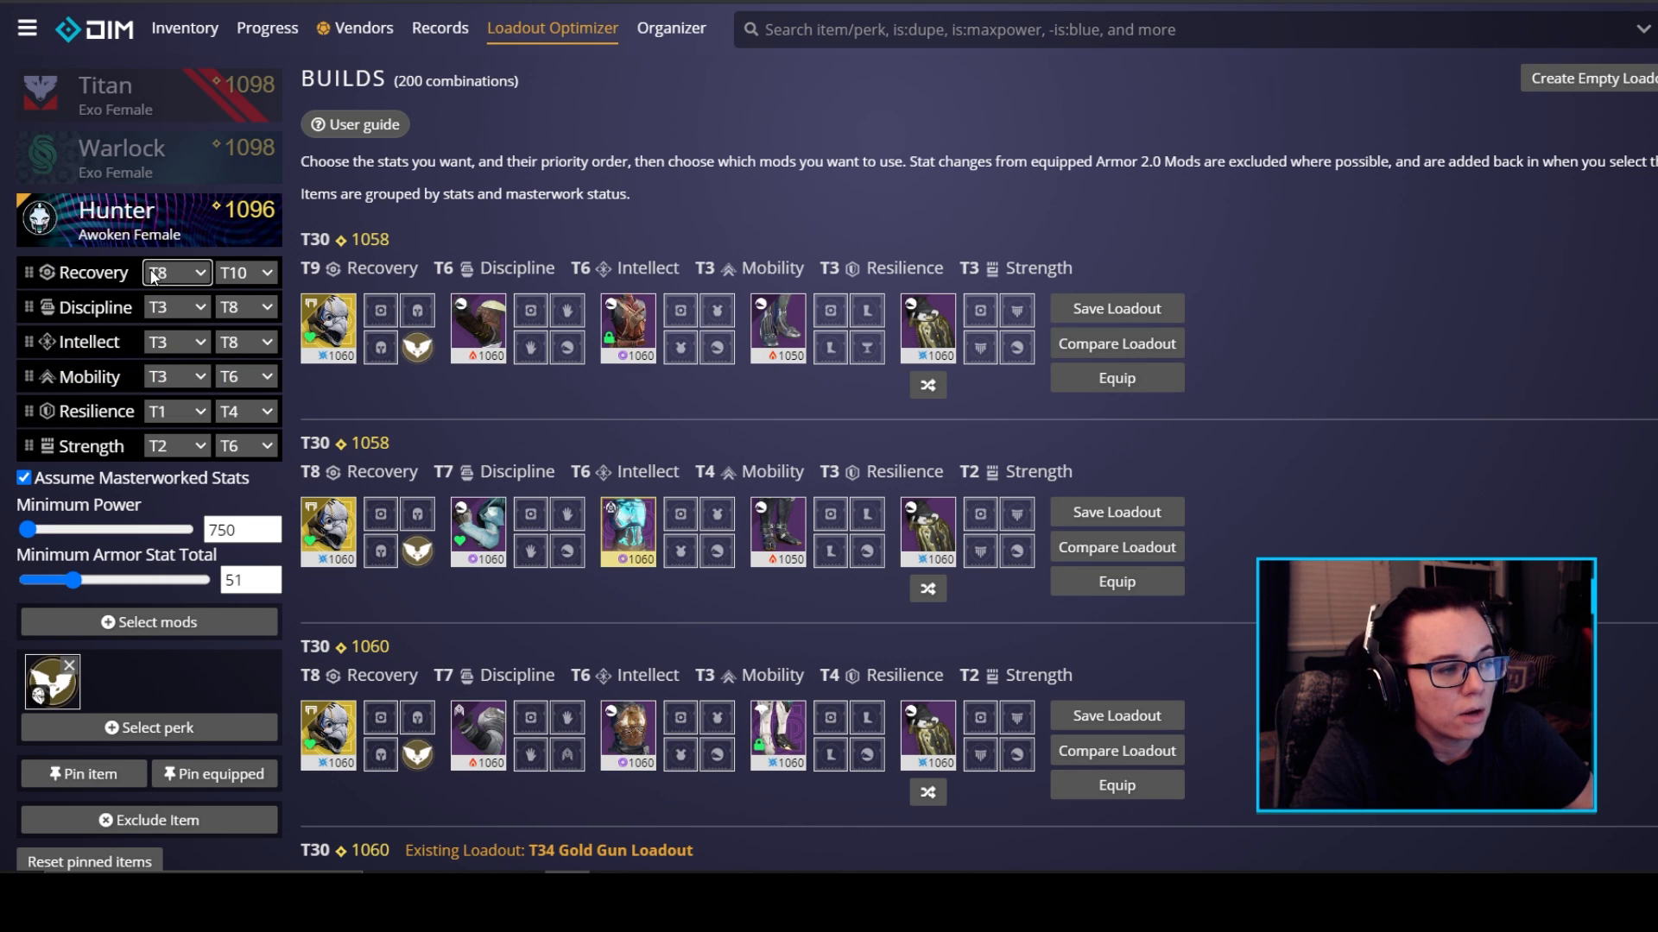
pyautogui.moveTo(60, 342)
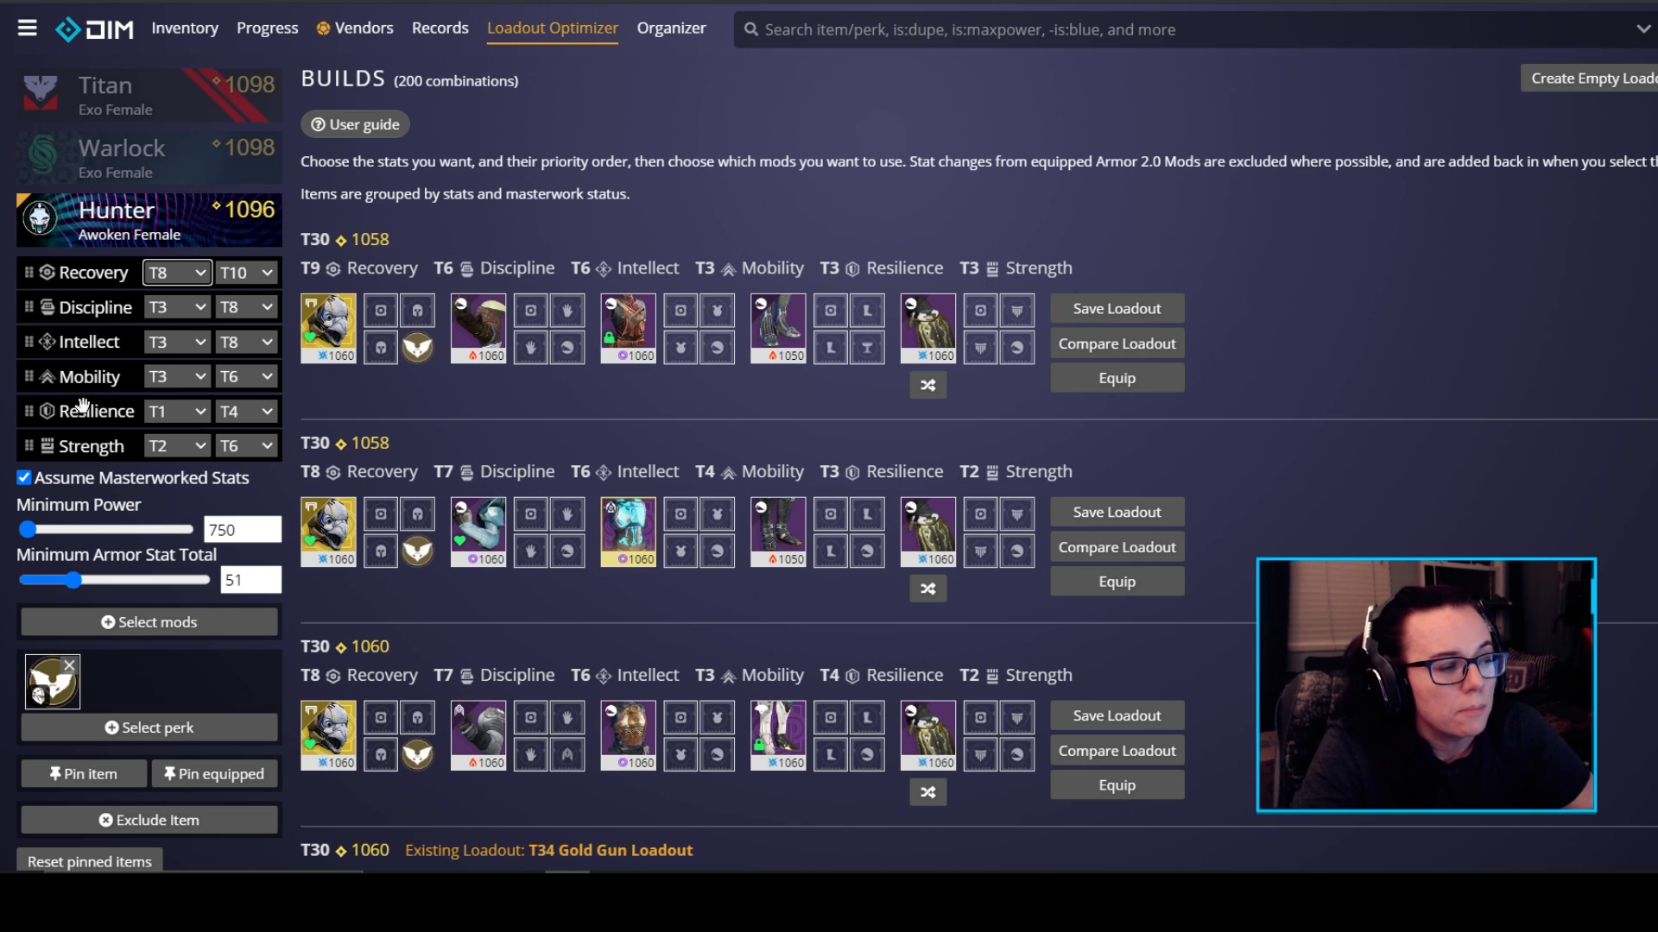
pyautogui.moveTo(182, 481)
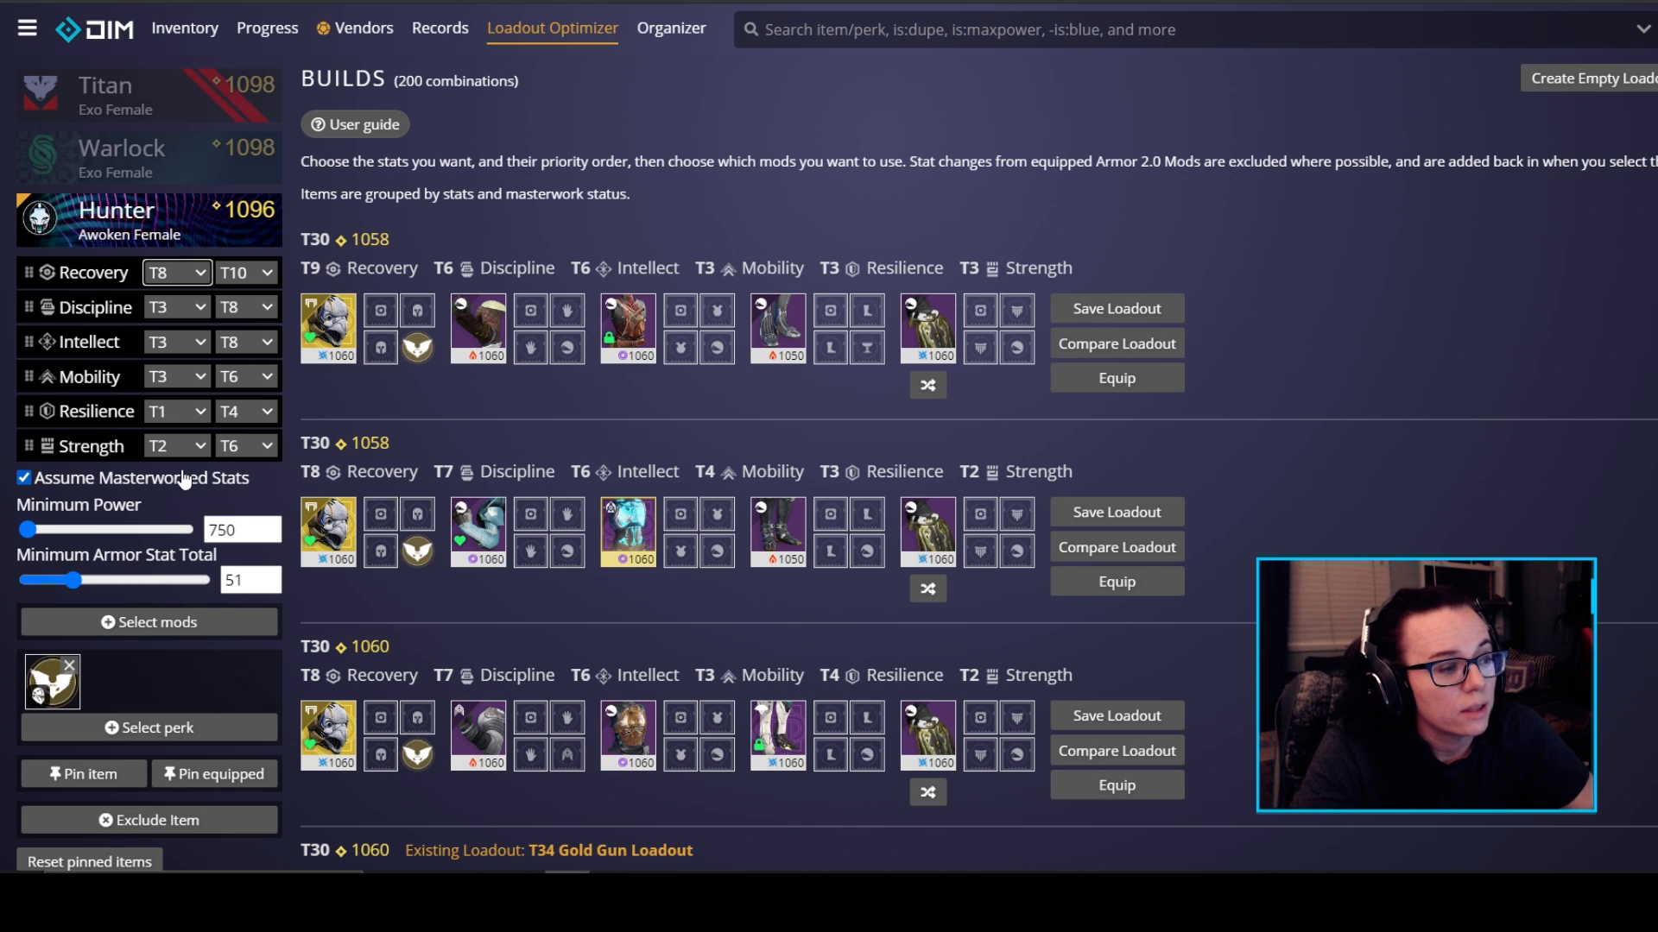
pyautogui.click(245, 445)
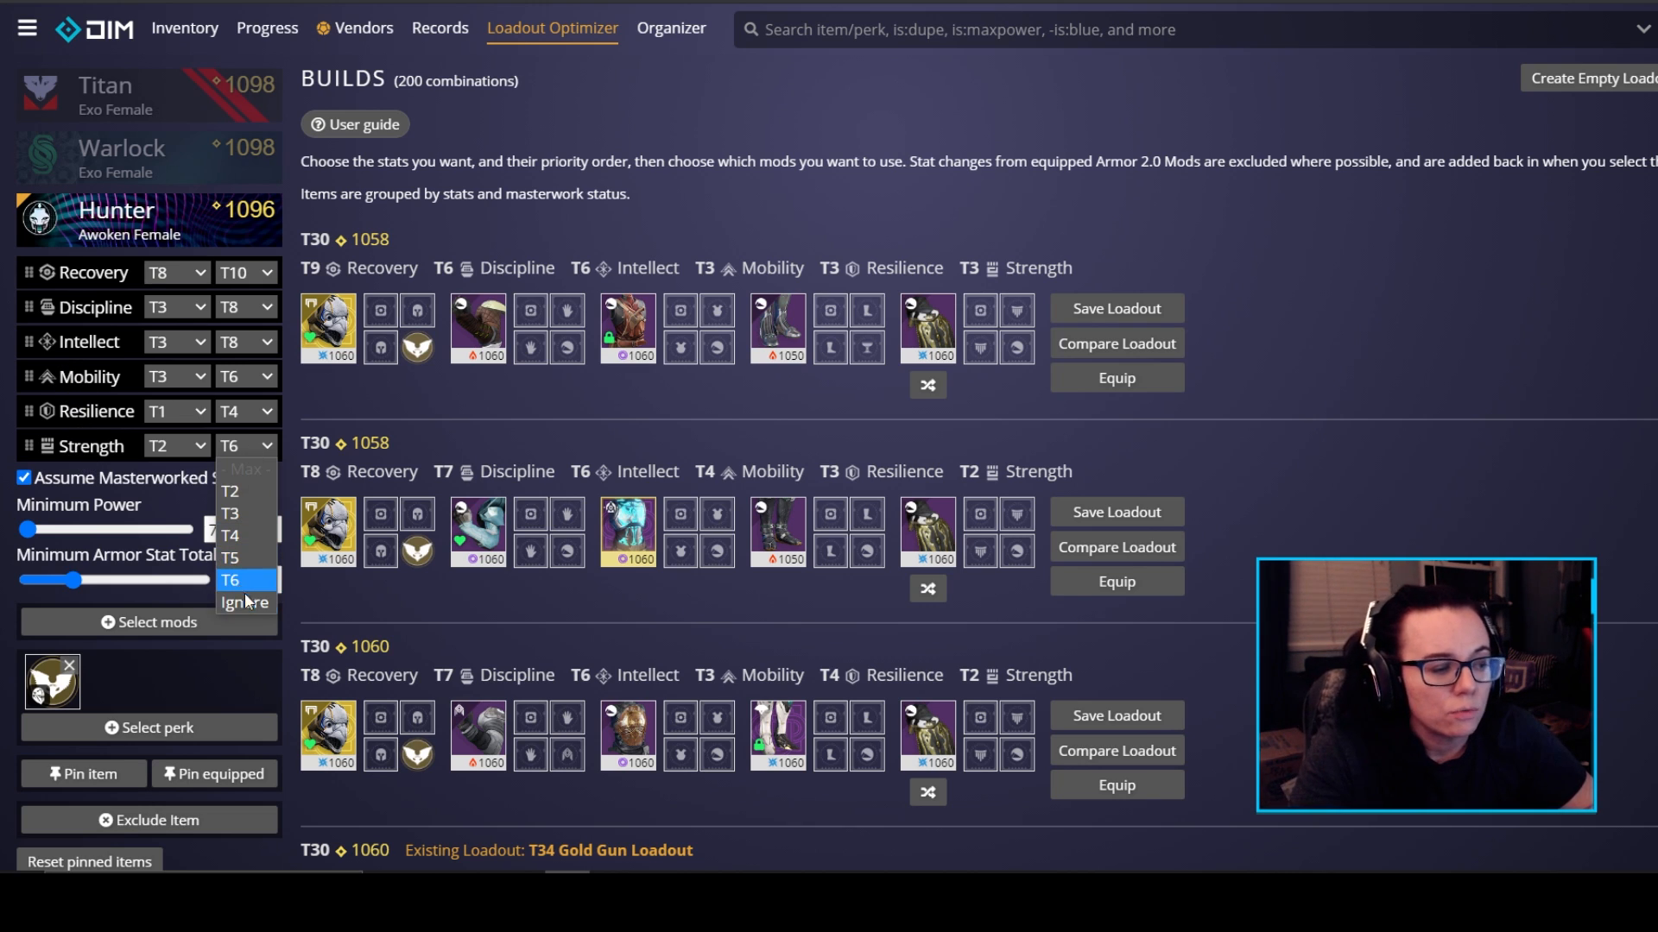
pyautogui.click(244, 603)
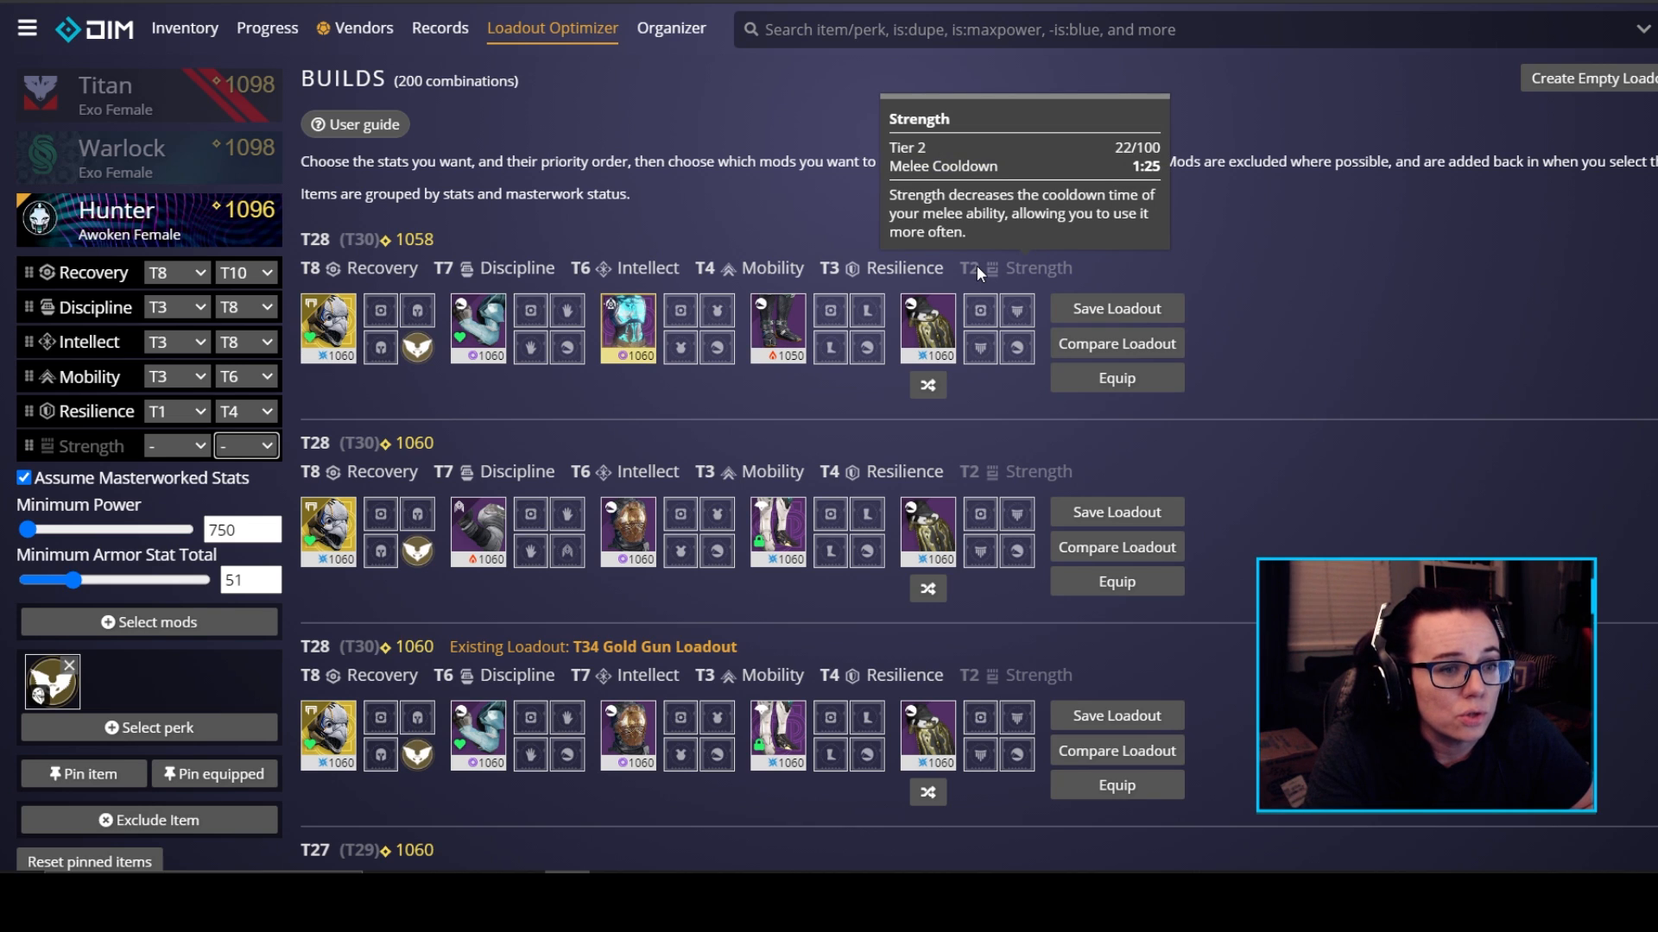
pyautogui.moveTo(329, 304)
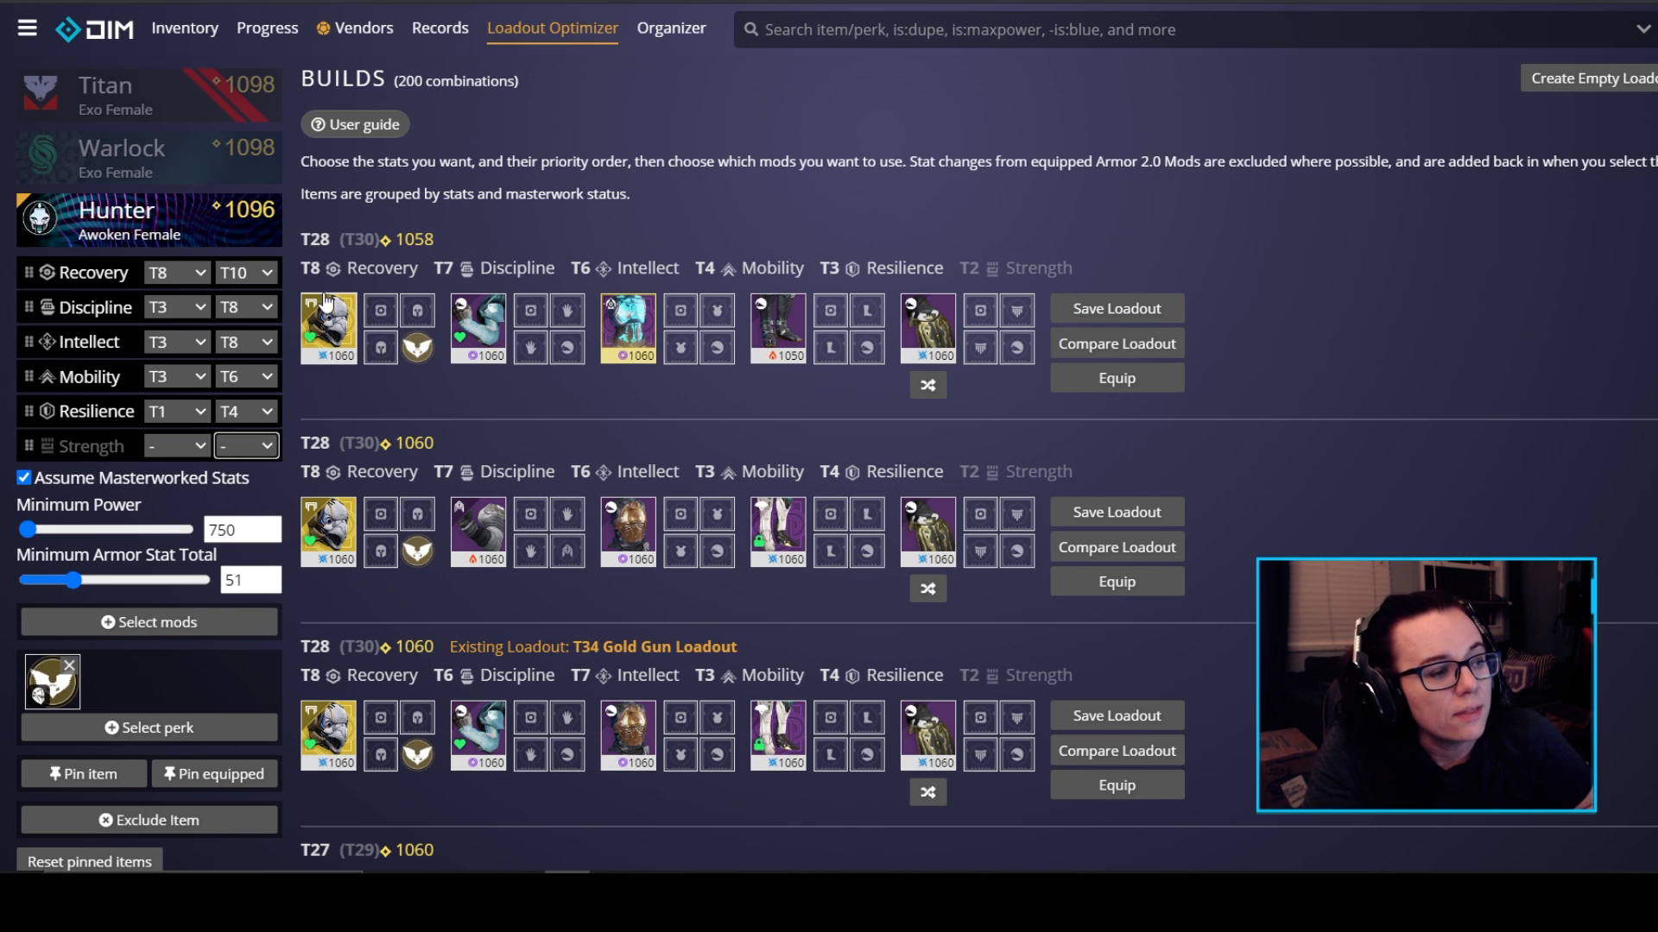
pyautogui.moveTo(349, 268)
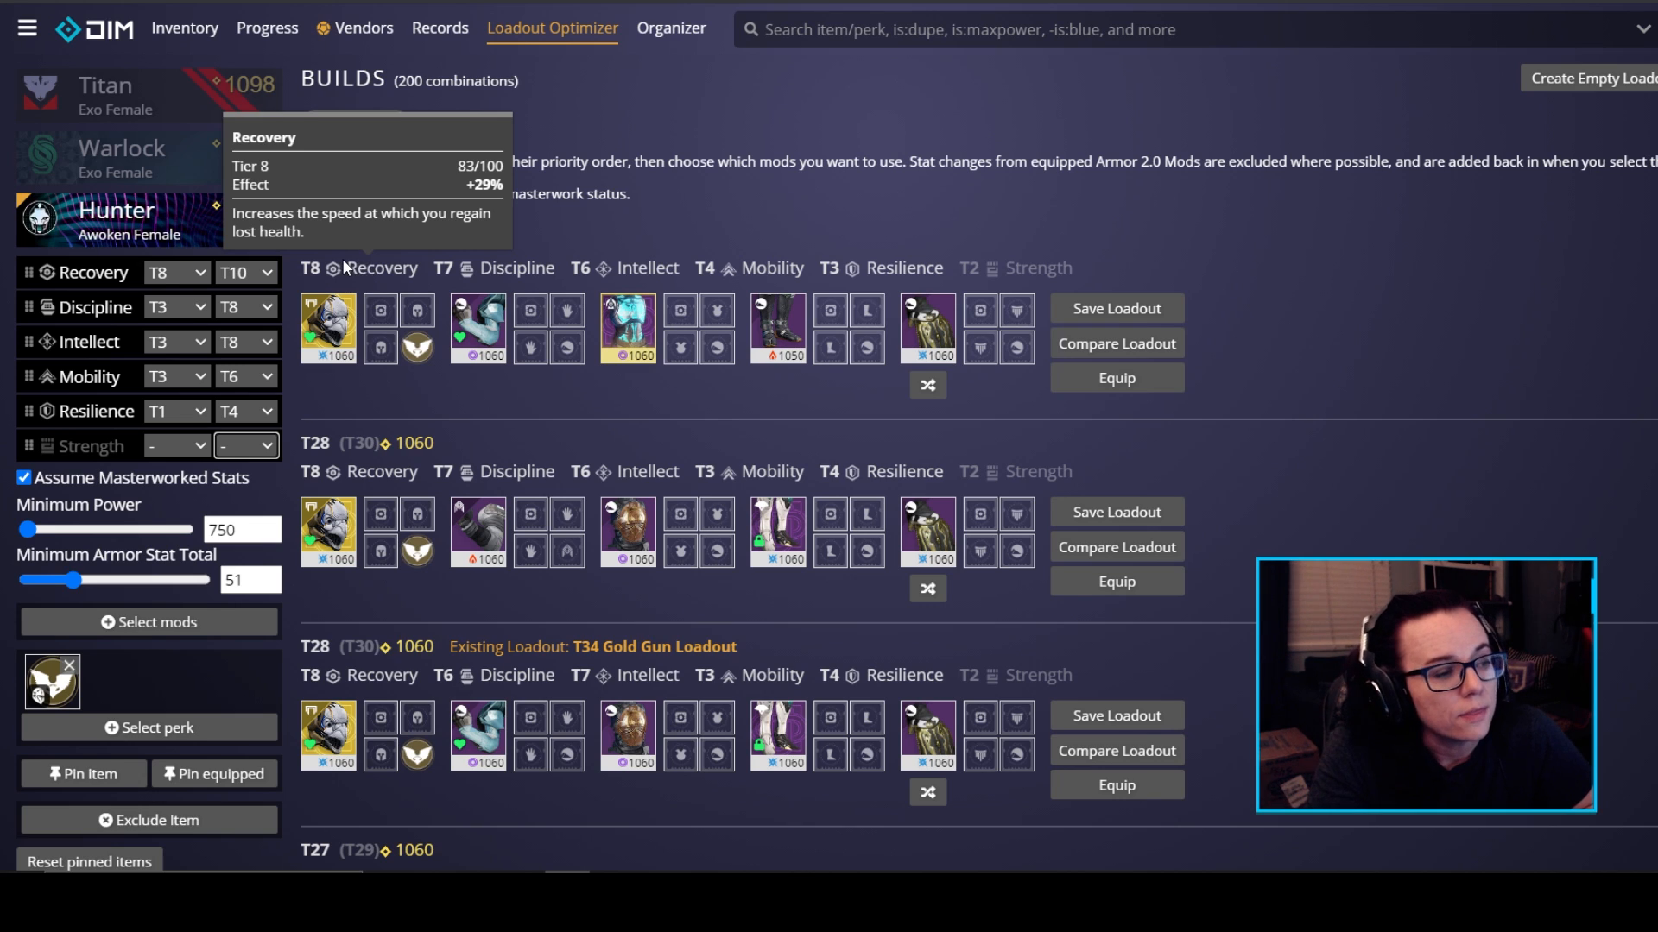
pyautogui.moveTo(370, 278)
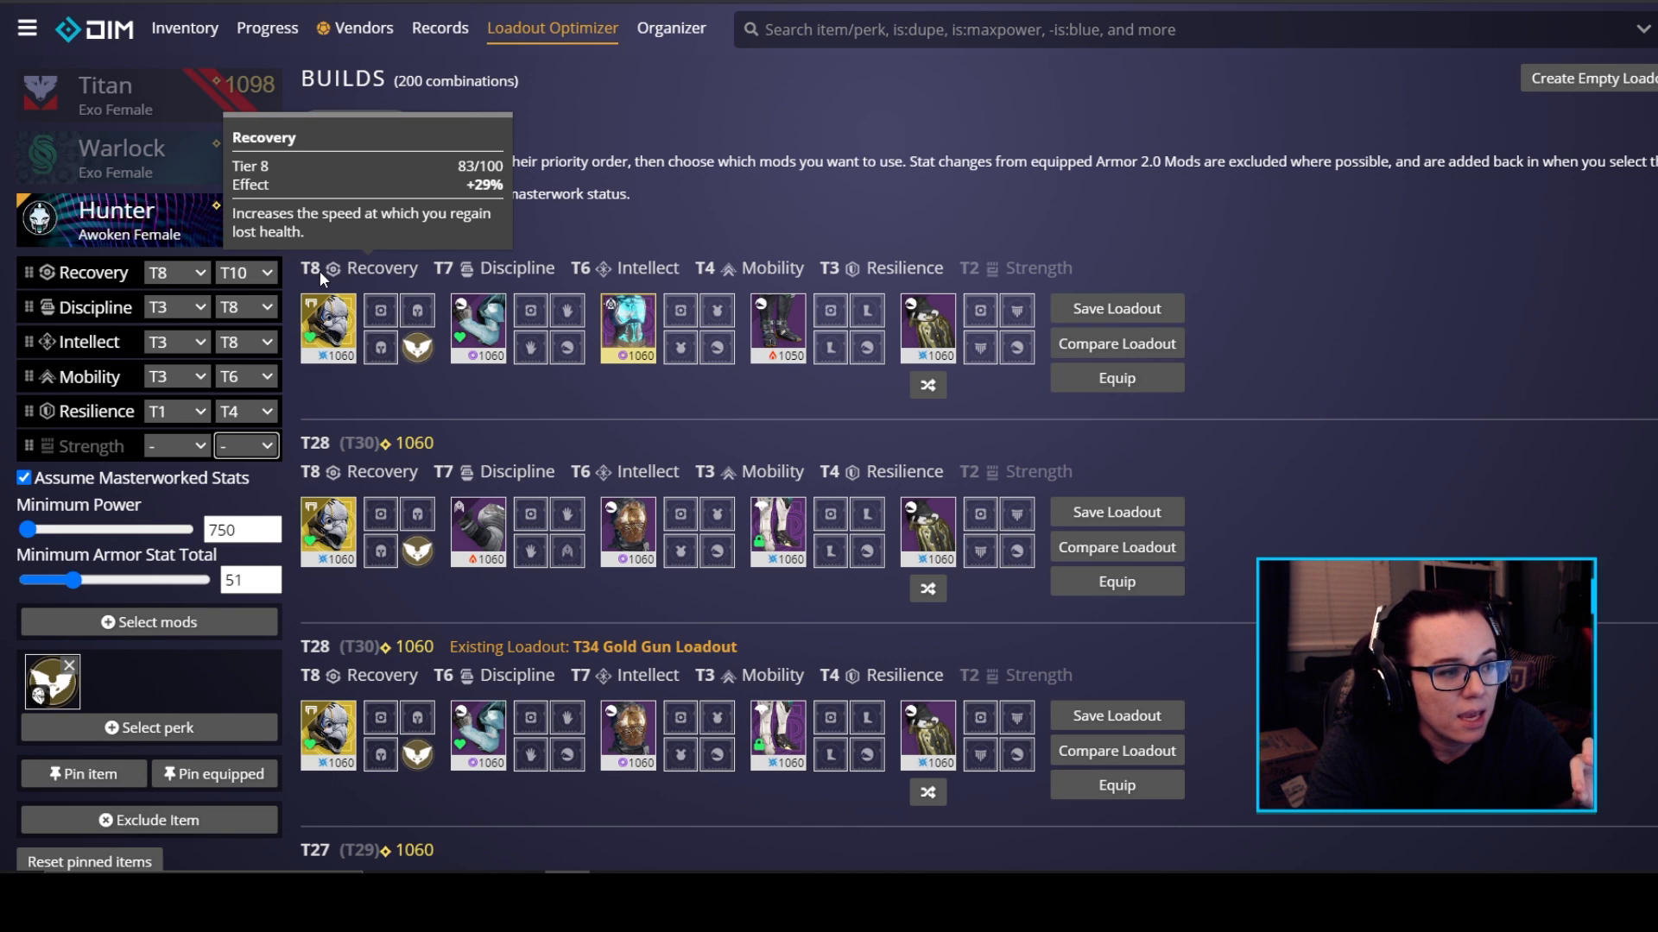
pyautogui.moveTo(355, 281)
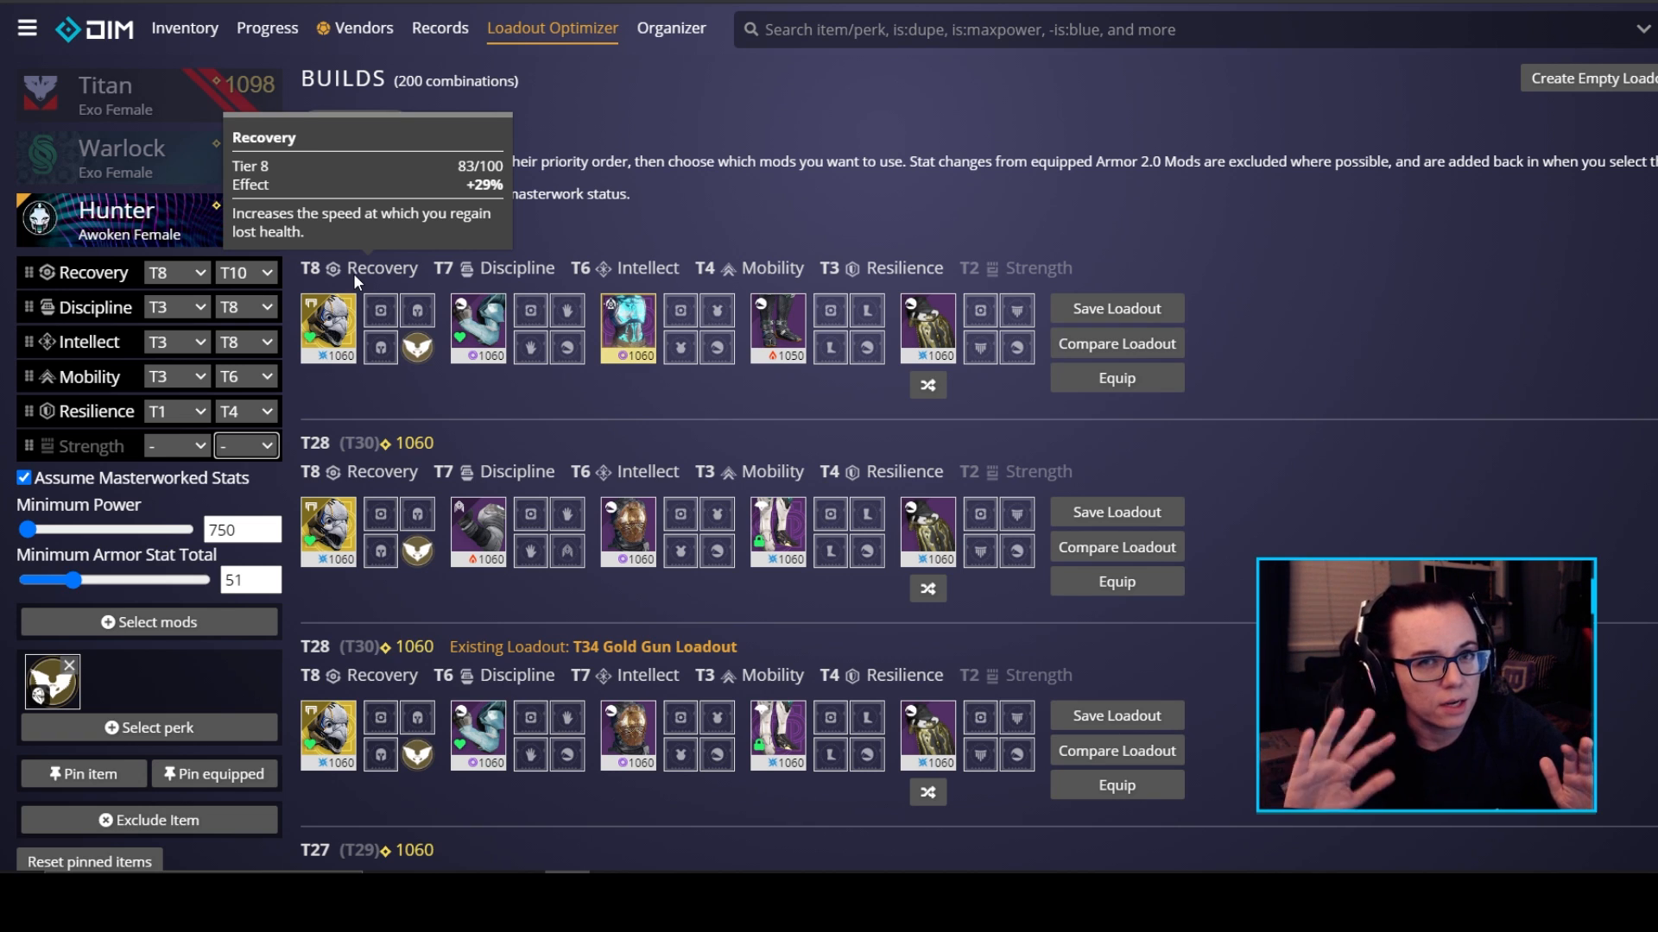
# - Raise the Intellect minimum to tier 5, keeping builds at T28
pyautogui.click(169, 307)
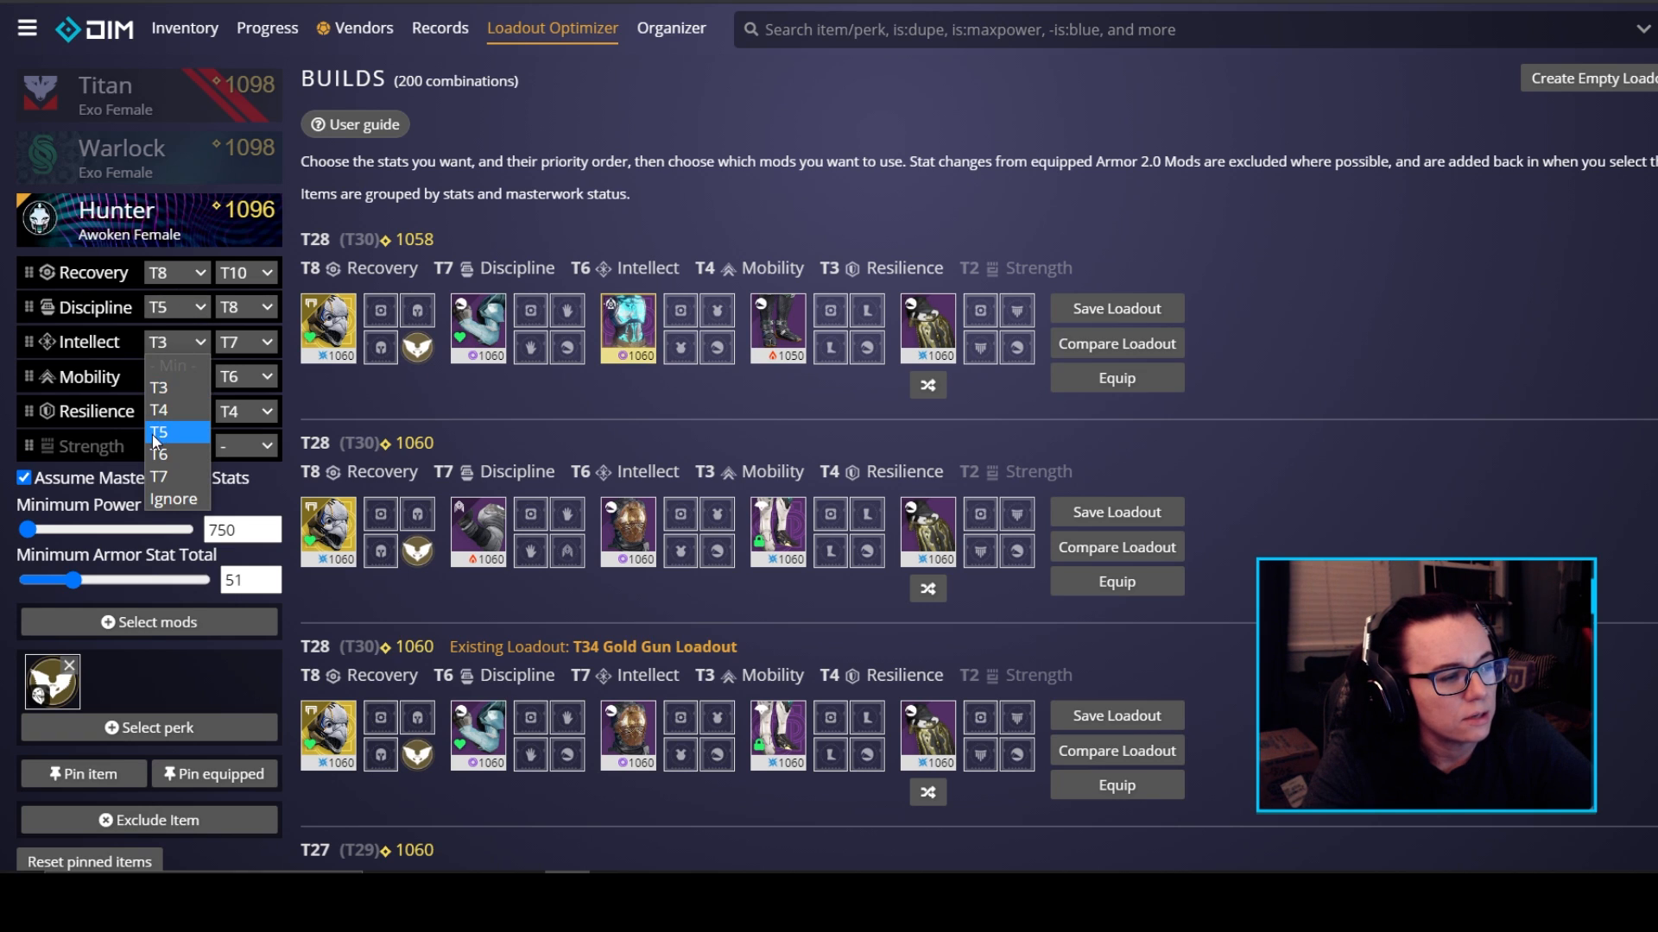
pyautogui.click(176, 431)
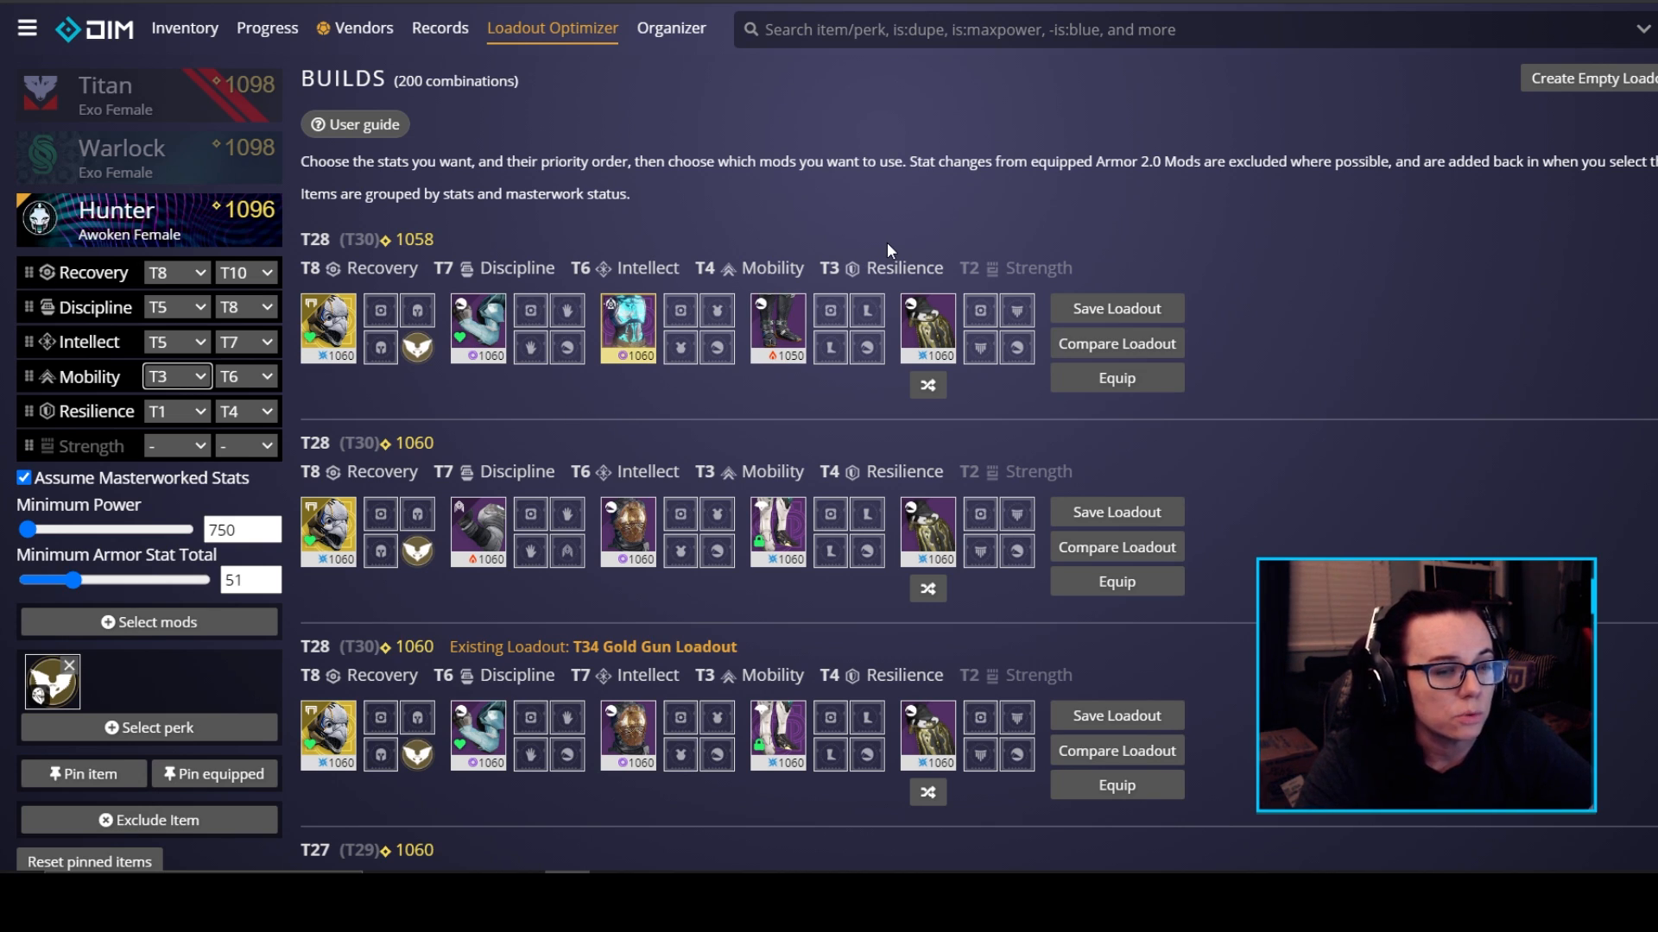
pyautogui.moveTo(31, 428)
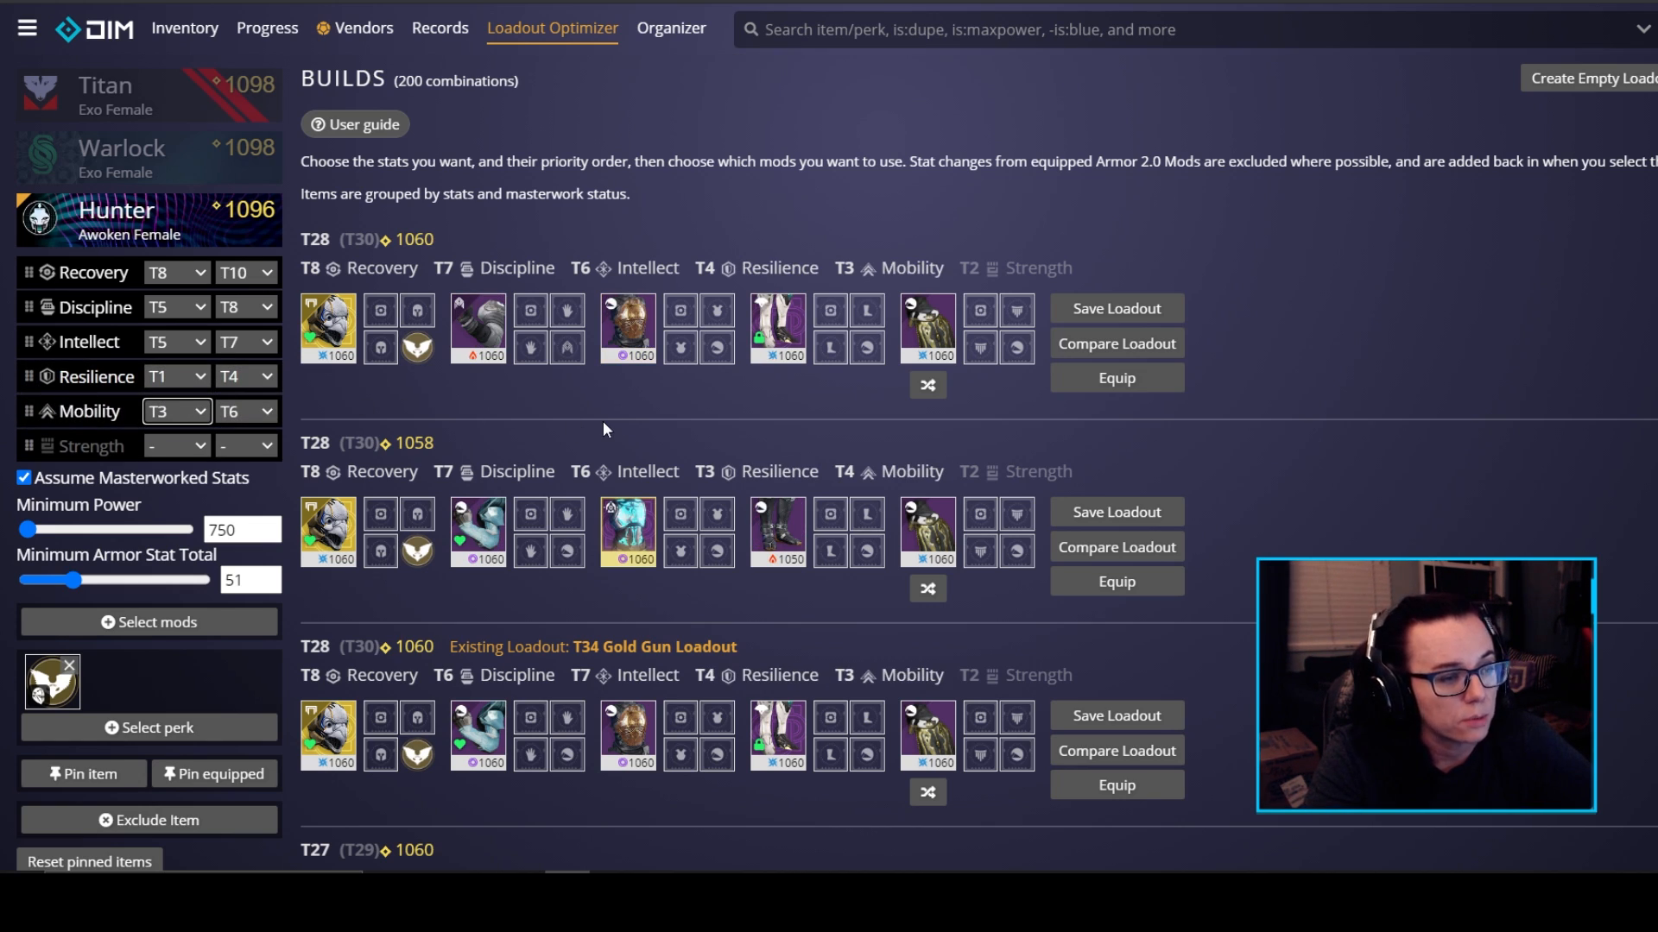
pyautogui.moveTo(333, 276)
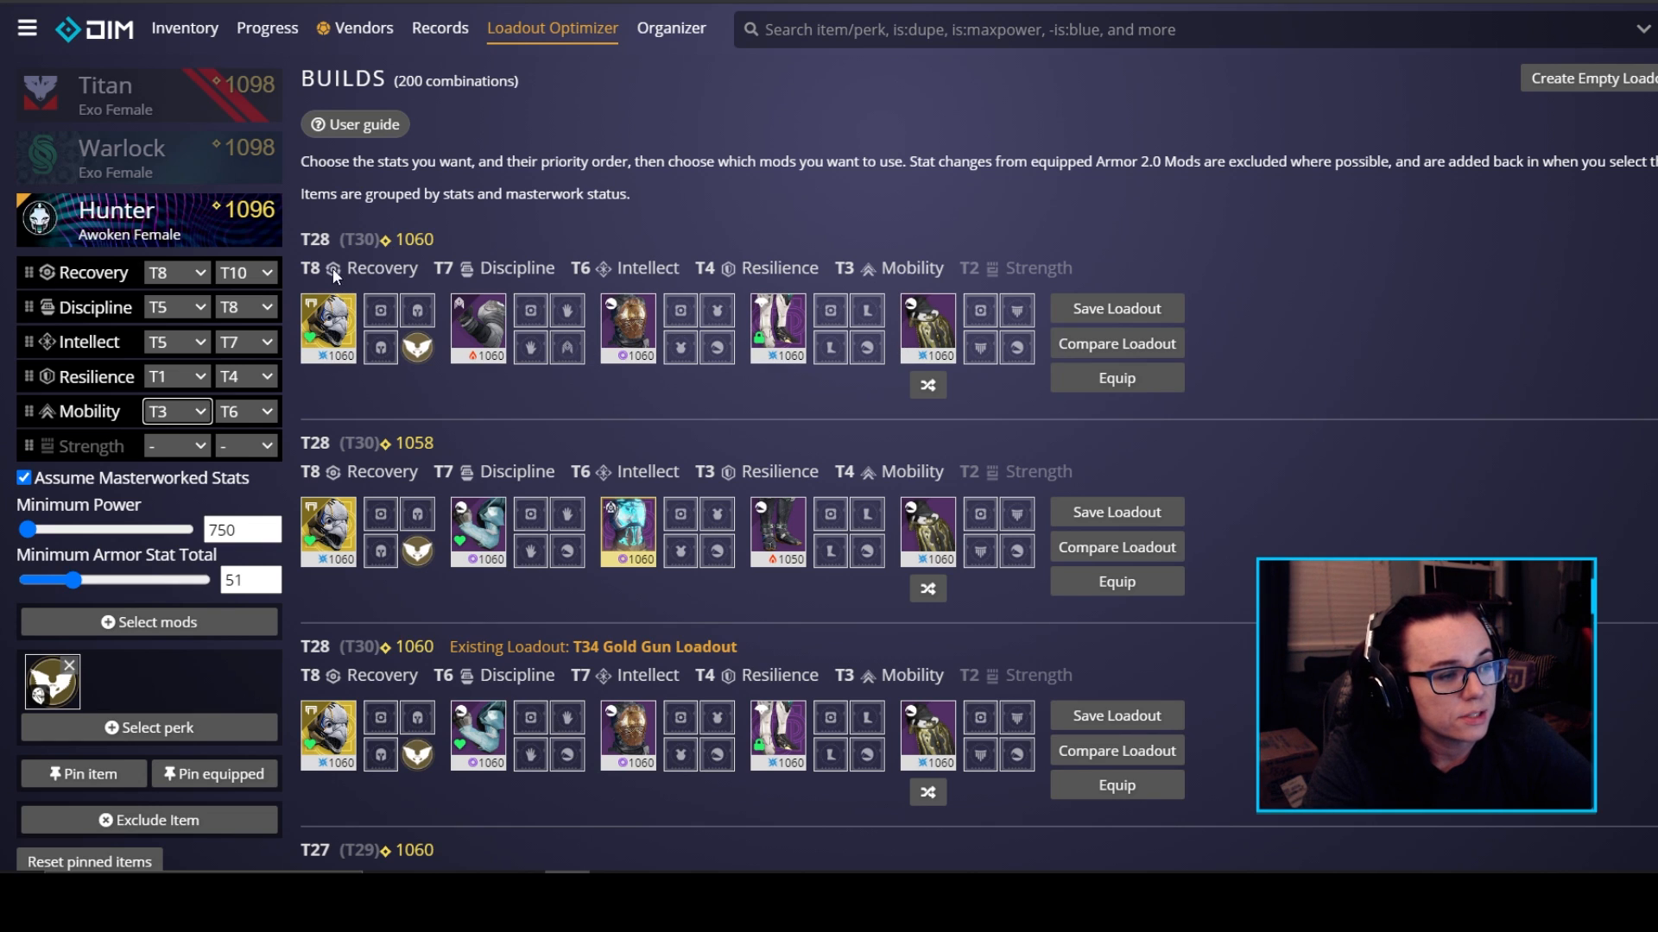
pyautogui.moveTo(492, 276)
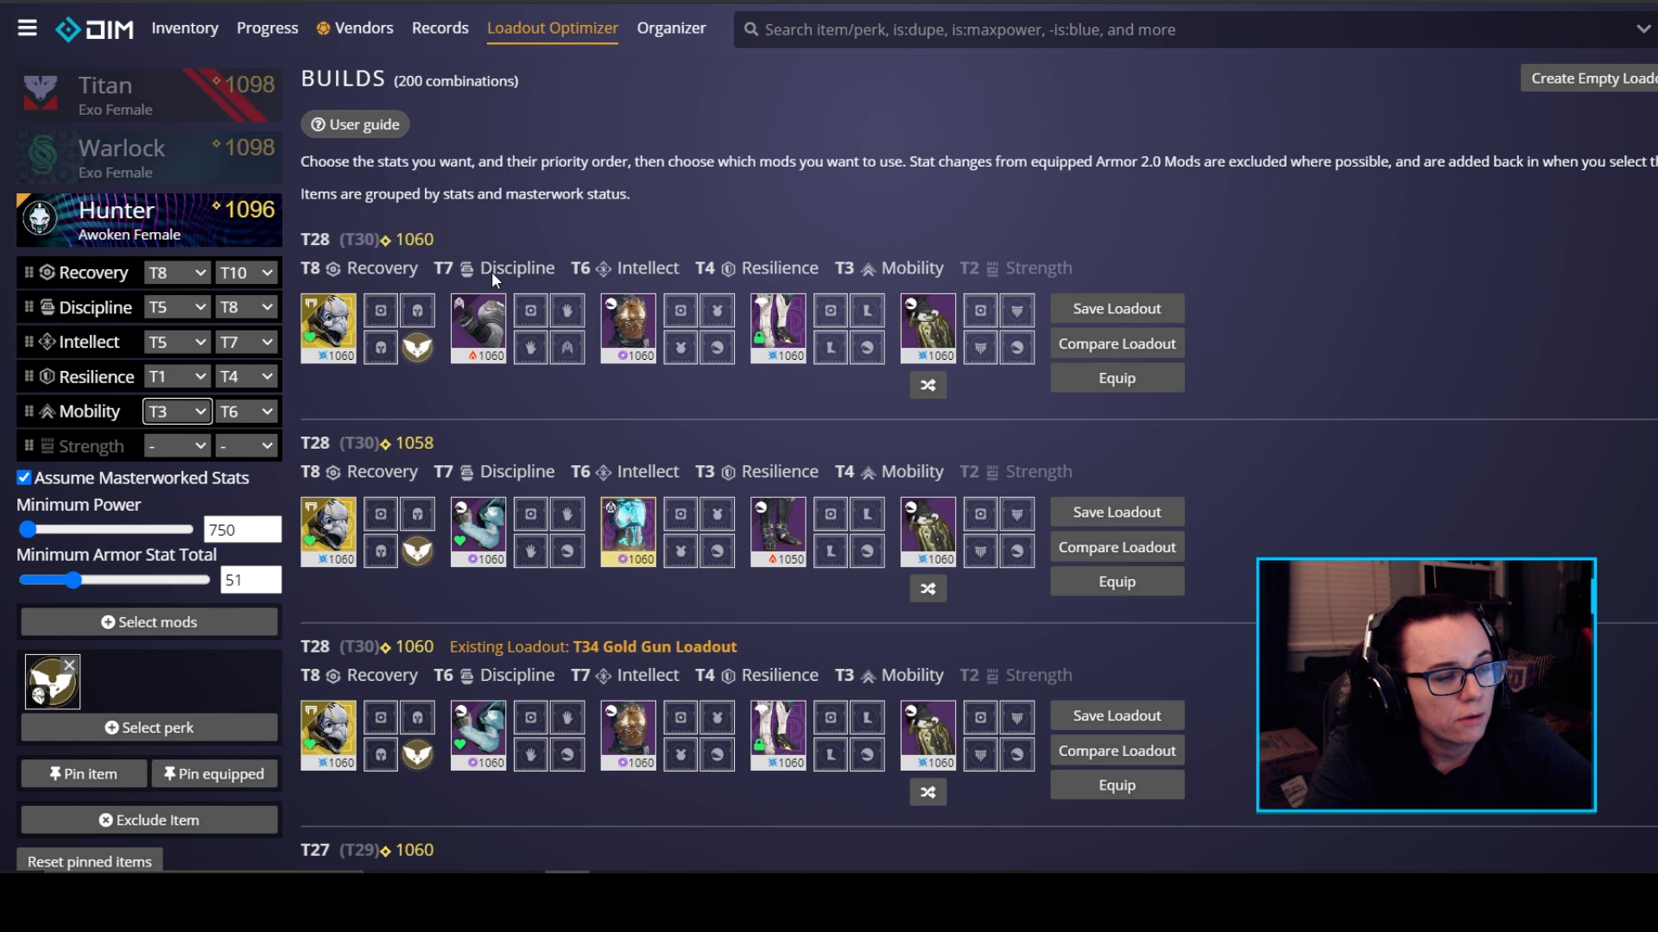
pyautogui.moveTo(781, 268)
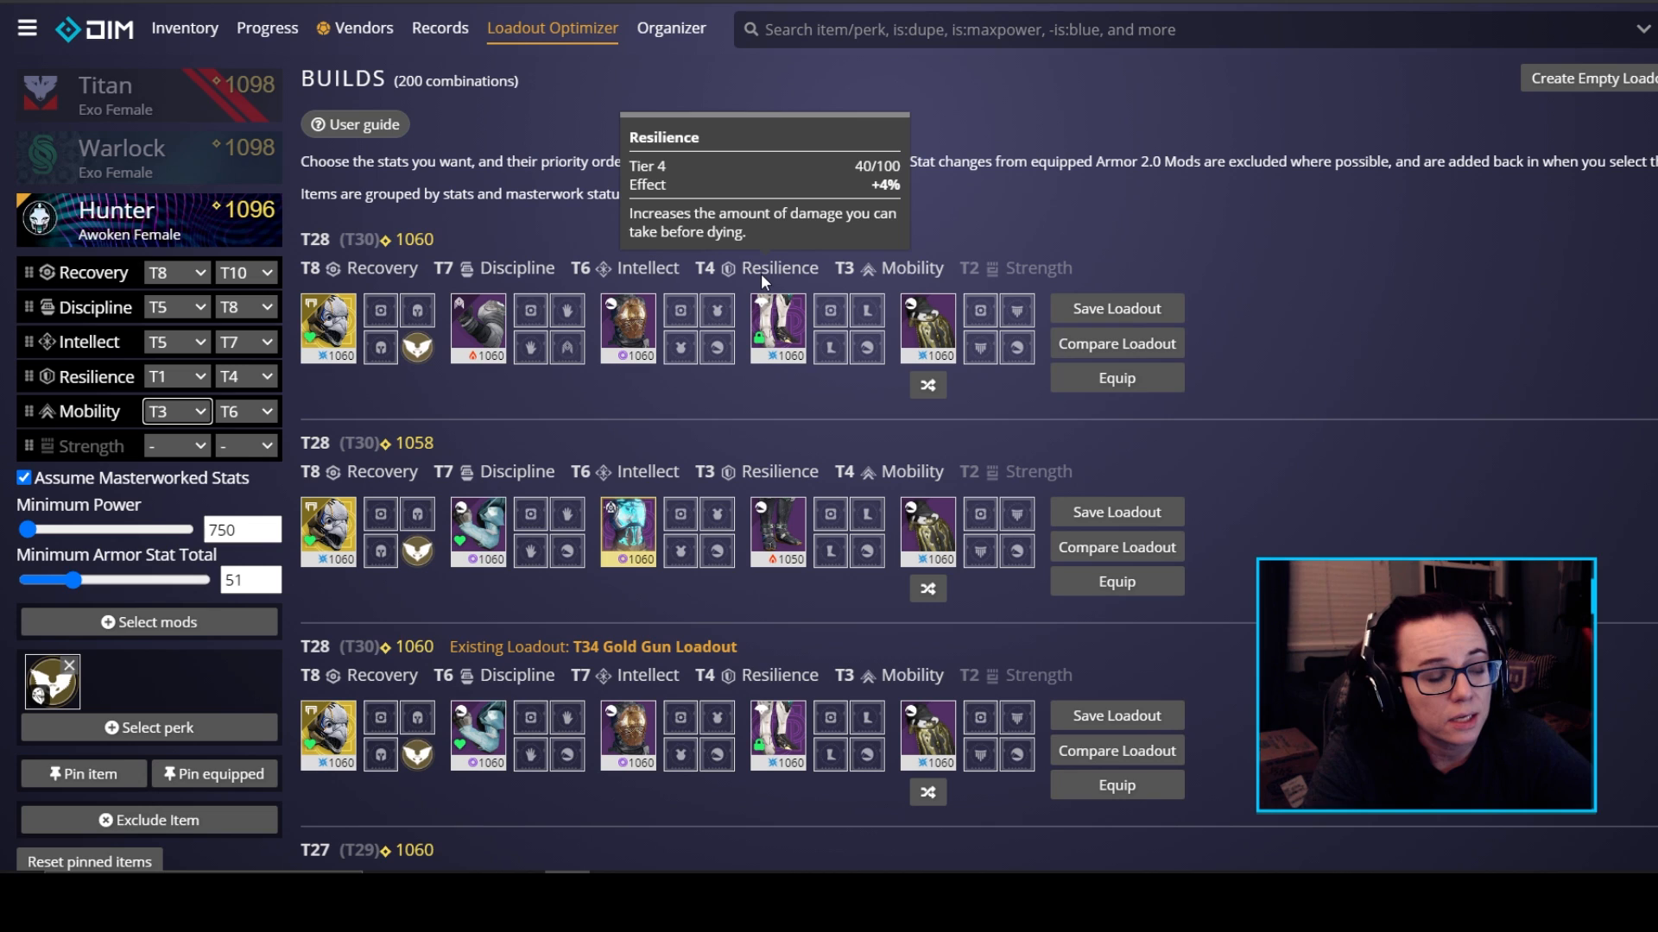
pyautogui.moveTo(908, 268)
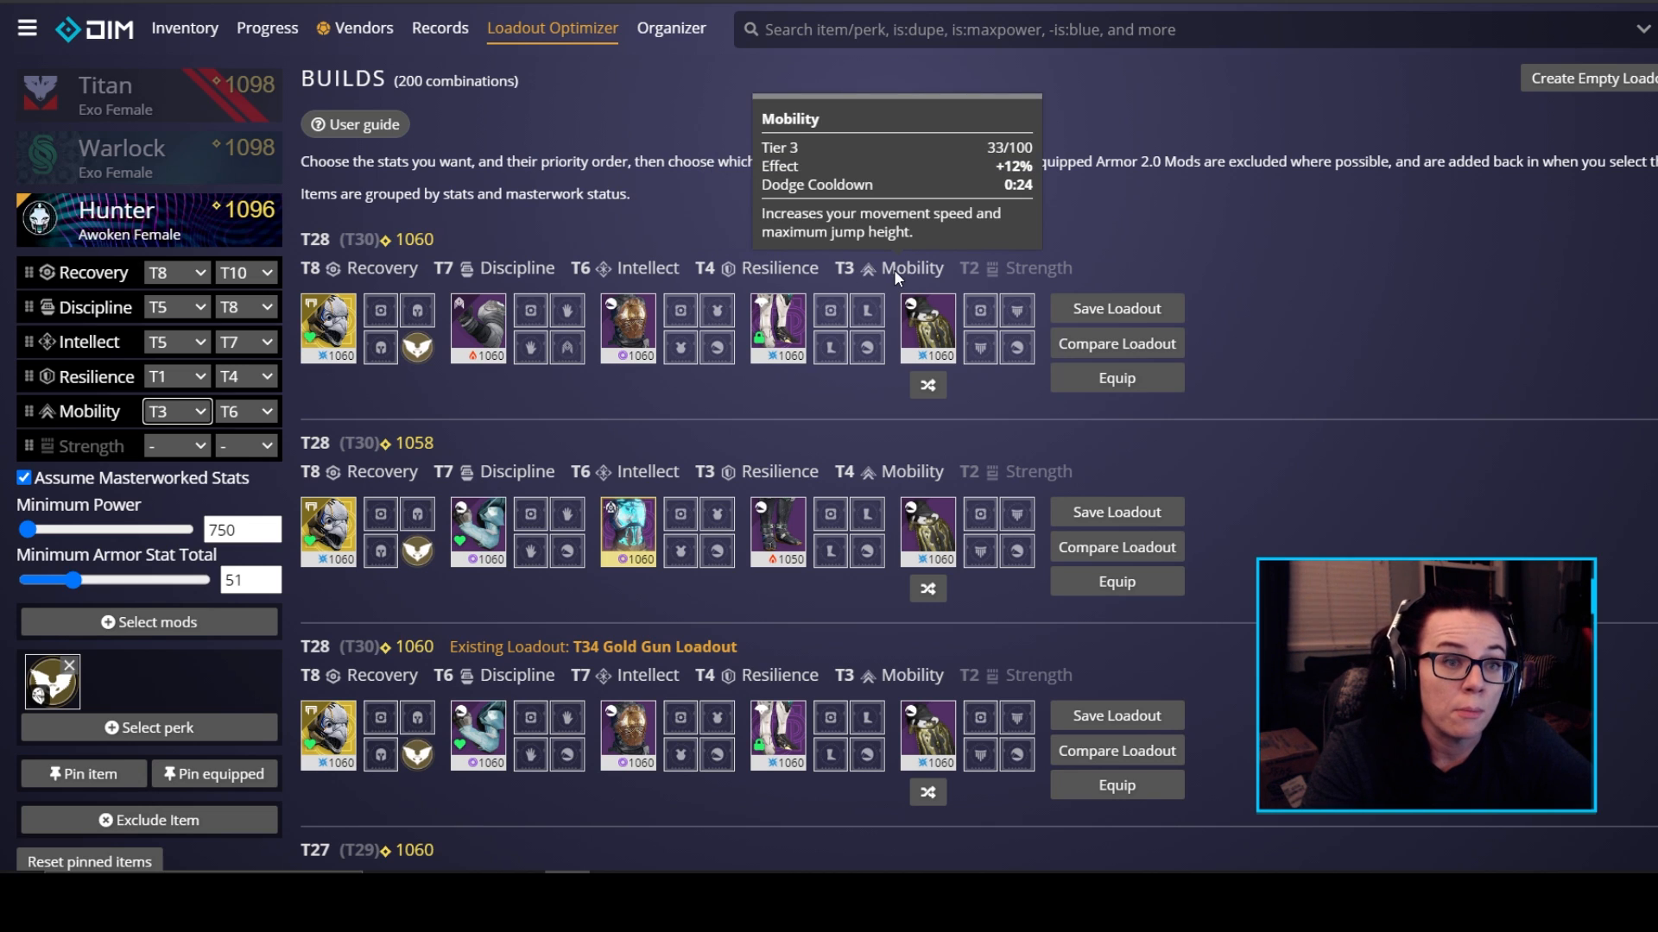
pyautogui.moveTo(521, 456)
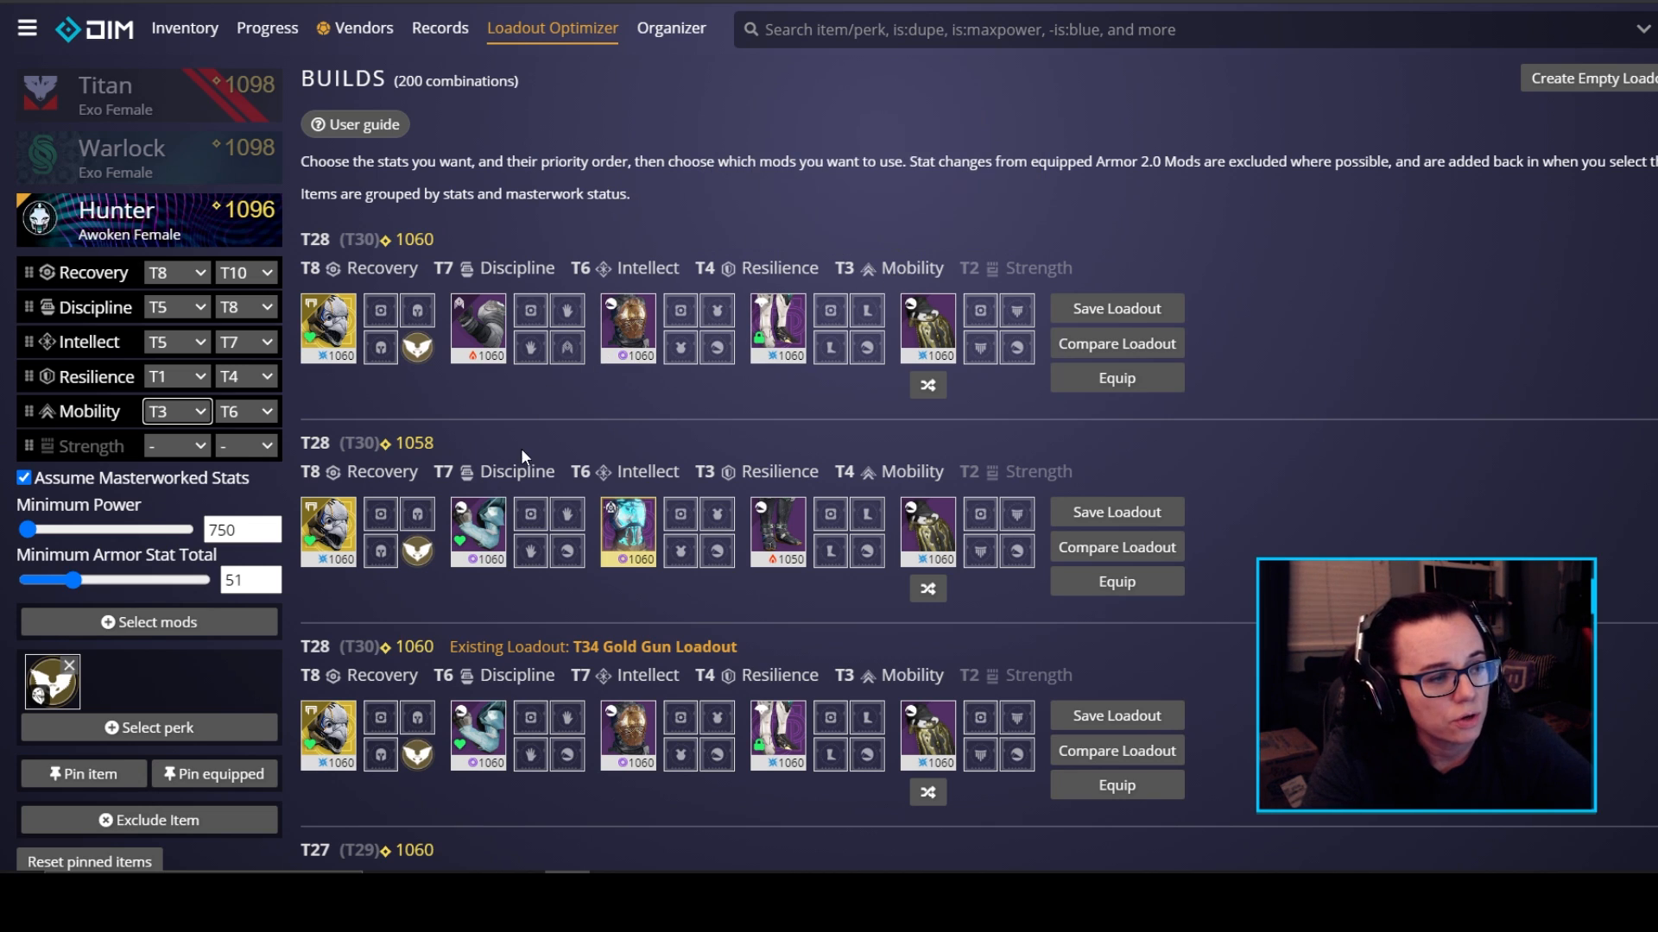
pyautogui.moveTo(540, 501)
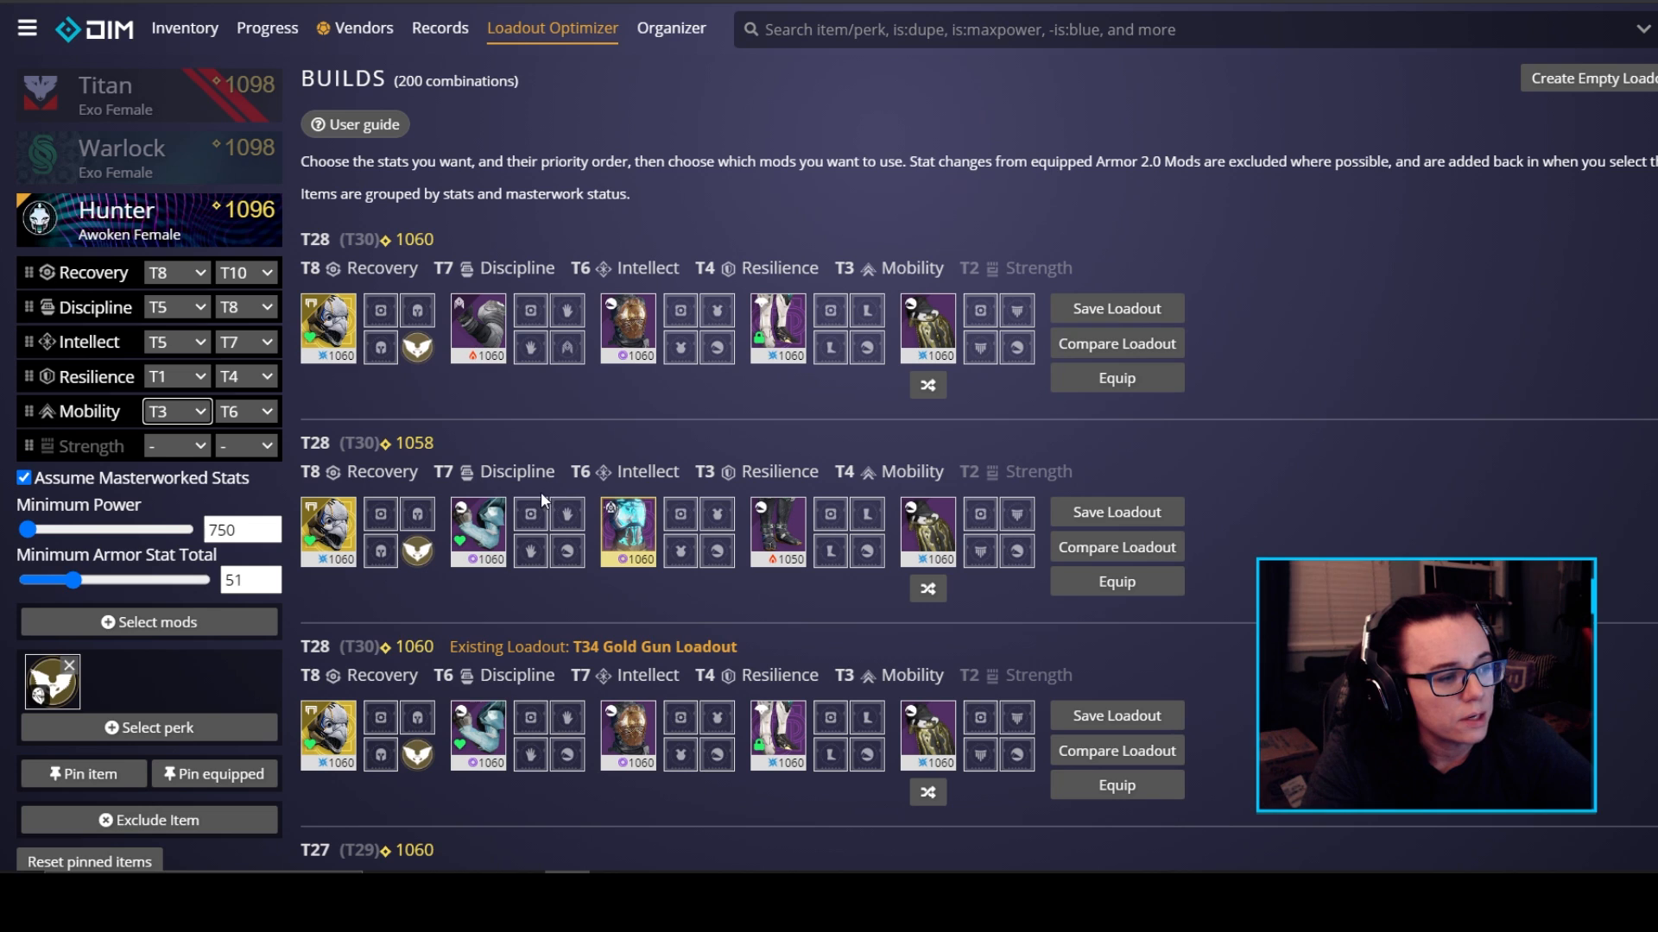
pyautogui.moveTo(778, 532)
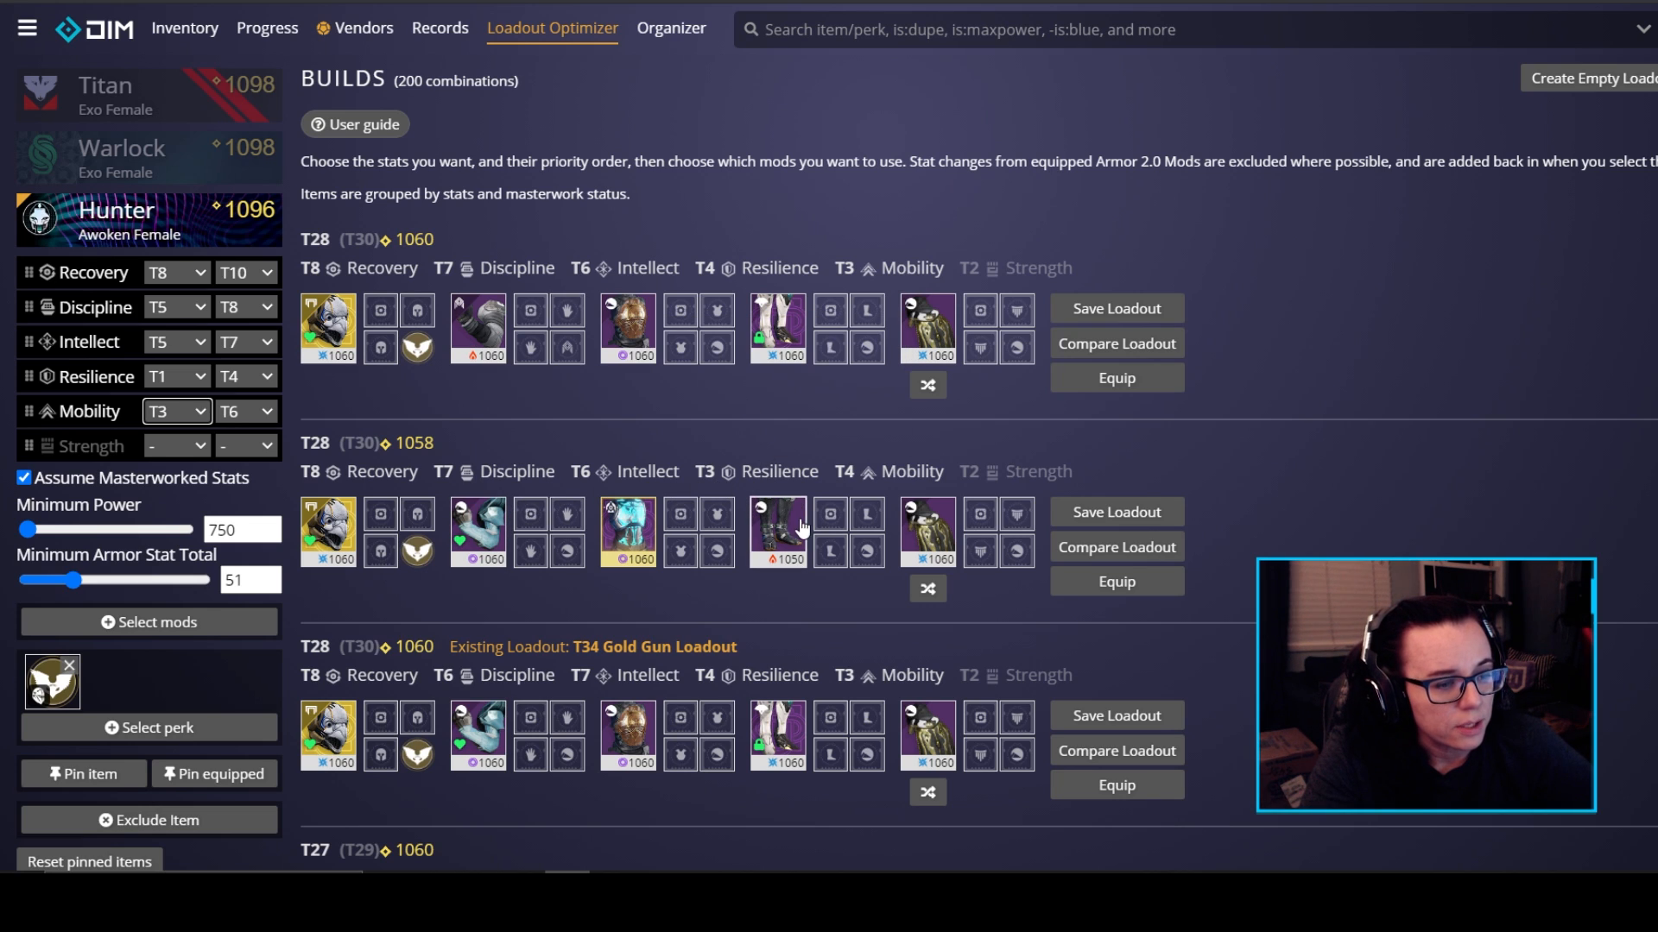
pyautogui.moveTo(882, 492)
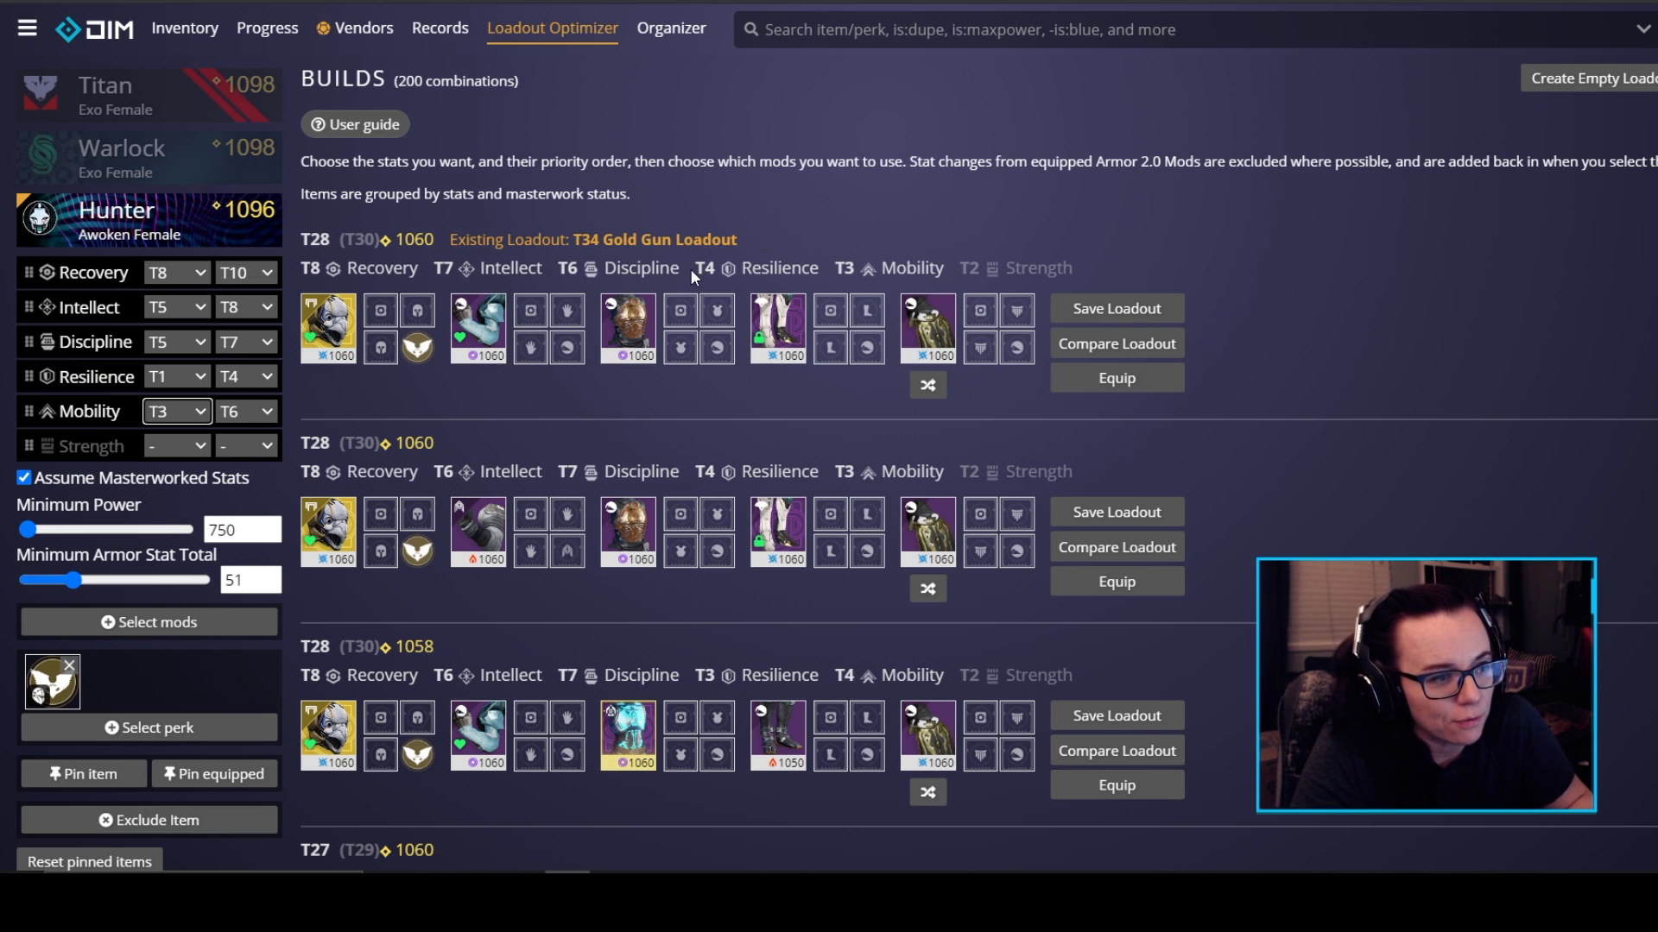
pyautogui.moveTo(580, 234)
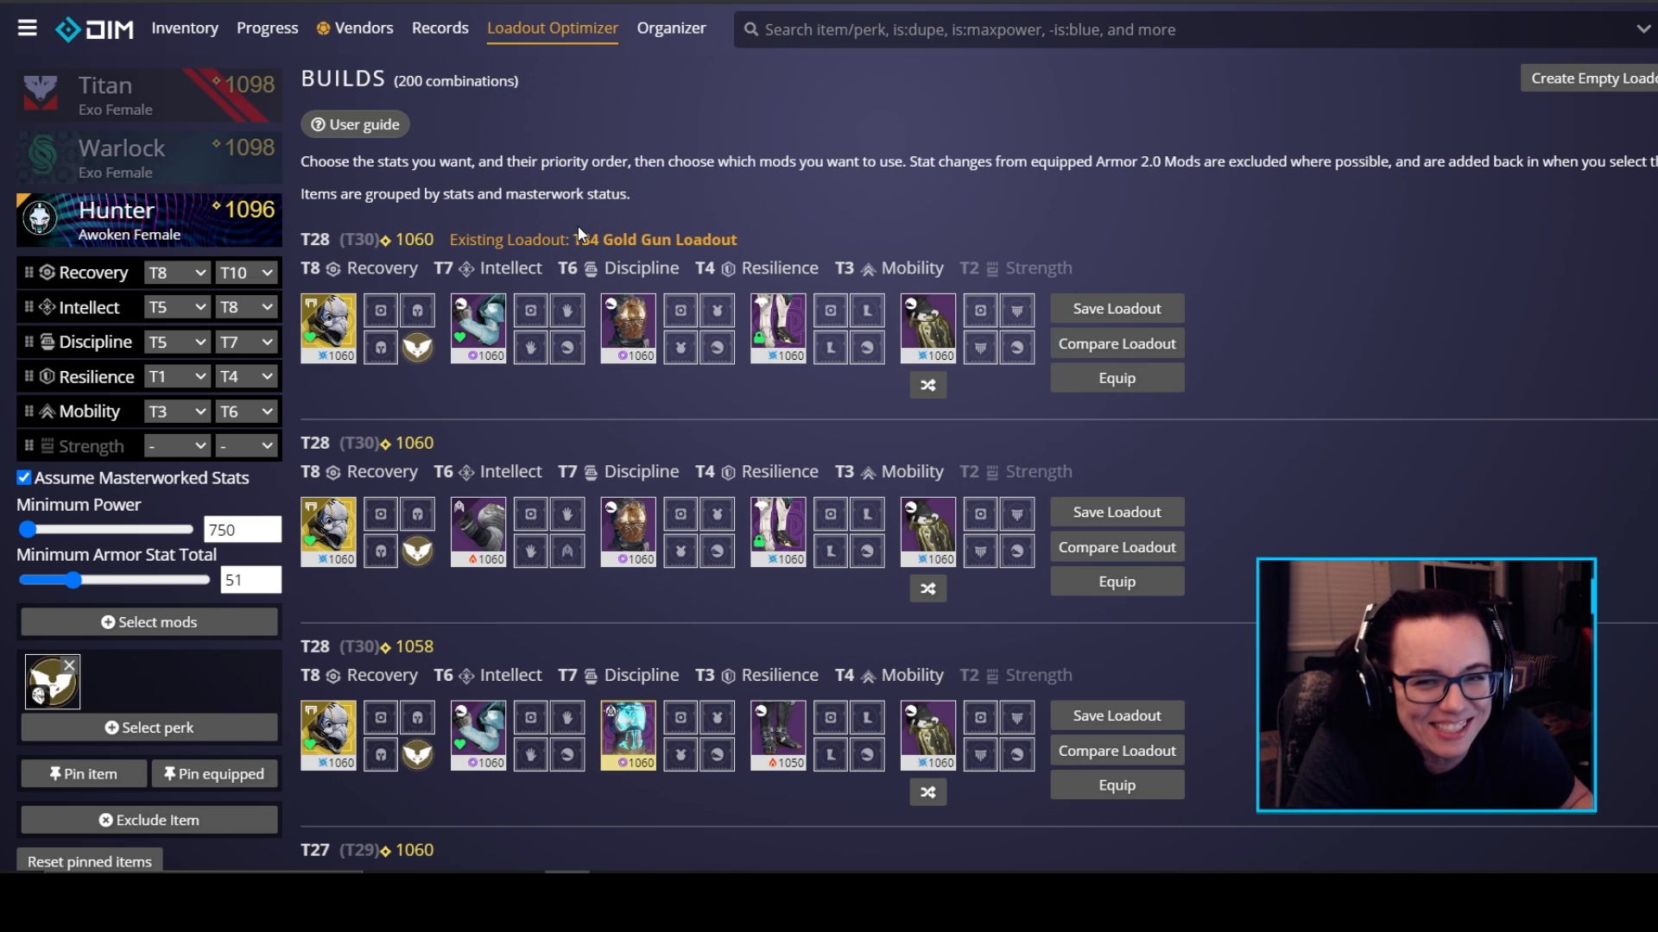
pyautogui.moveTo(905, 420)
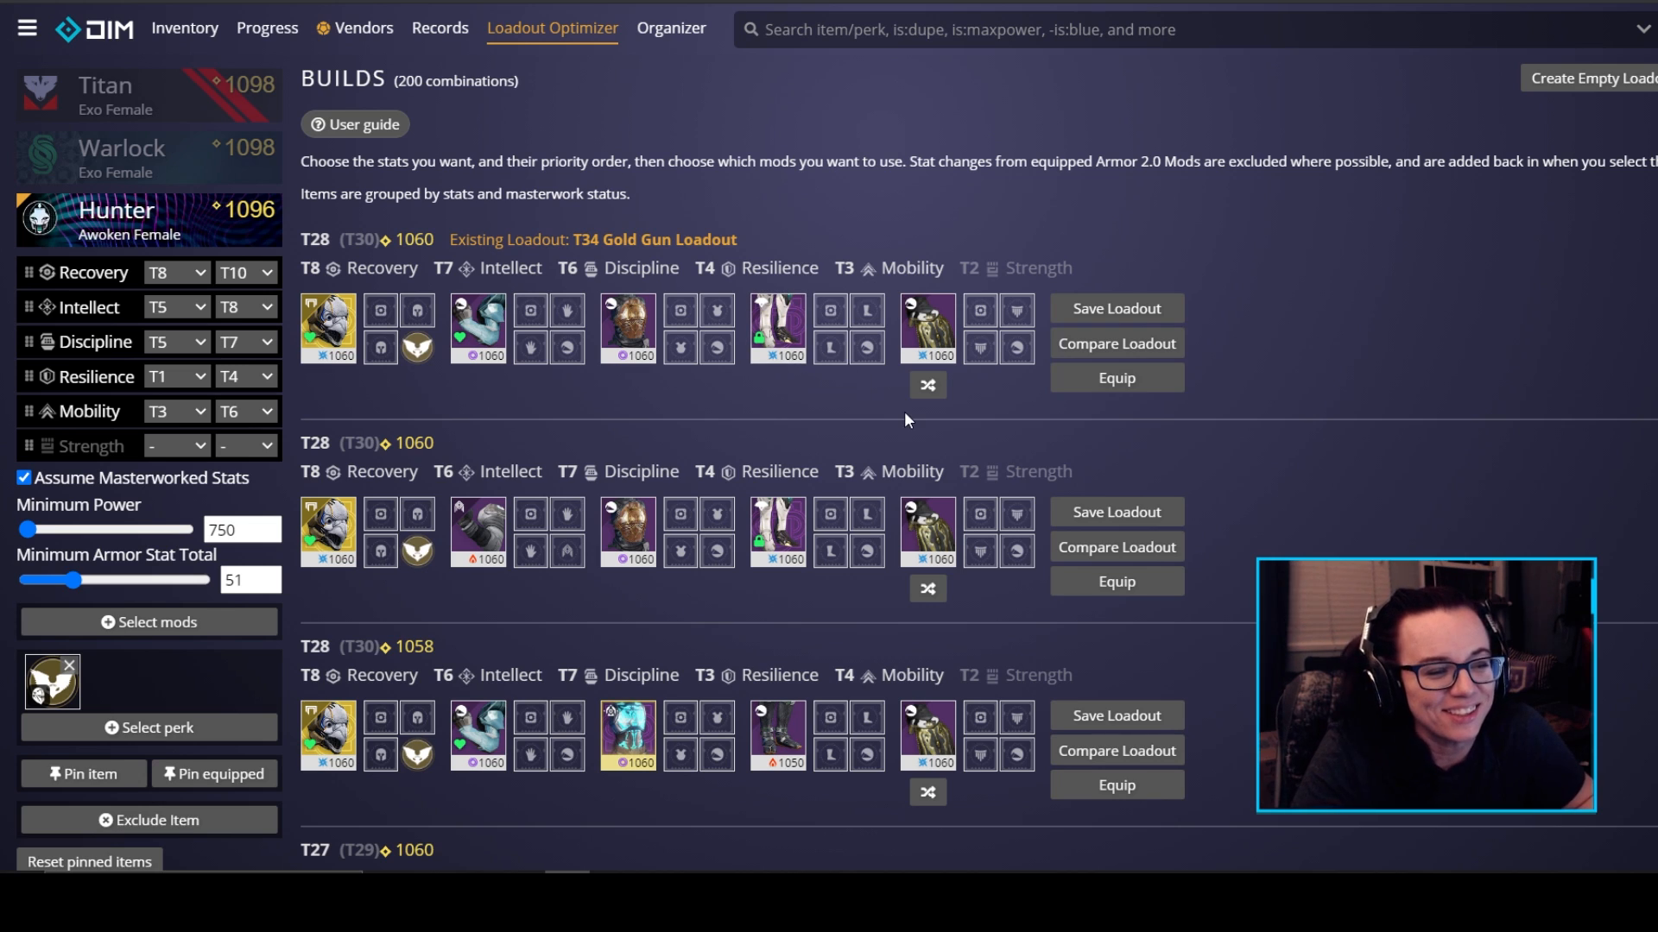
pyautogui.moveTo(509, 268)
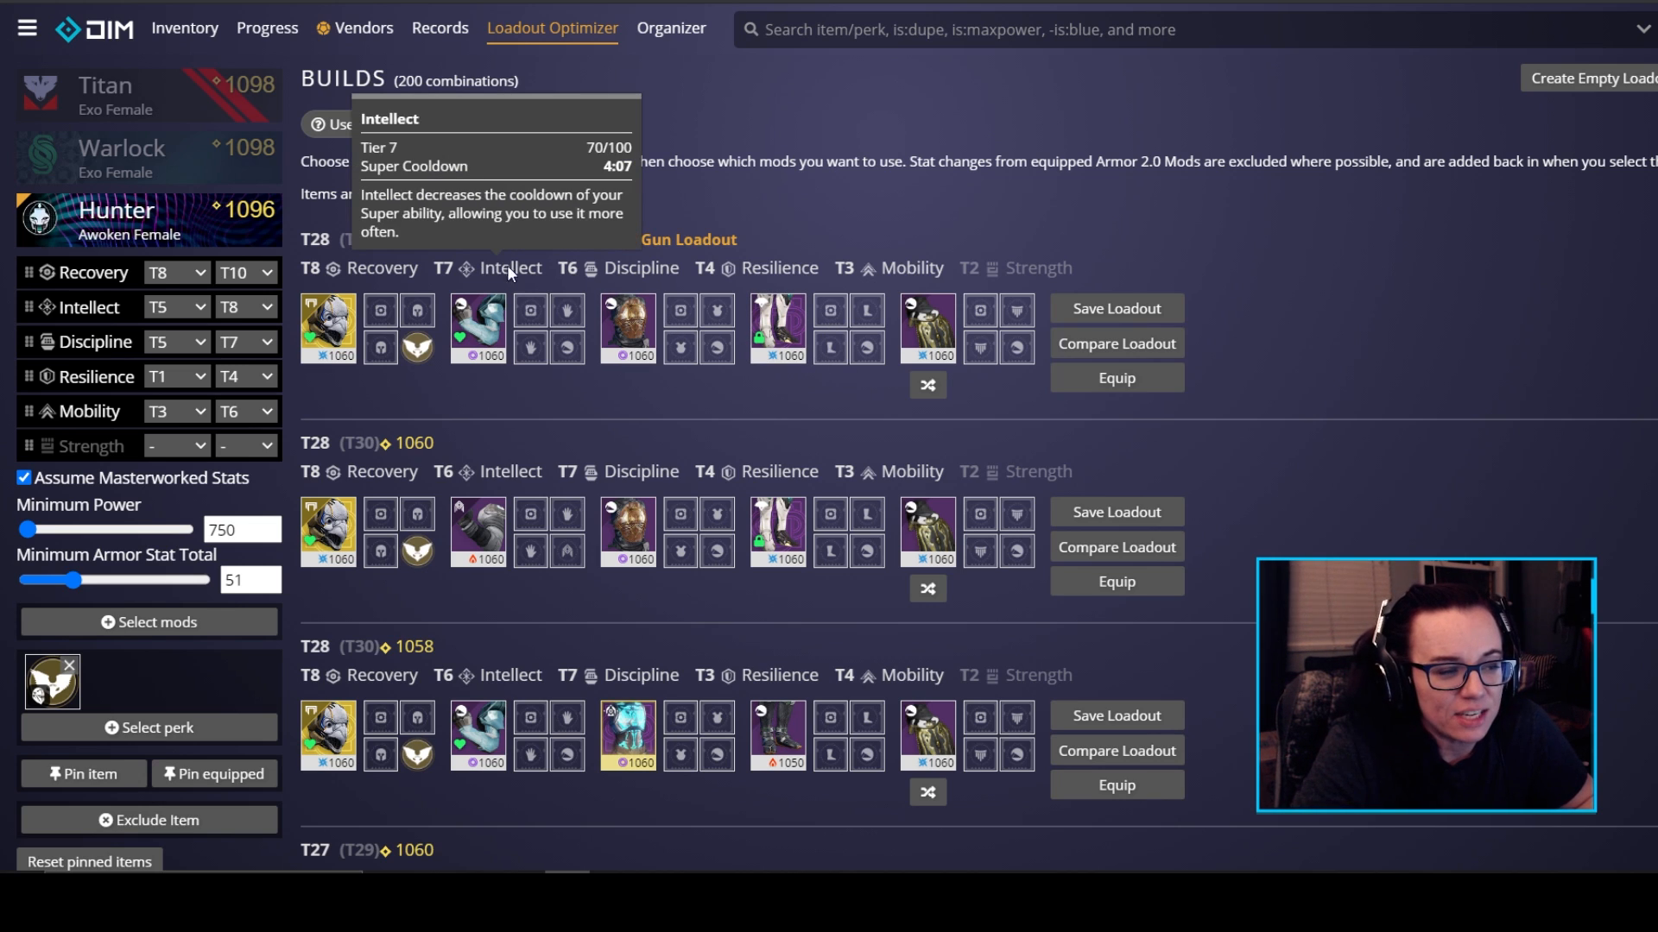
pyautogui.moveTo(563, 283)
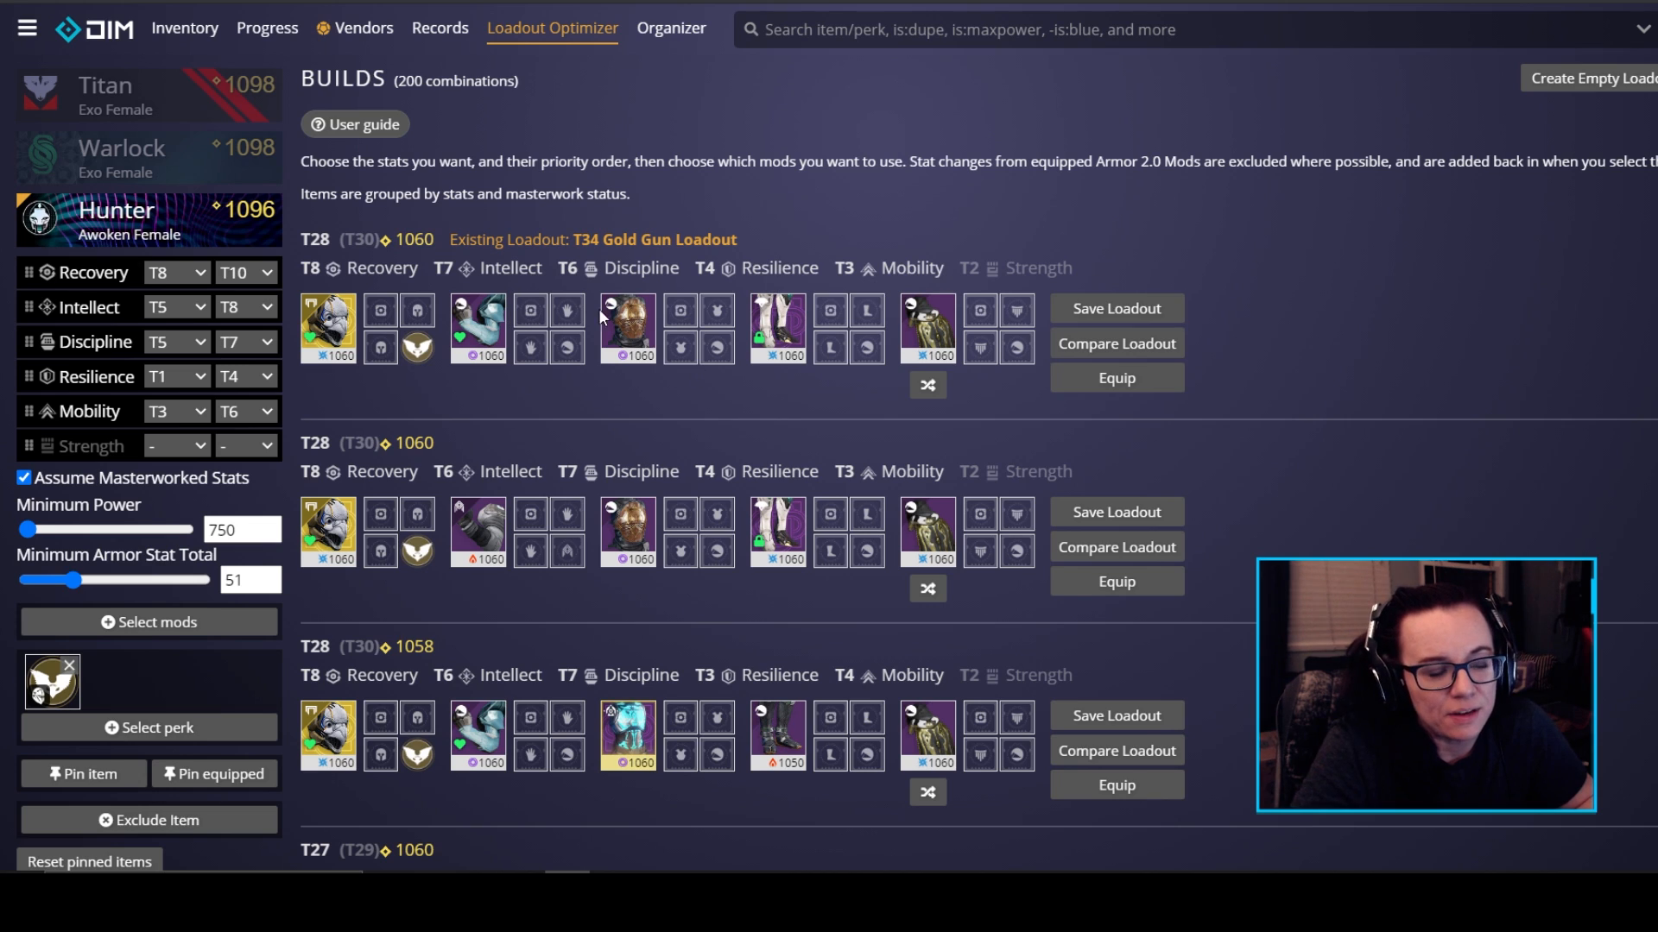
pyautogui.moveTo(708, 412)
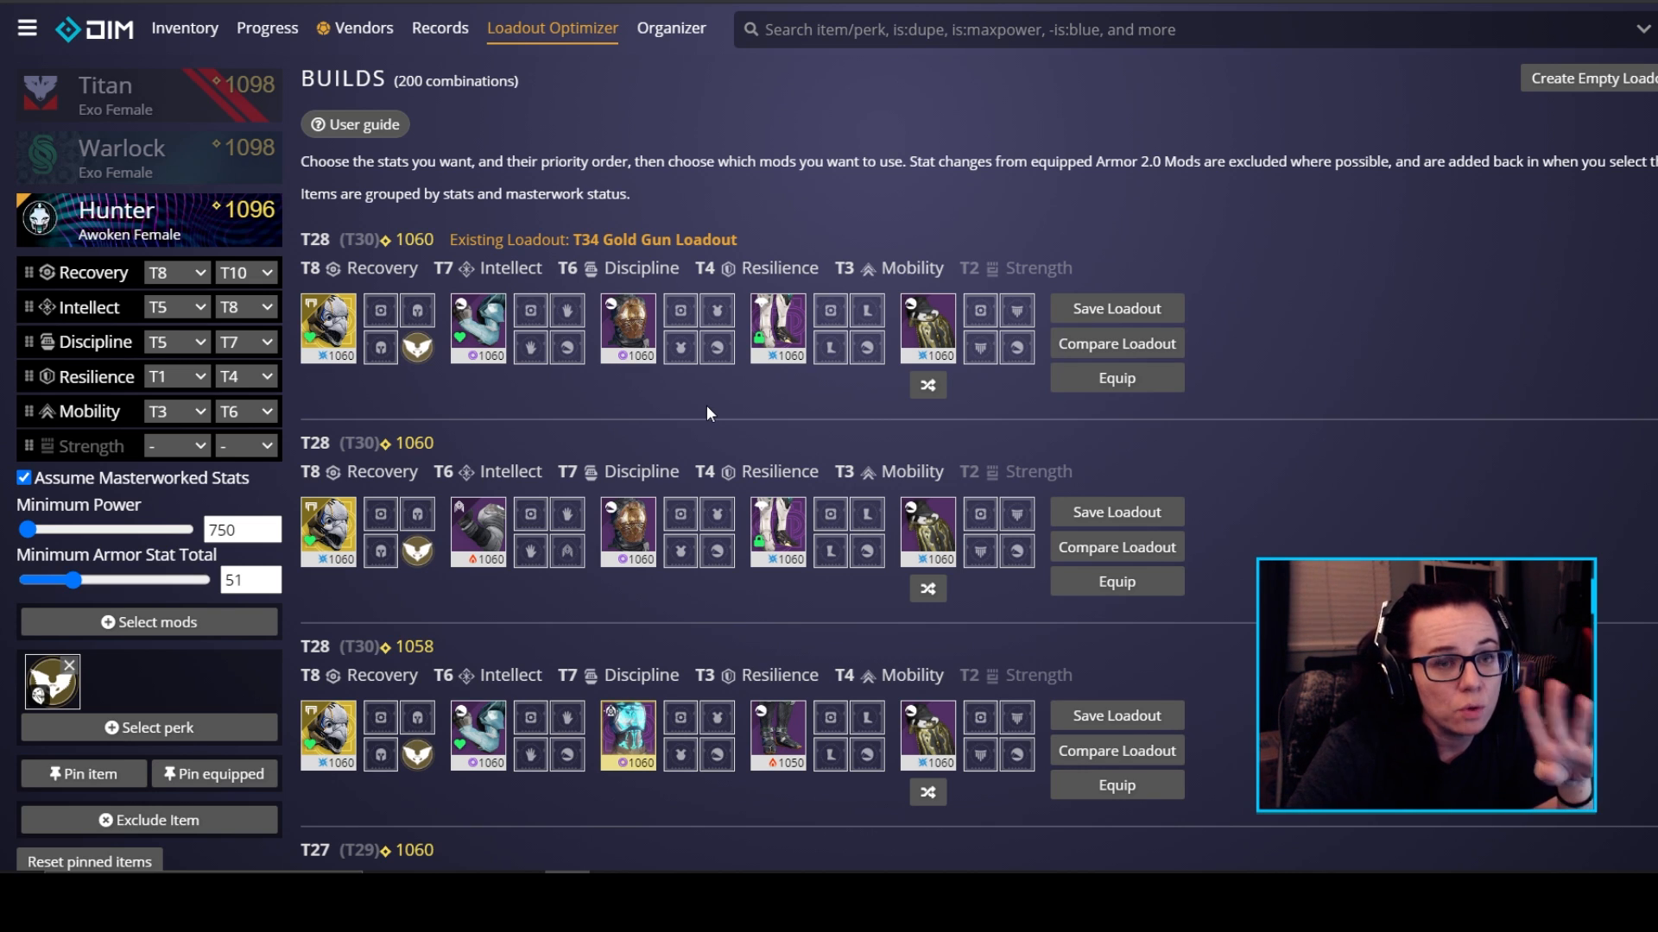
pyautogui.moveTo(960, 525)
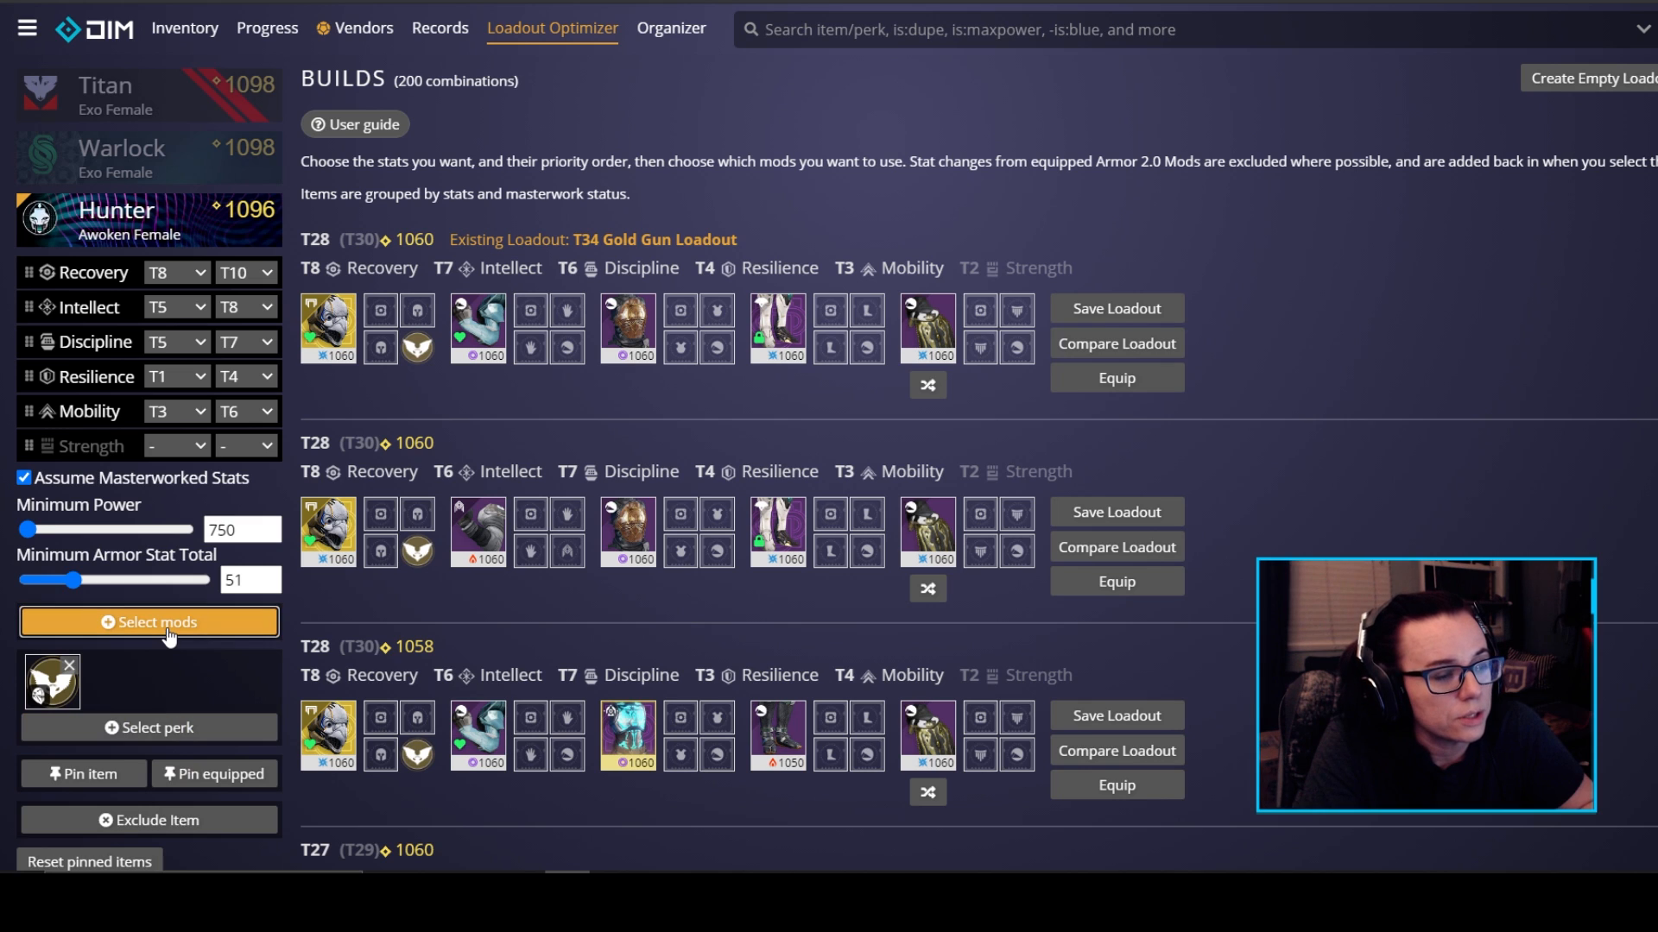
# - Add the Traction leg mod to the optimizer, lifting the top Hunter build to T29
pyautogui.click(148, 621)
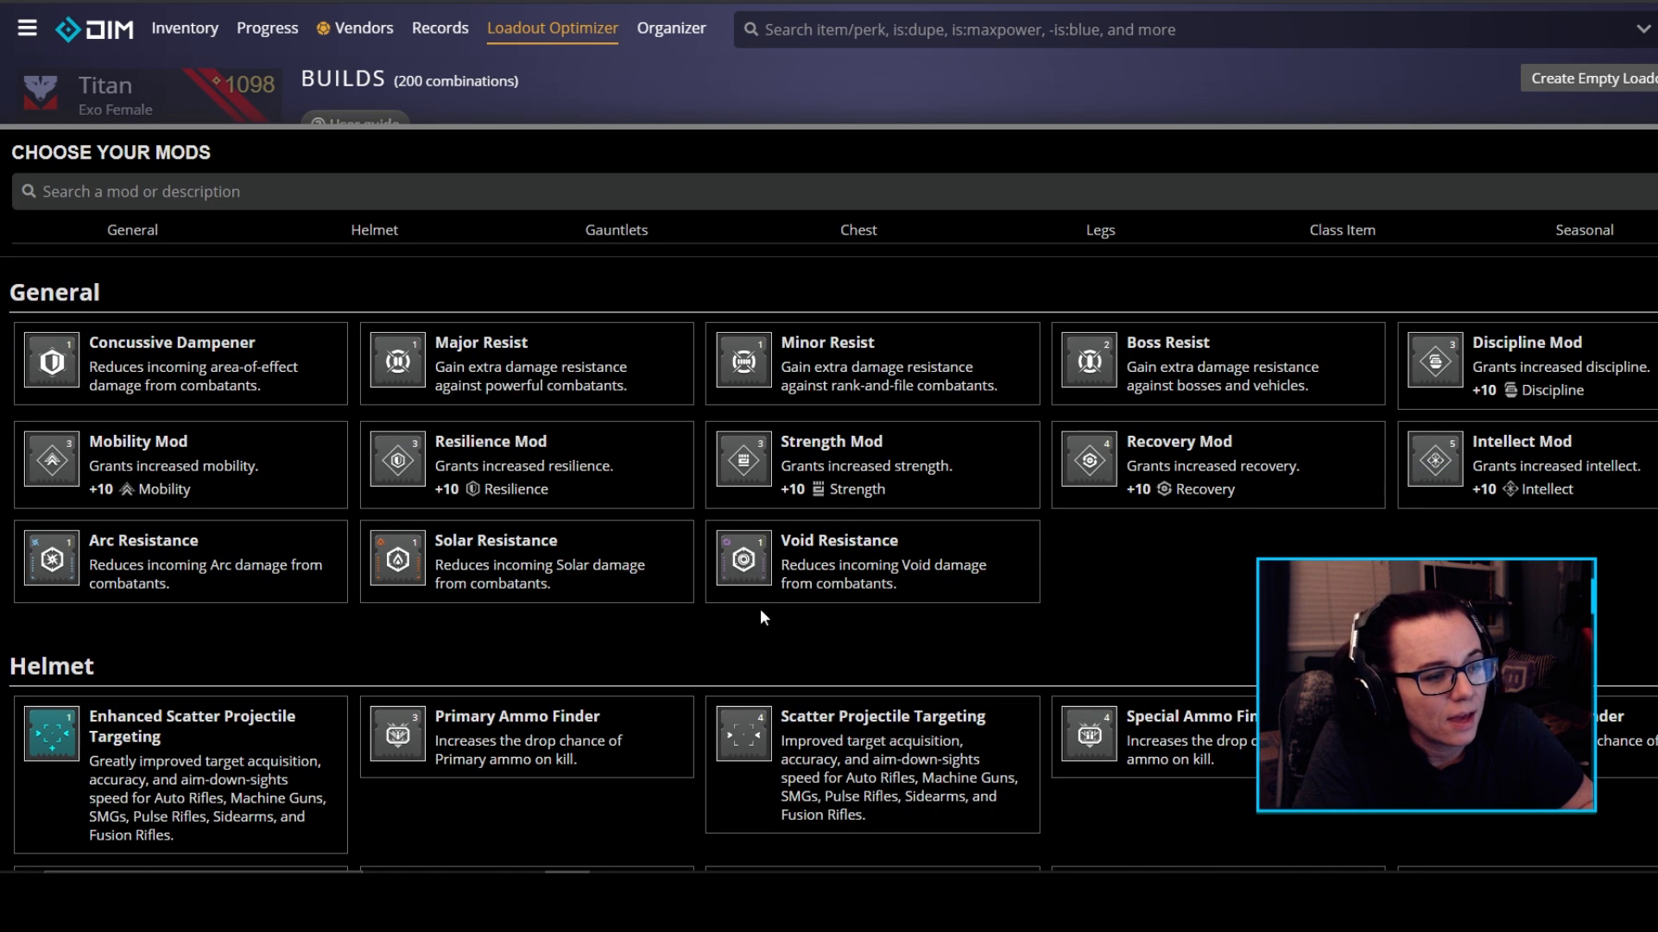
pyautogui.moveTo(385, 246)
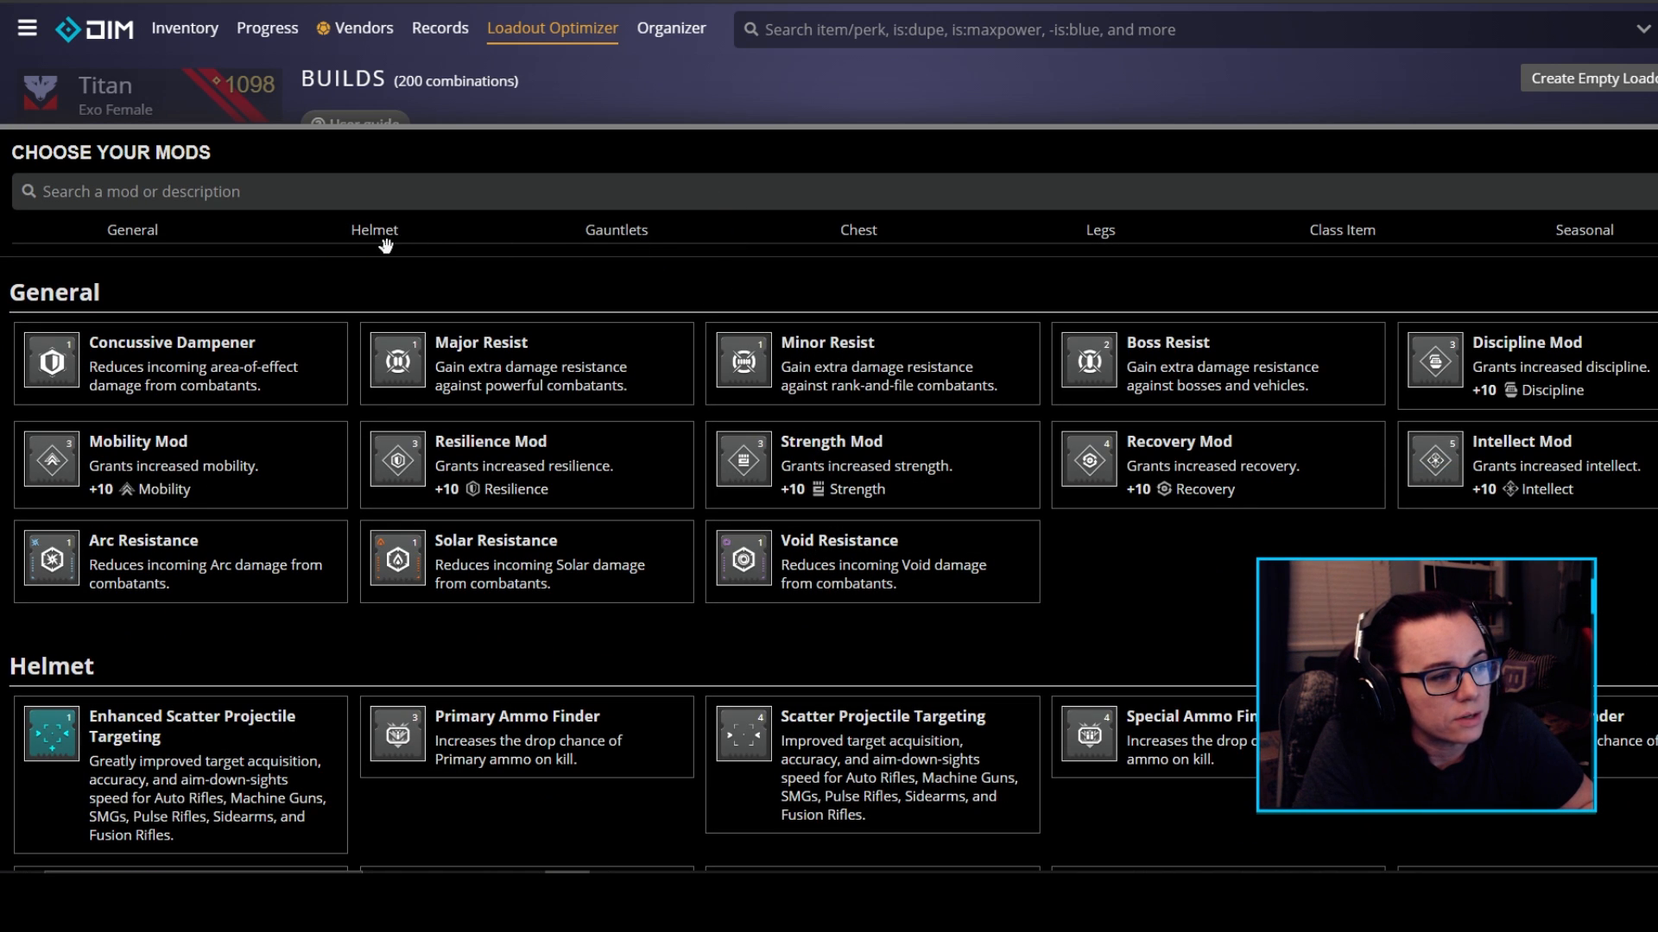
pyautogui.click(1100, 229)
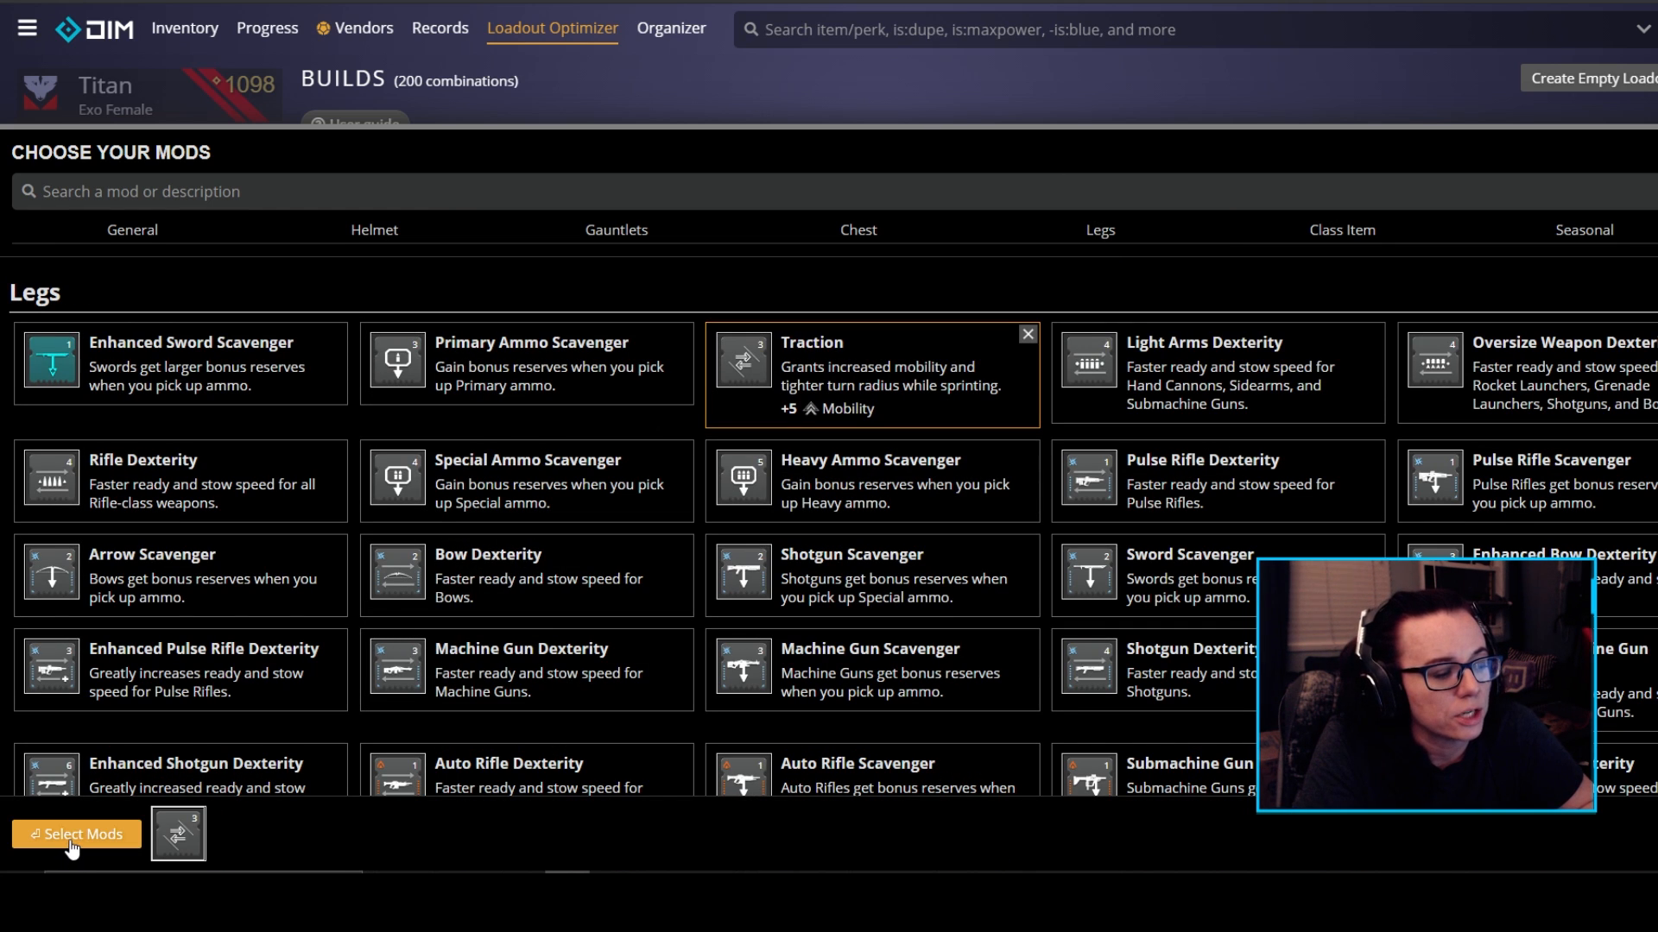
pyautogui.click(74, 834)
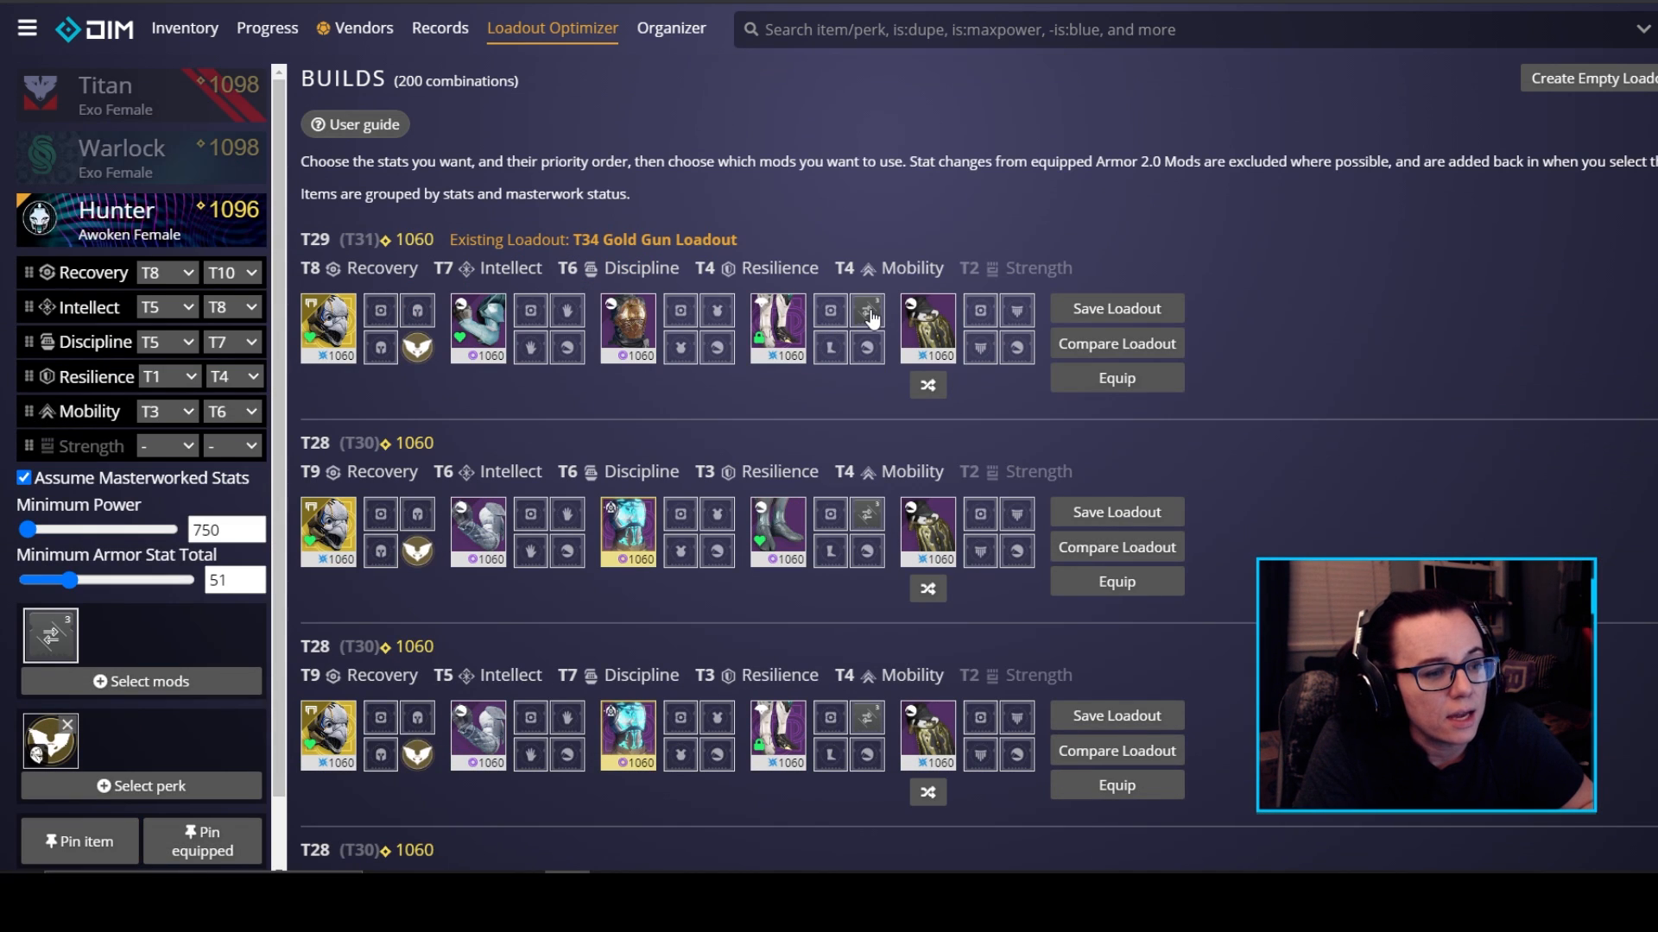
pyautogui.moveTo(865, 330)
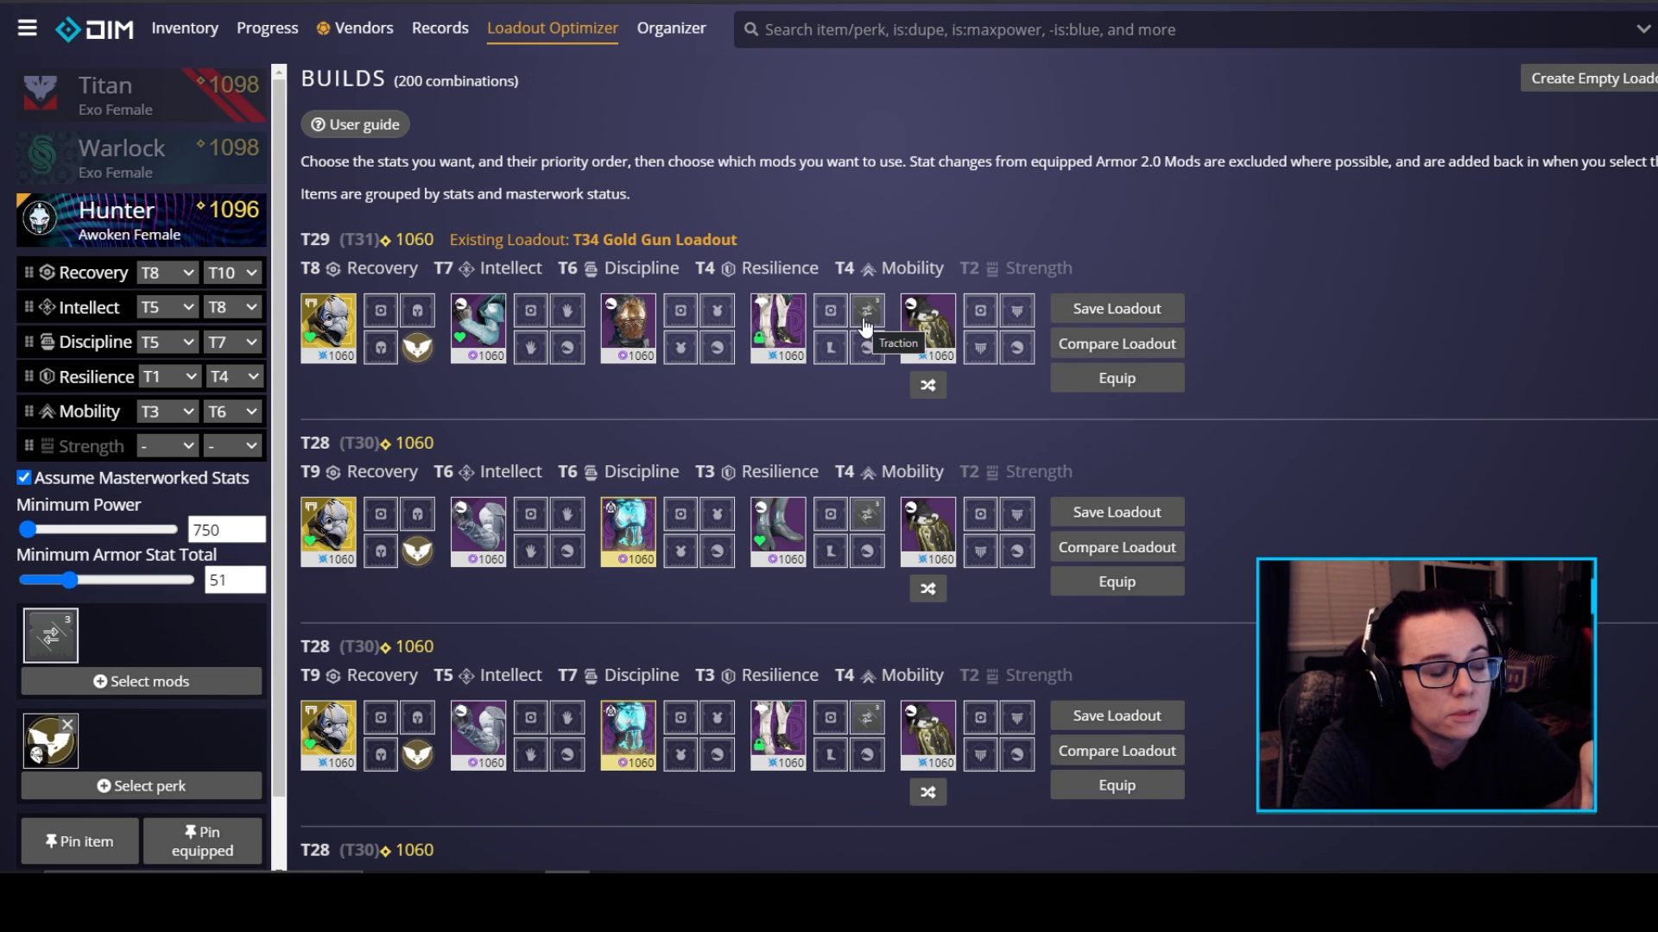
pyautogui.scroll(-3)
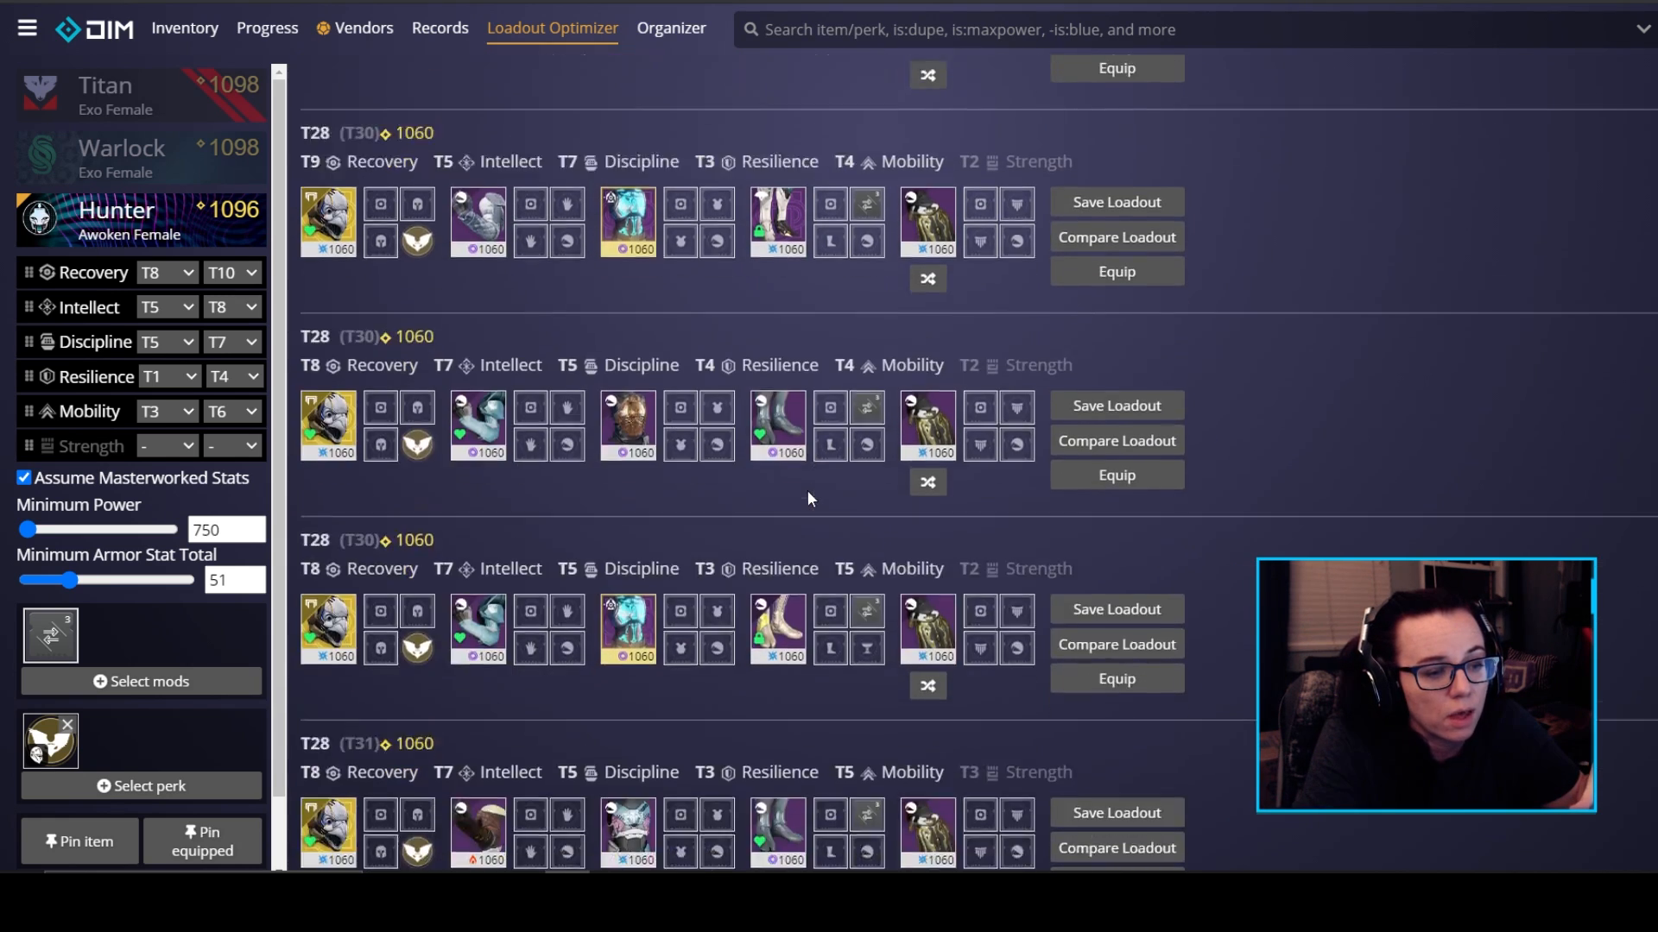
pyautogui.click(140, 680)
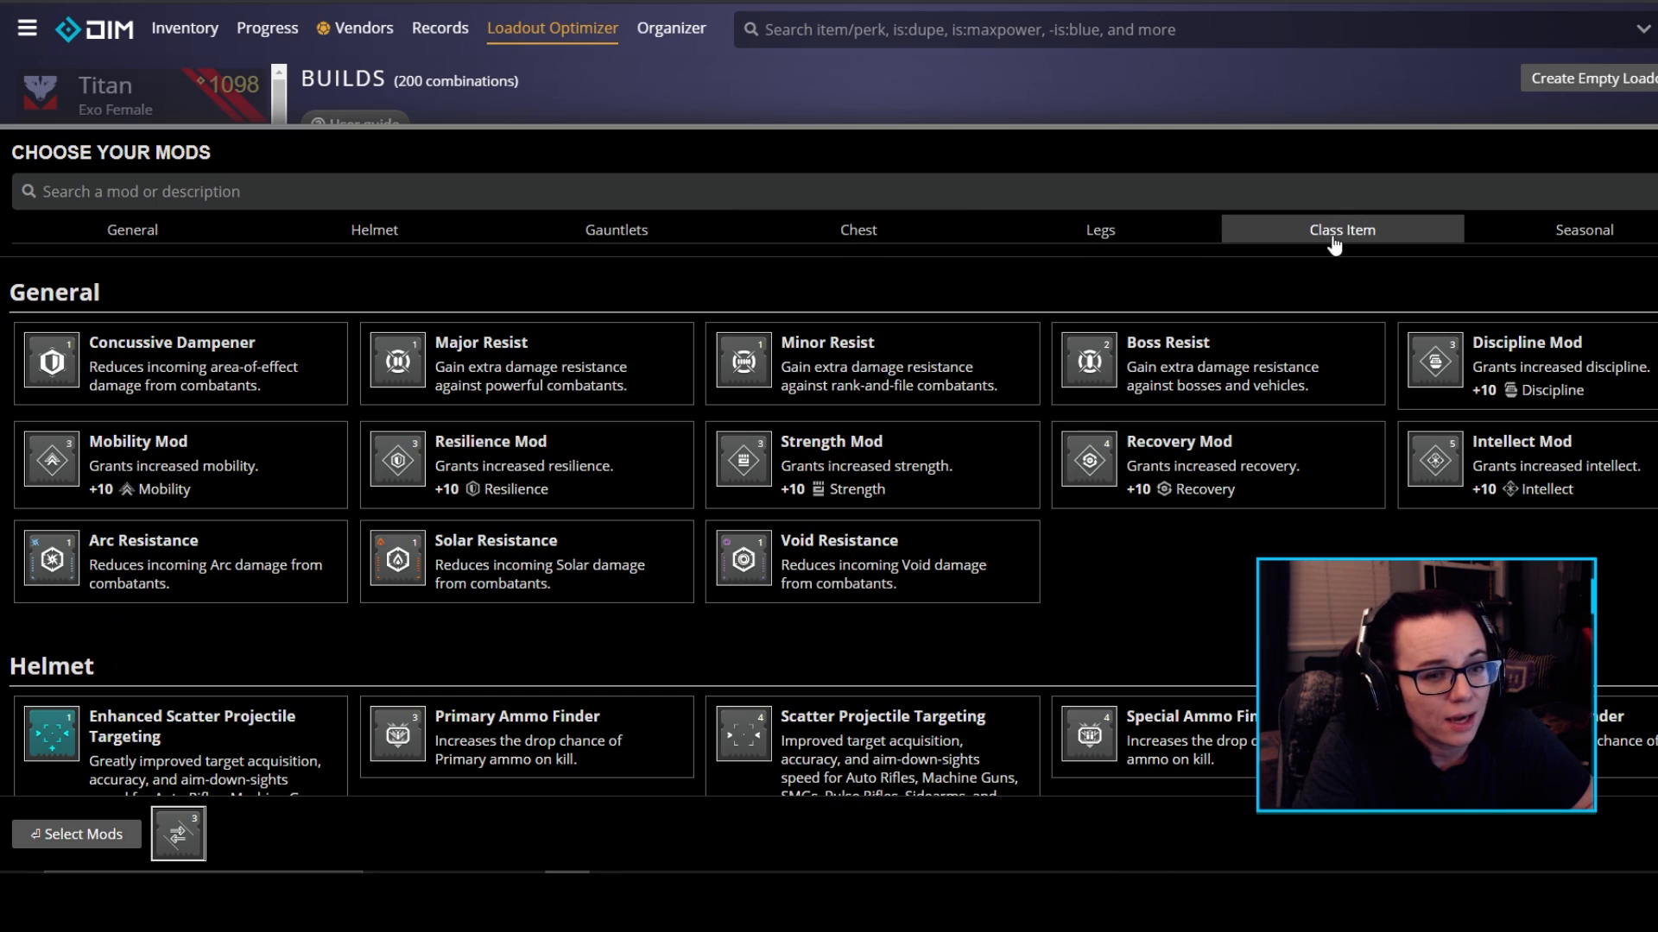
pyautogui.click(1340, 230)
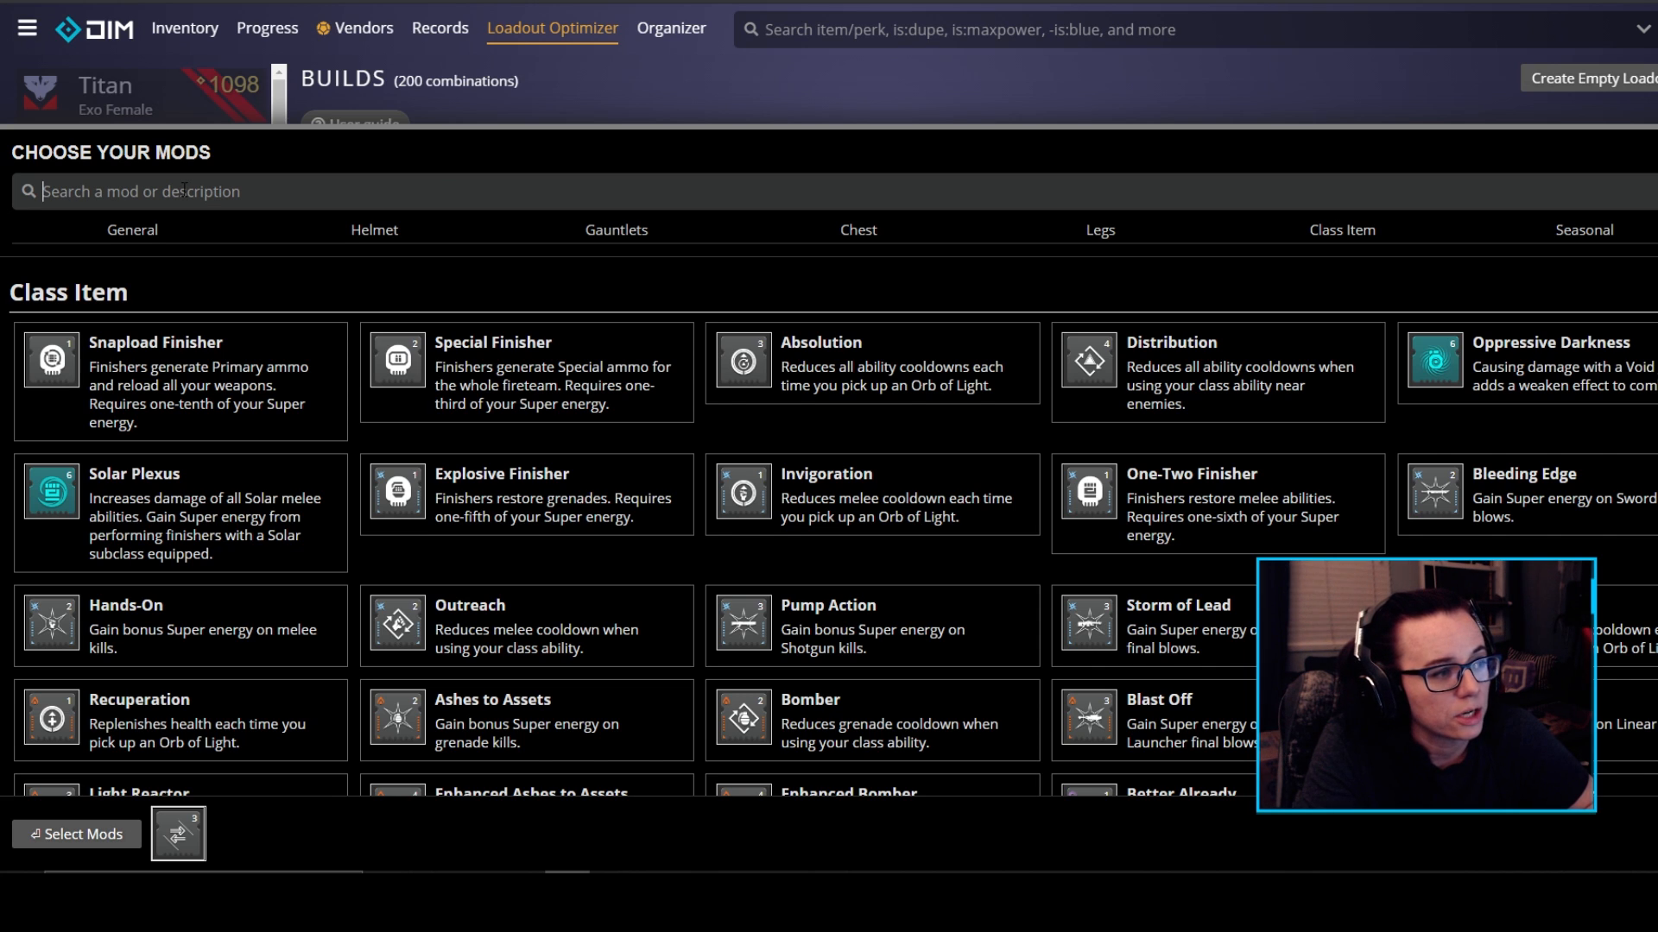
pyautogui.write('power')
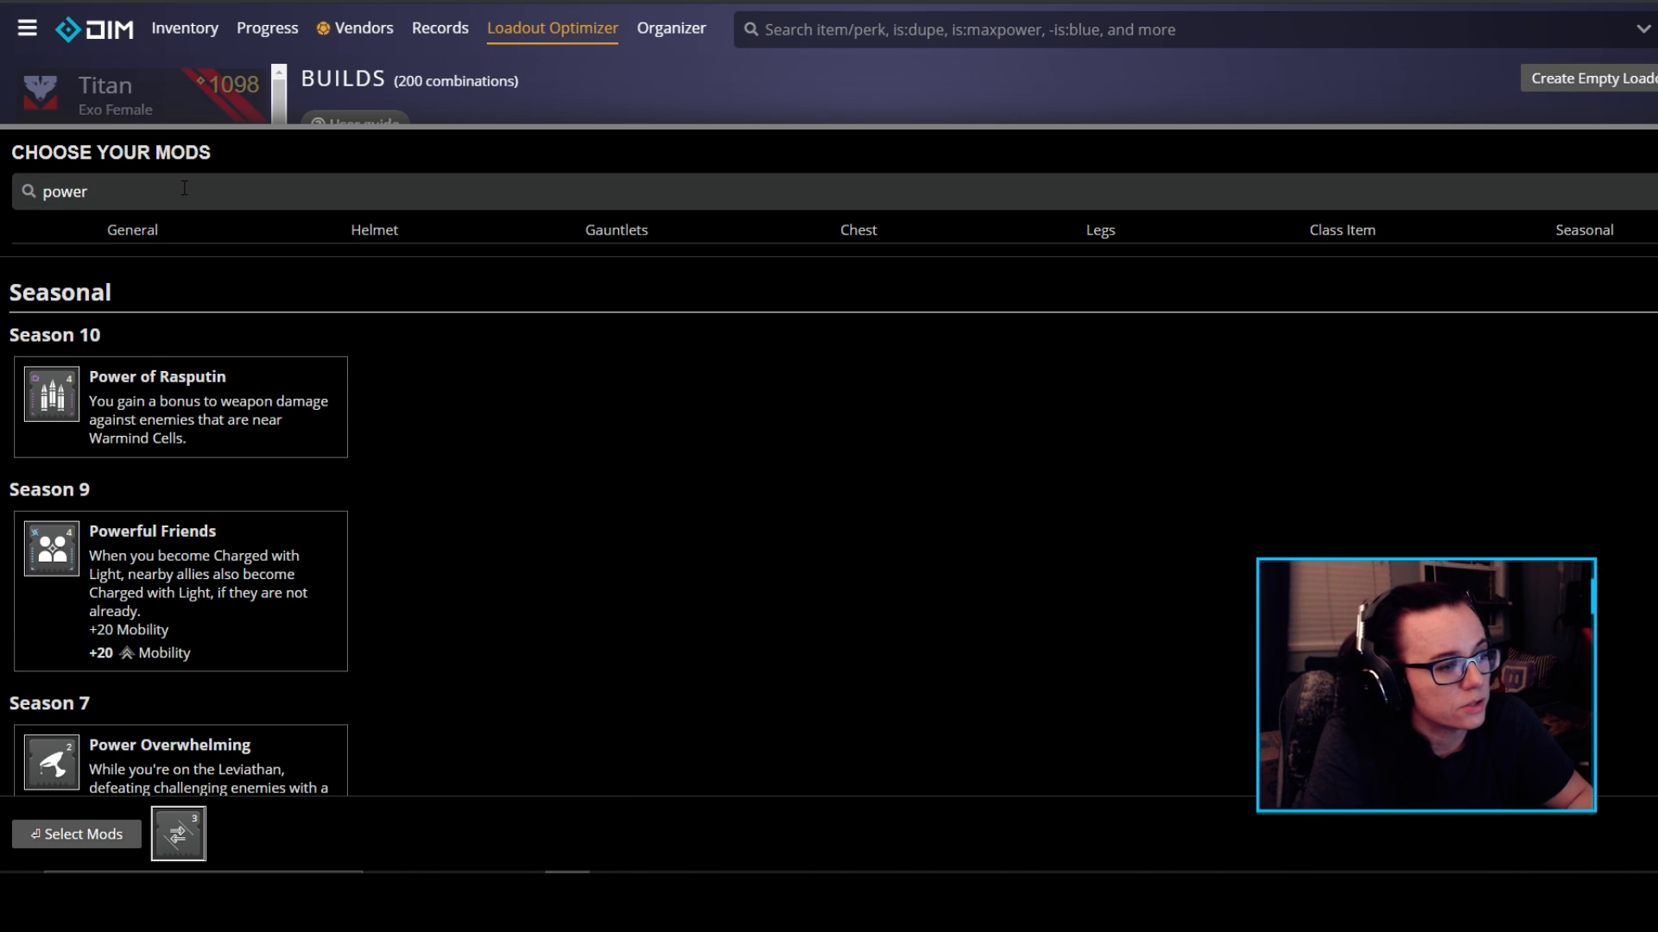
pyautogui.click(180, 590)
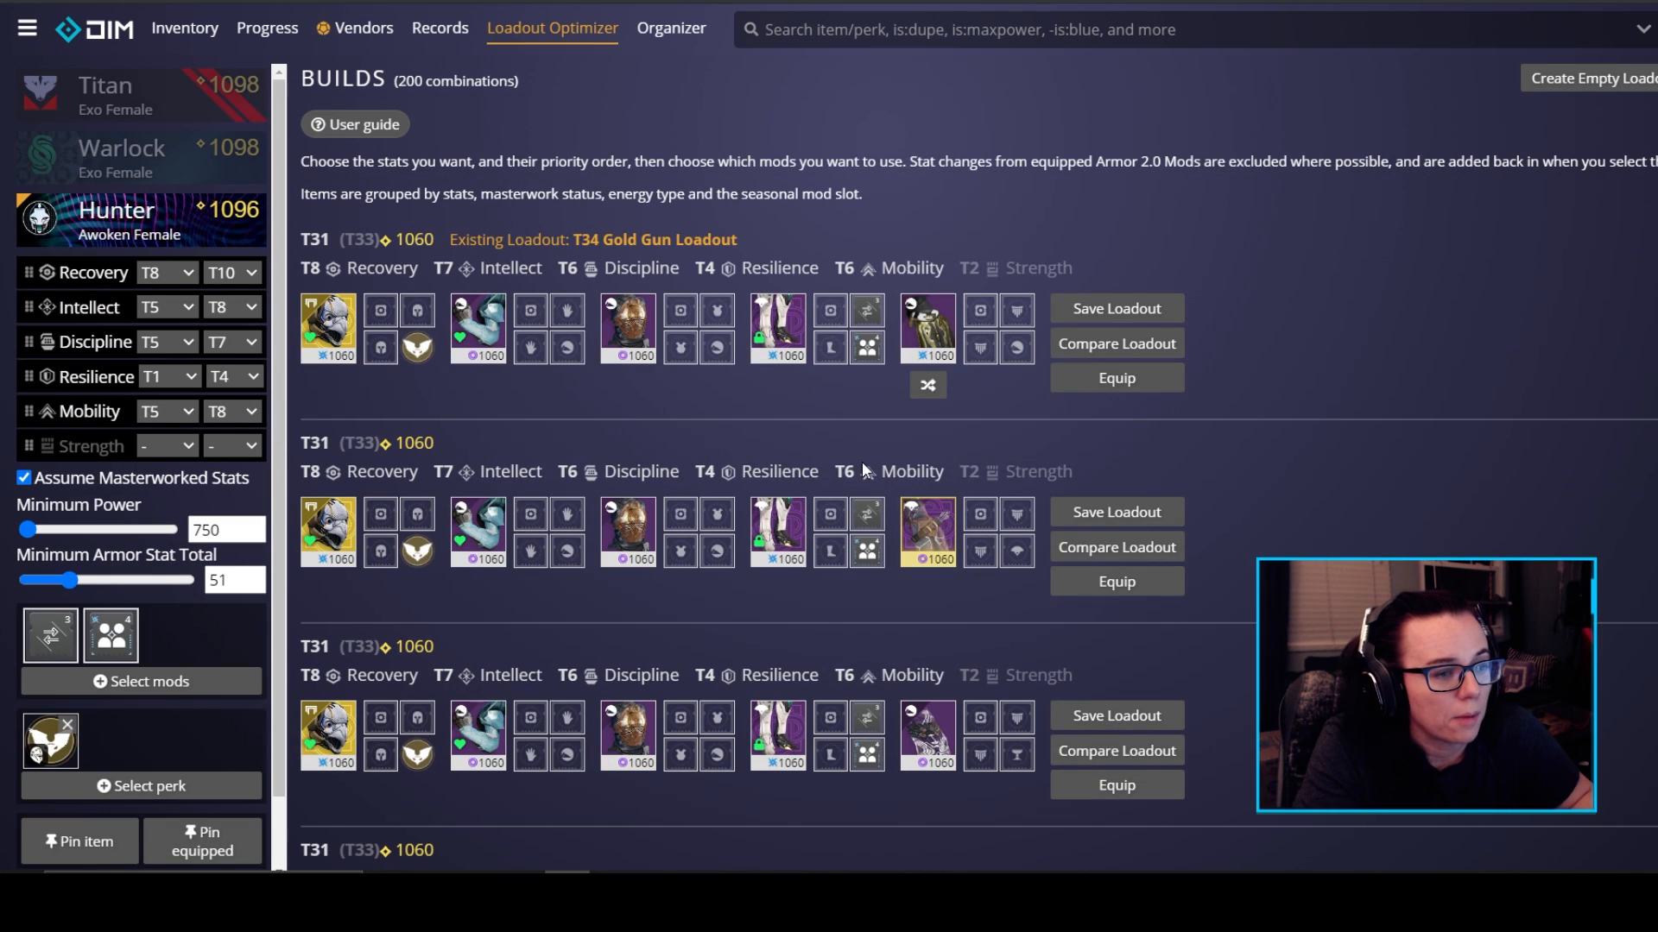
pyautogui.moveTo(781, 428)
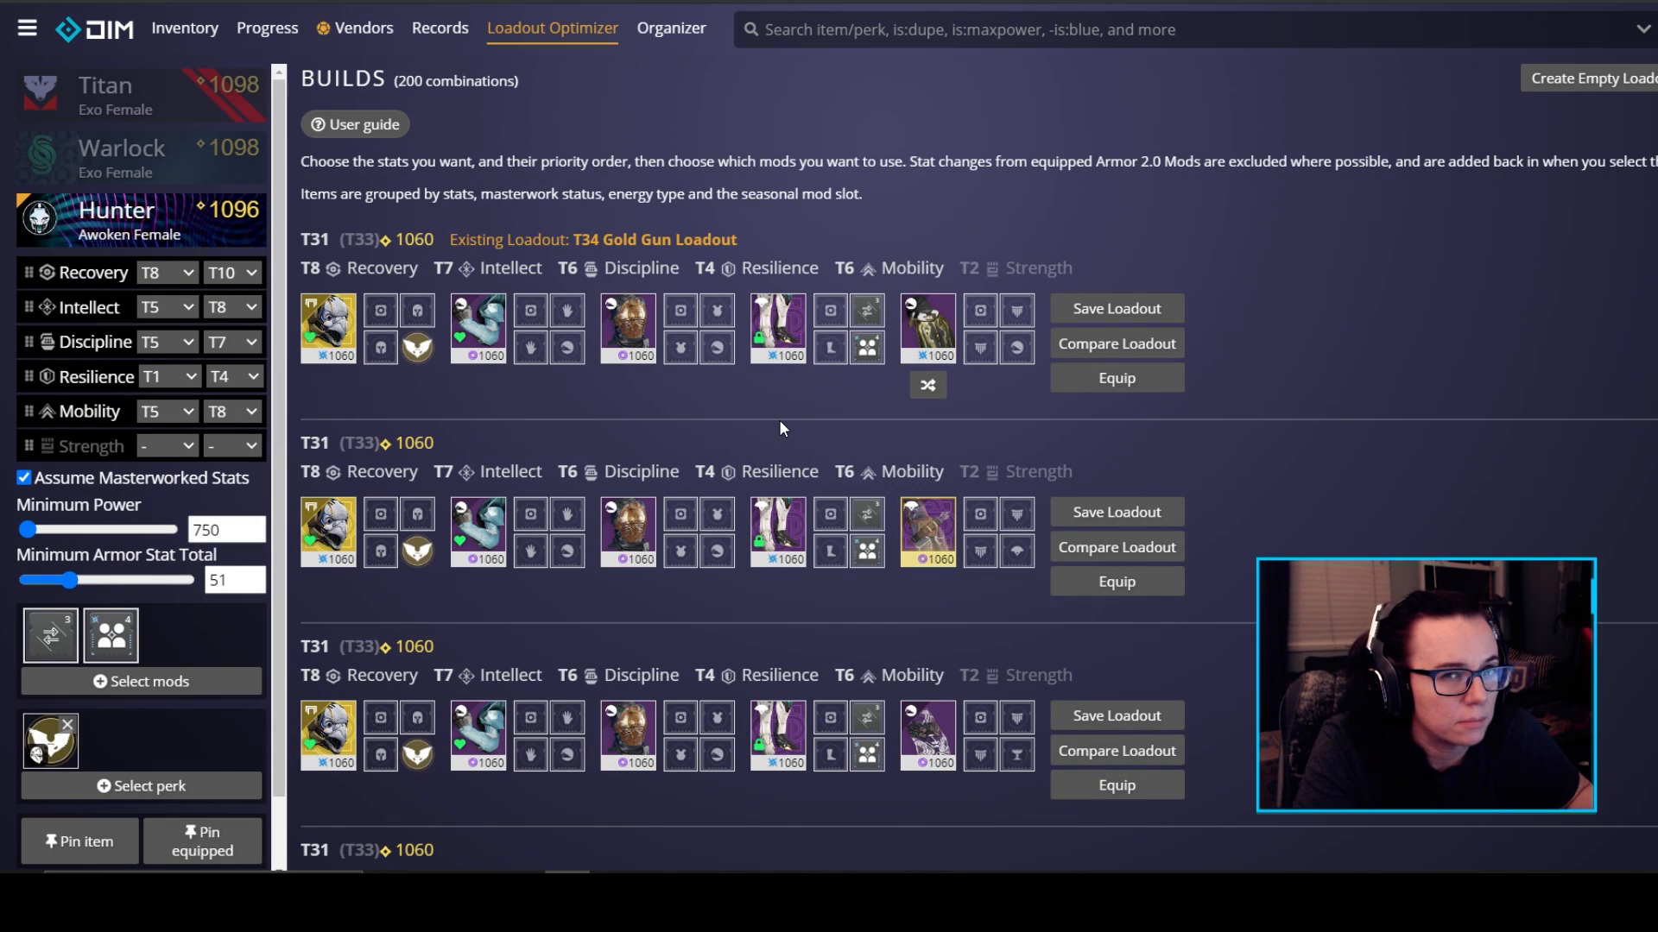
pyautogui.moveTo(855, 340)
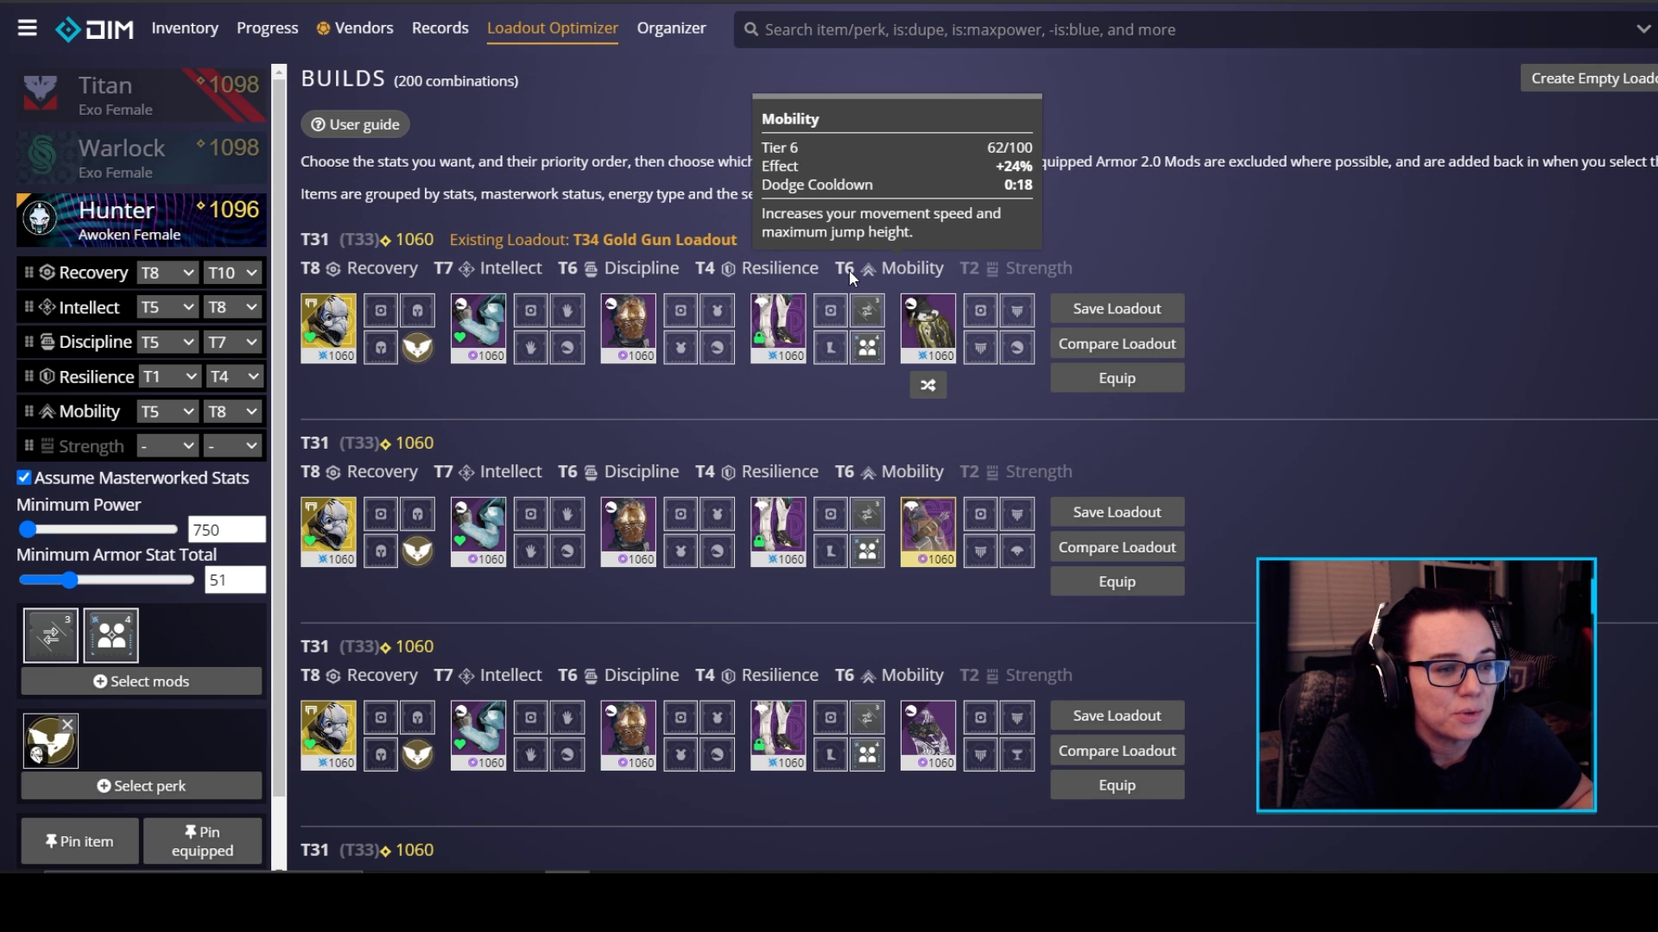
pyautogui.moveTo(332, 268)
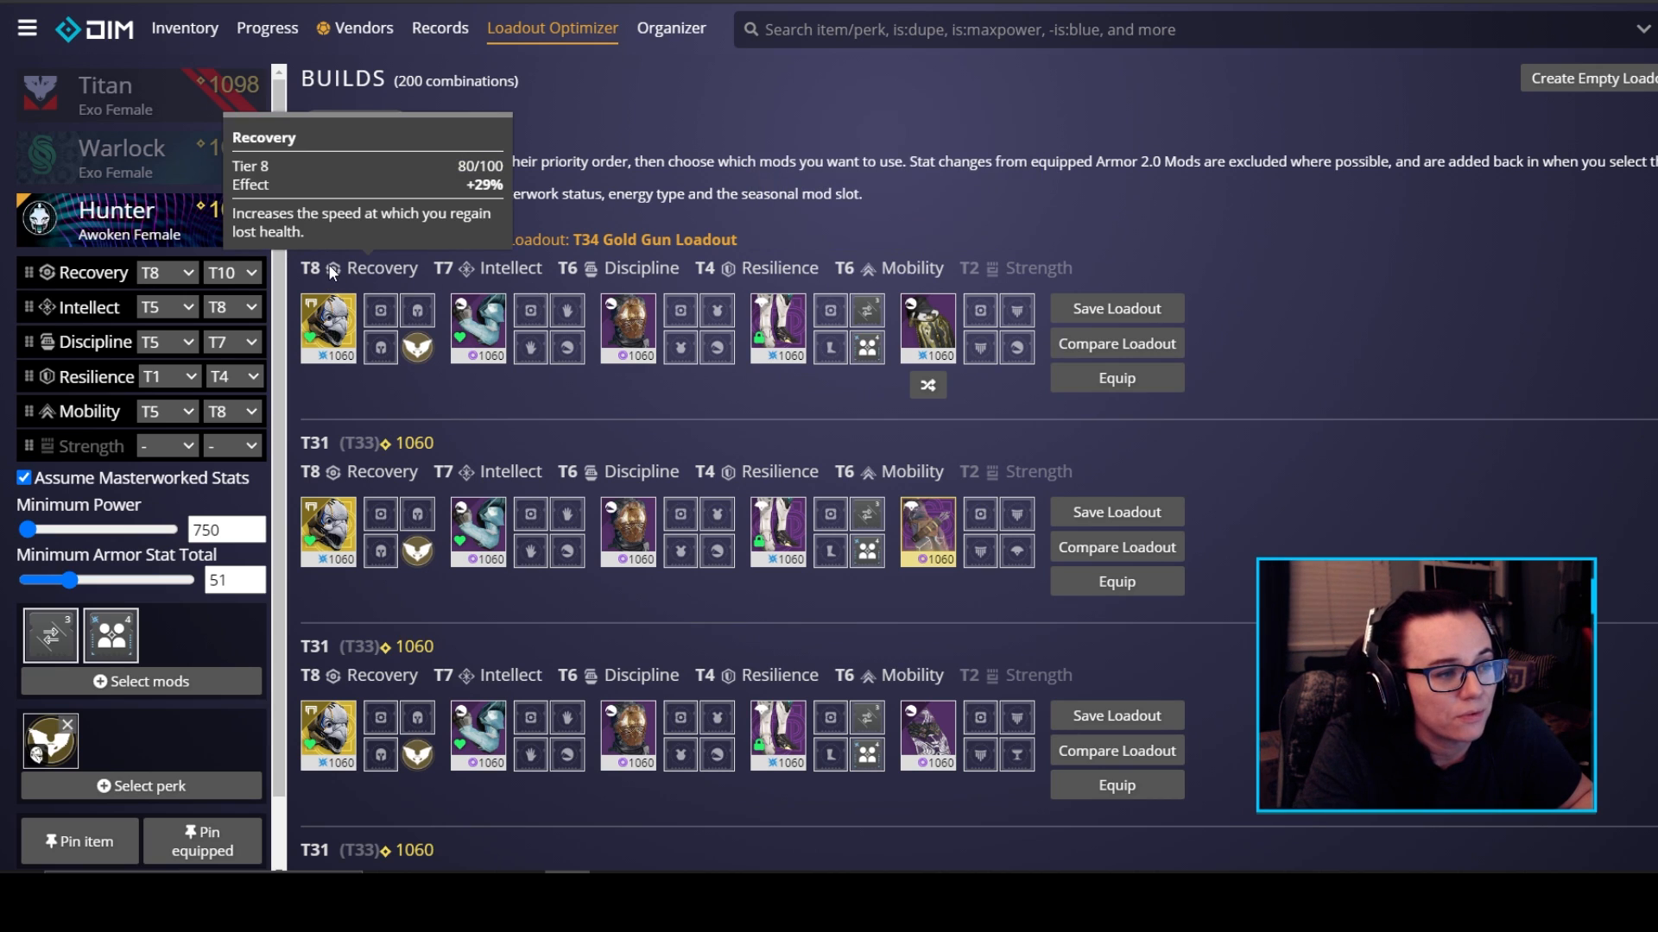
pyautogui.moveTo(616, 267)
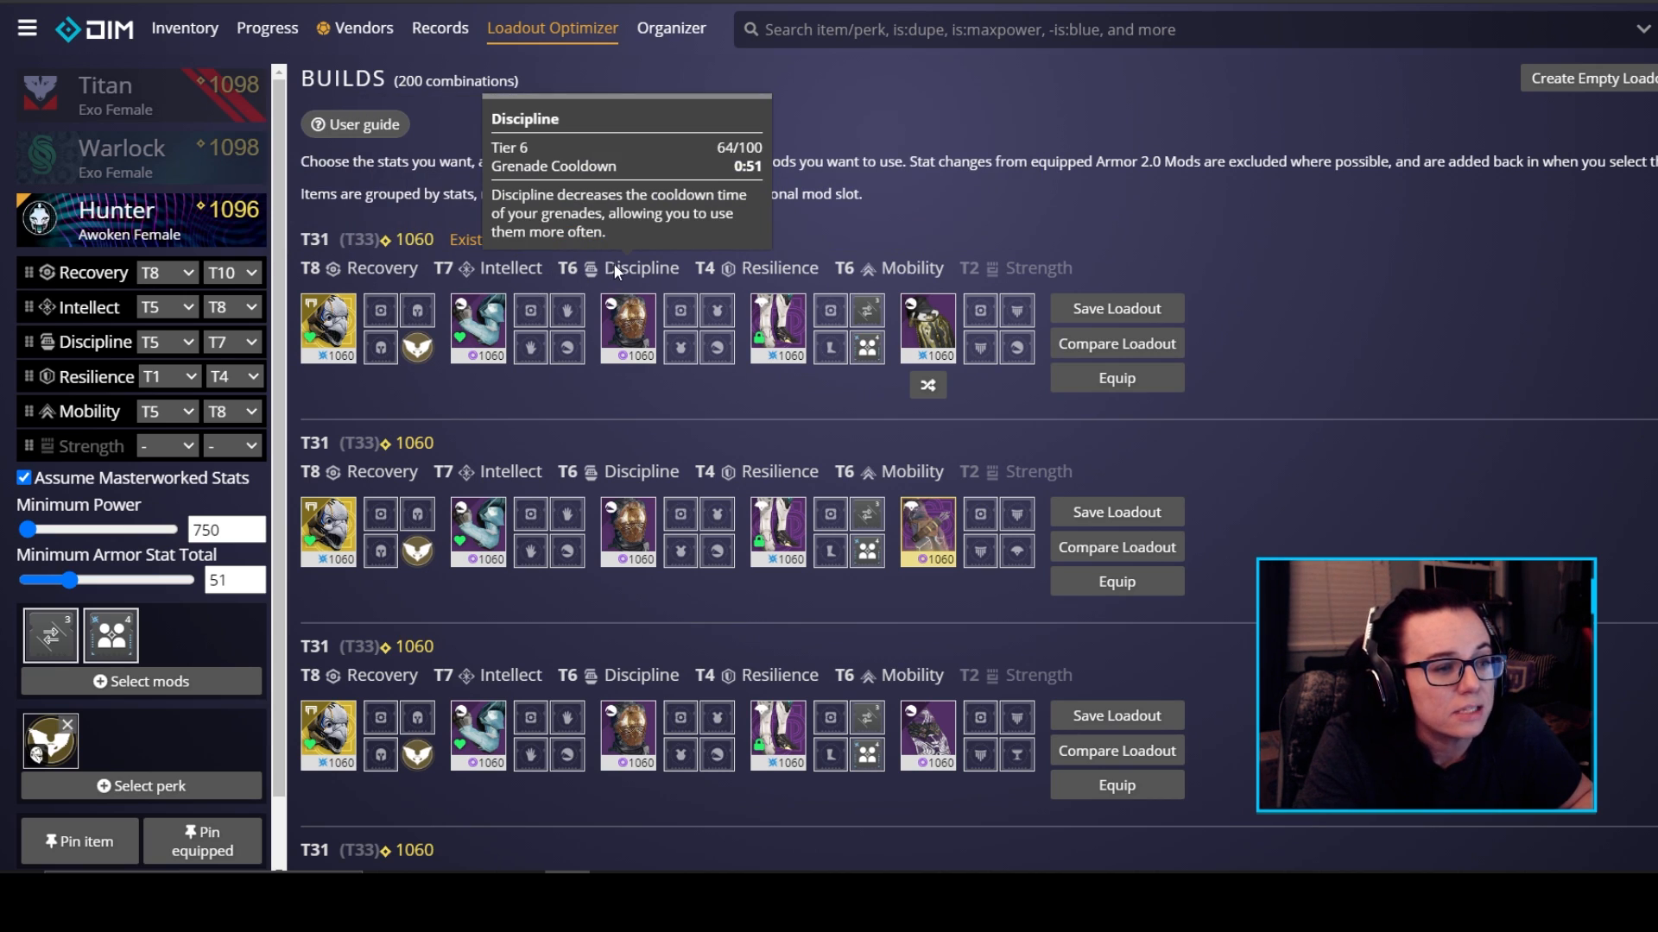
pyautogui.moveTo(910, 268)
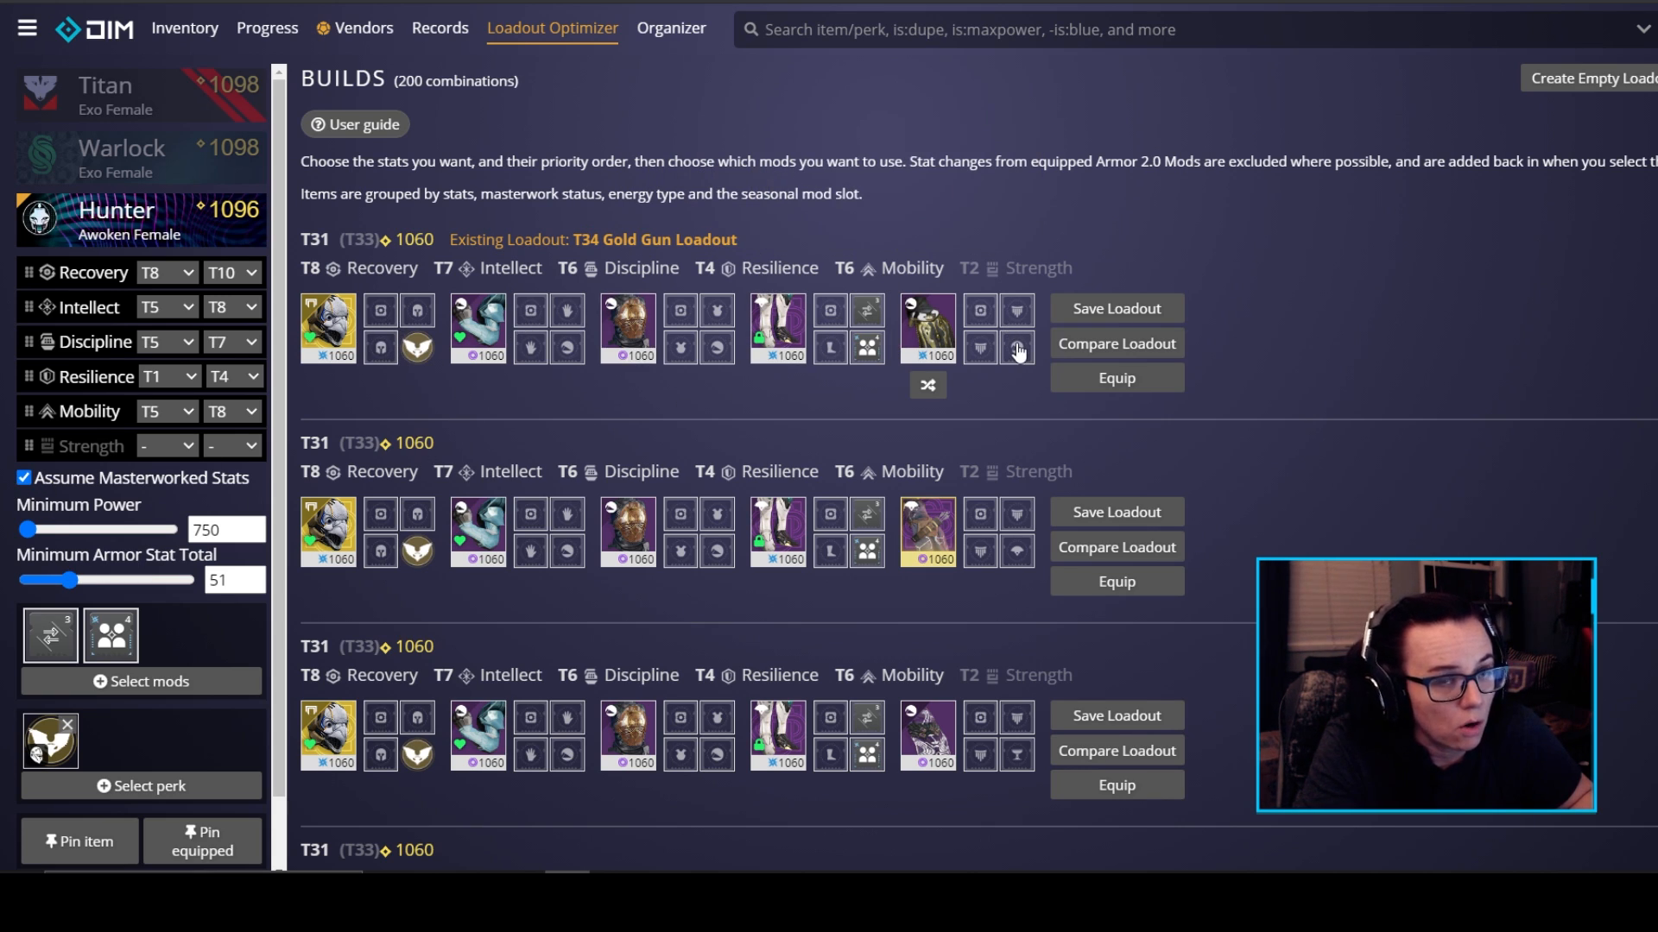
pyautogui.moveTo(793, 130)
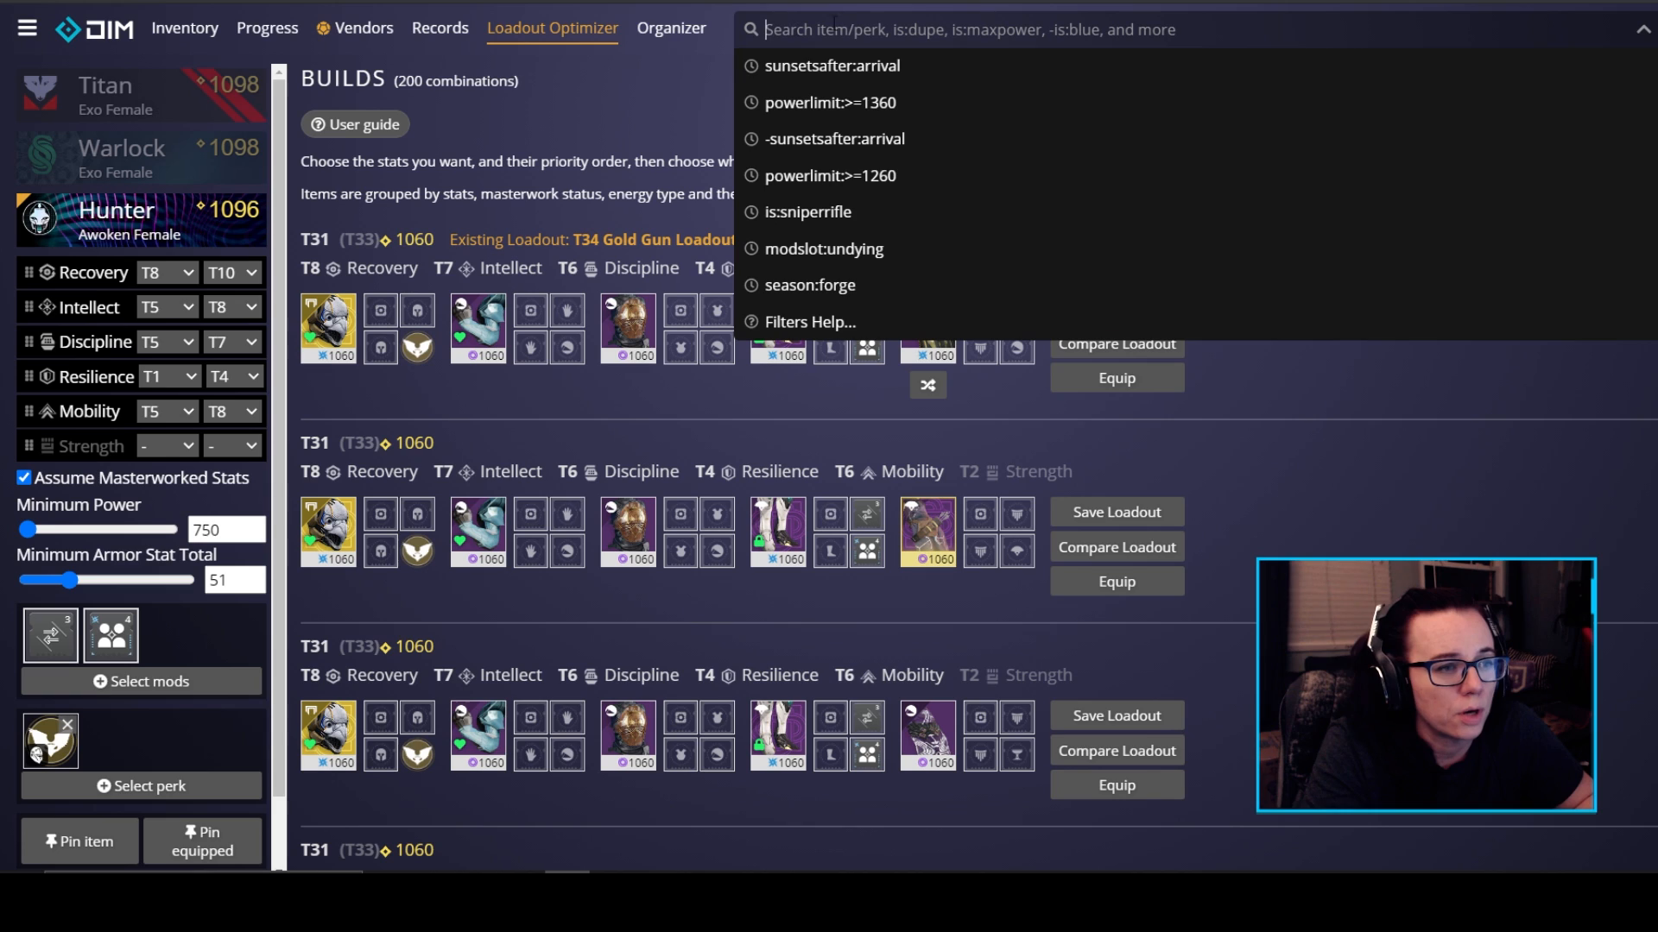
pyautogui.moveTo(831, 102)
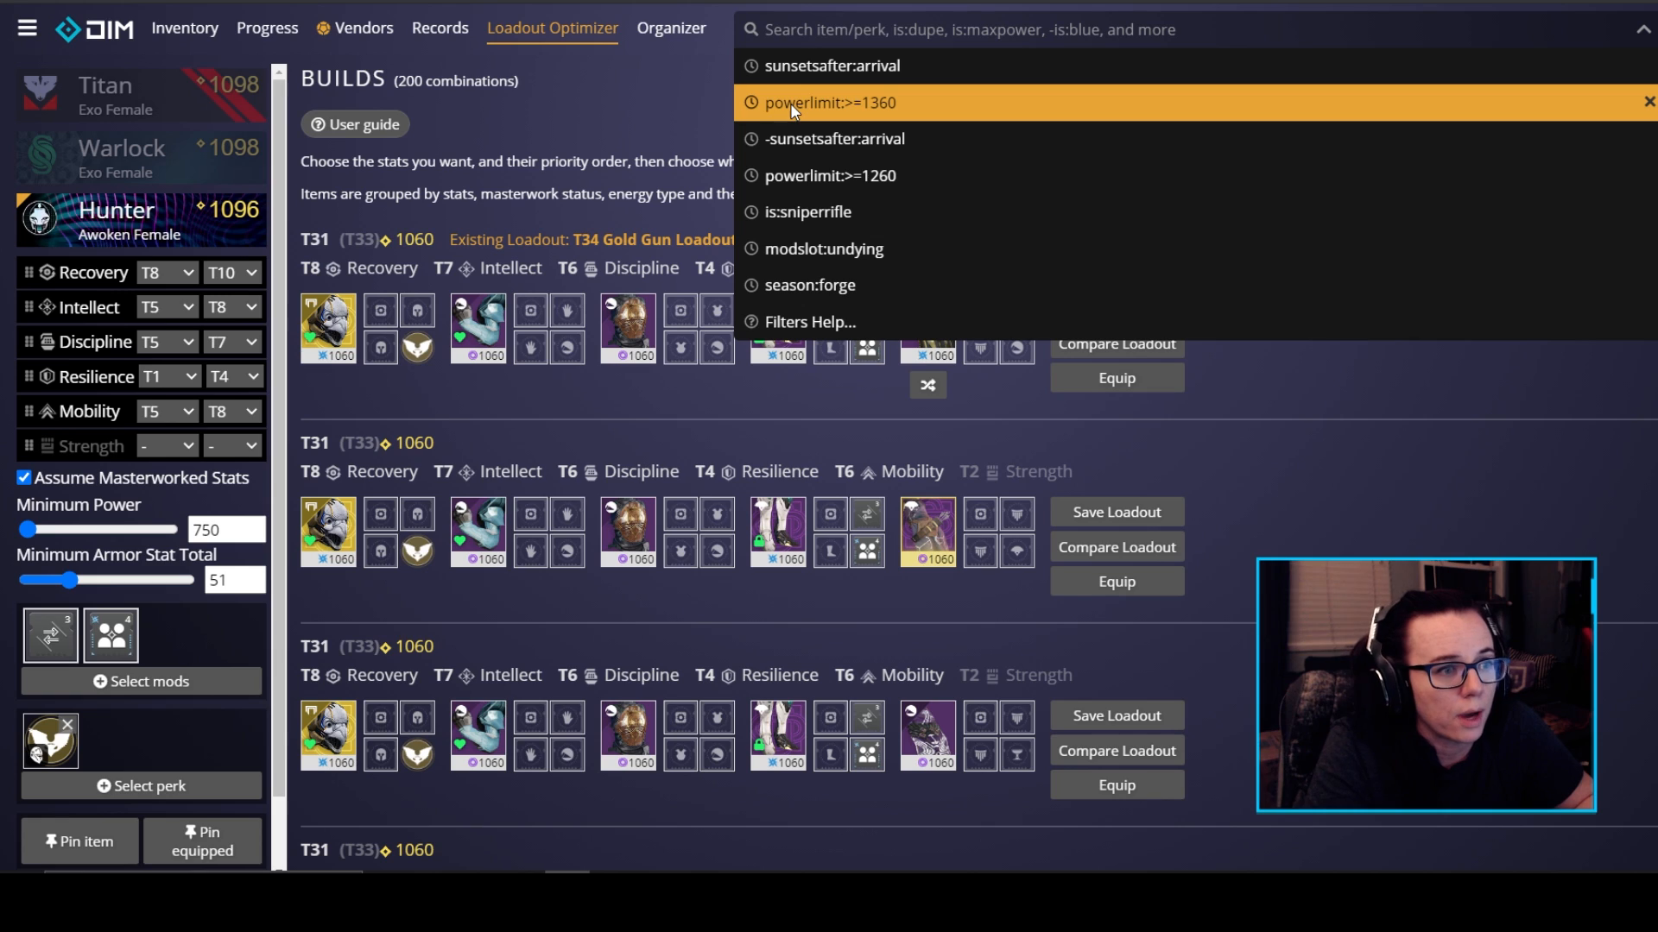
pyautogui.moveTo(763, 100)
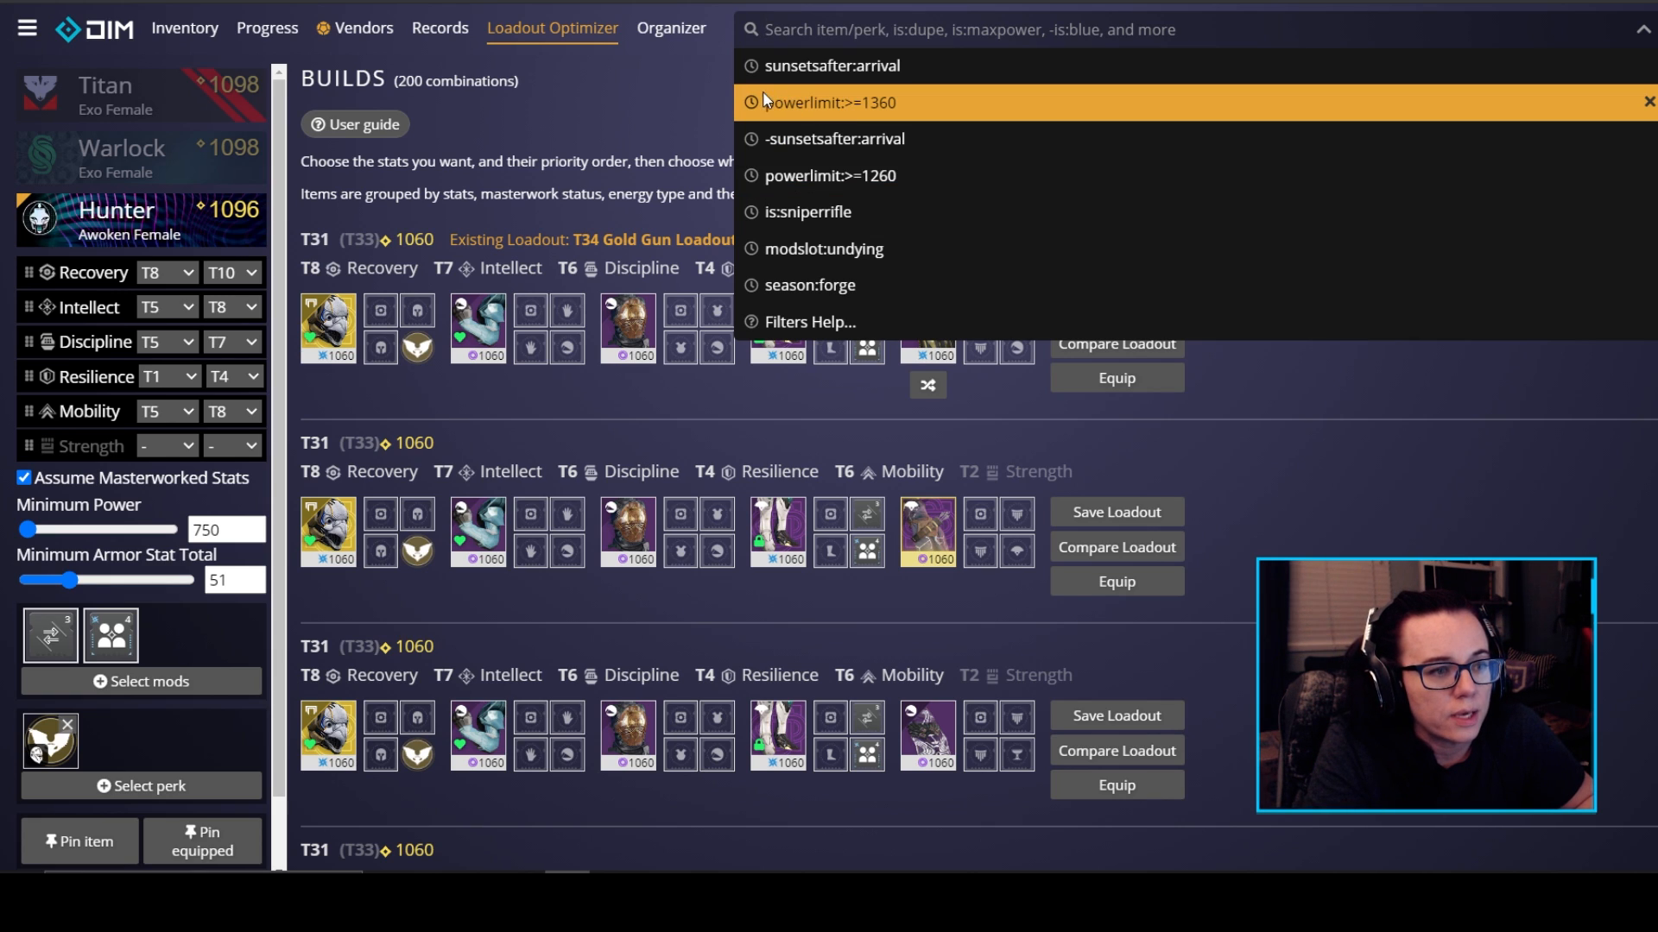
pyautogui.moveTo(867, 114)
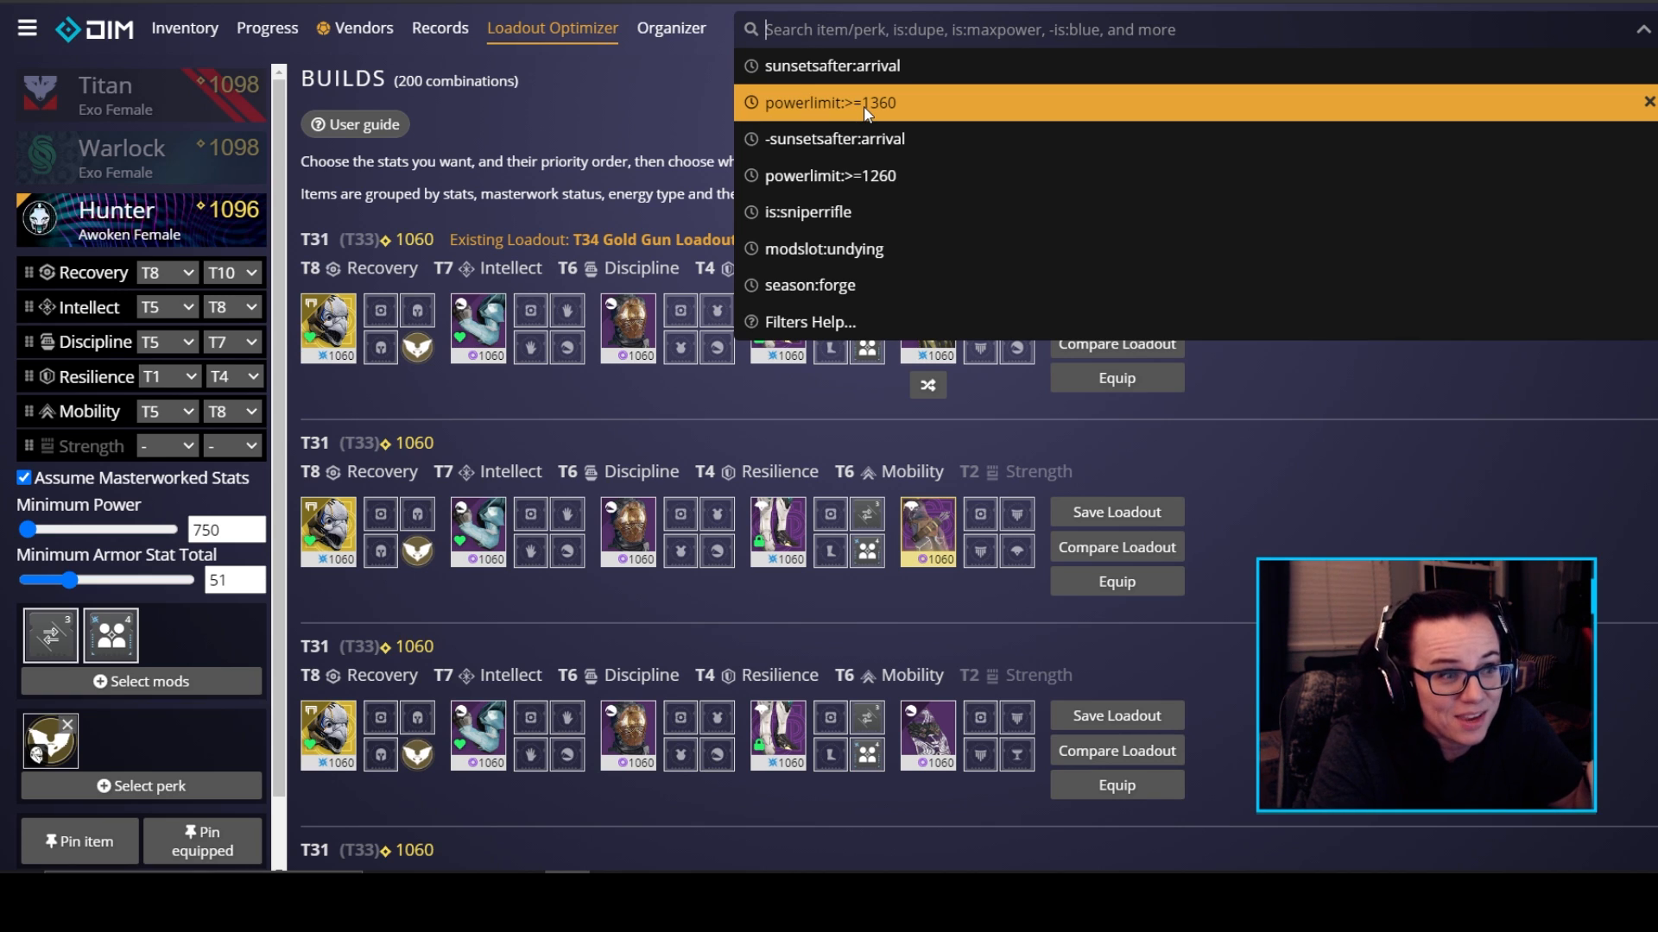
# - Apply the recent powerlimit:>=1260 search filter, matching 745 armor items
pyautogui.click(831, 102)
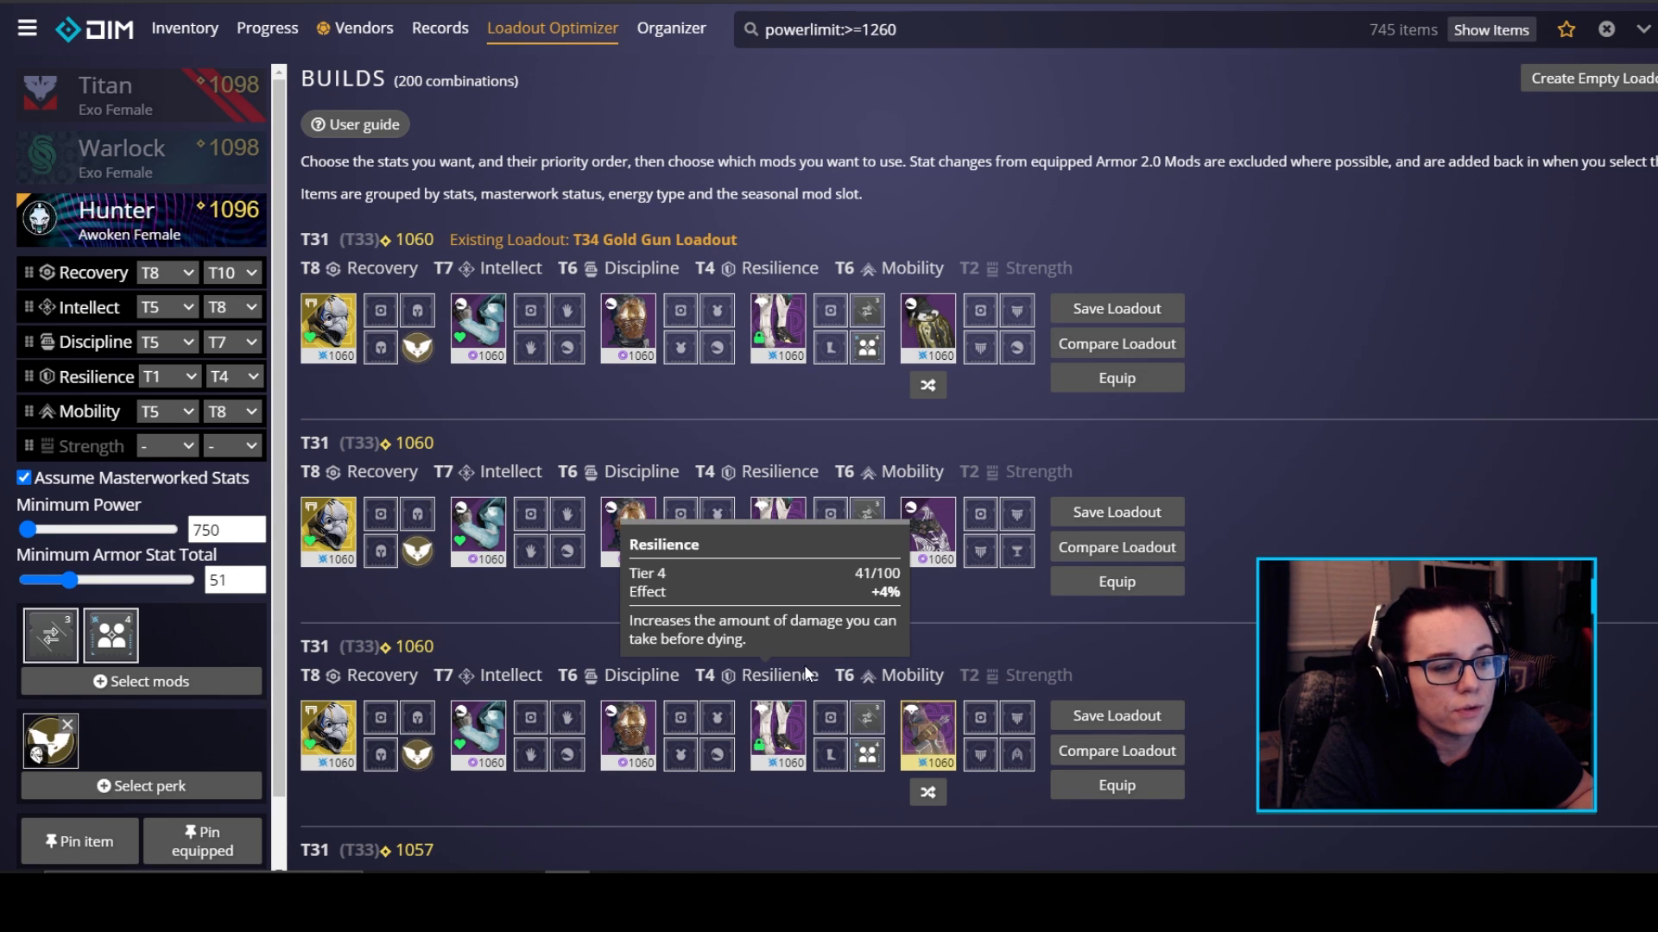
pyautogui.moveTo(1242, 399)
pyautogui.write('3')
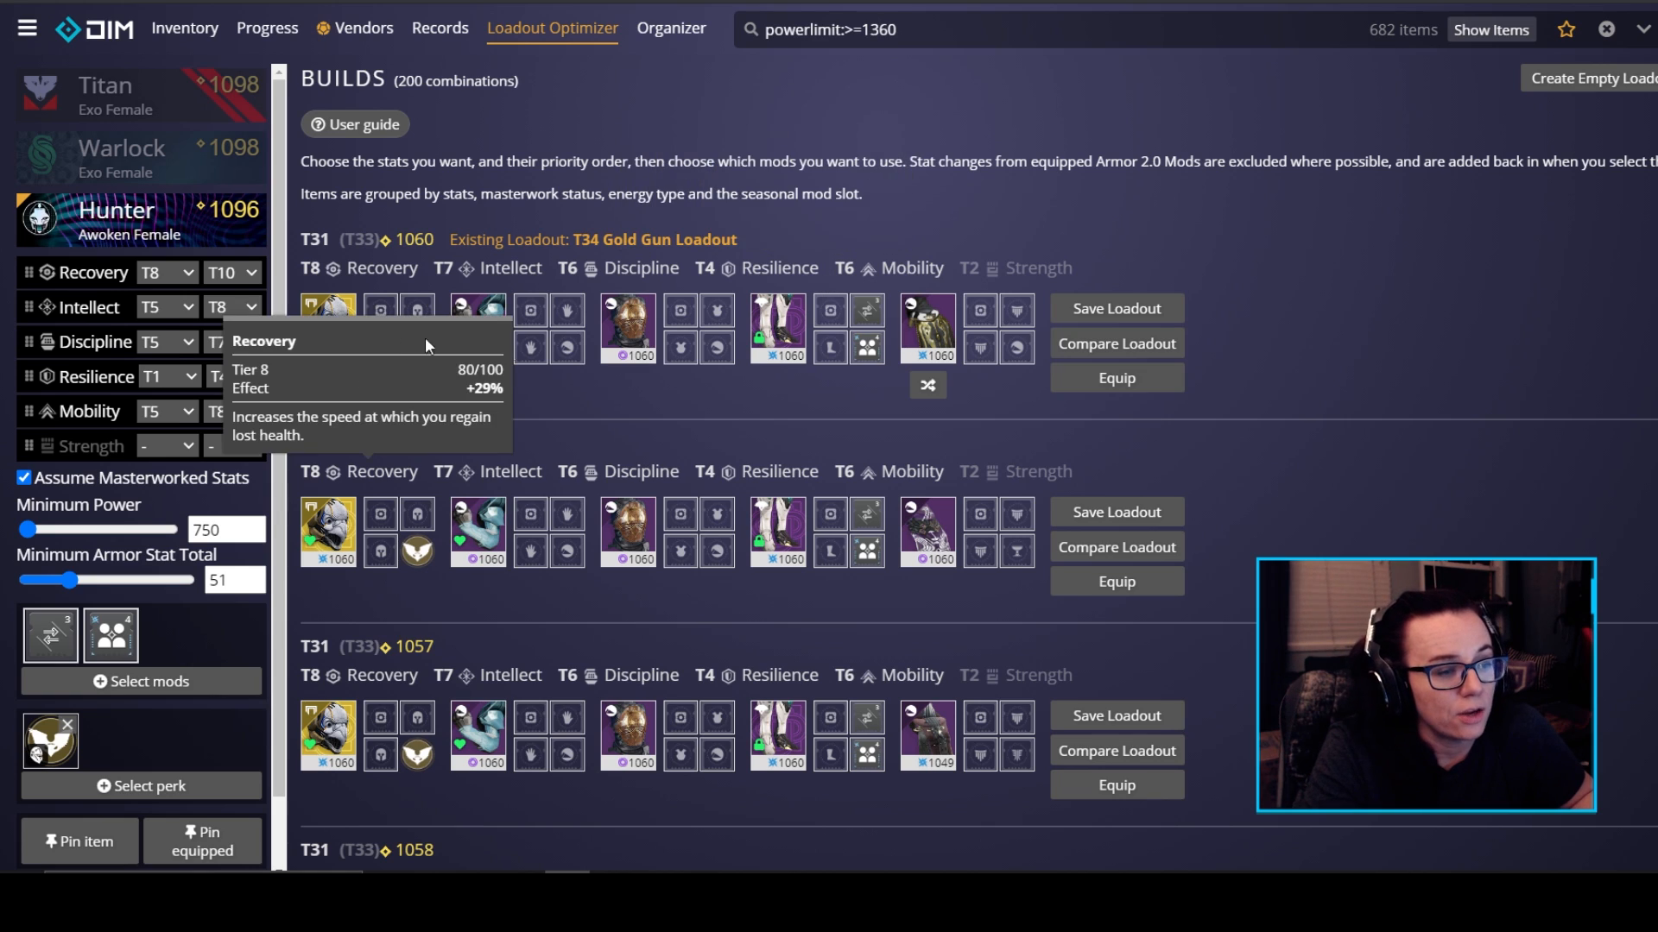
pyautogui.moveTo(857, 330)
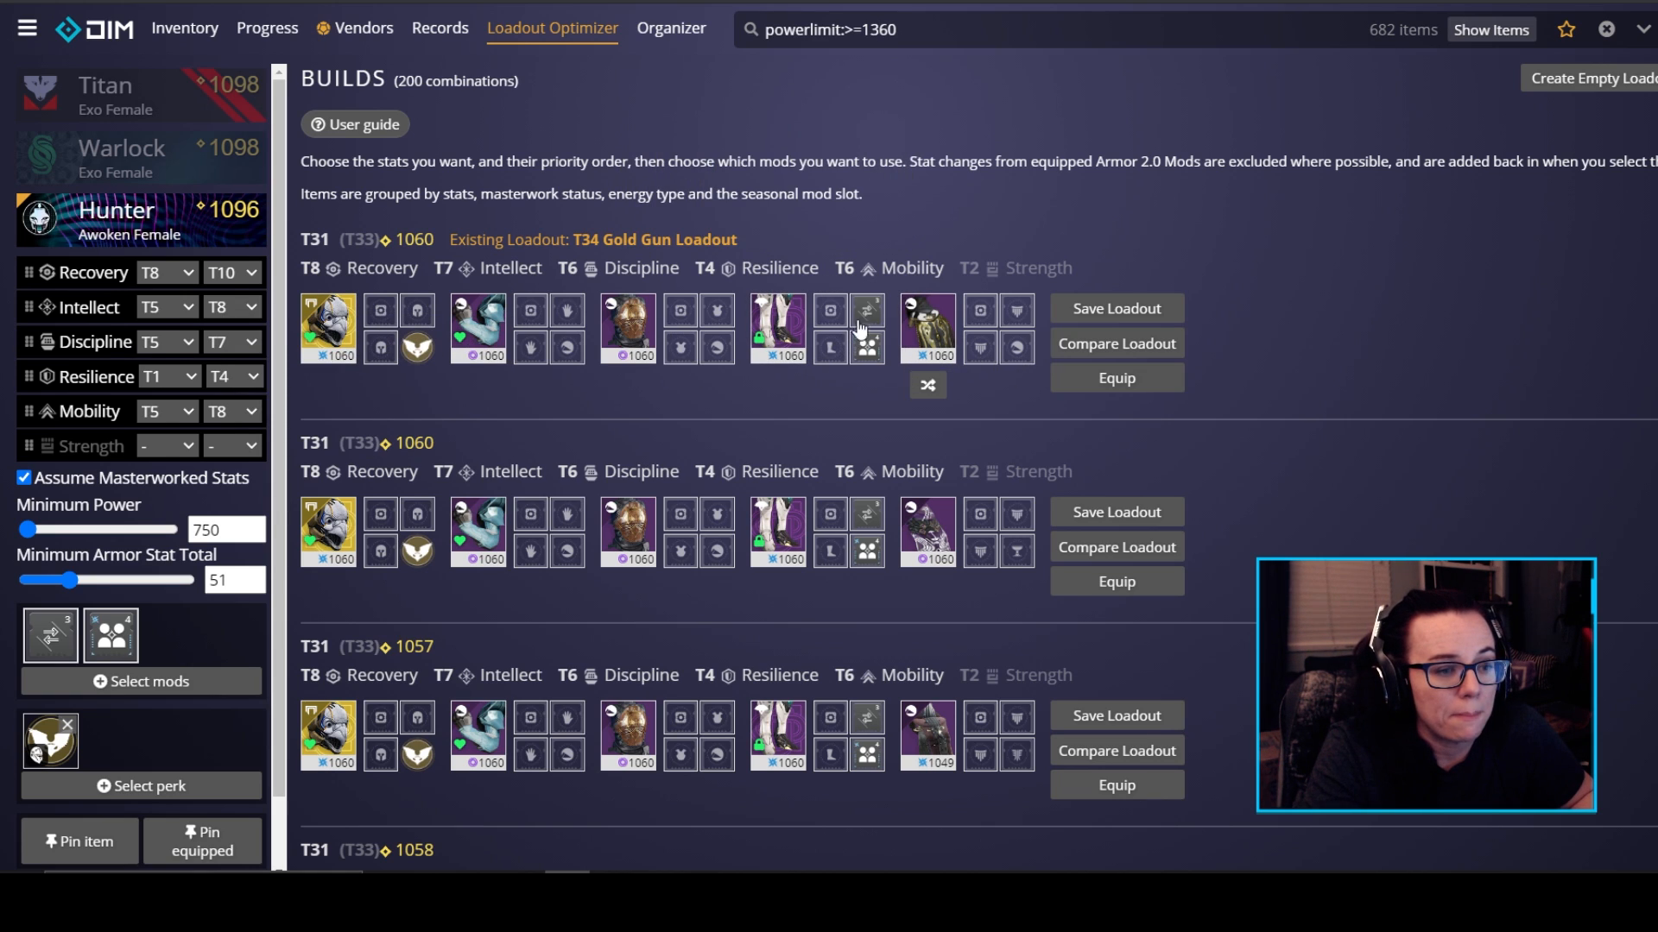
pyautogui.moveTo(1247, 390)
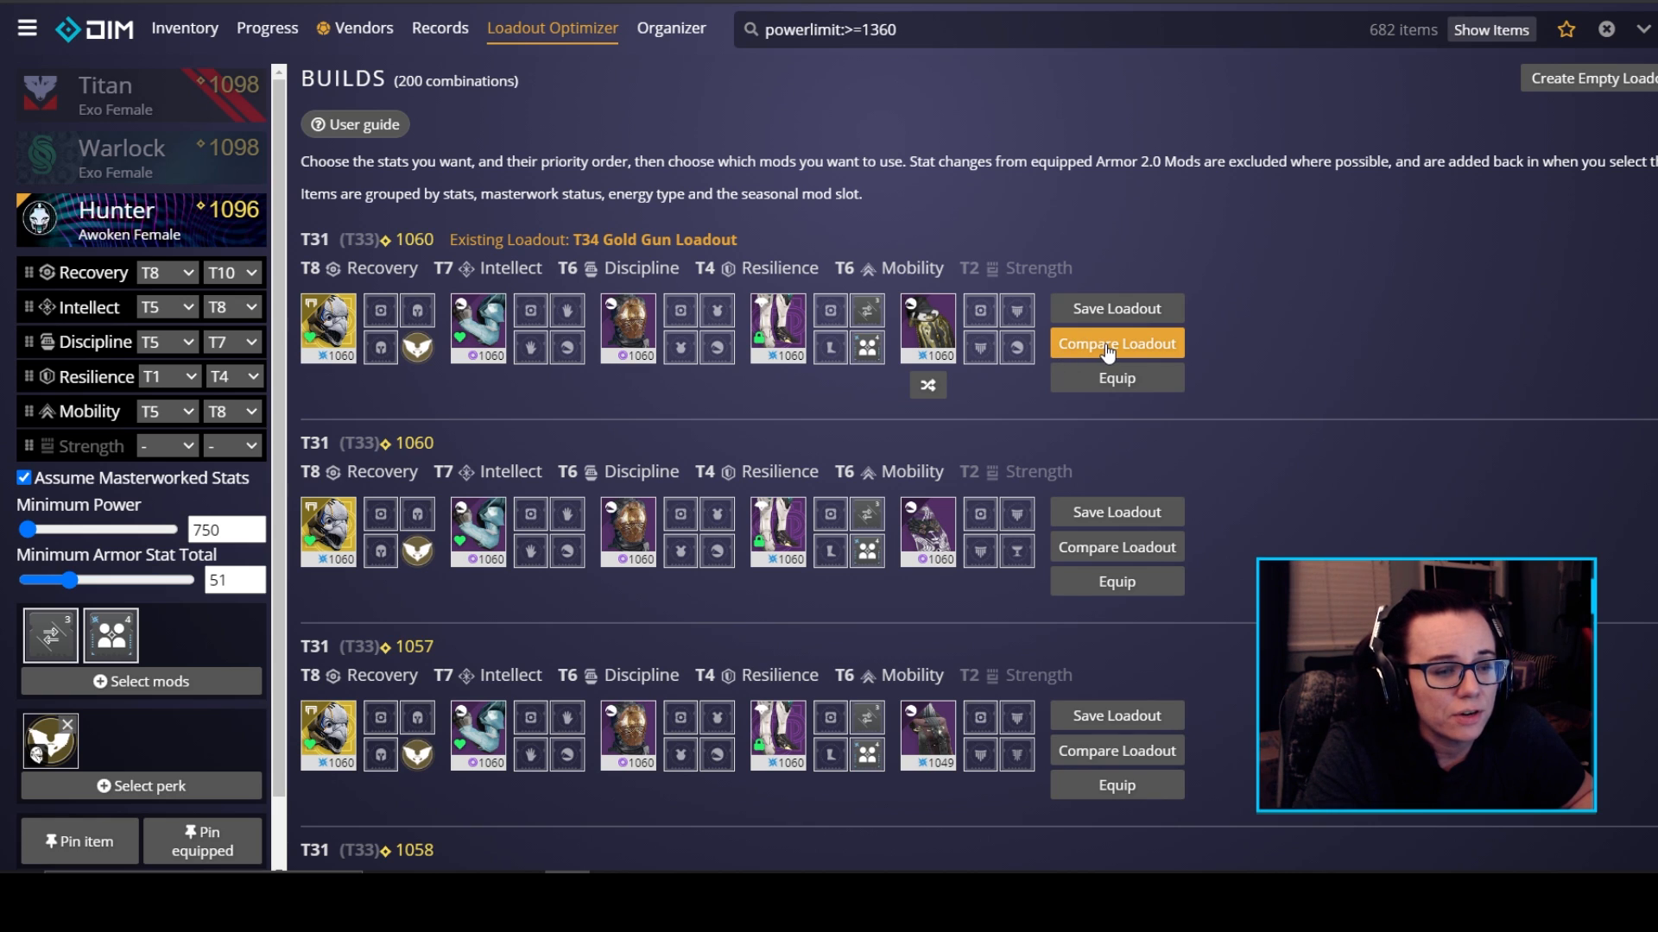
# - Compare the first build against the PVE GOLD GUN loadout
pyautogui.click(1115, 344)
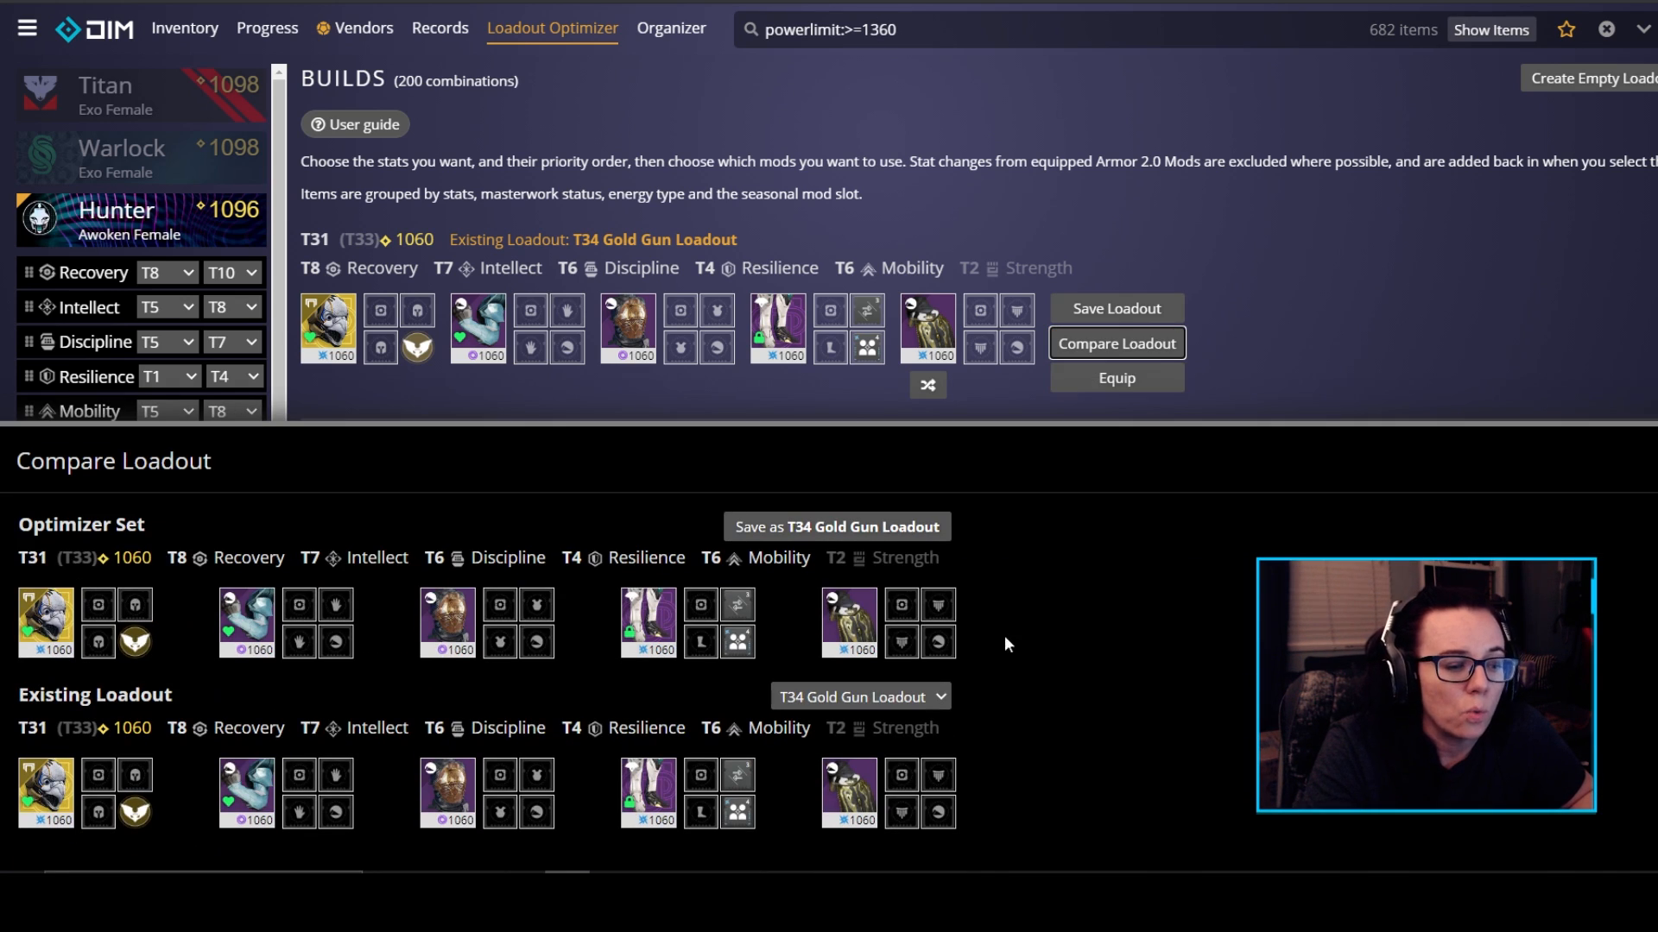
pyautogui.moveTo(1142, 720)
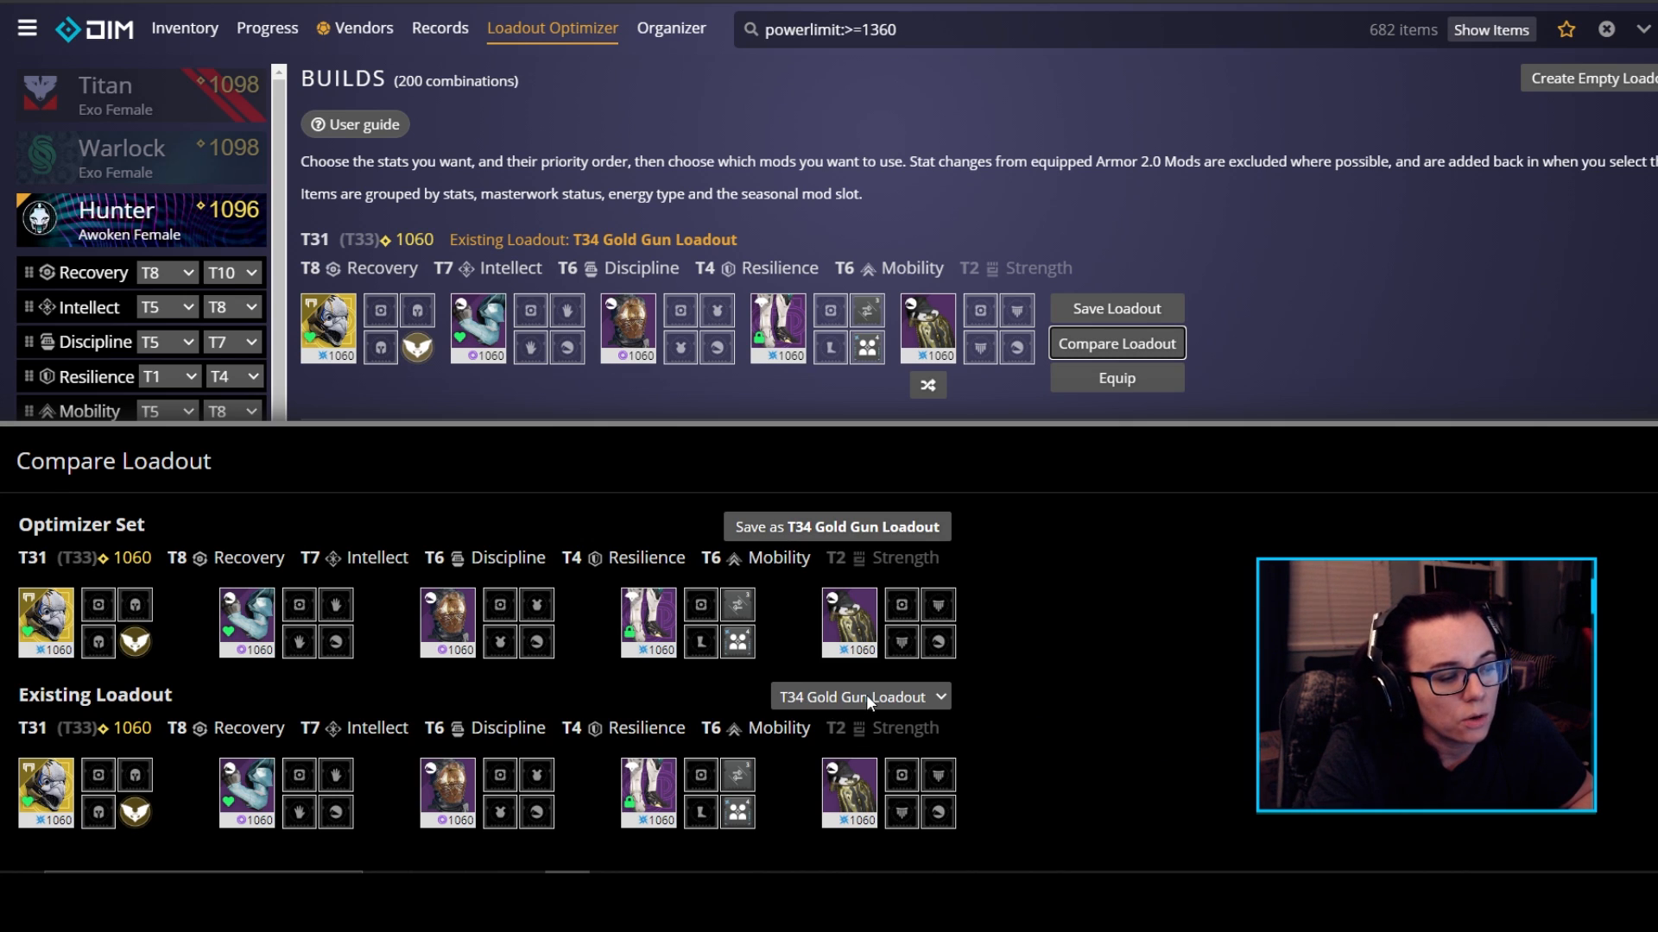
pyautogui.click(859, 696)
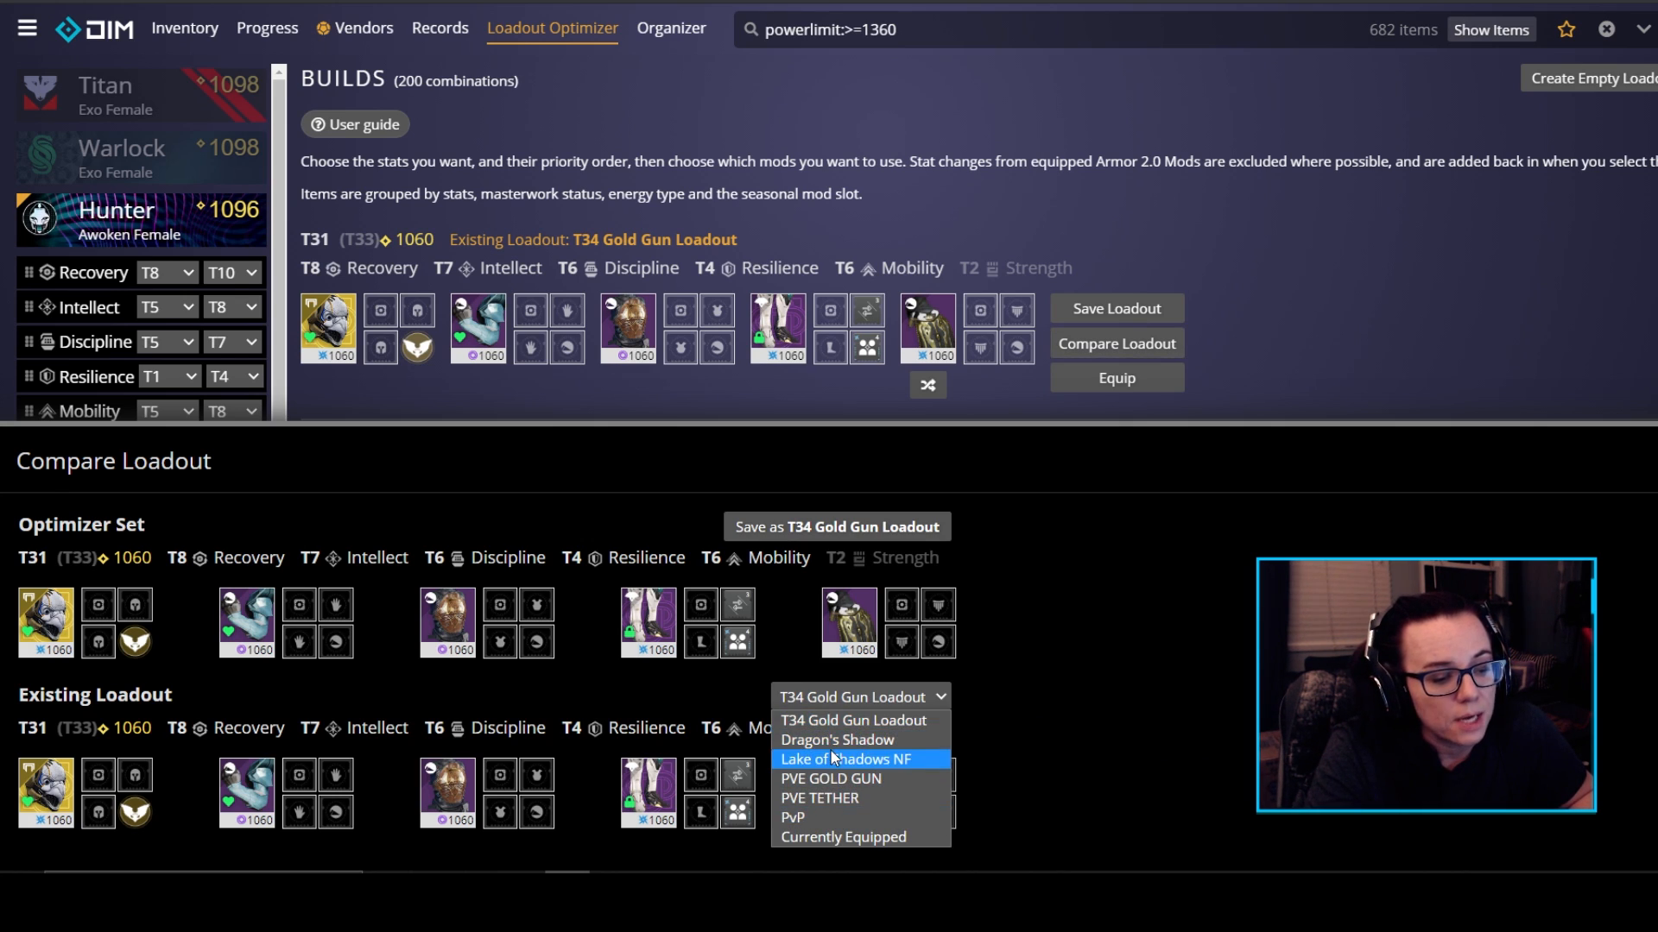
pyautogui.moveTo(827, 797)
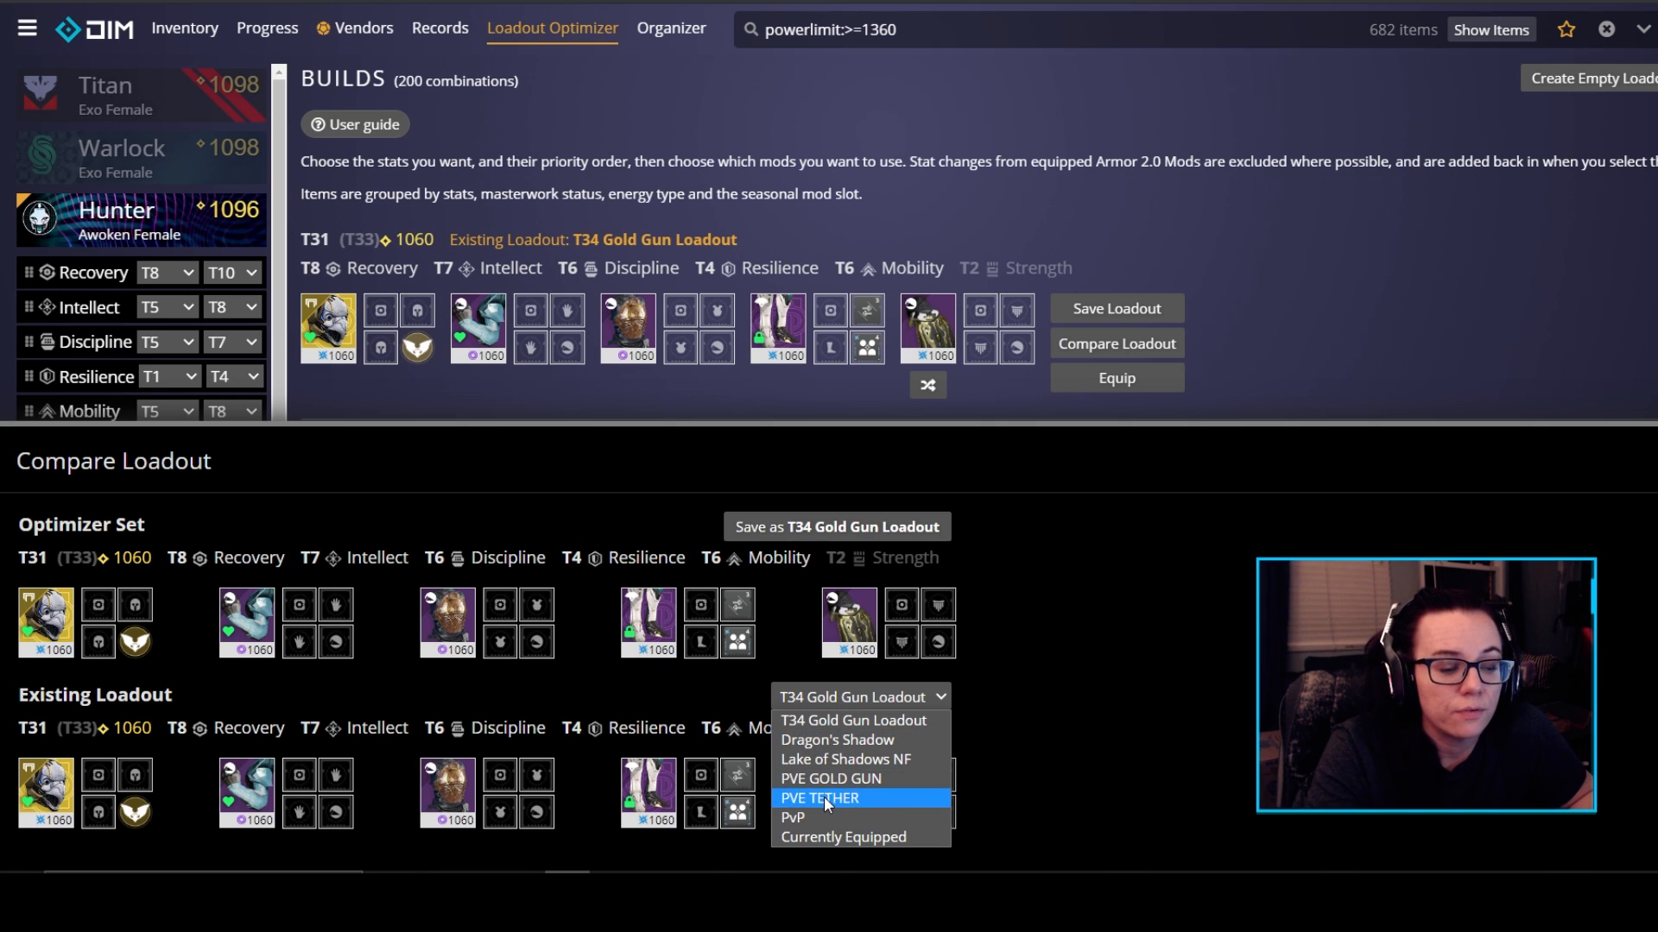
pyautogui.click(836, 739)
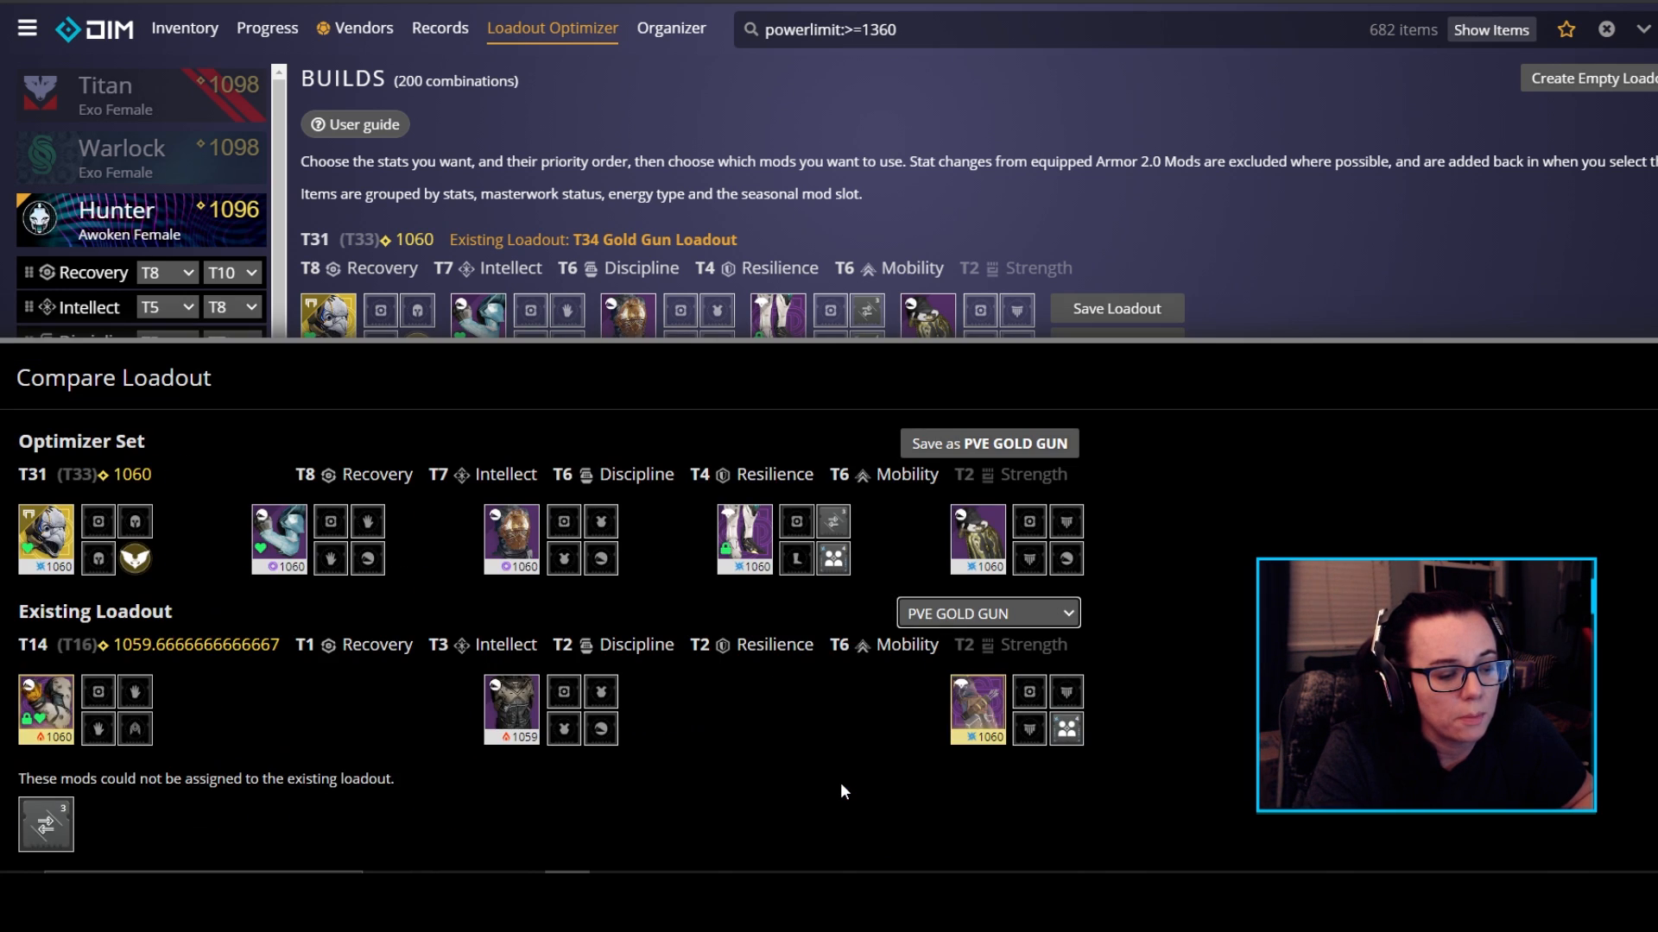
pyautogui.moveTo(1070, 647)
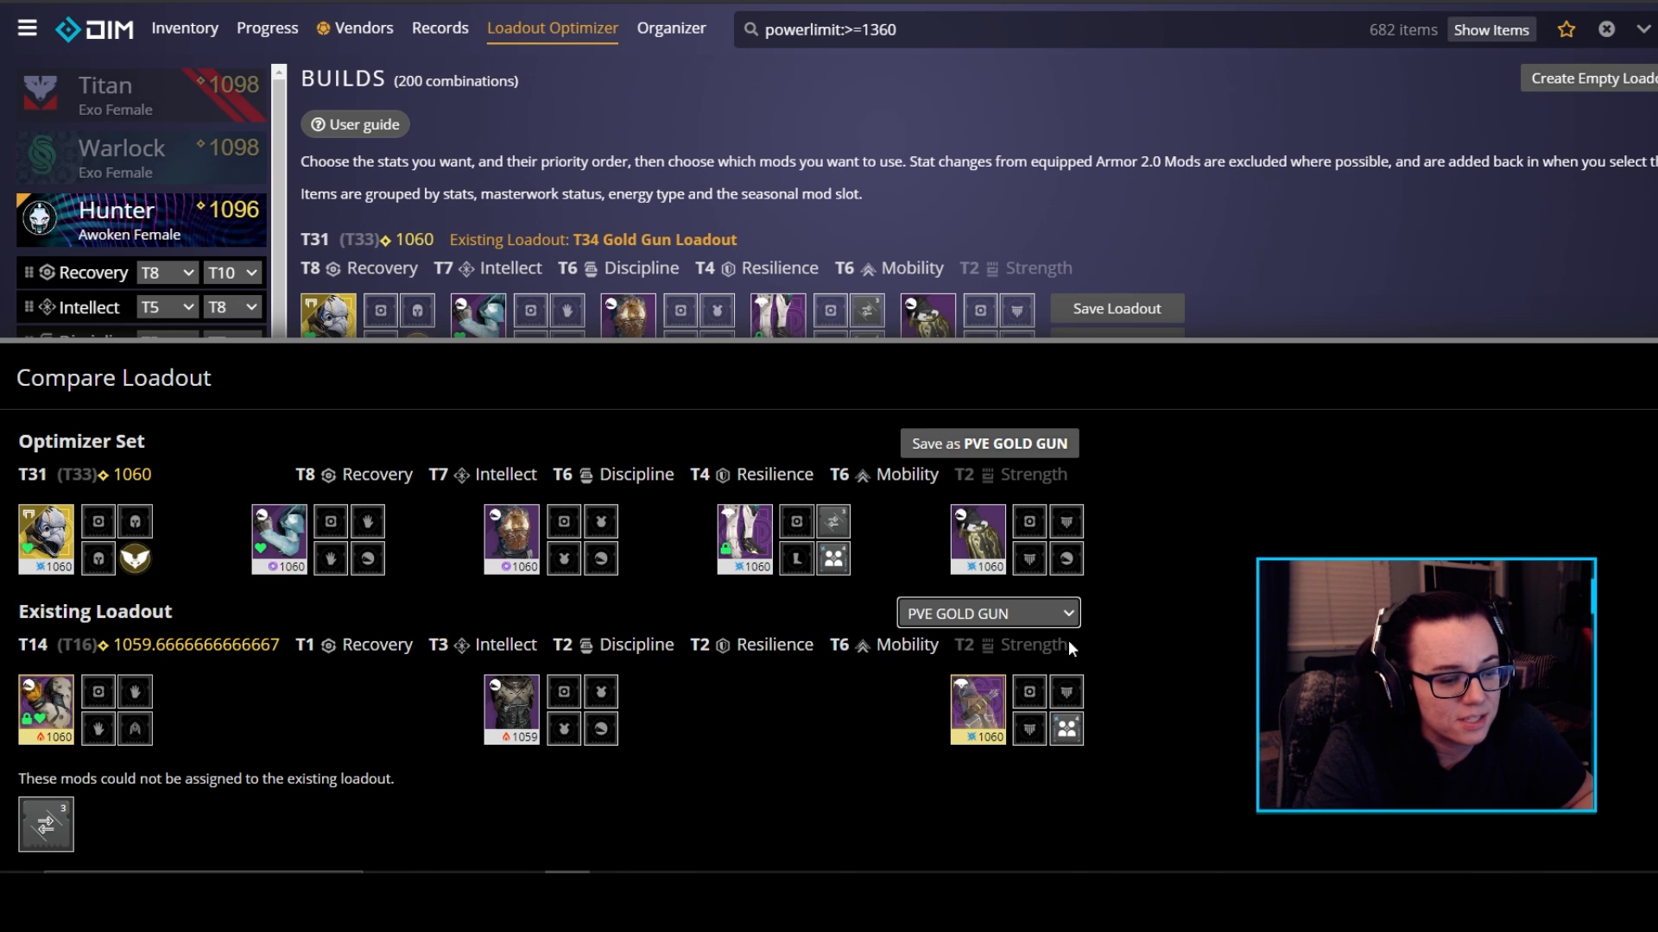
pyautogui.moveTo(925, 651)
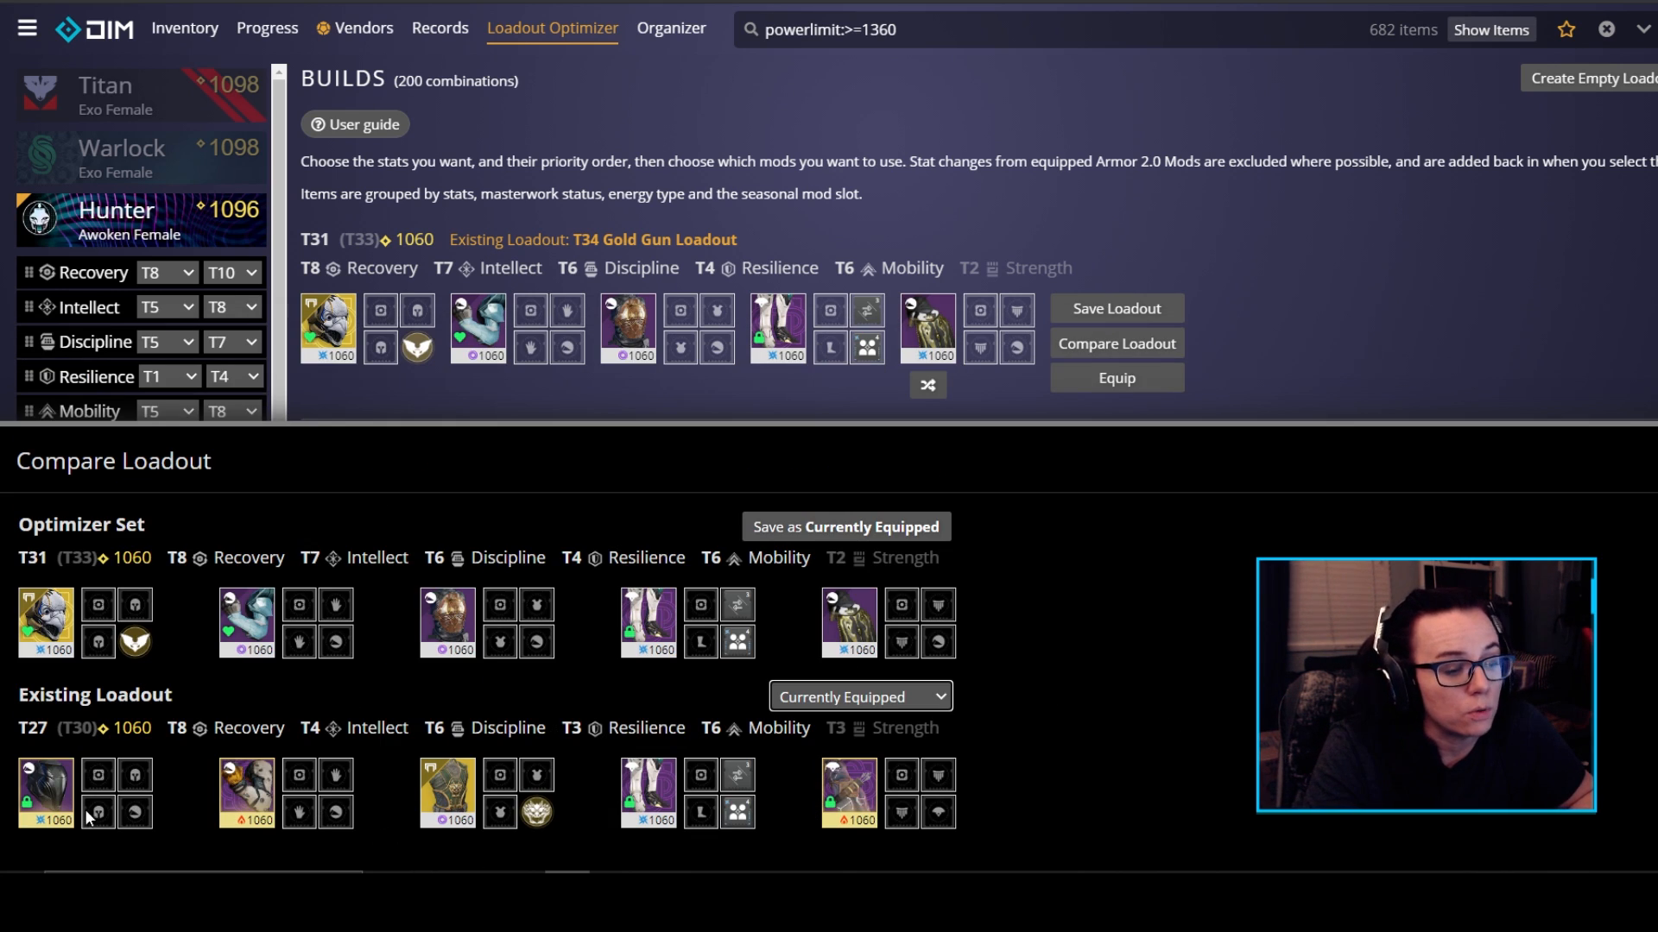
pyautogui.moveTo(953, 754)
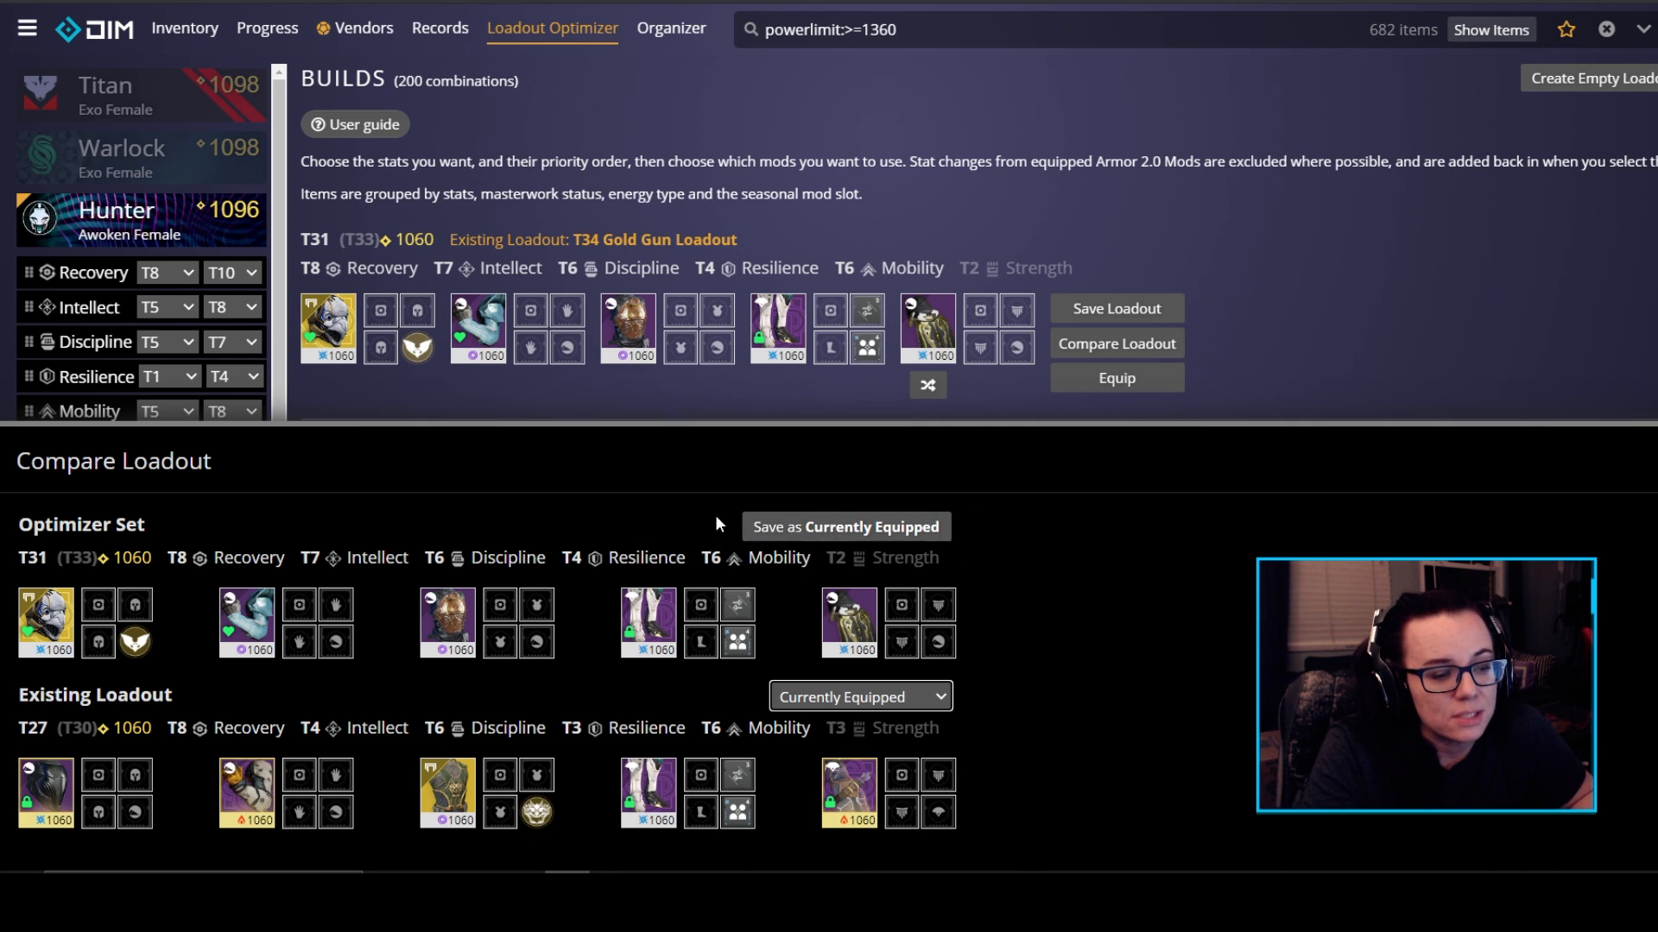
# - Switch the comparison to the Currently Equipped armor
pyautogui.click(859, 695)
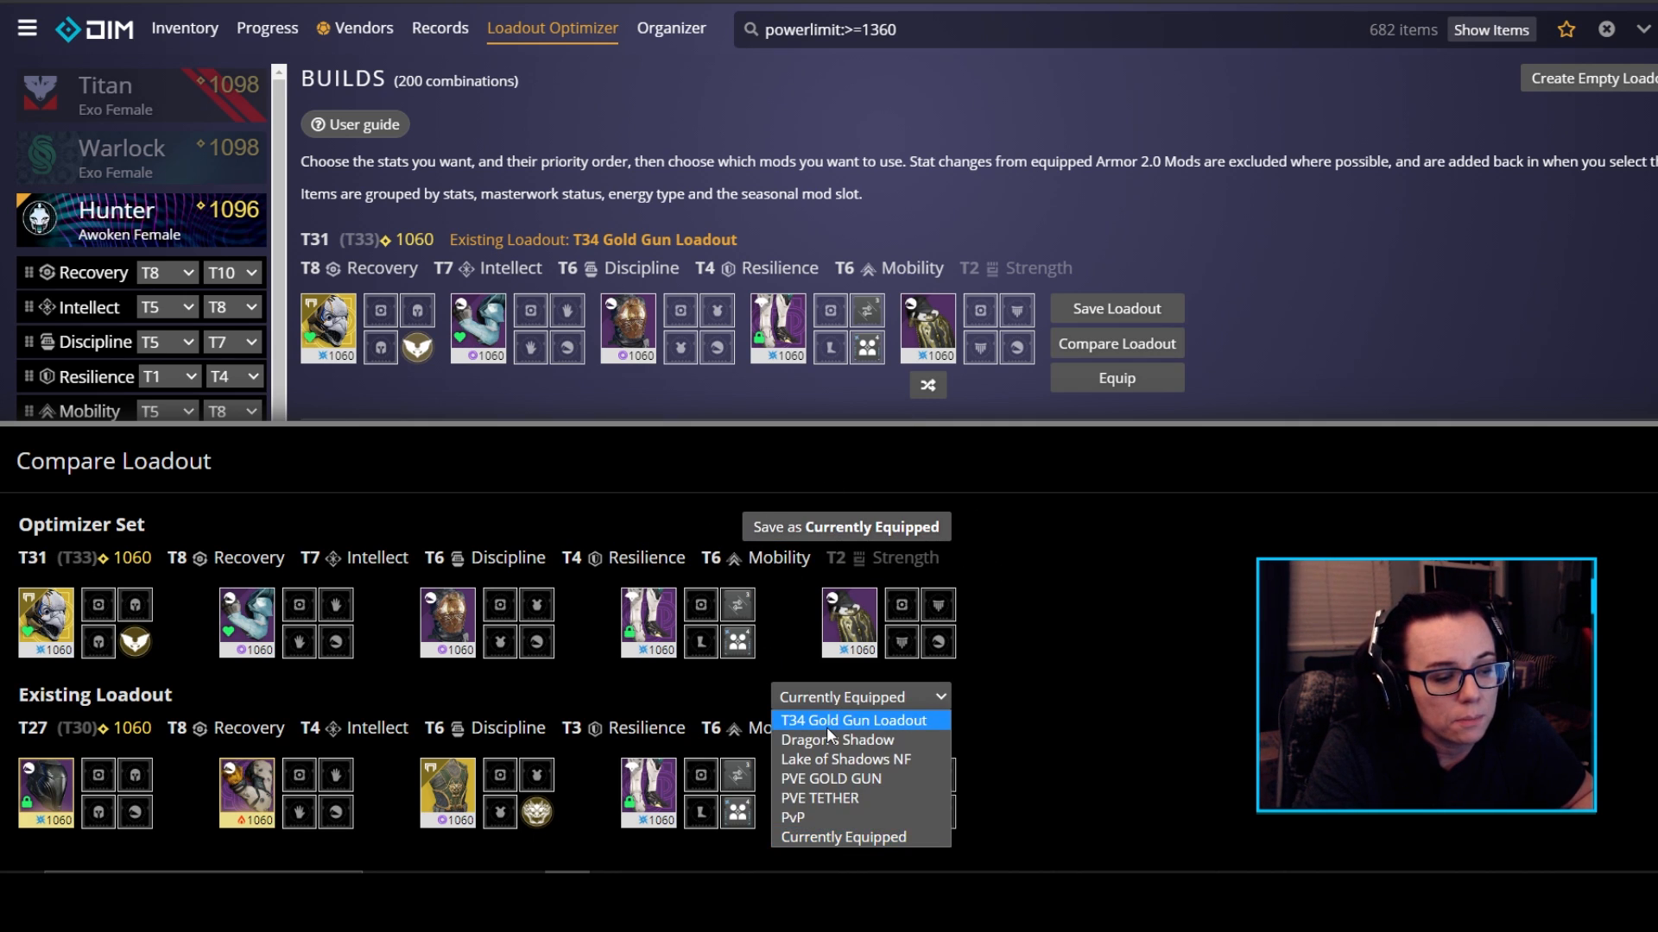
pyautogui.click(851, 720)
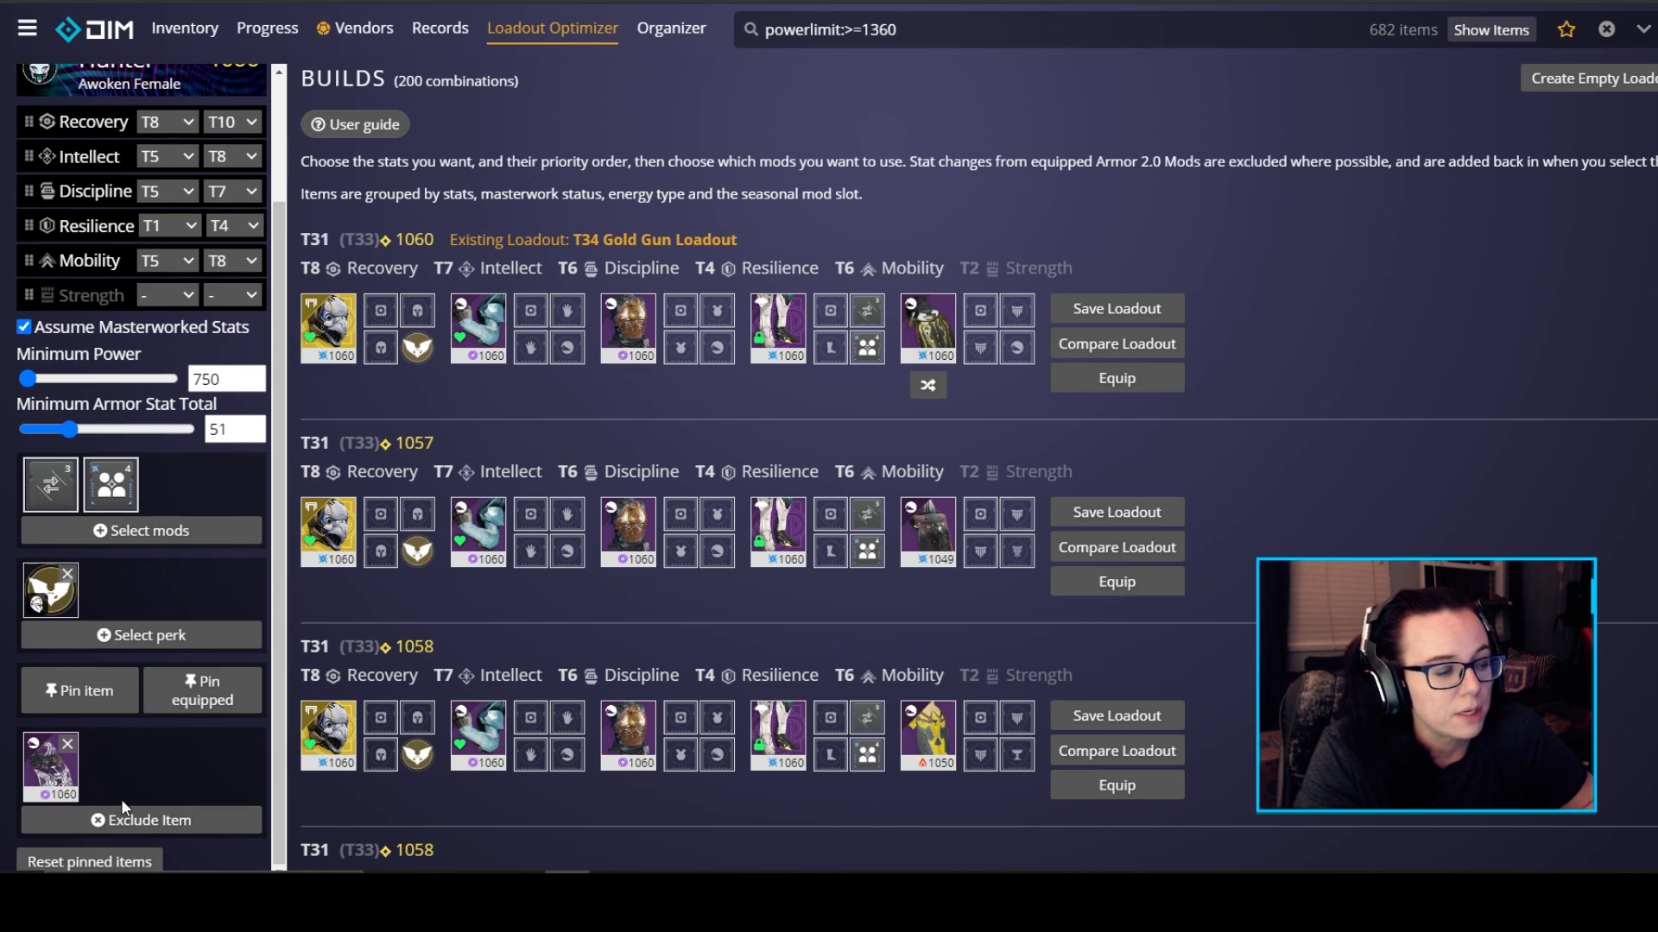
pyautogui.moveTo(962, 328)
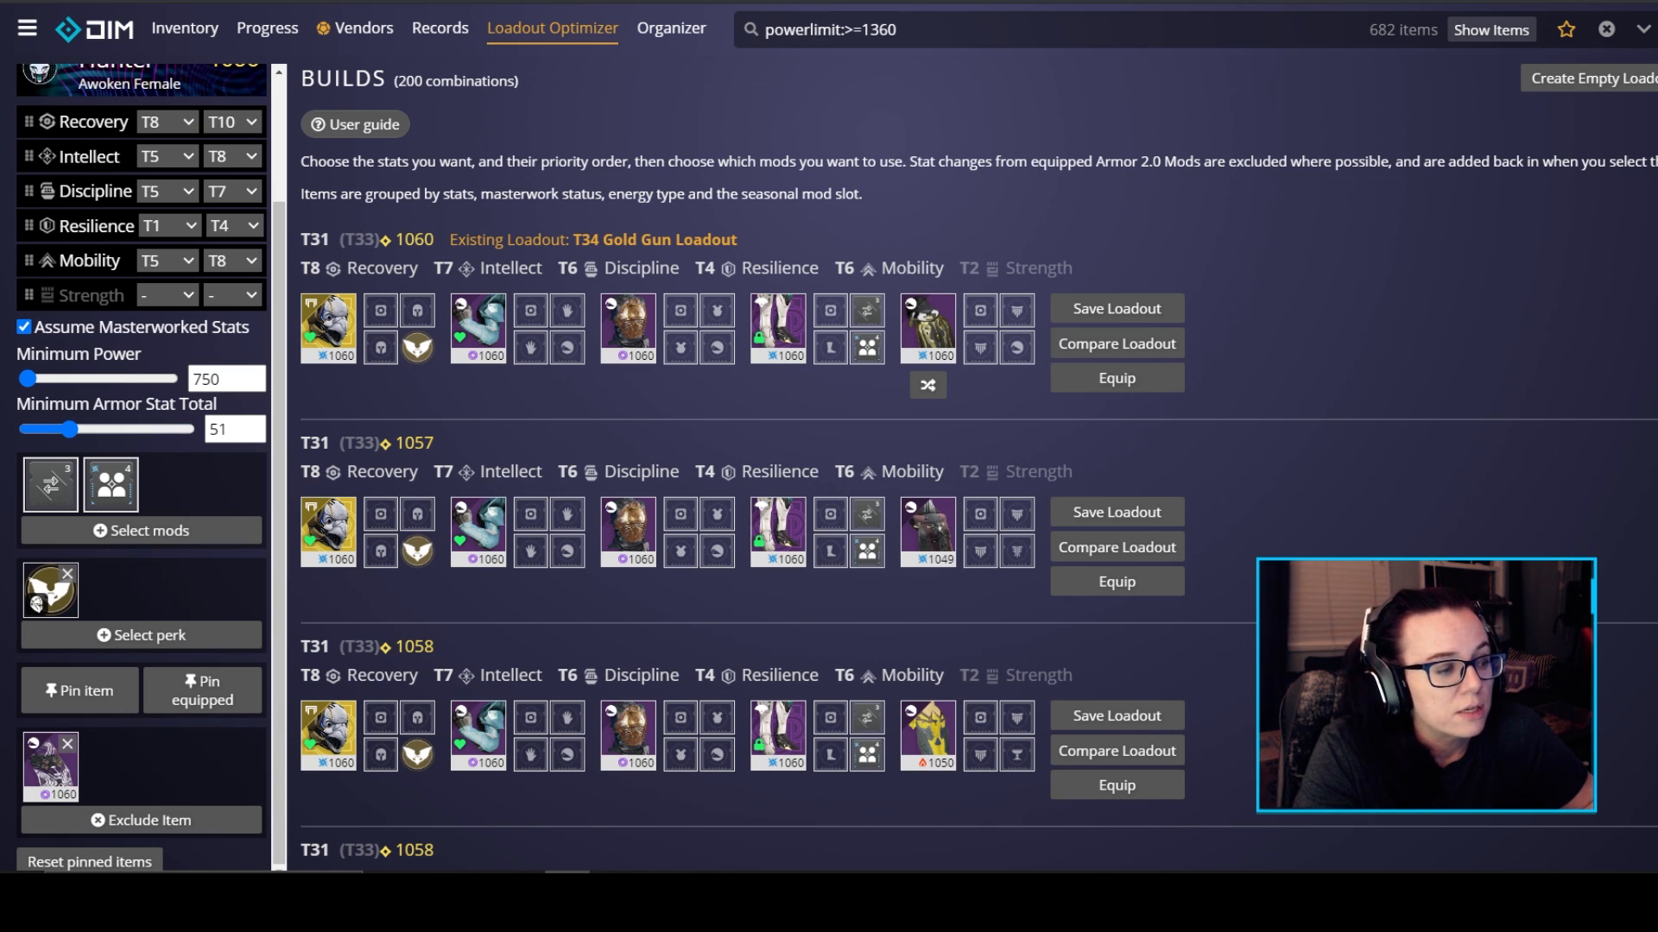
pyautogui.moveTo(50, 765)
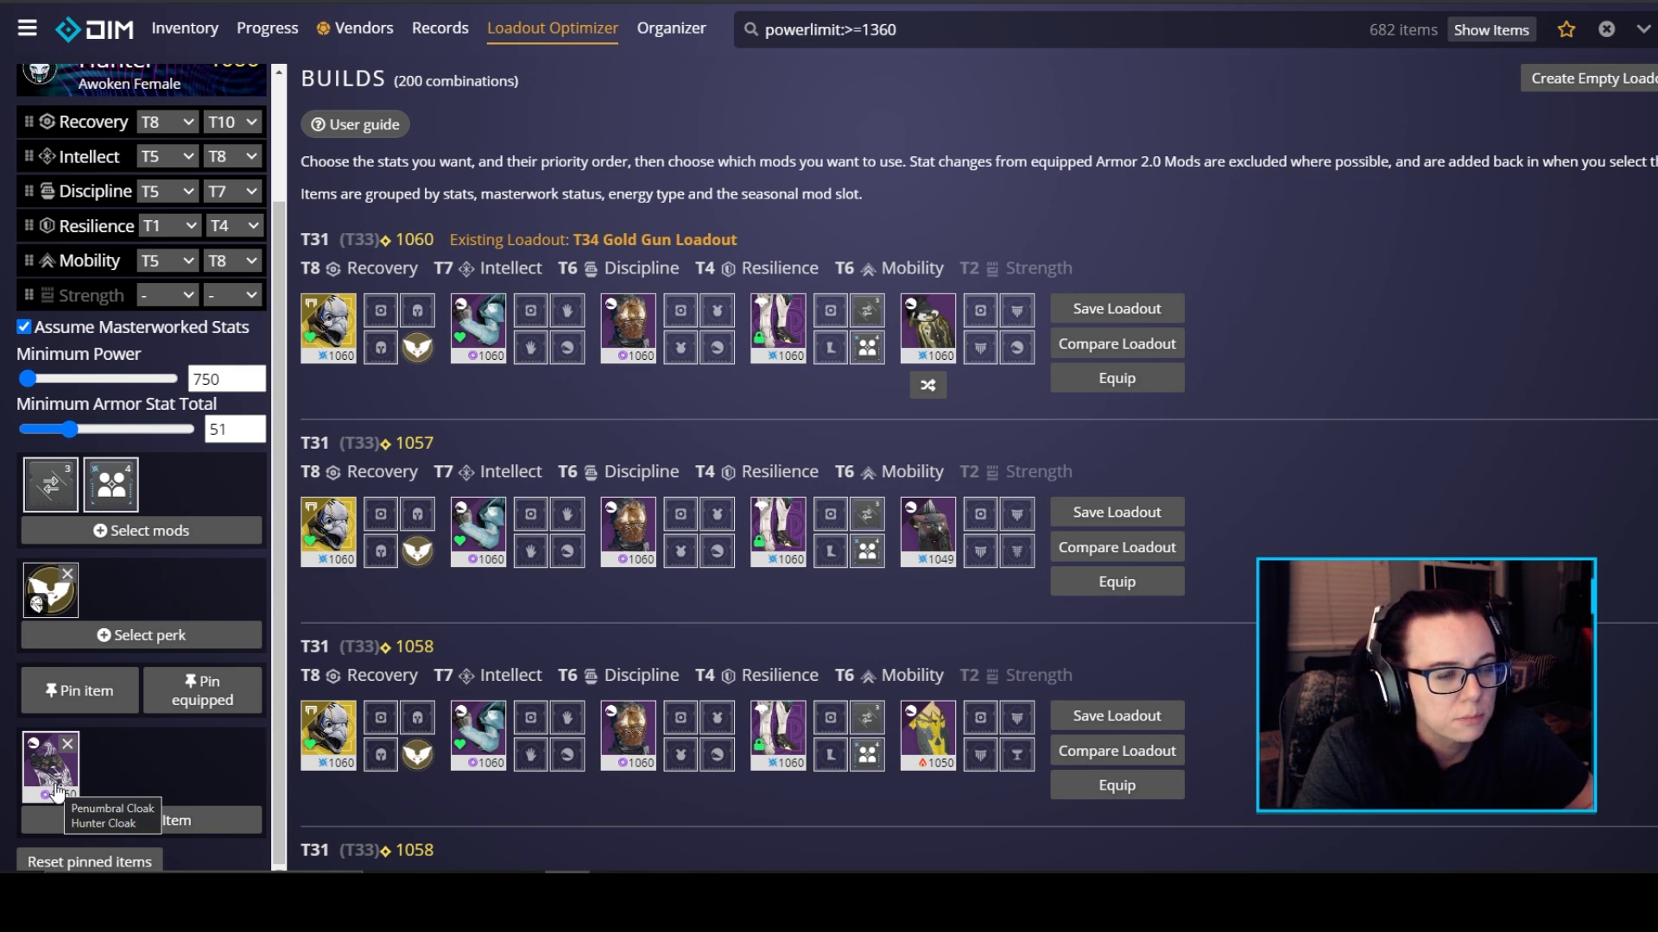
pyautogui.moveTo(185, 29)
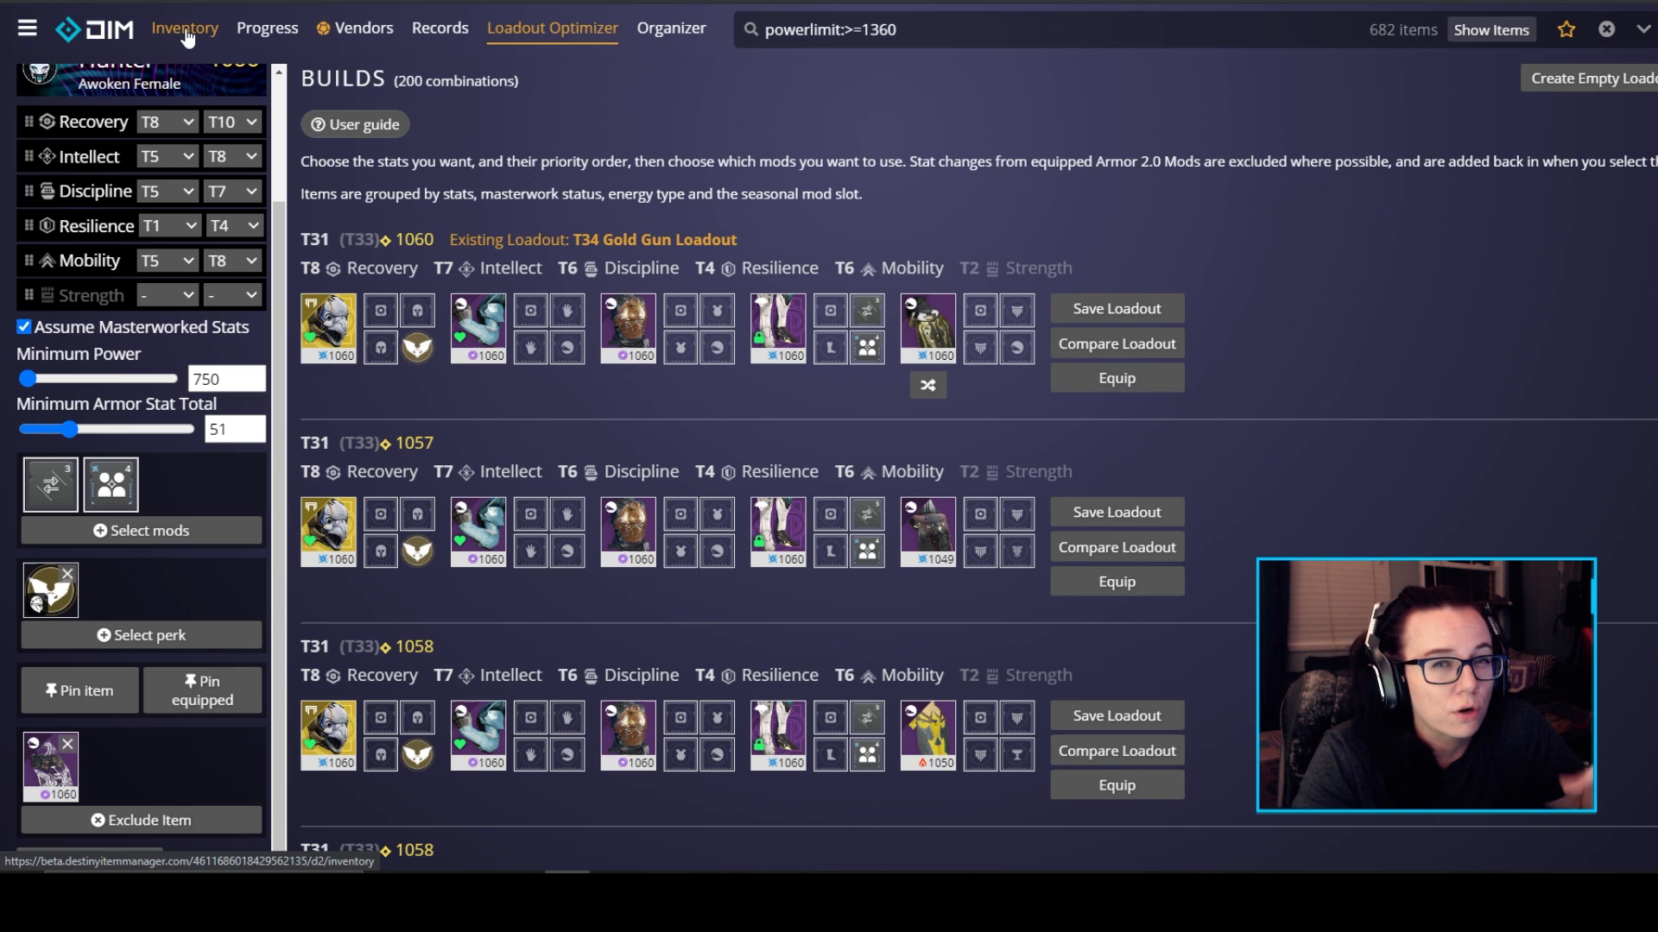
# - Revisit Inventory, return to the optimizer and pin all currently equipped armour
pyautogui.click(185, 27)
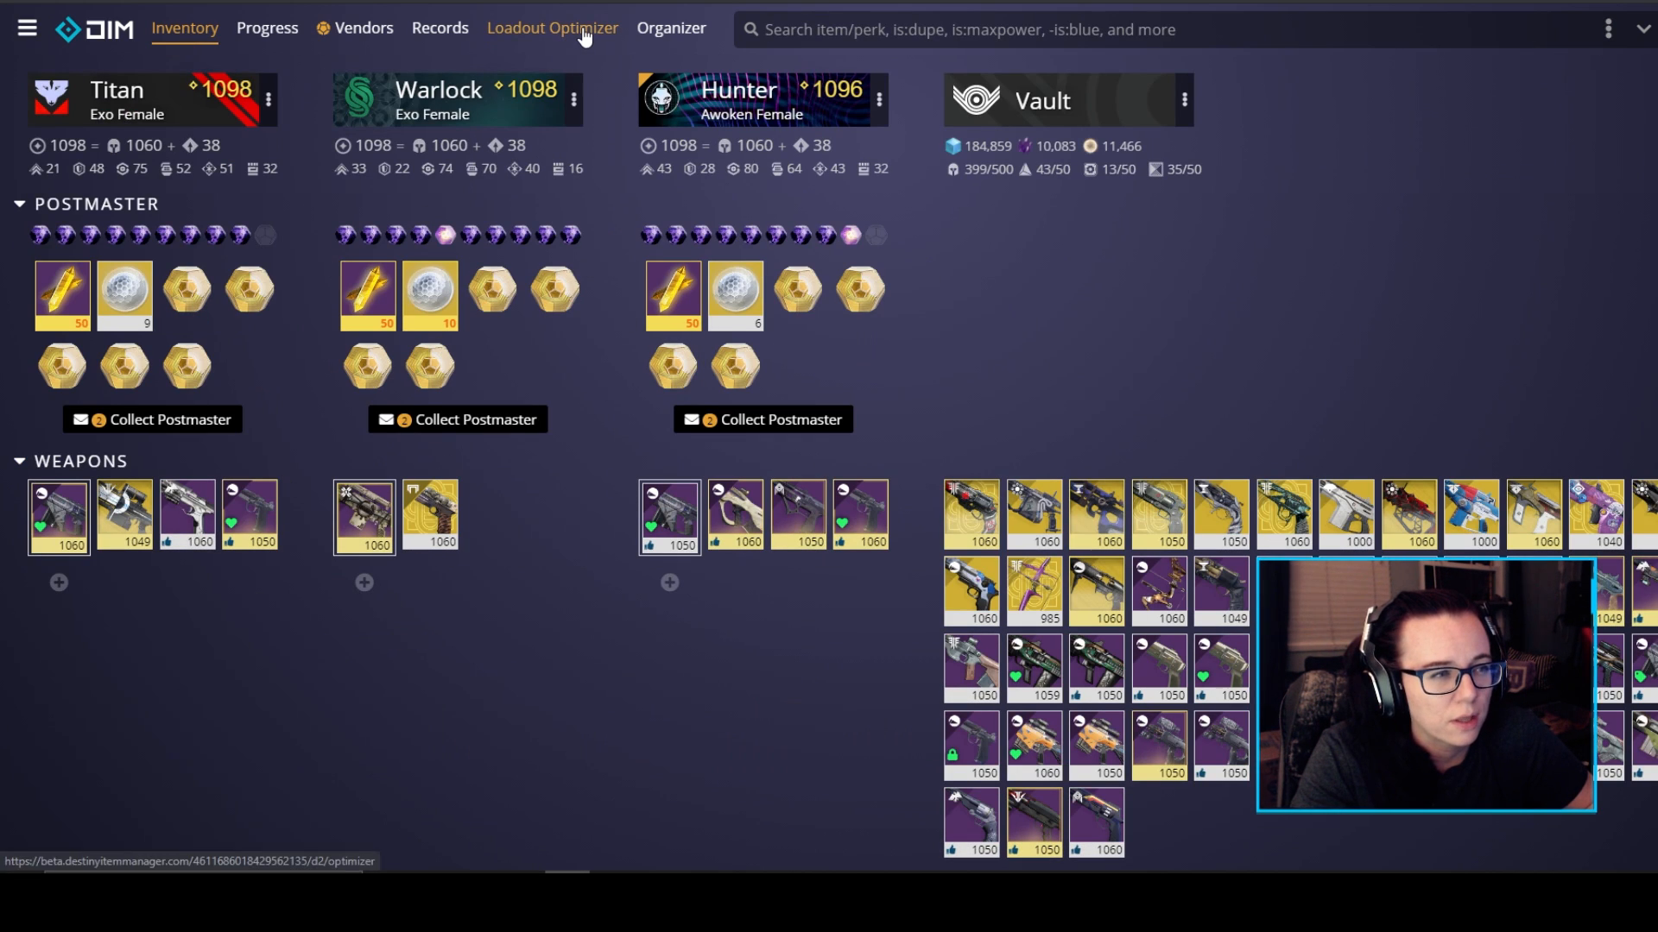
pyautogui.click(553, 30)
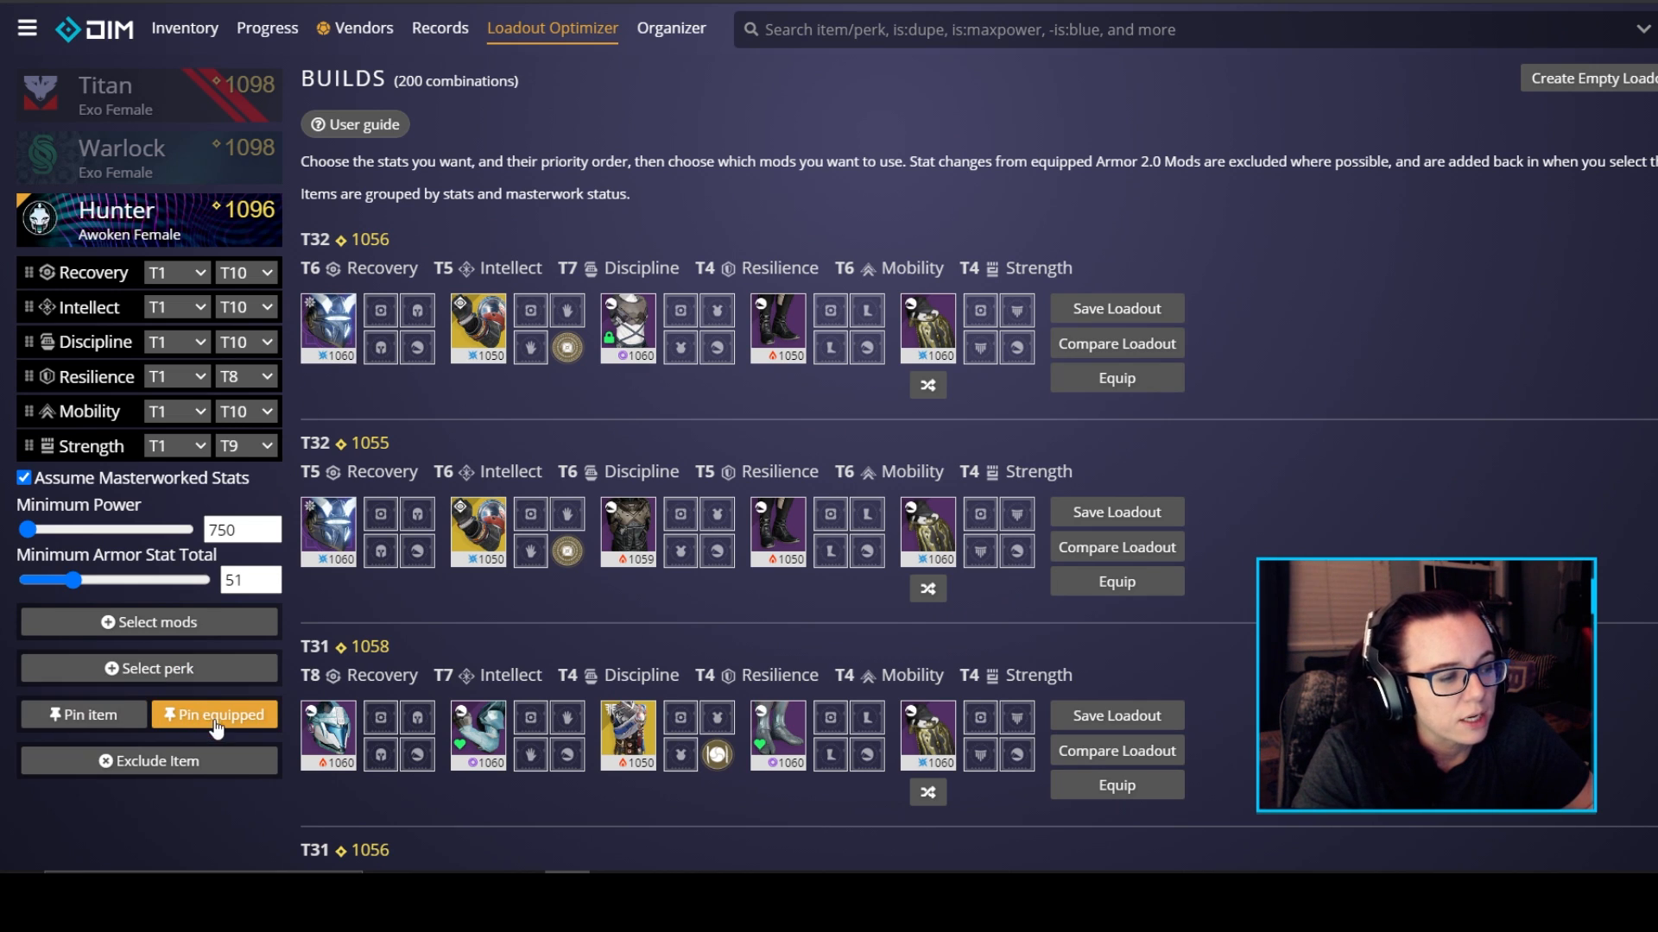
pyautogui.moveTo(214, 723)
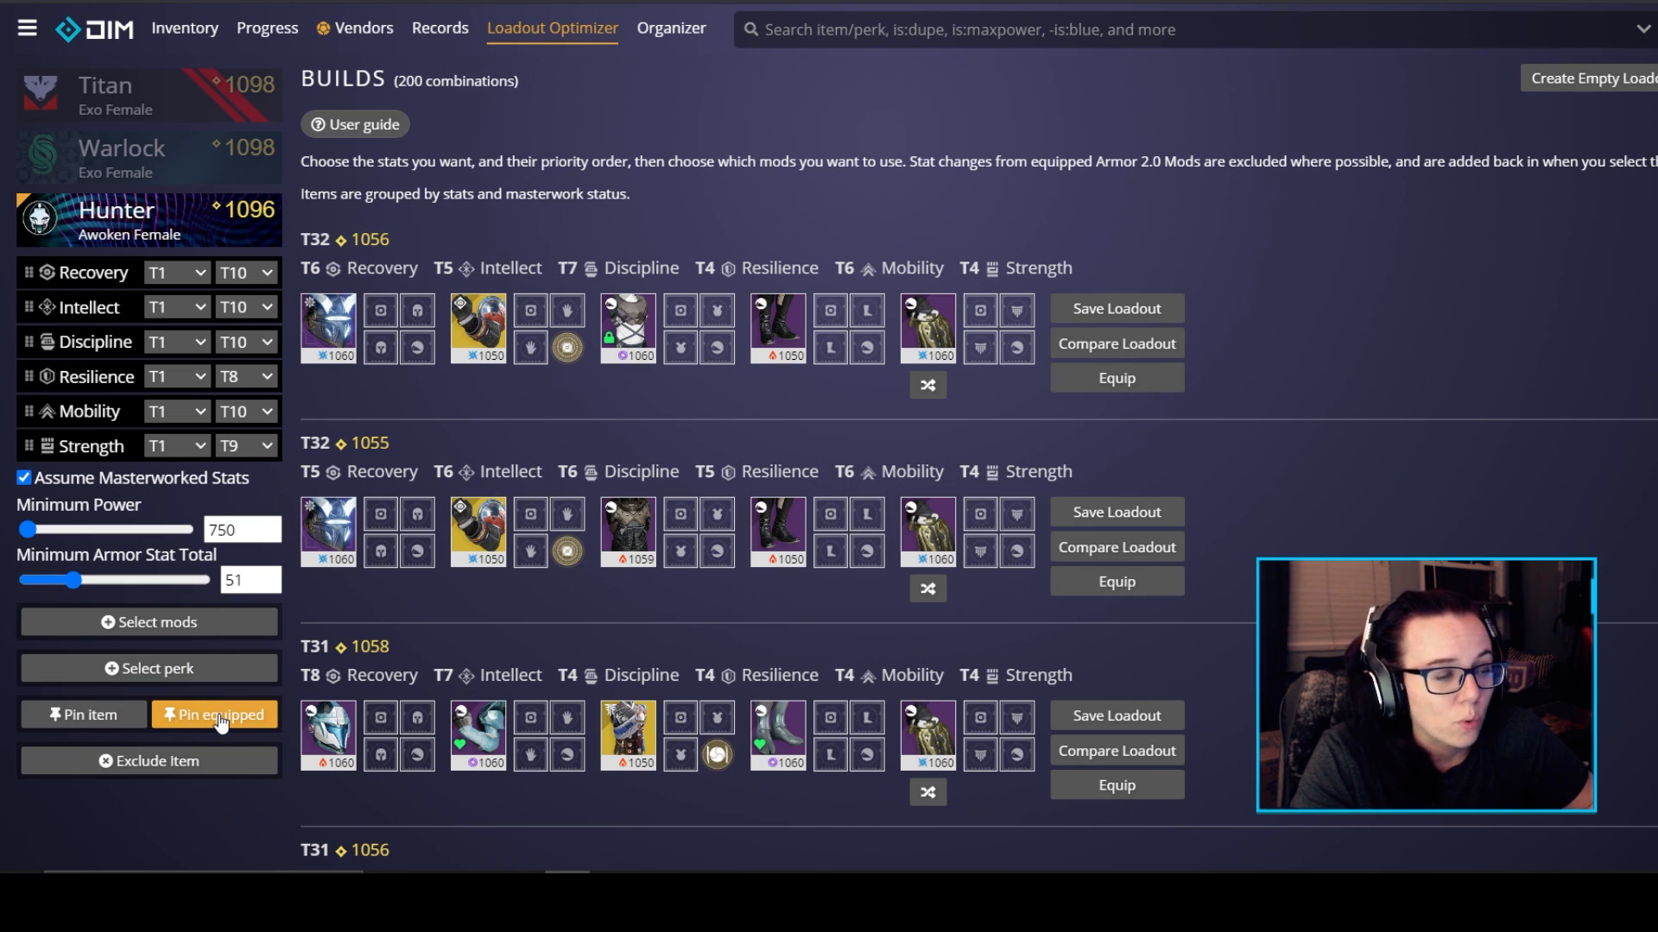
pyautogui.click(214, 715)
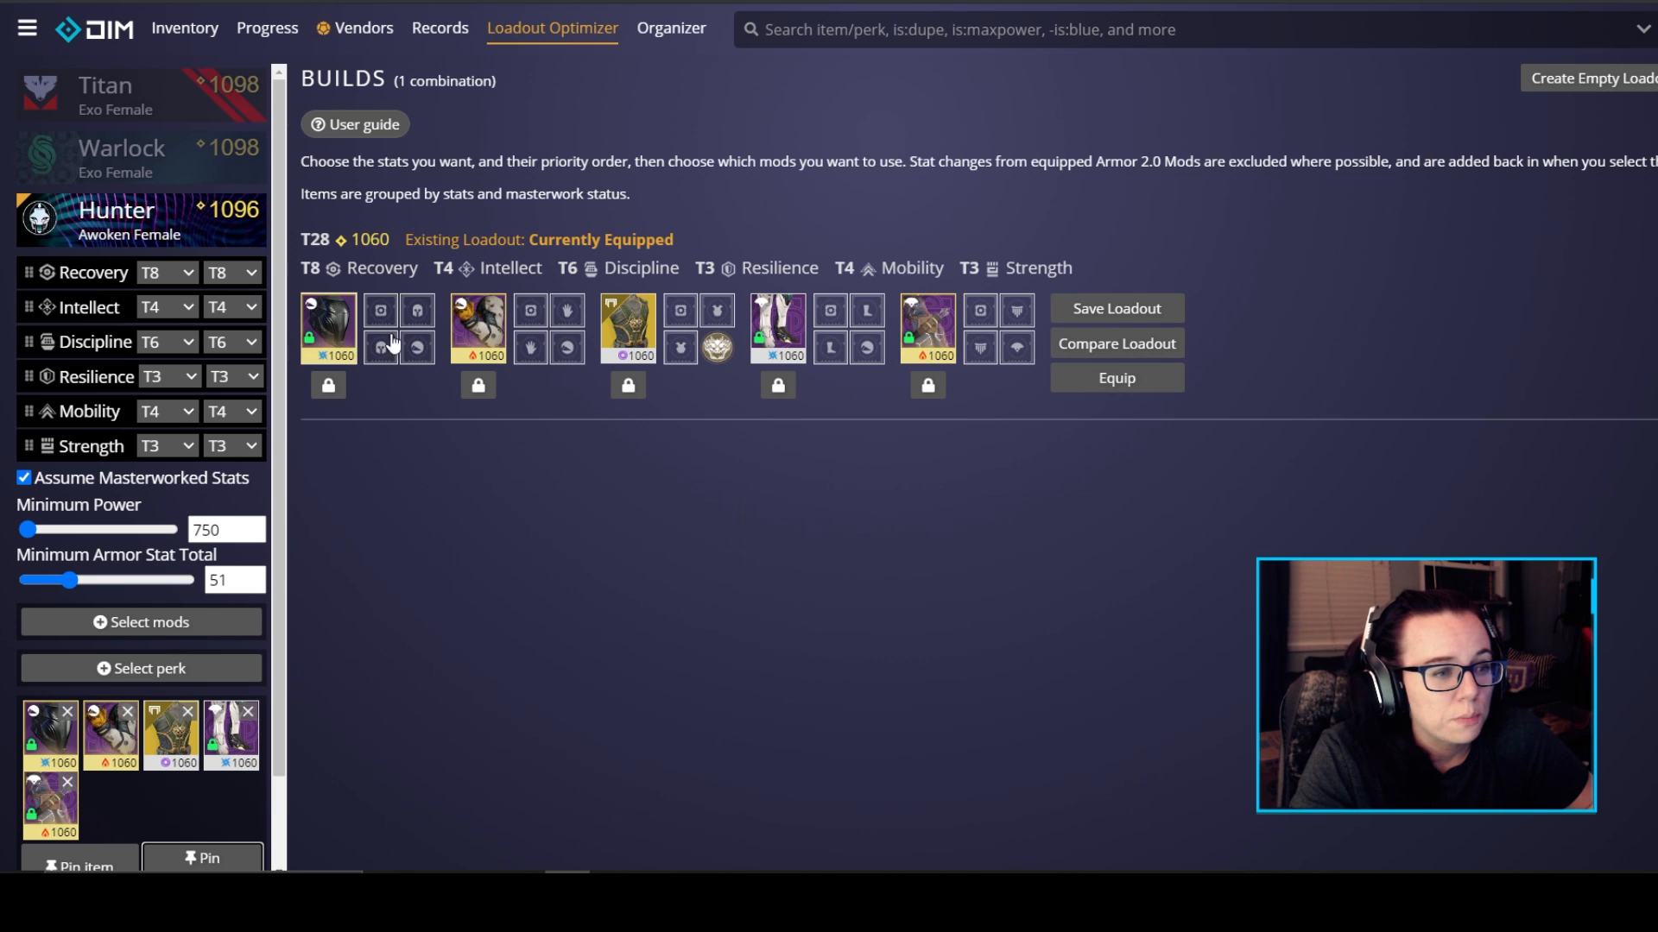
pyautogui.moveTo(1046, 344)
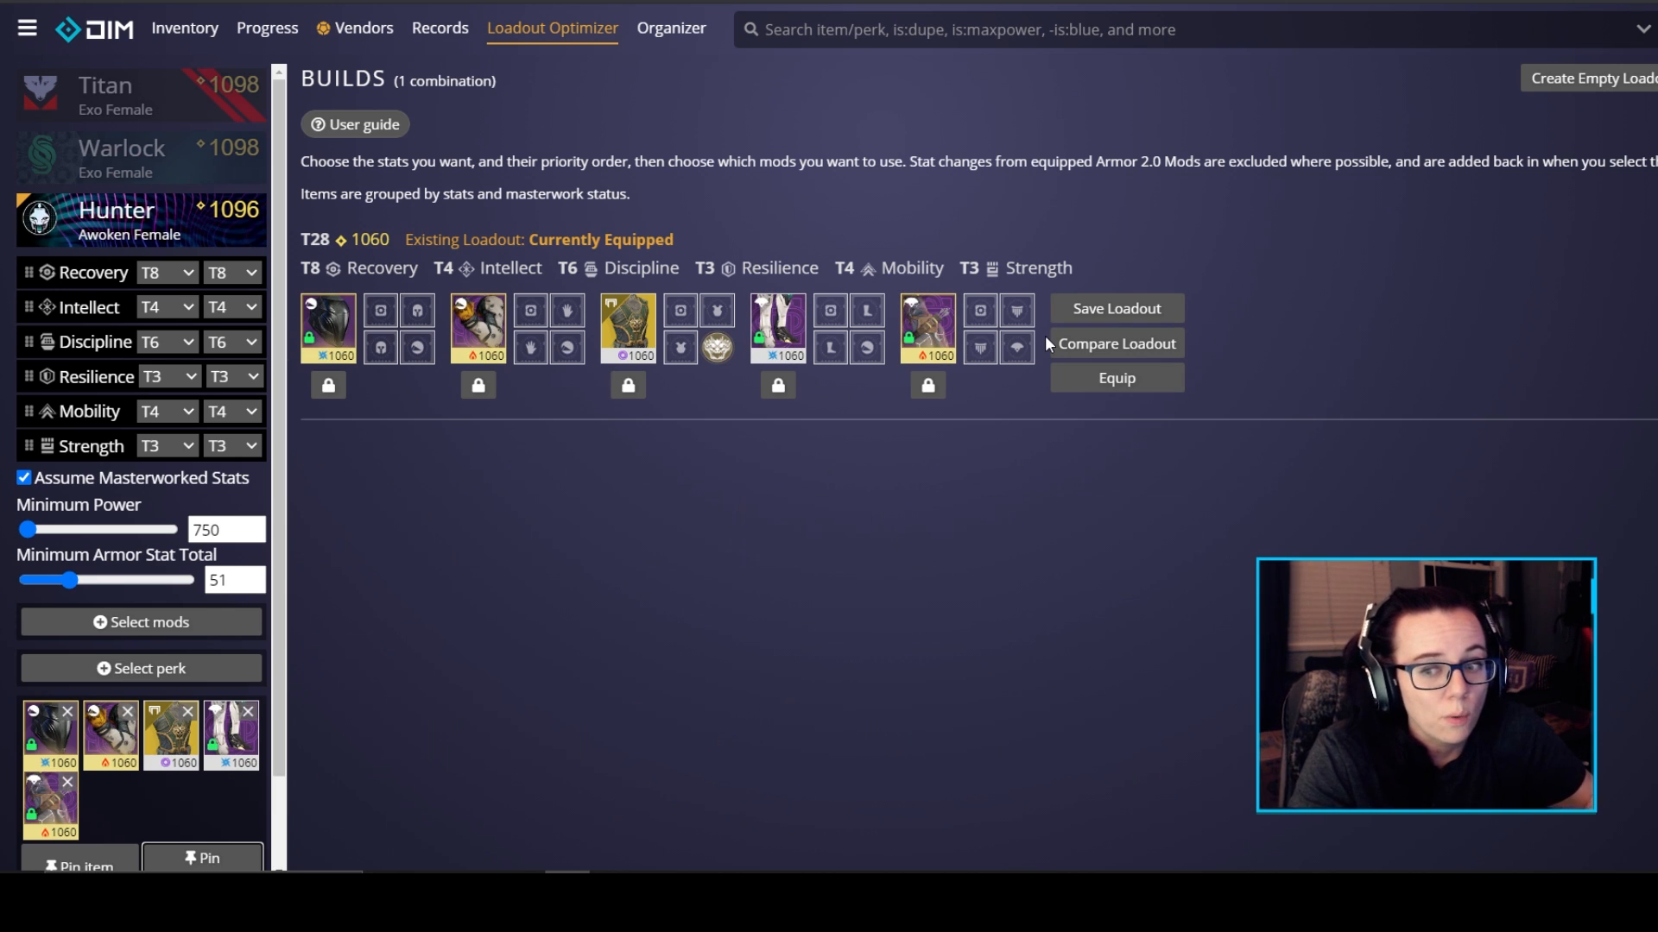
pyautogui.moveTo(567, 347)
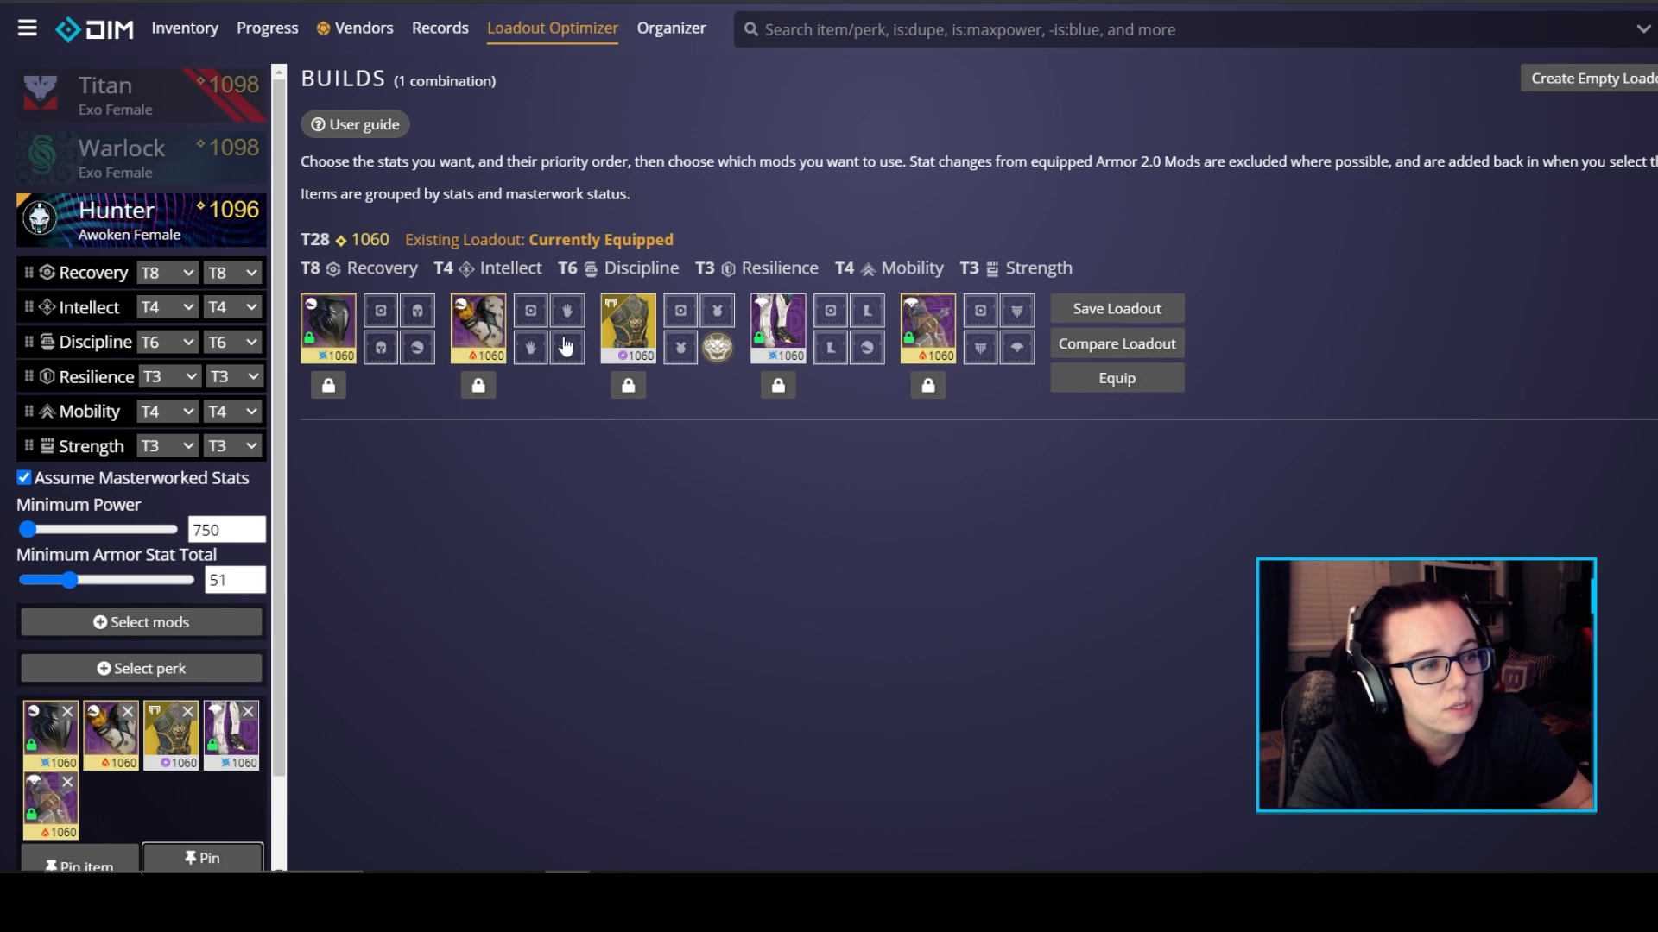
pyautogui.moveTo(697, 473)
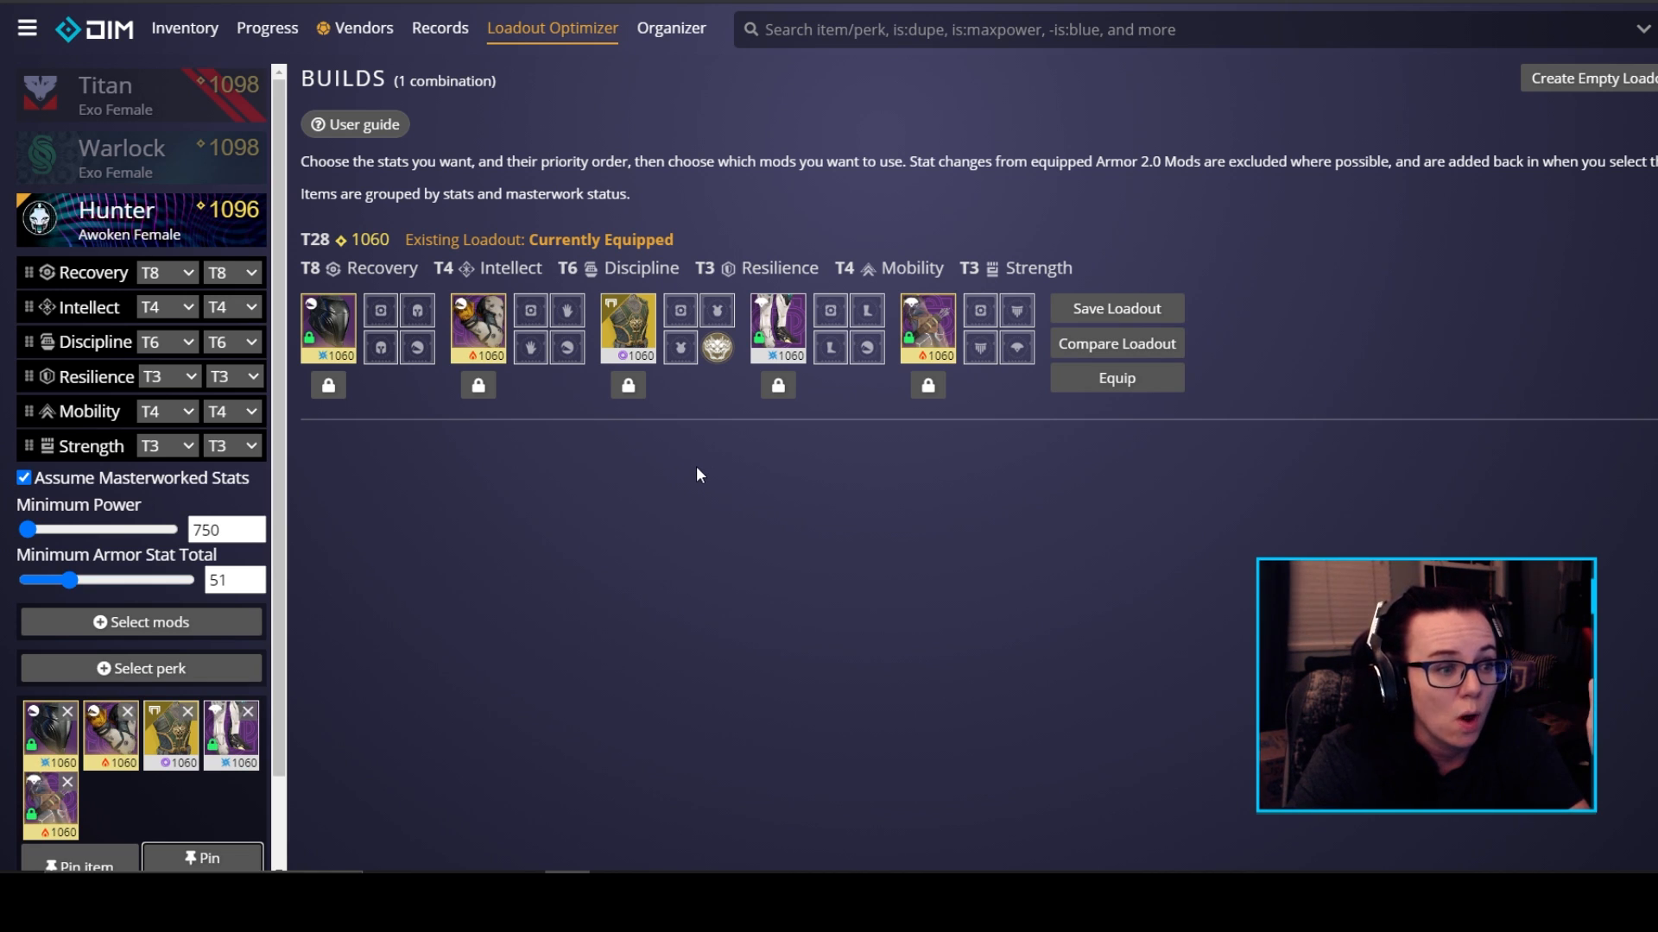
pyautogui.moveTo(777, 333)
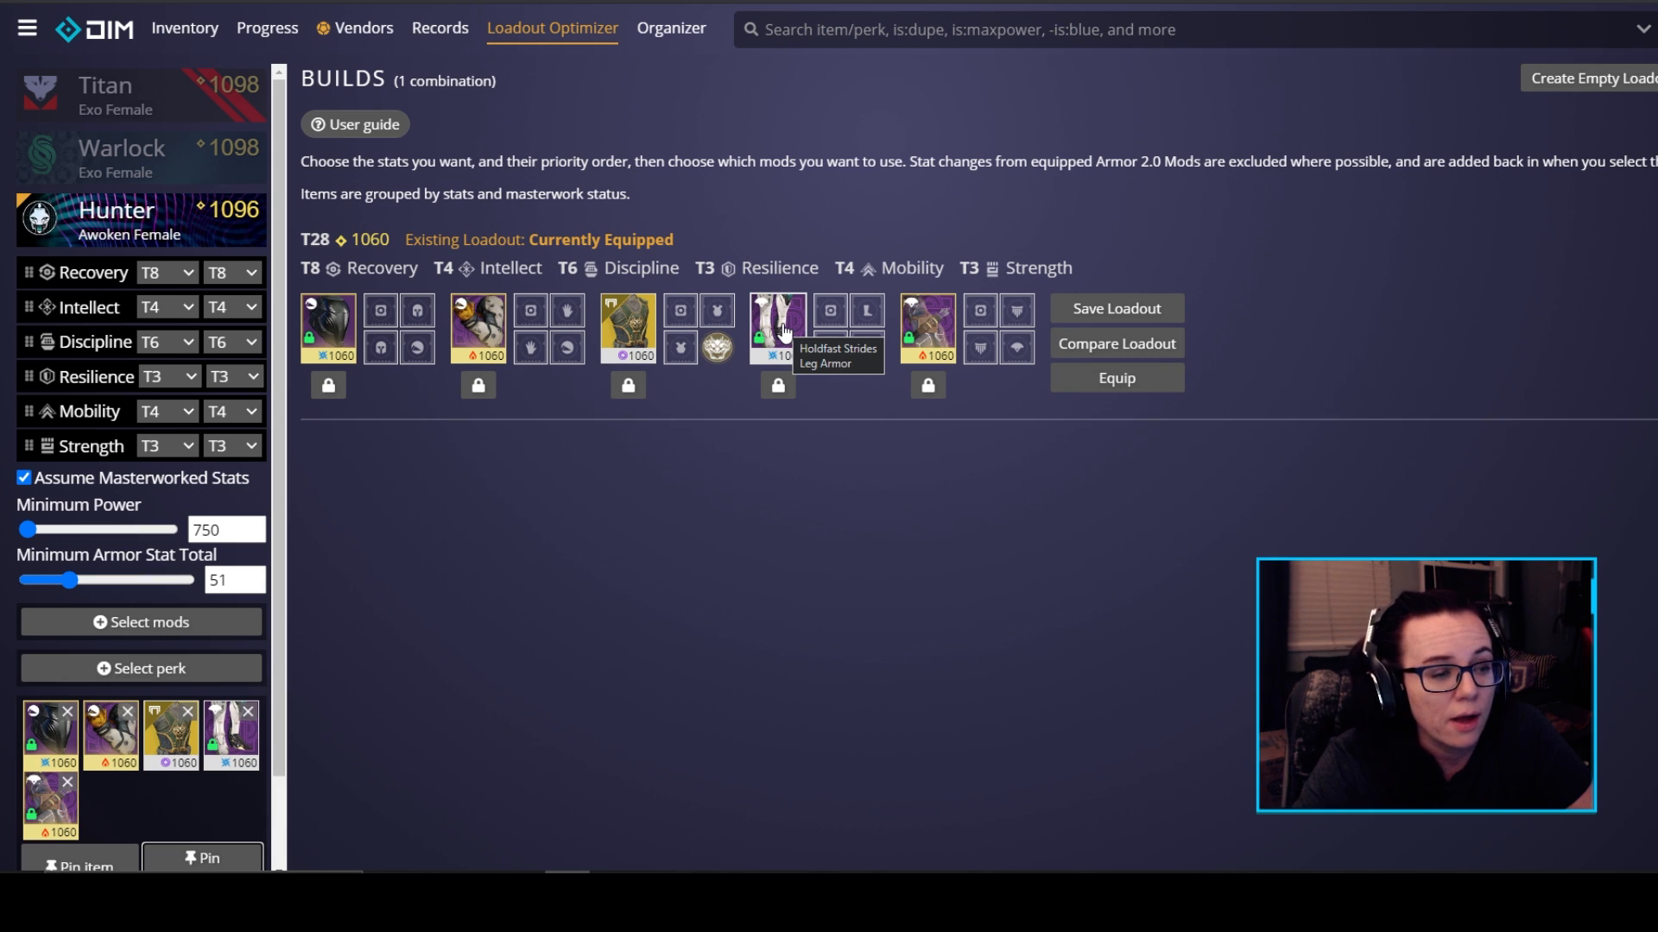
# - Unpin the leg armour so only legs vary, yielding 22 T29 builds
pyautogui.click(777, 328)
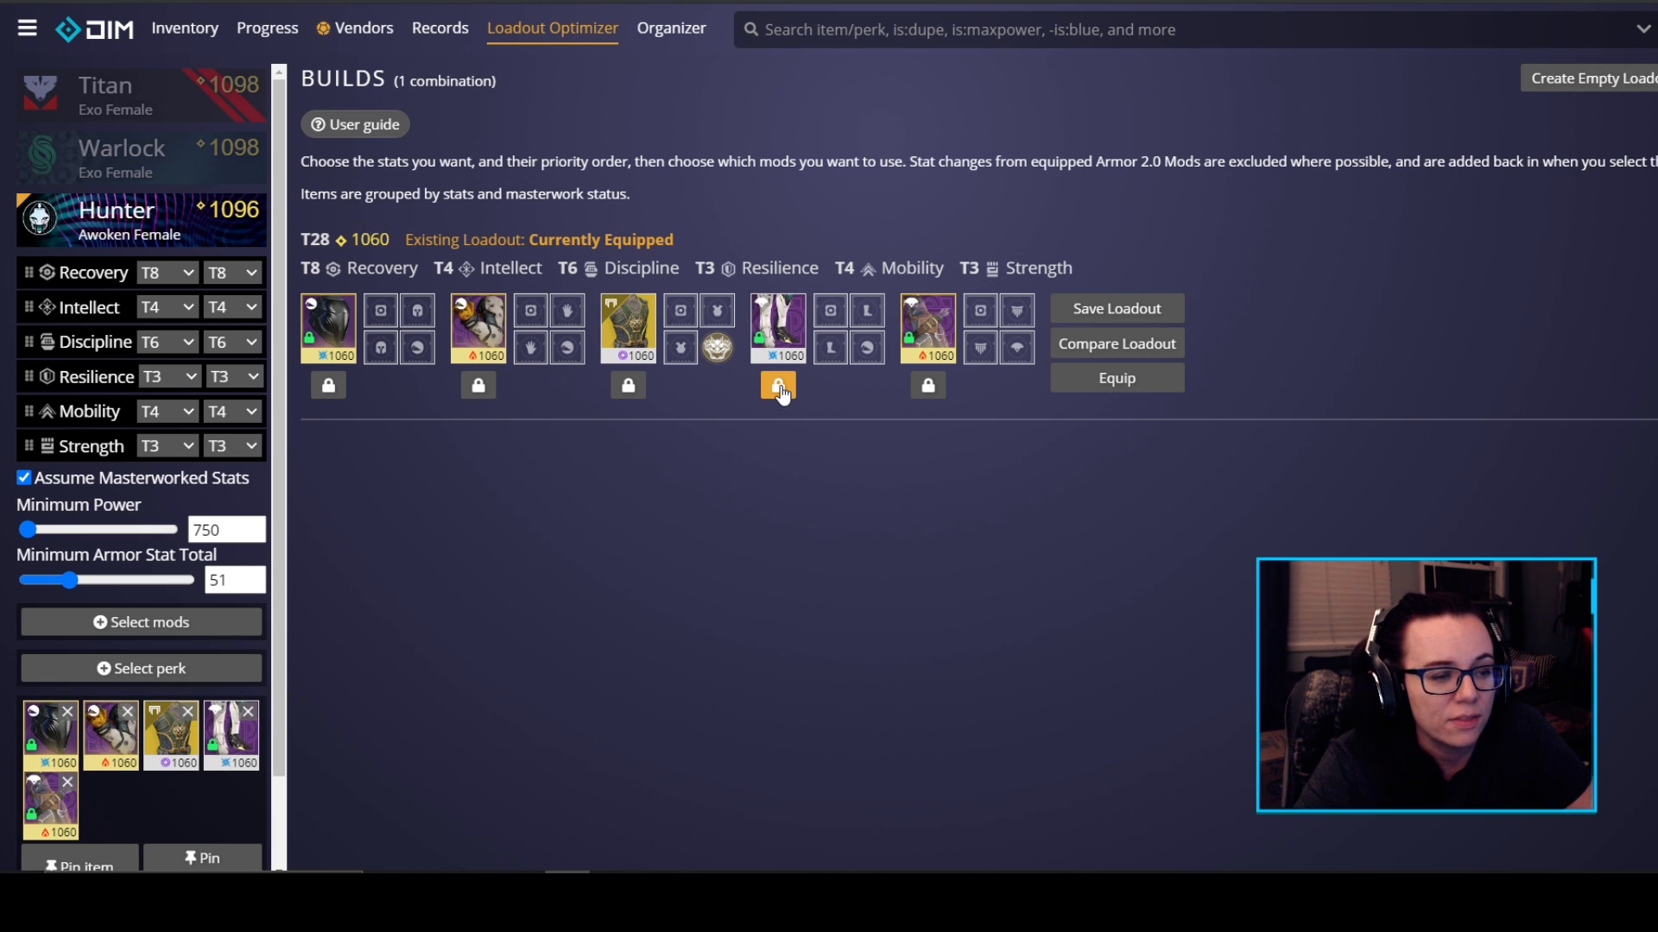
pyautogui.click(777, 383)
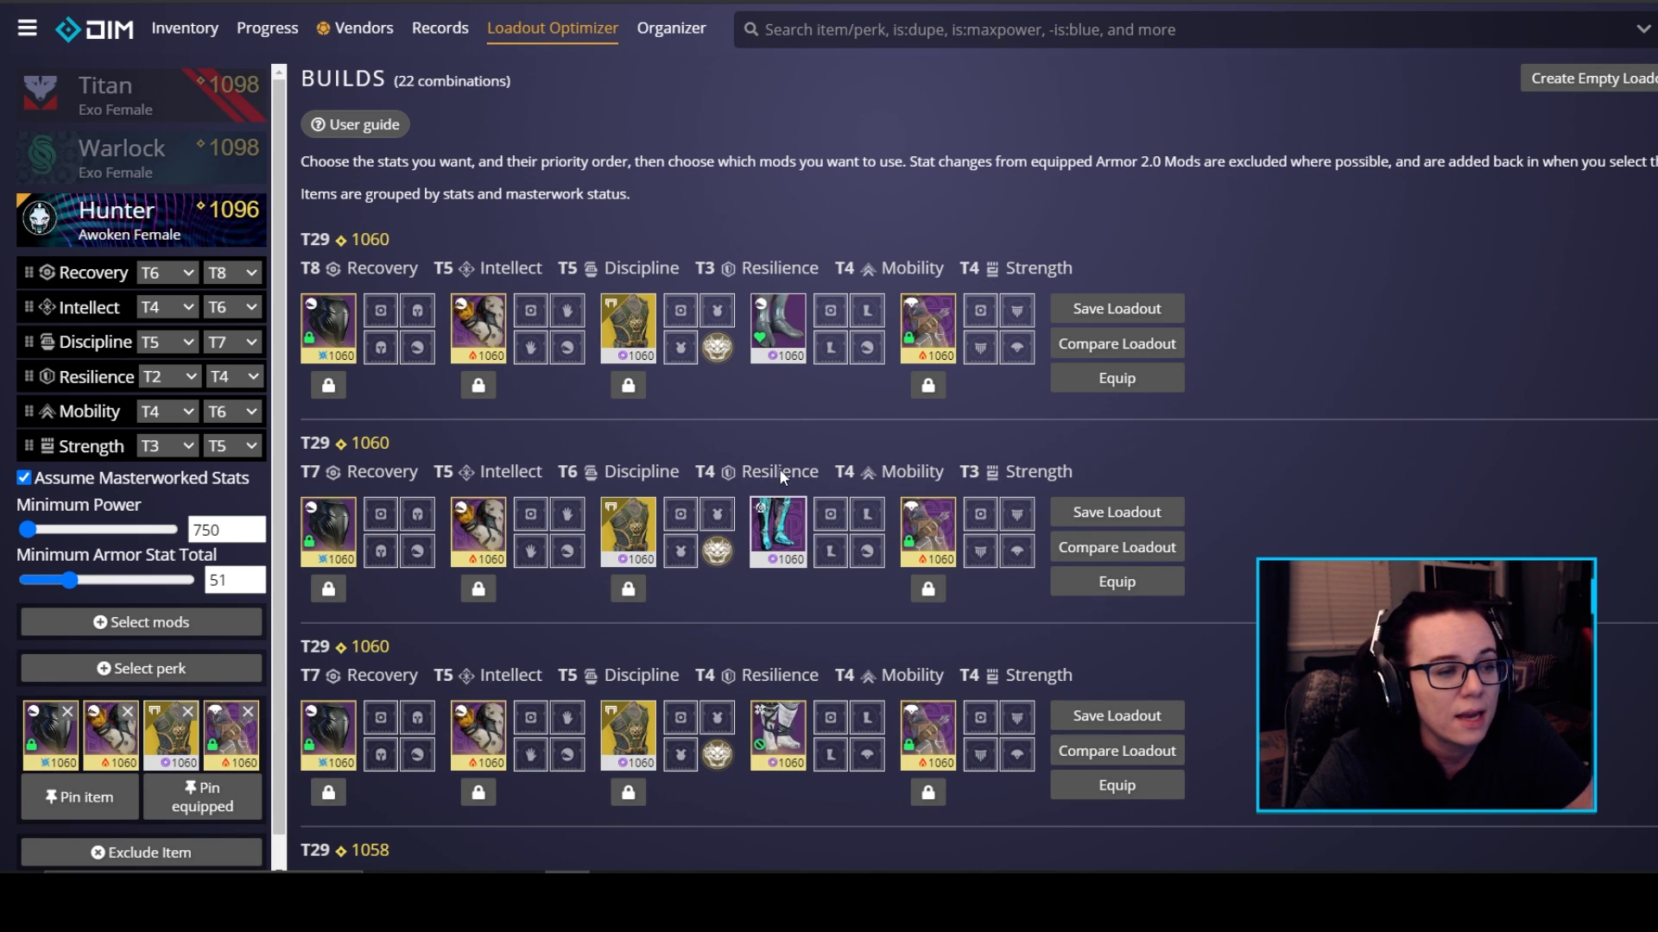
pyautogui.moveTo(782, 576)
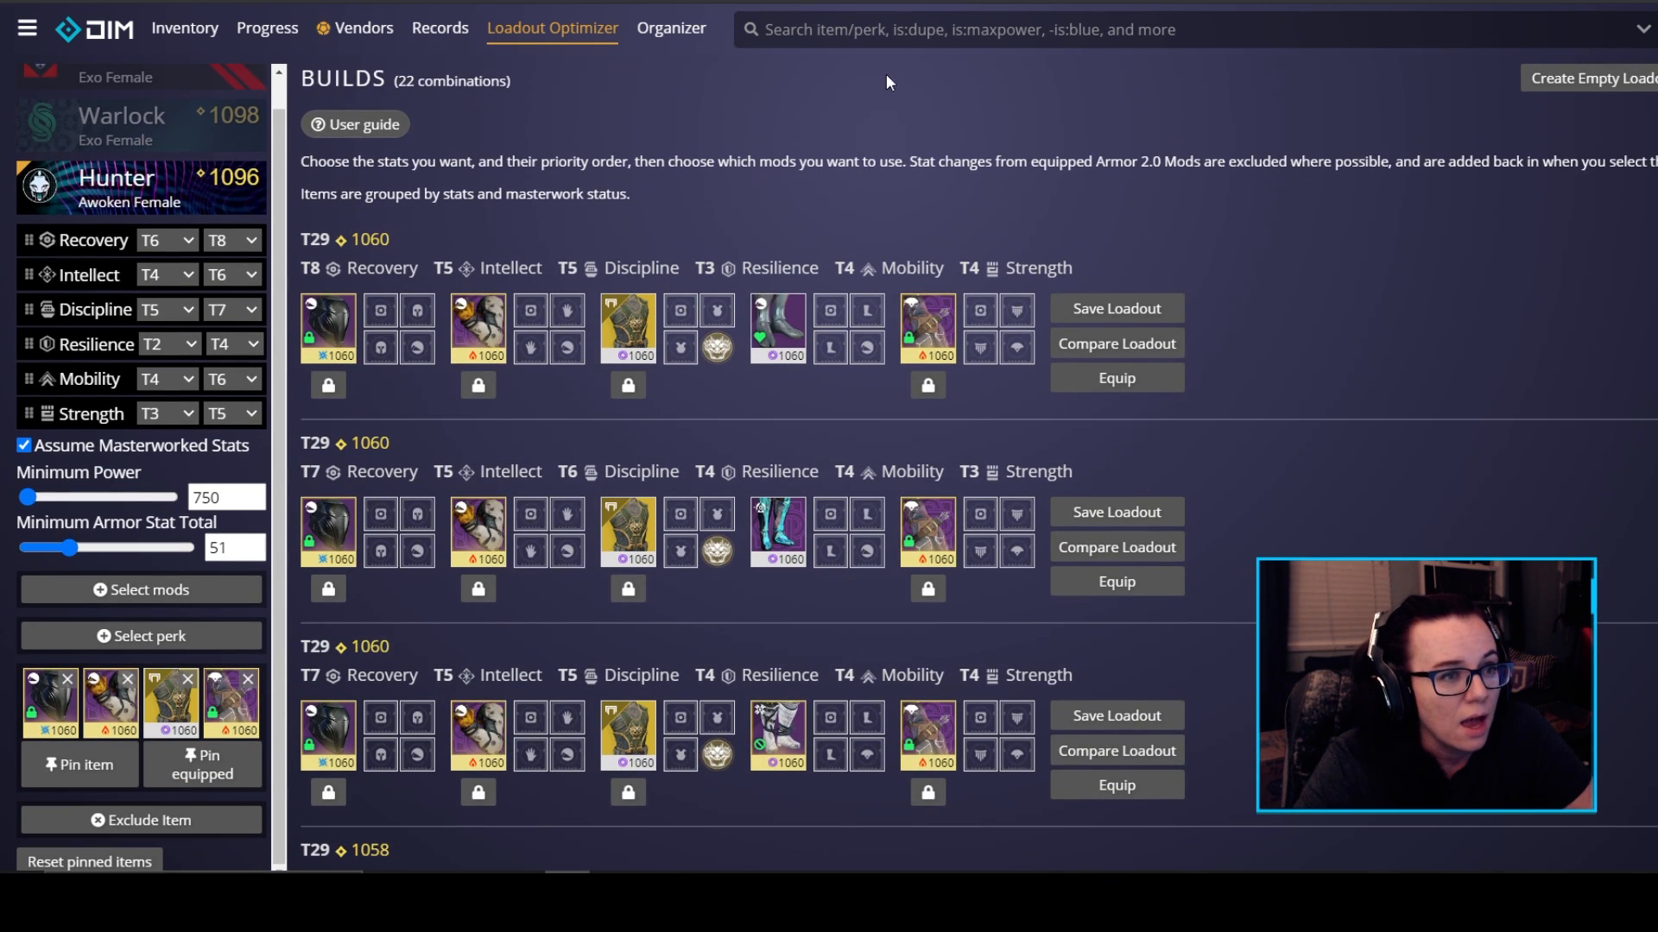
# - Filter to powerlimit:>=1360 and compare the top T29 build against equipped T28 gear
pyautogui.write('powerlimit:>=1360')
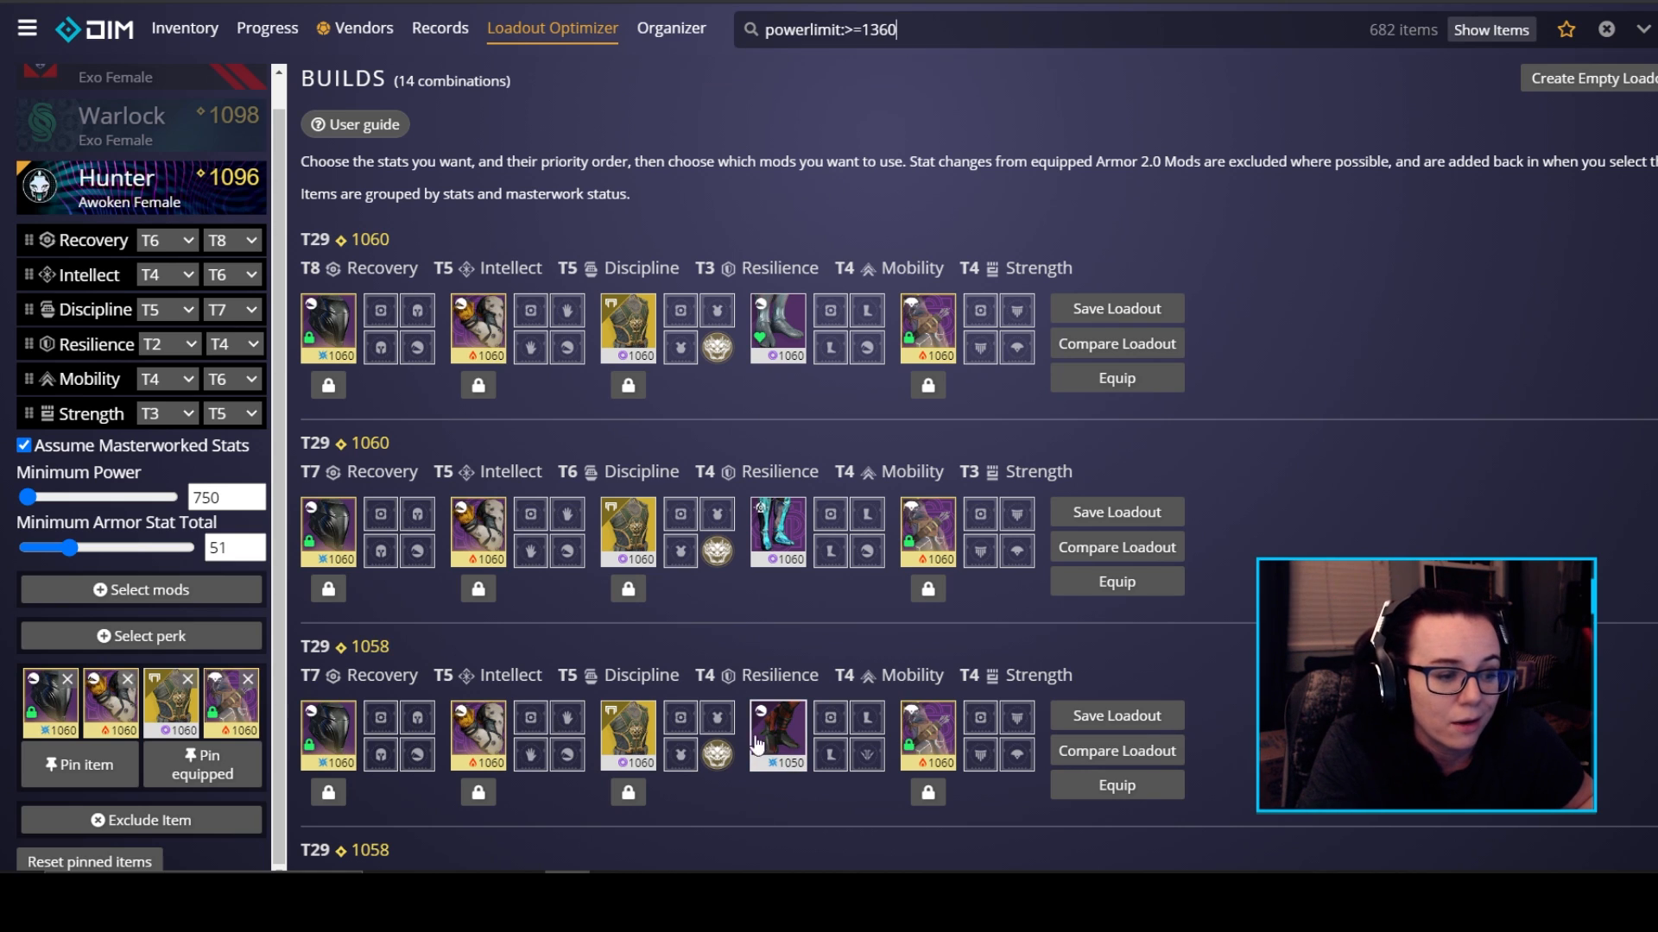
pyautogui.moveTo(794, 341)
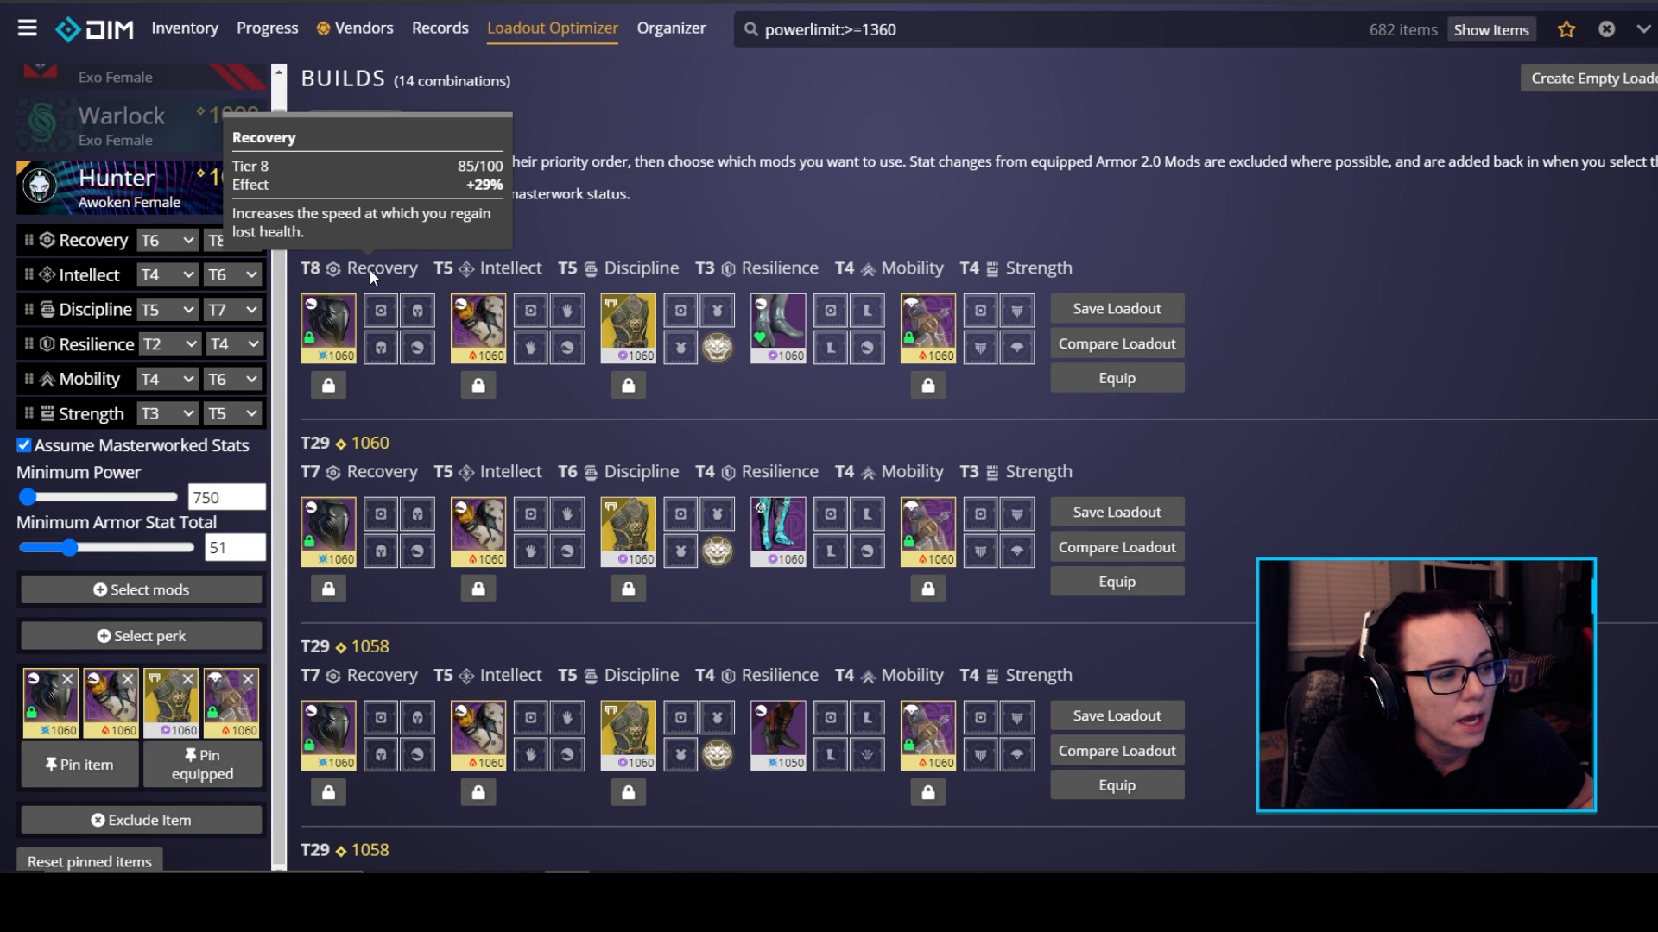
pyautogui.moveTo(891, 287)
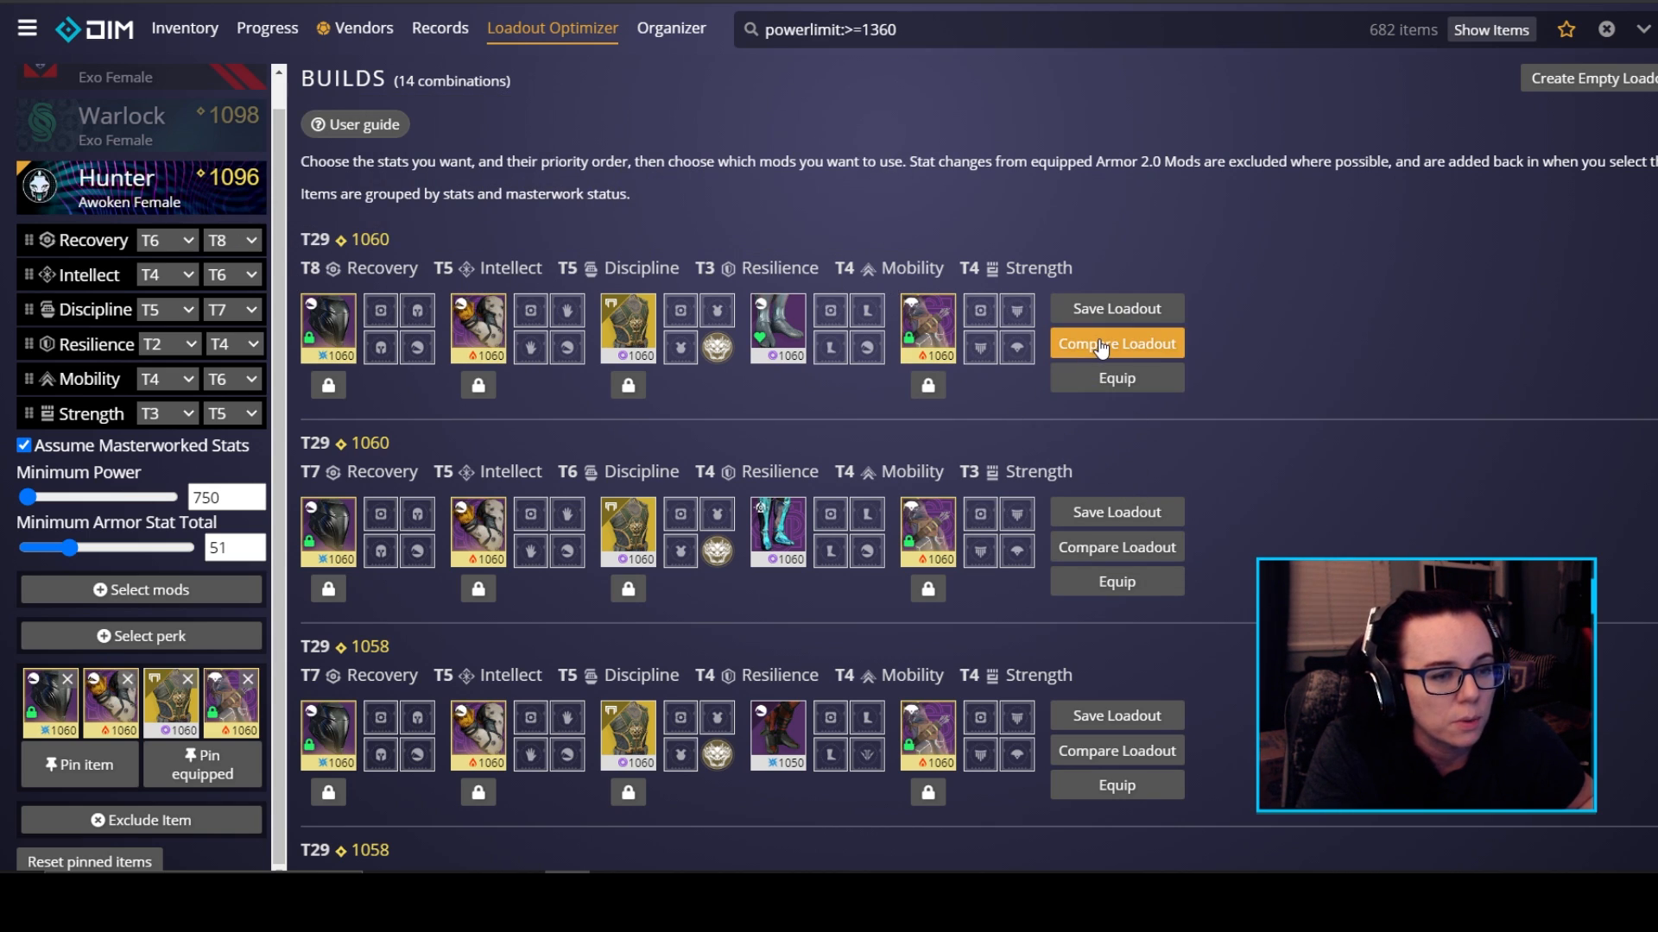
pyautogui.click(1116, 342)
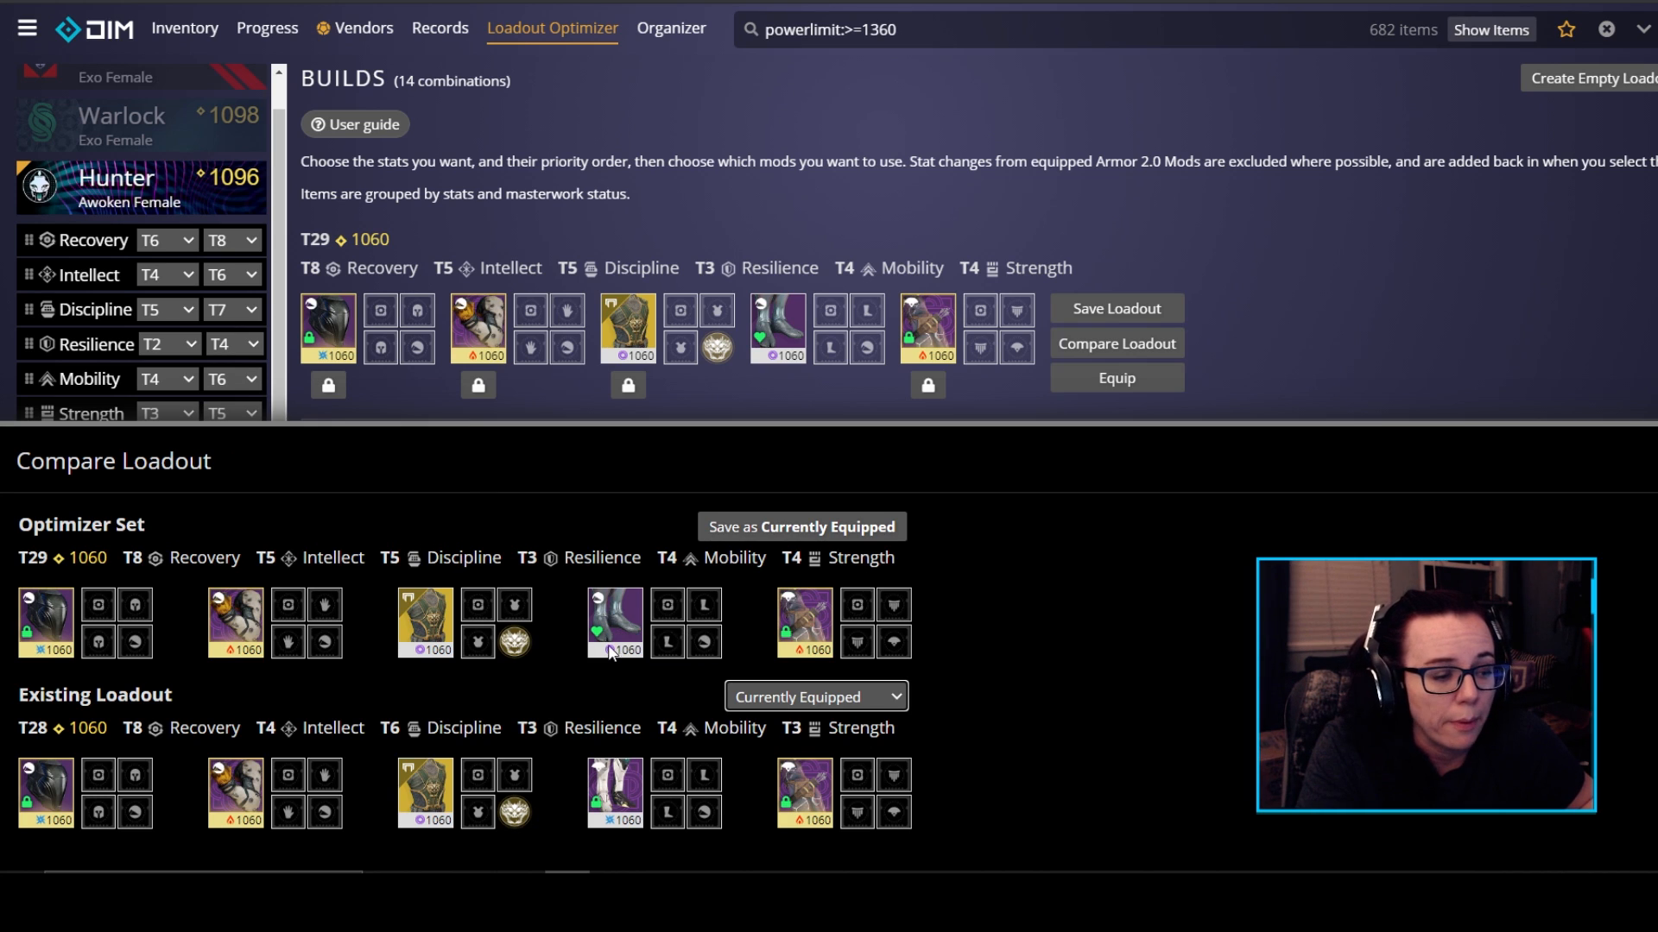
pyautogui.moveTo(677, 685)
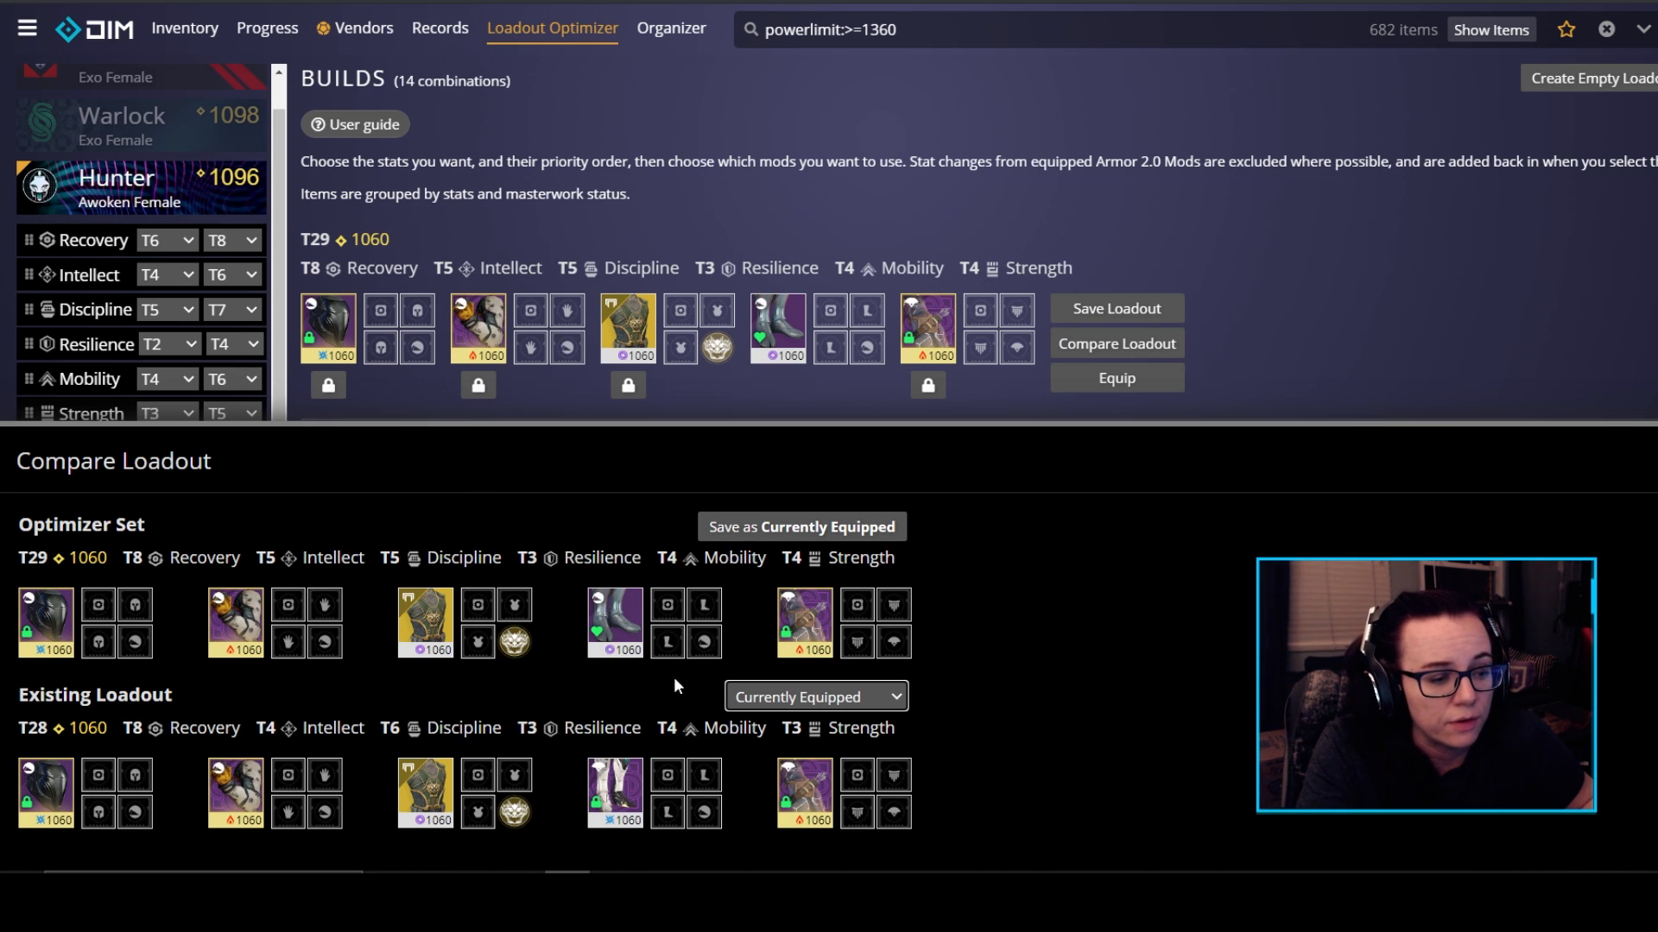
pyautogui.moveTo(832, 741)
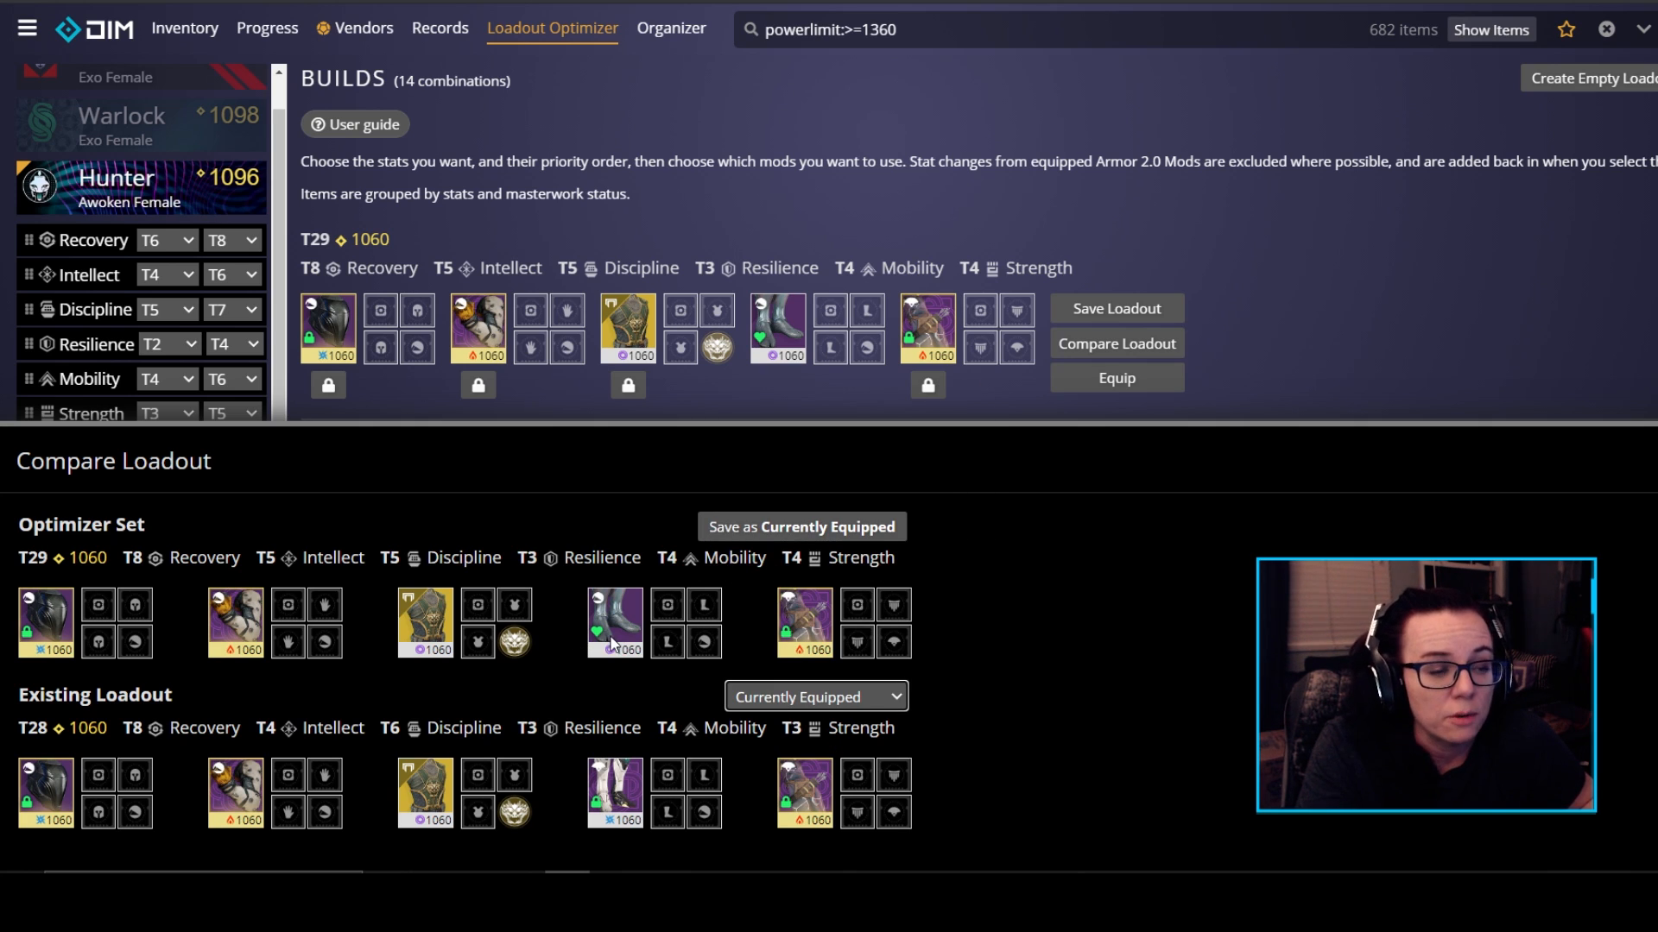
pyautogui.moveTo(613, 622)
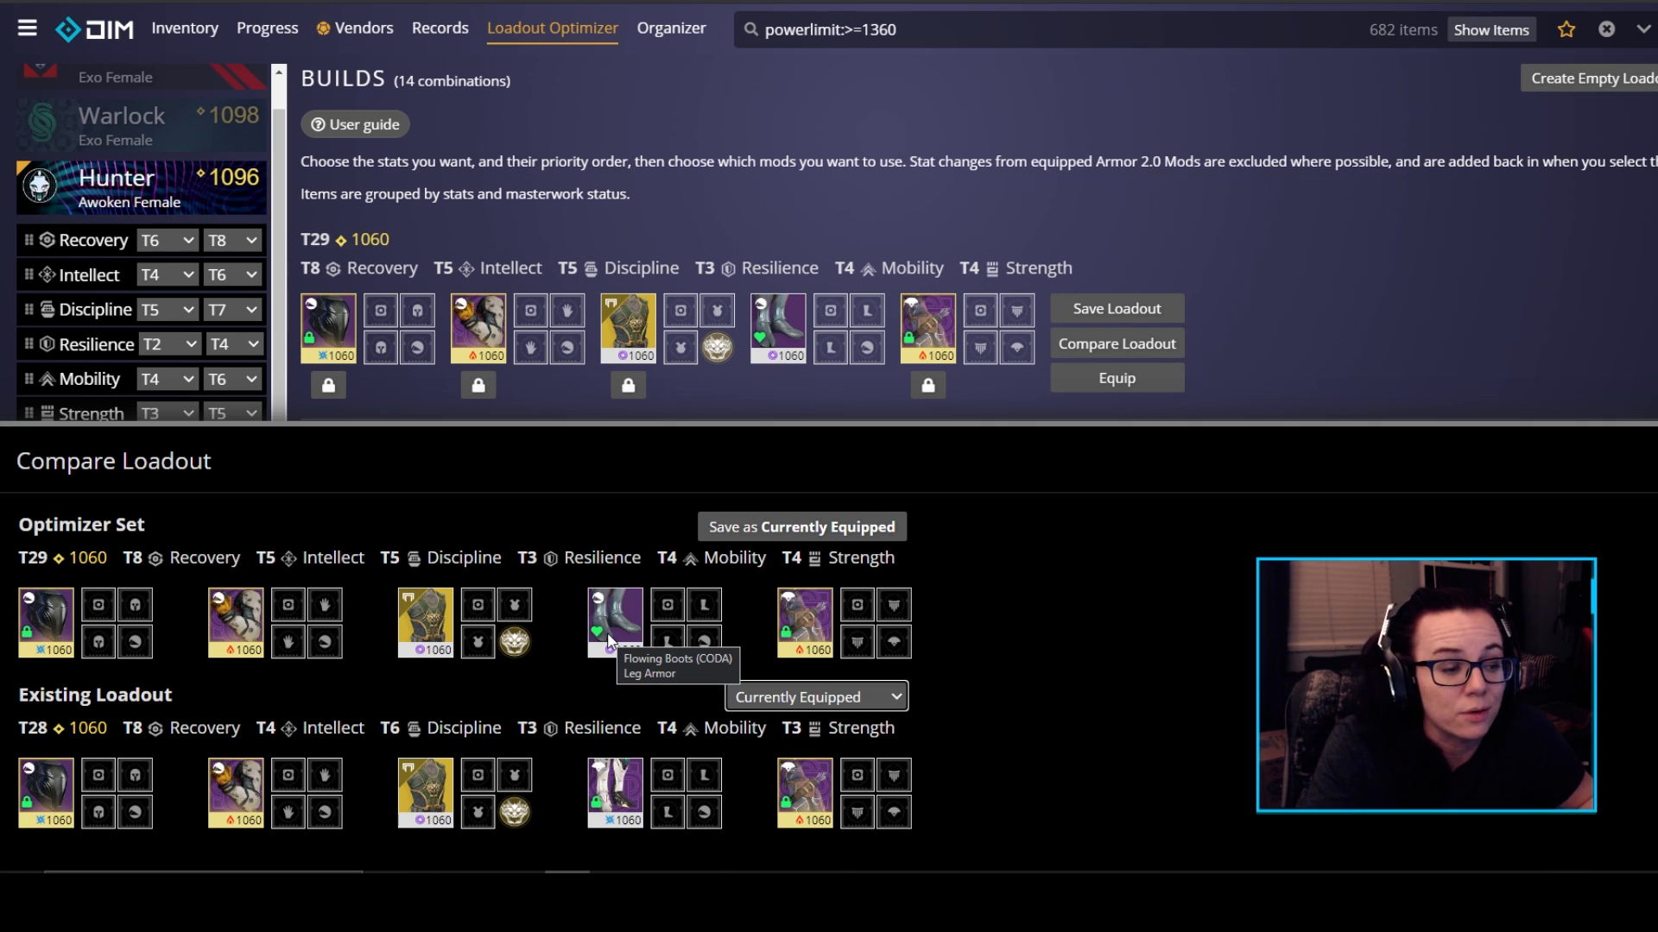
pyautogui.moveTo(1057, 629)
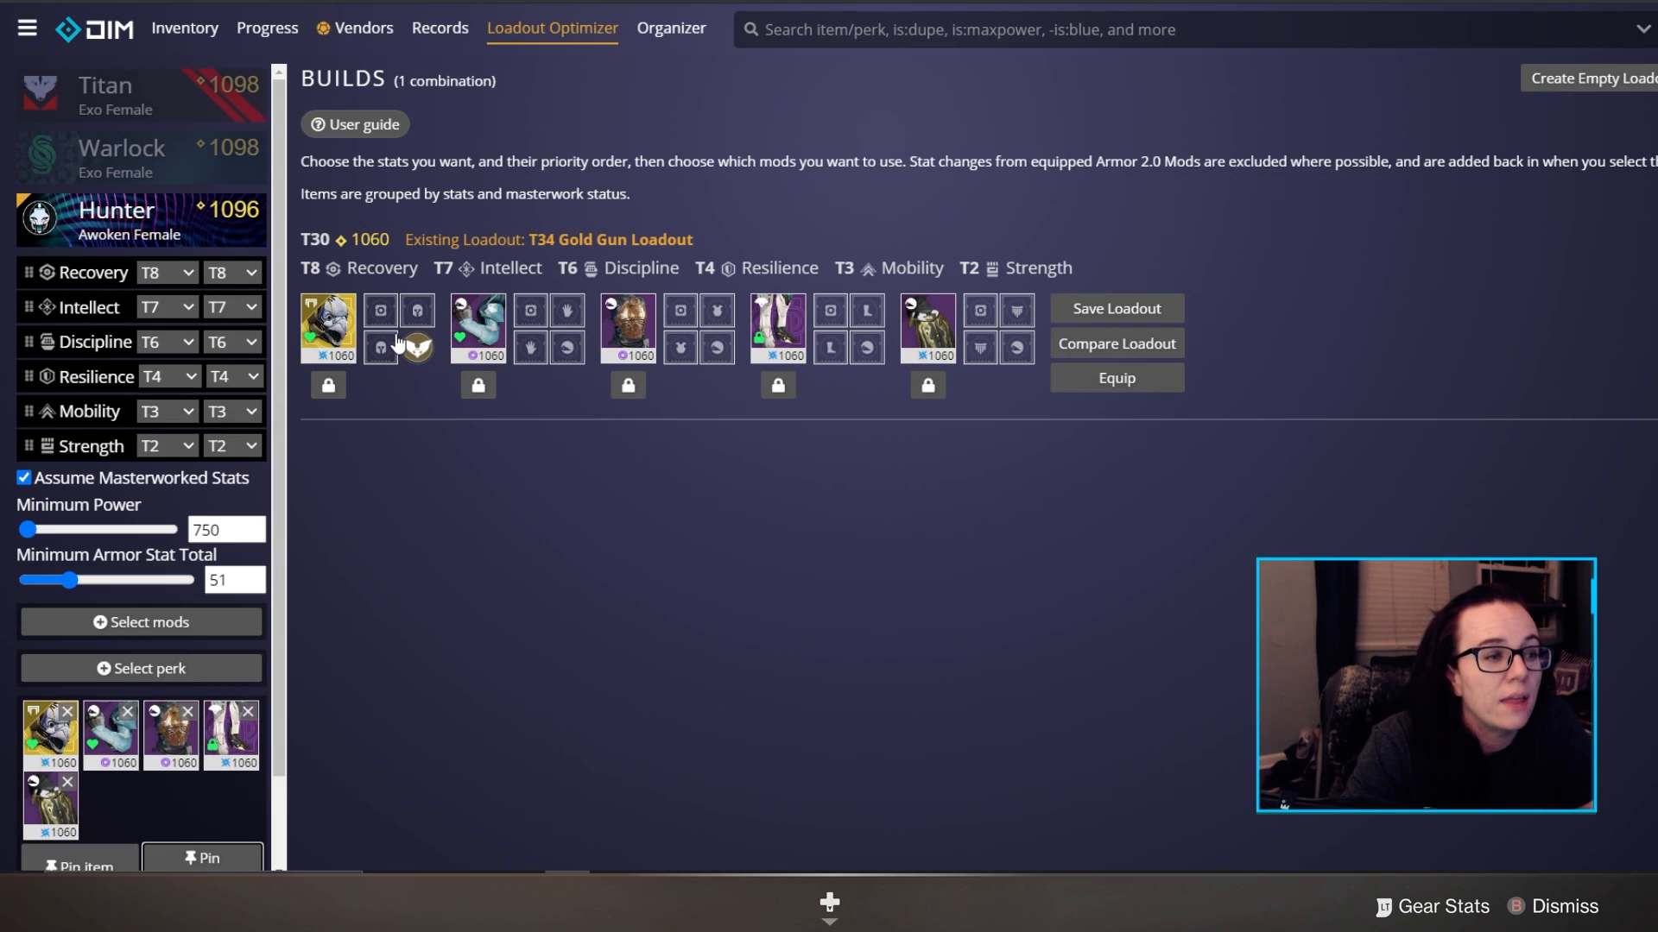
pyautogui.moveTo(338, 331)
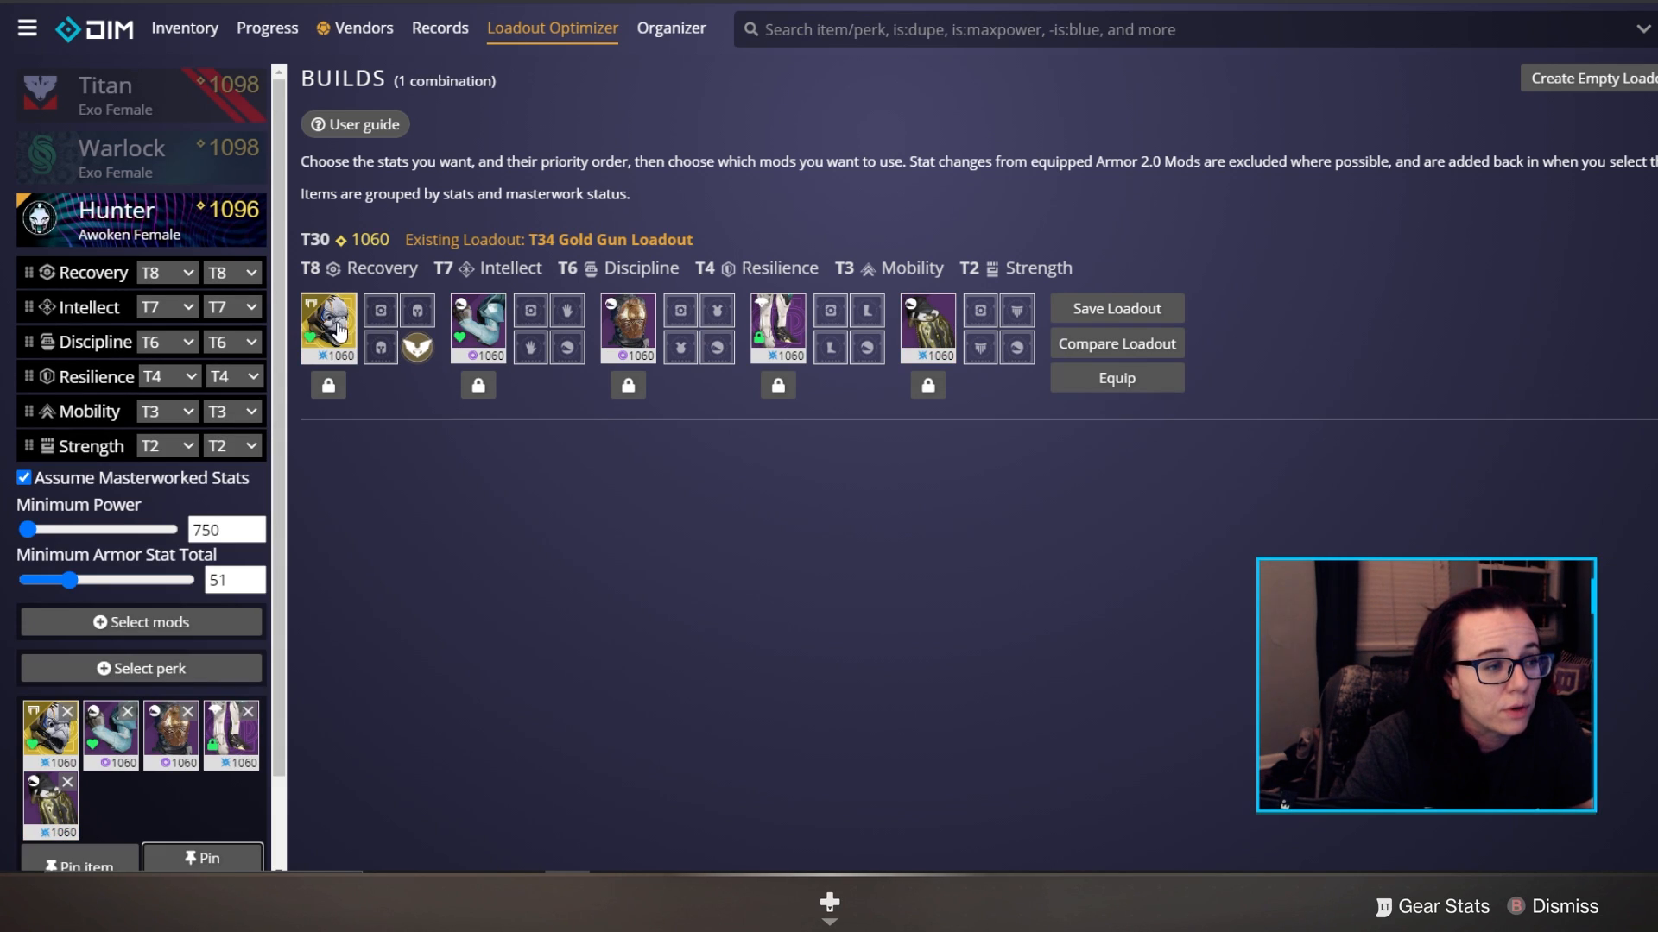
# - Equip the T30 Gold Gun build's five armour pieces onto the Hunter
pyautogui.click(1116, 378)
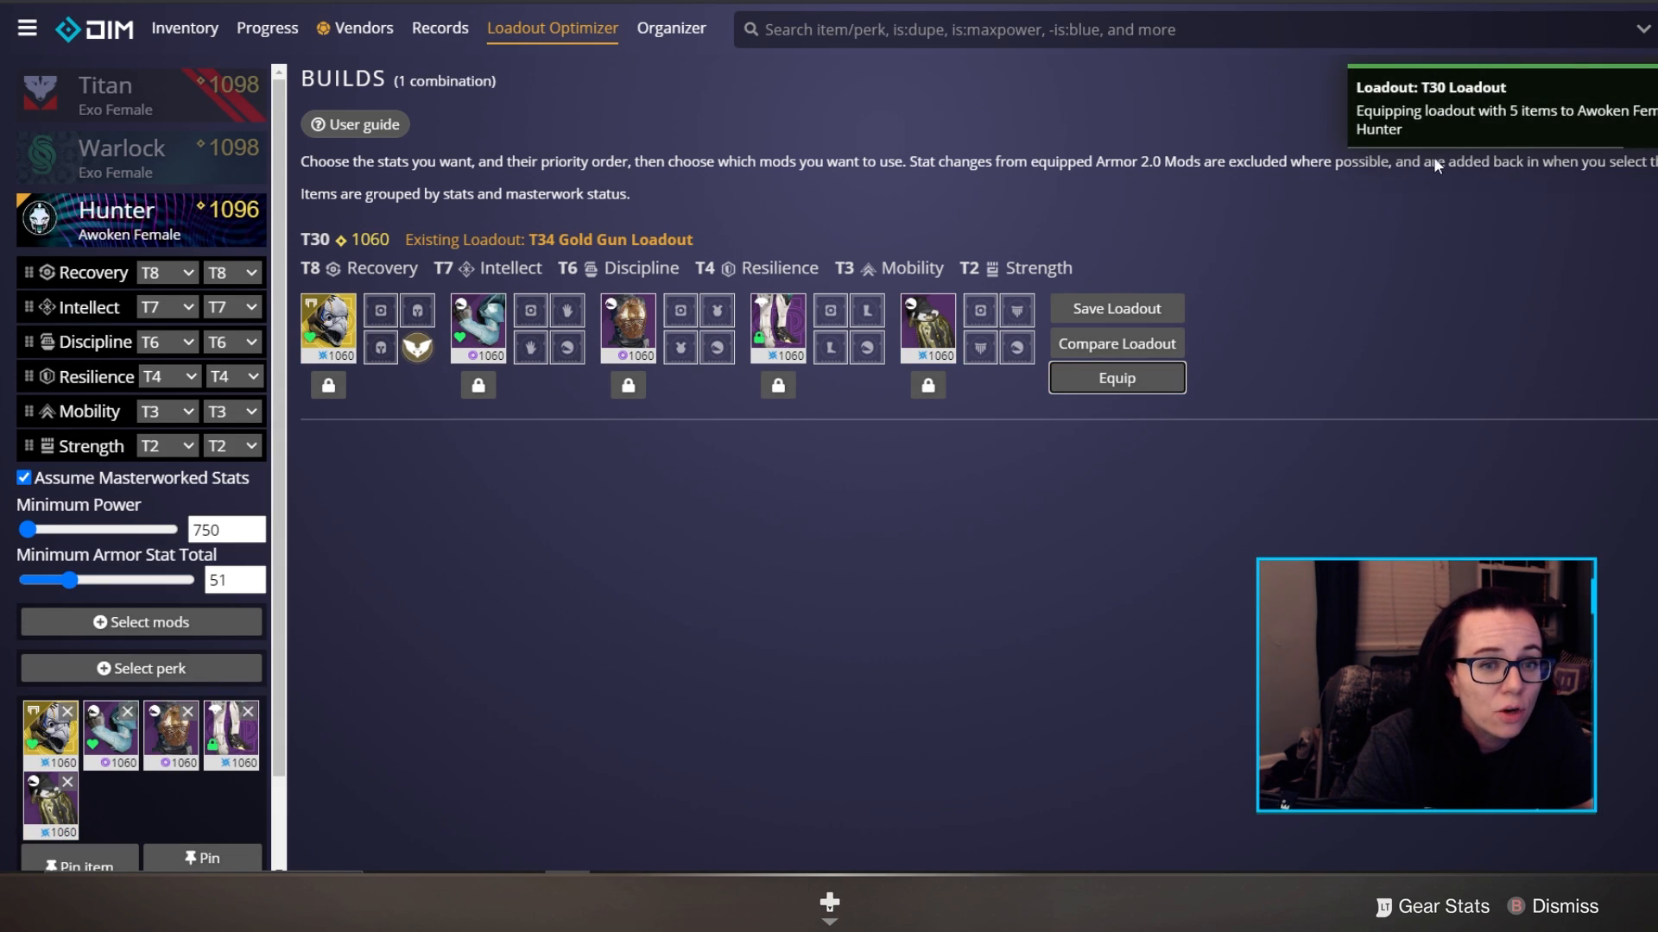
pyautogui.moveTo(1362, 206)
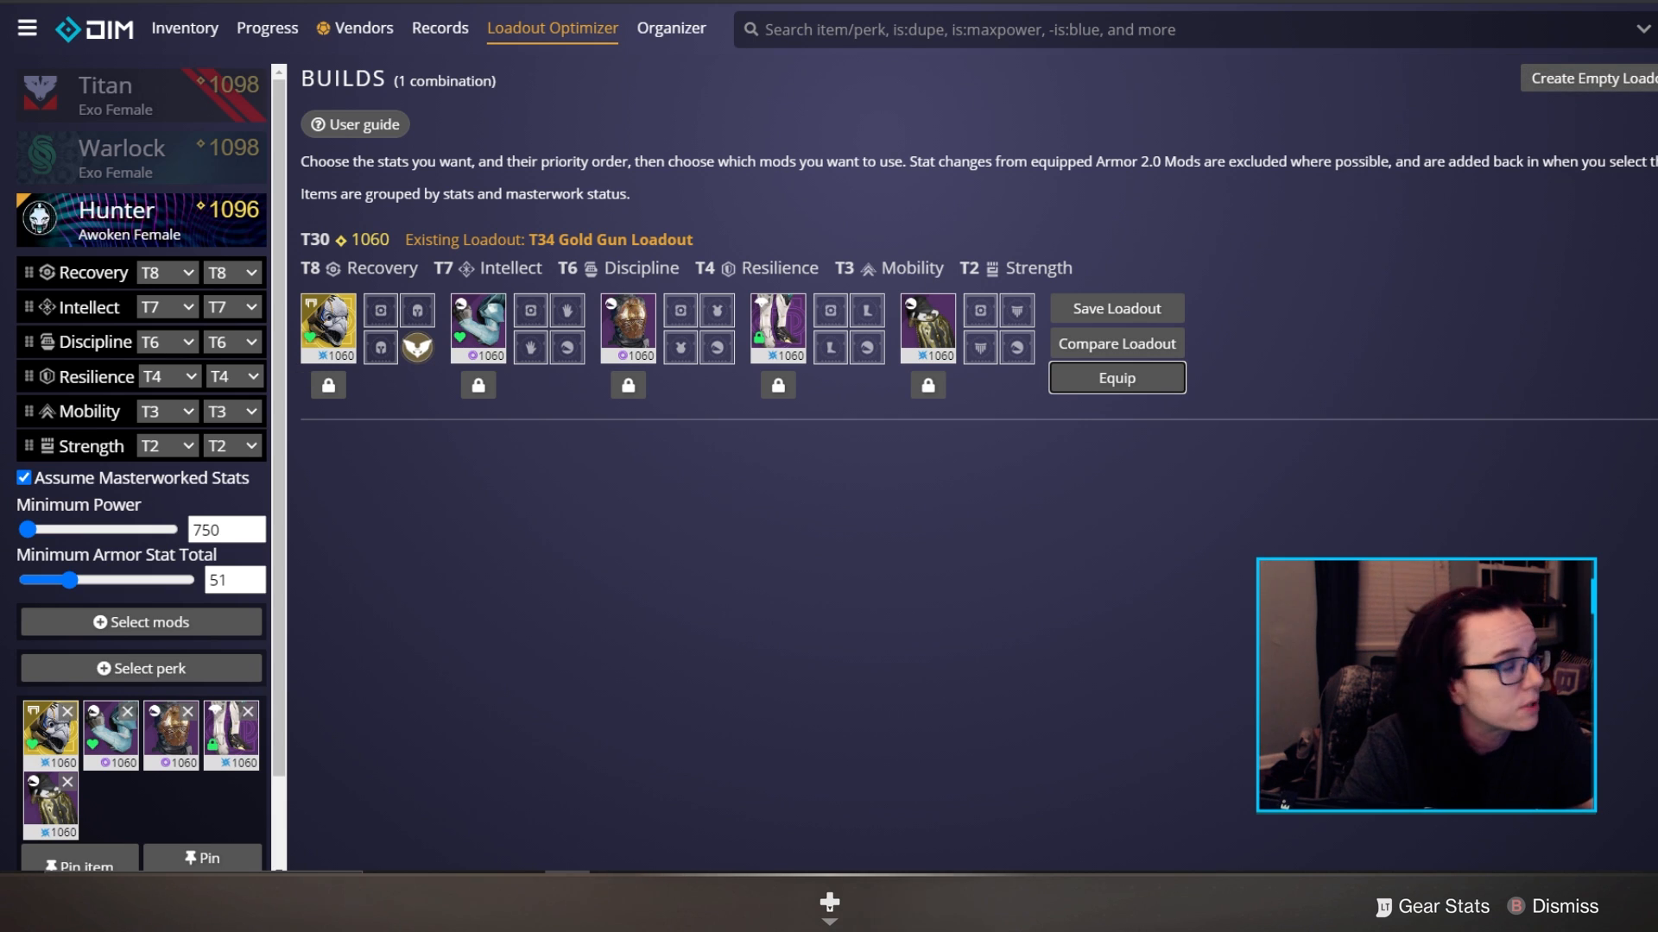
# - Switch to Destiny 2's character screen and view the equipped Celestial Nighthawk helmet's details
pyautogui.click(1113, 378)
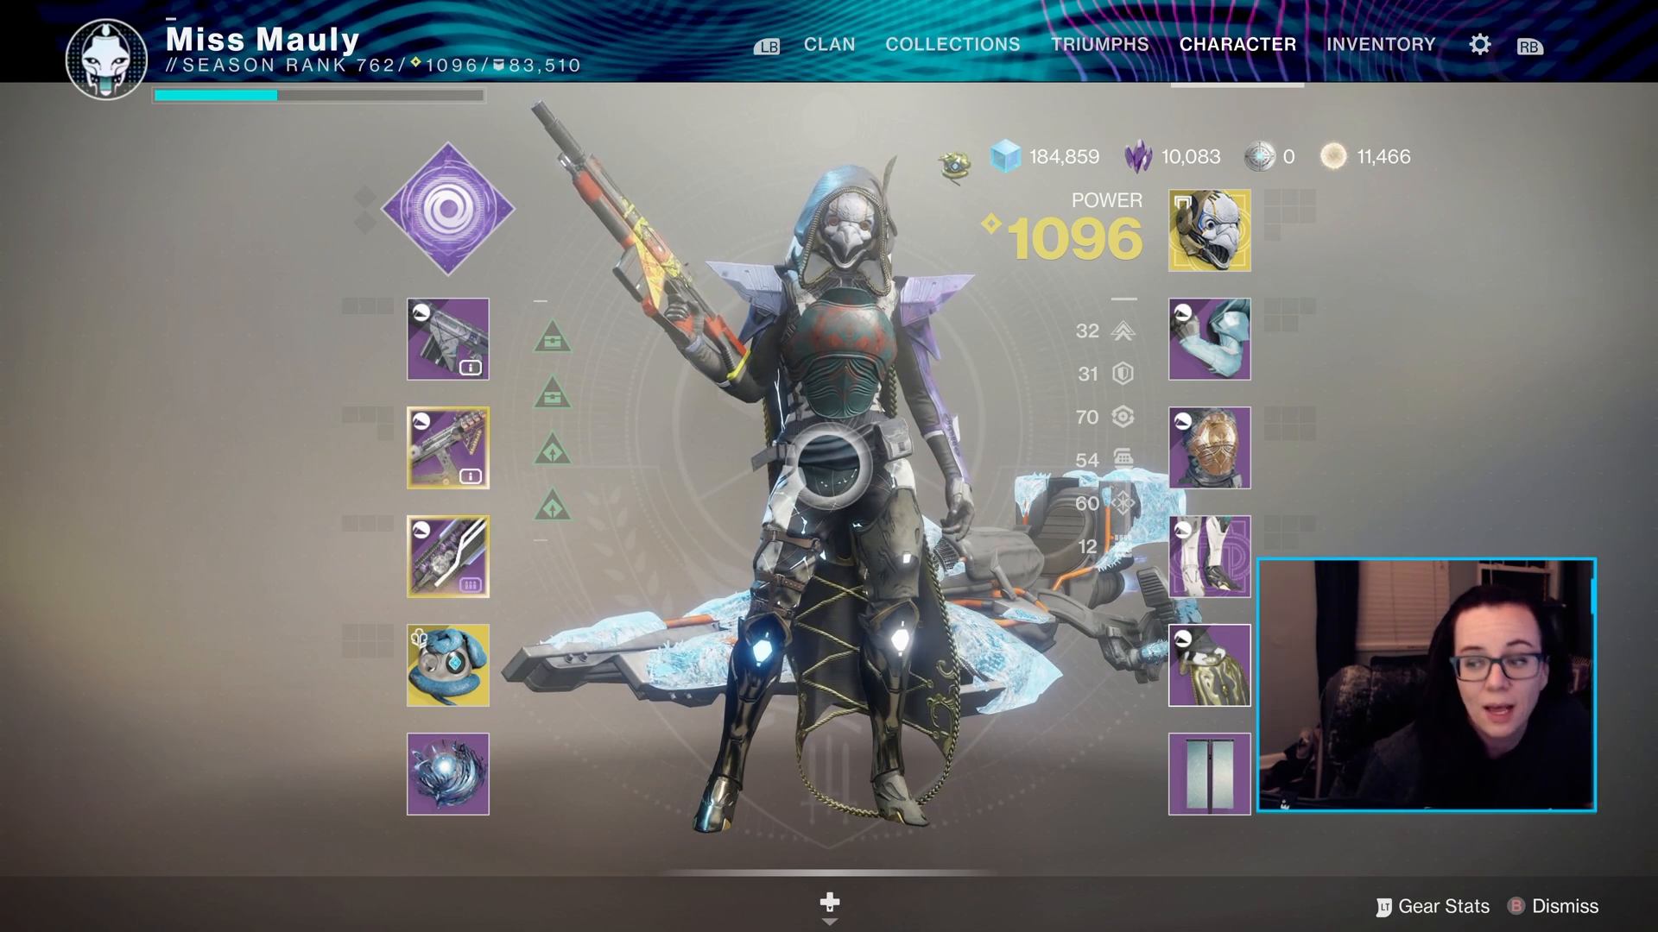
pyautogui.click(1208, 230)
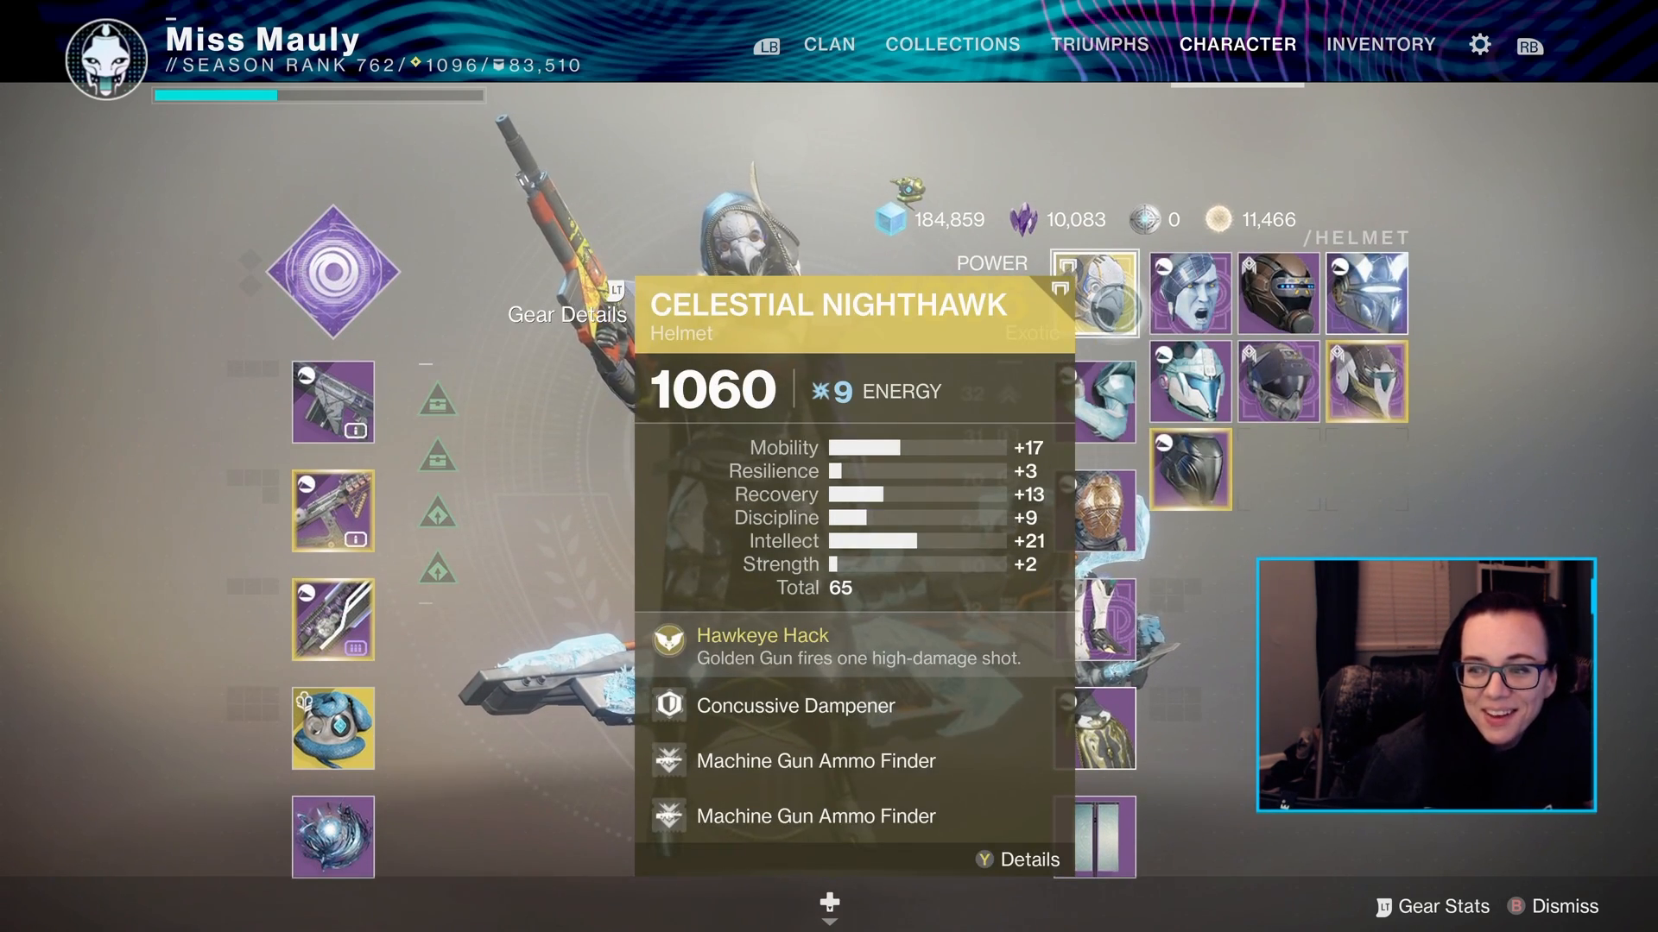